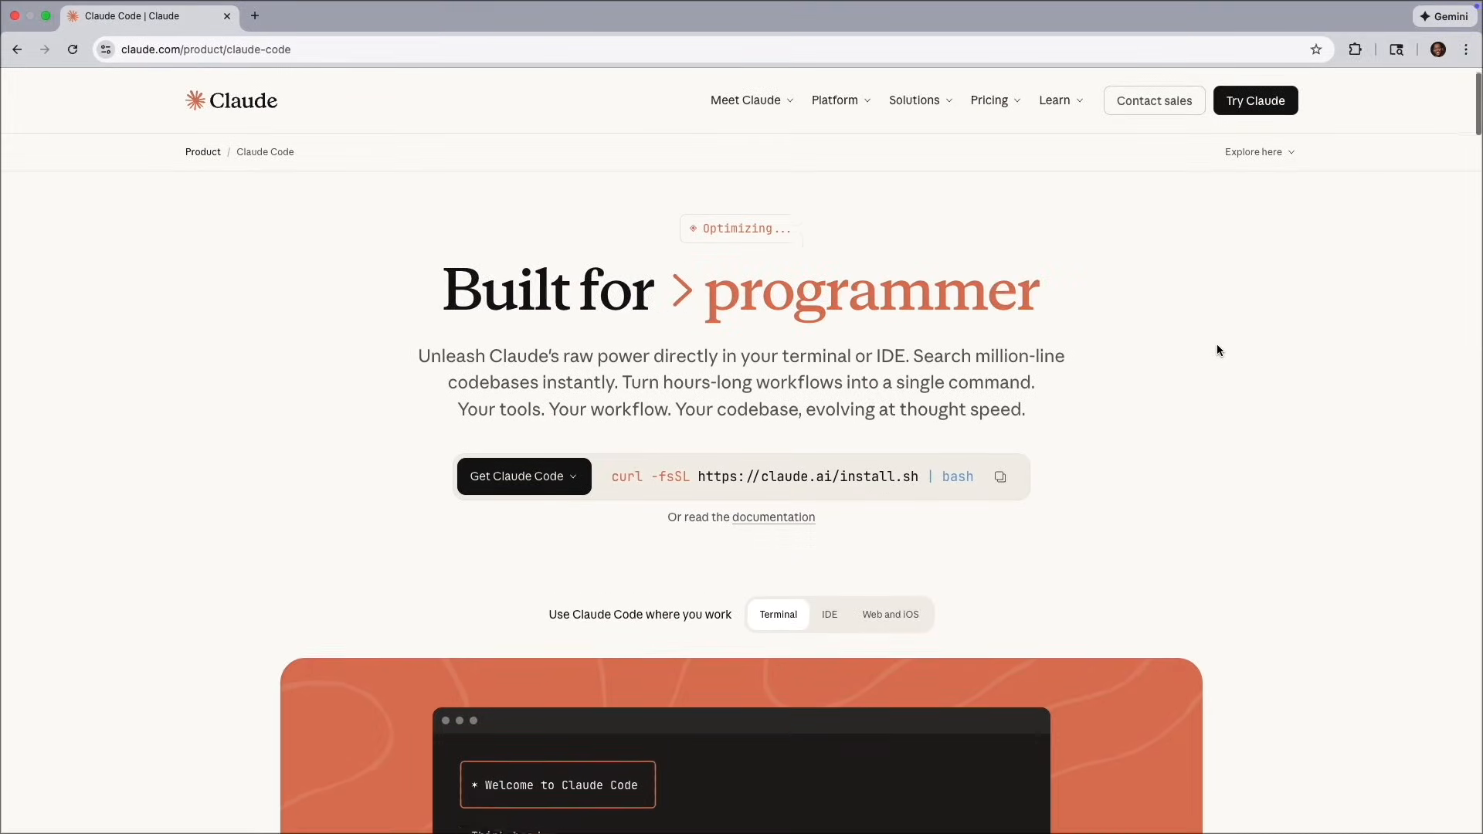
- Scroll through the MCP Toolkit catalog server cards, including the Atlassian server
scroll(down, 3)
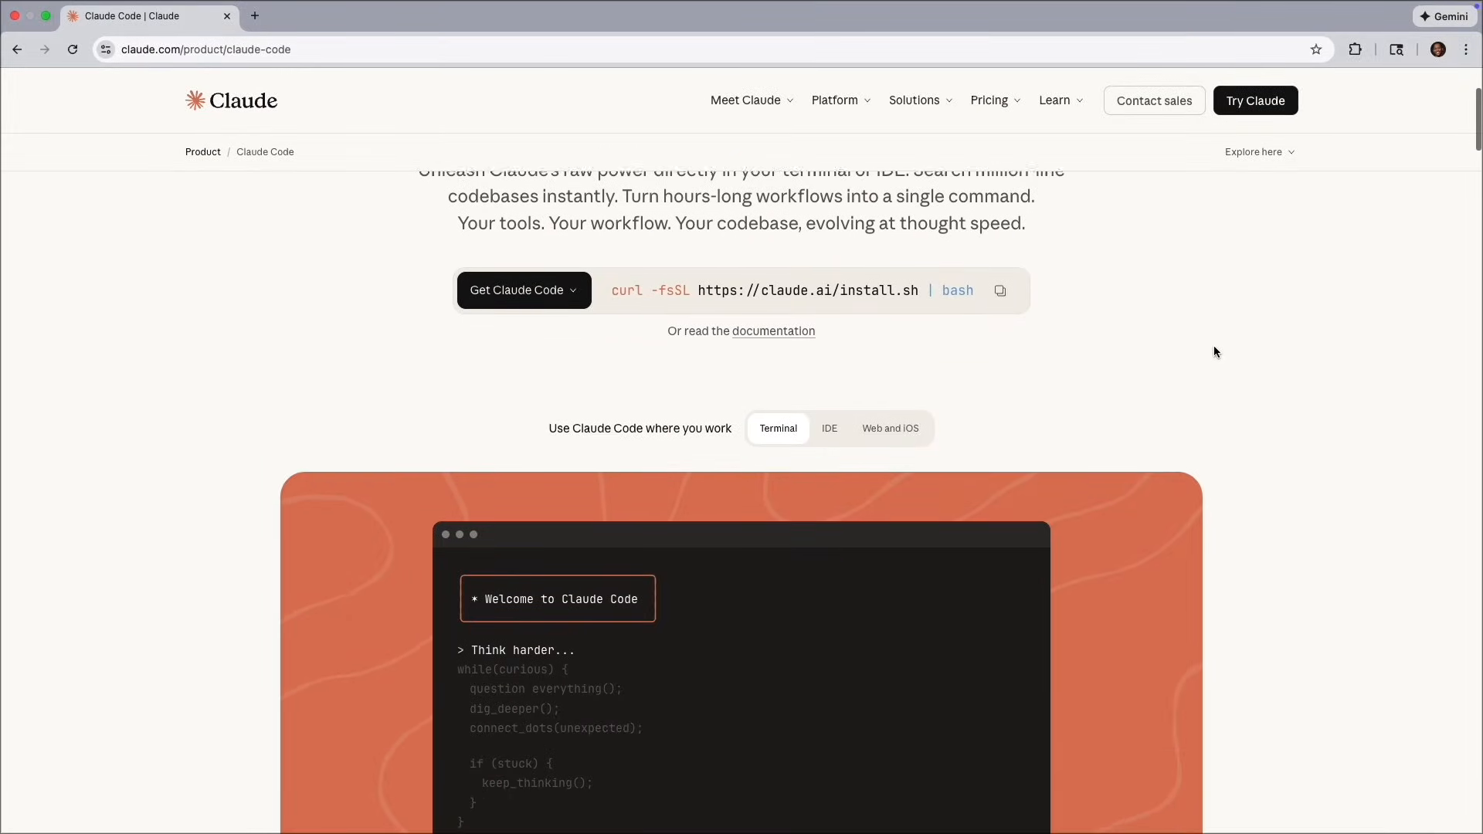
scroll(down, 3)
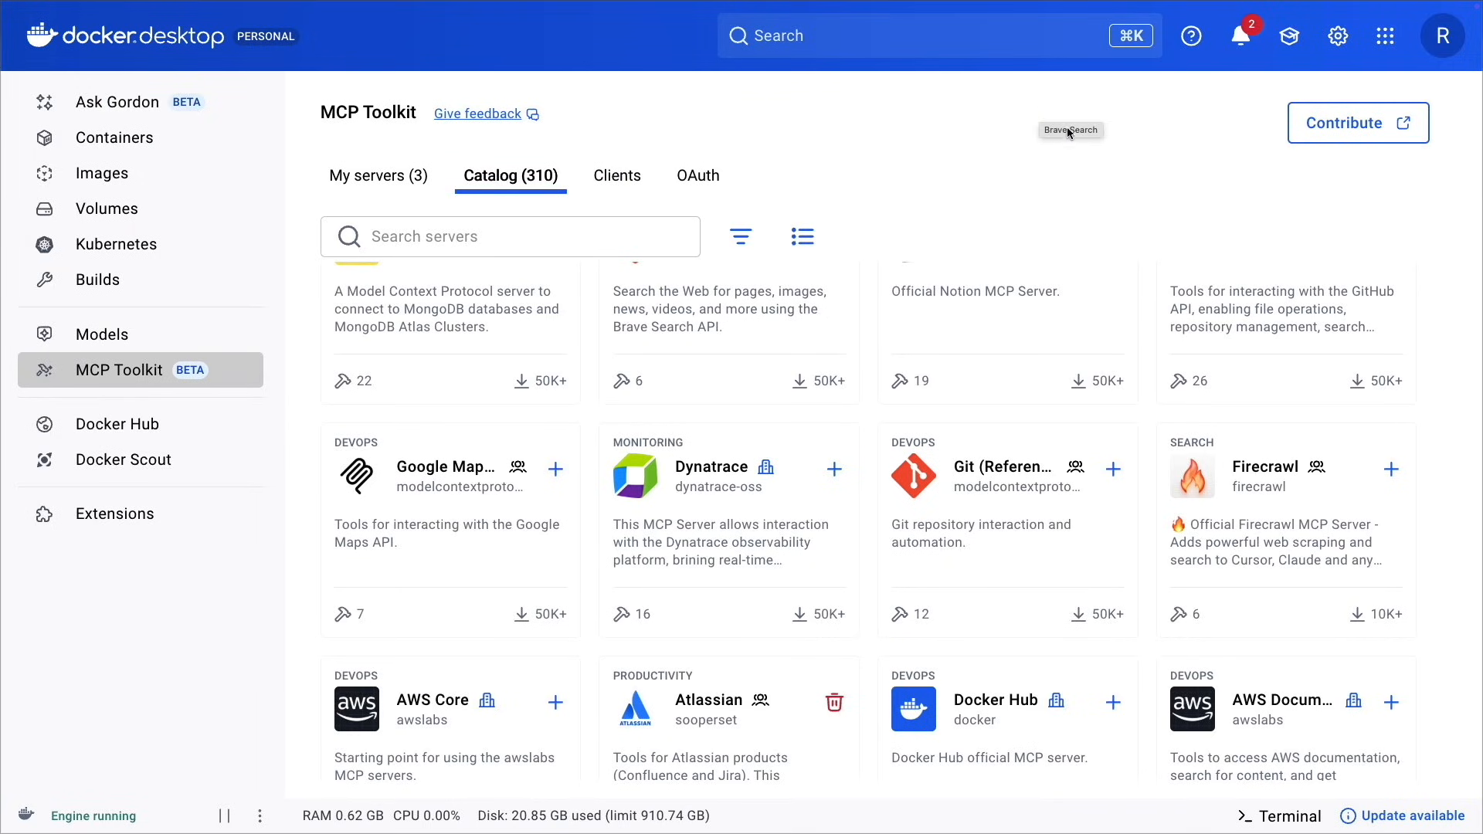
scroll(down, 3)
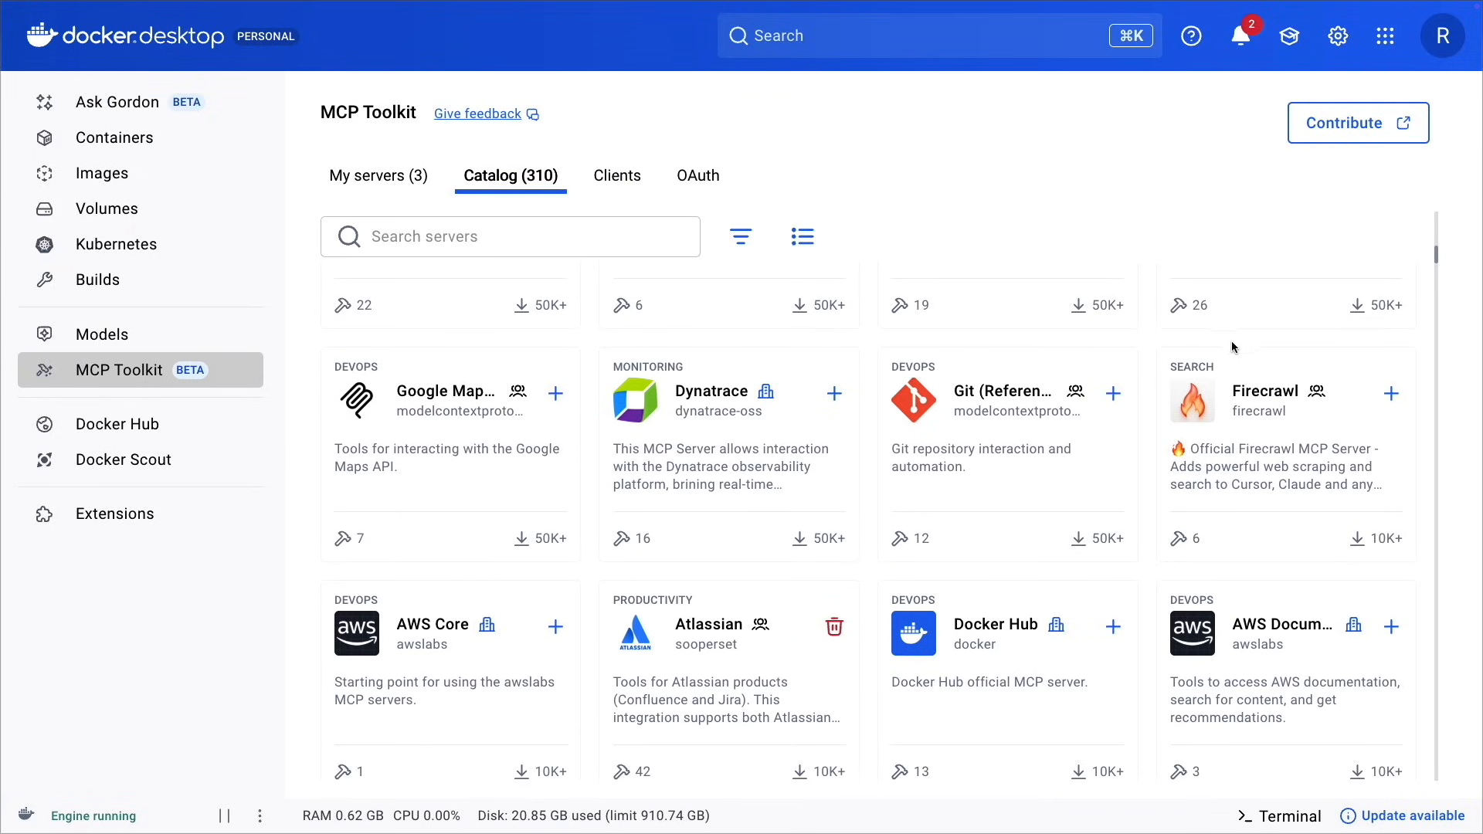
scroll(down, 3)
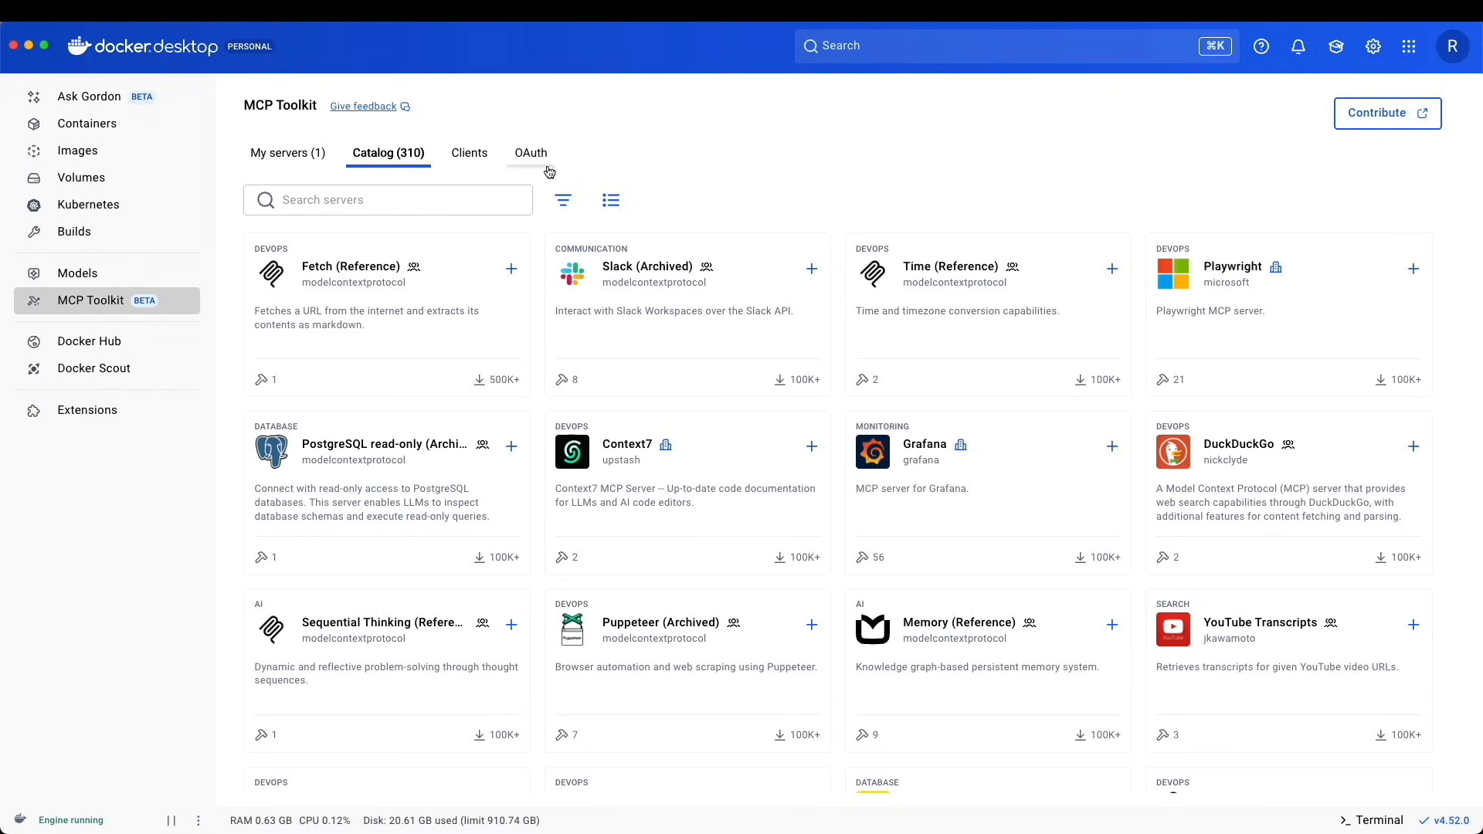
scroll(down, 3)
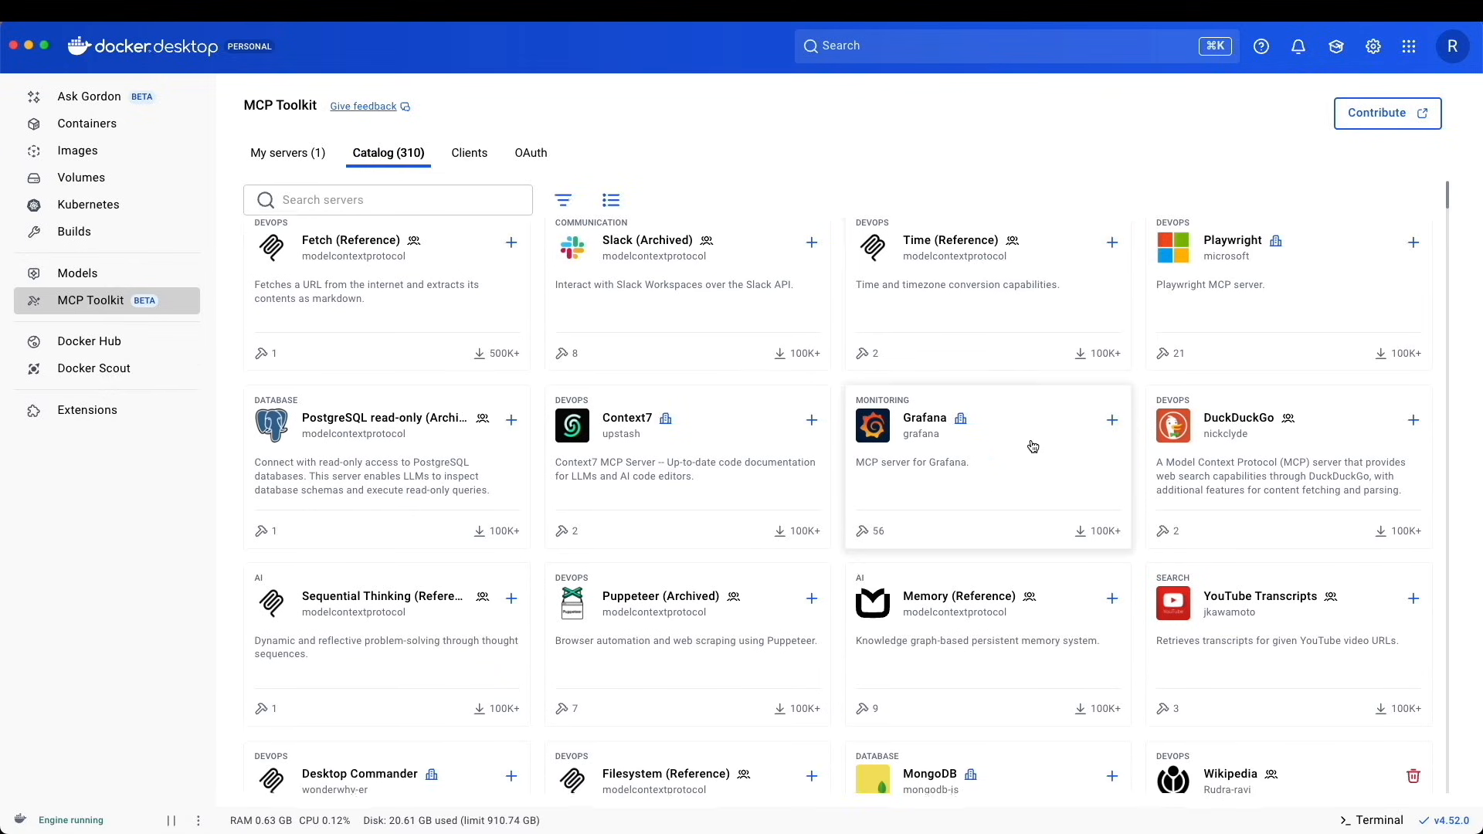
scroll(down, 3)
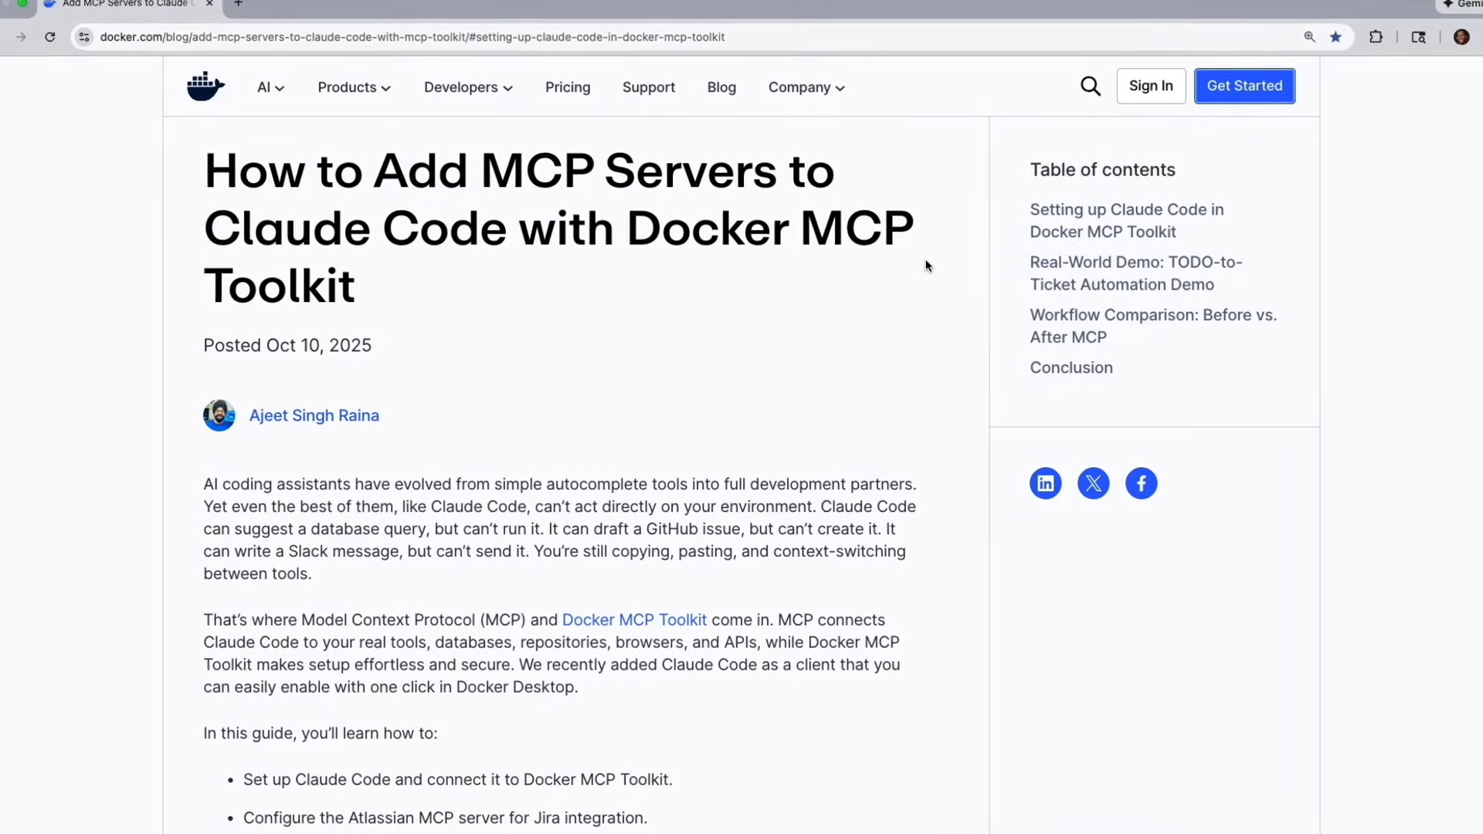
- Reach the blog's Prerequisites section and check the Docker Desktop download options
scroll(down, 3)
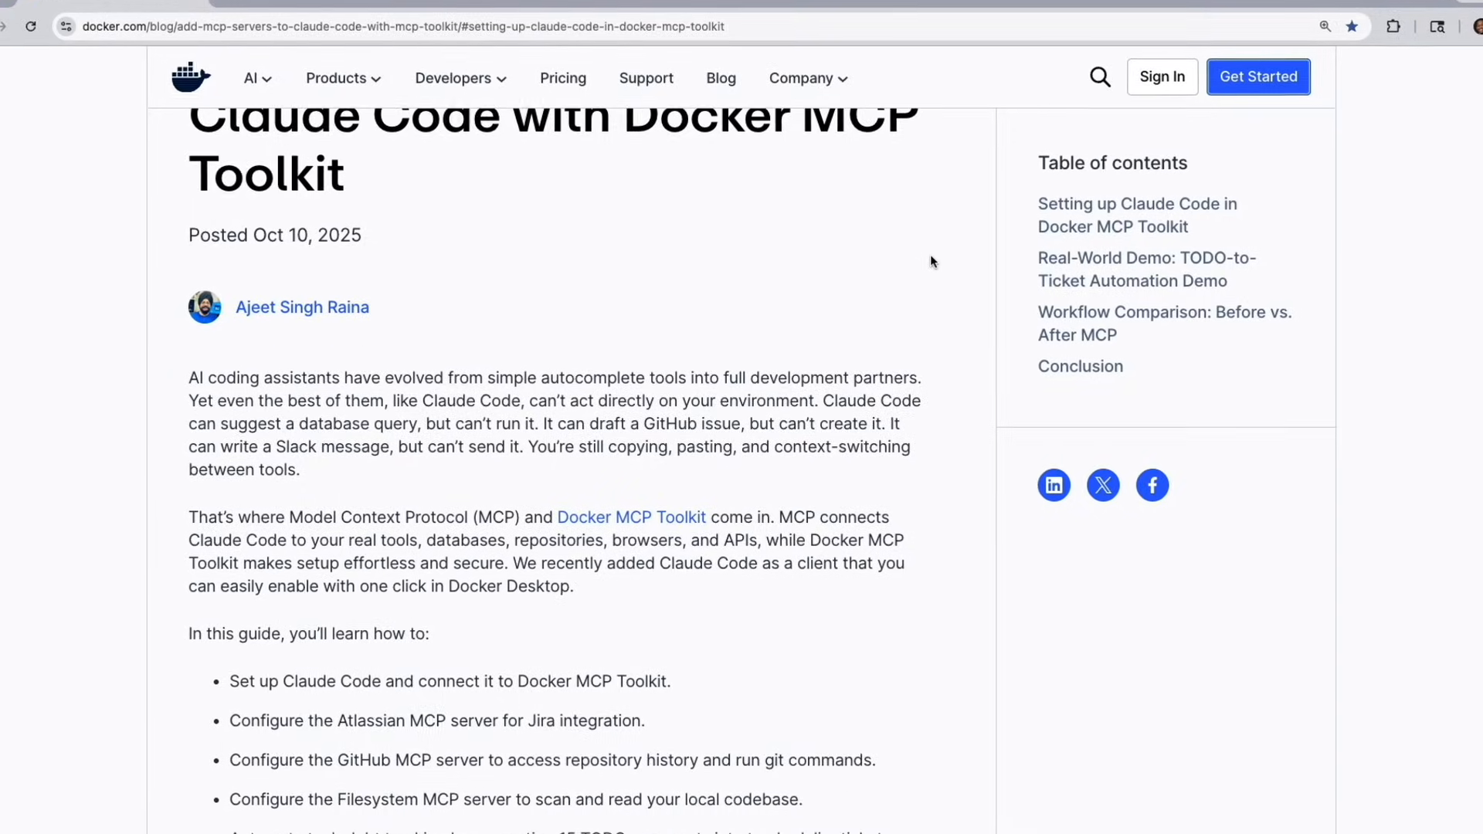
scroll(down, 3)
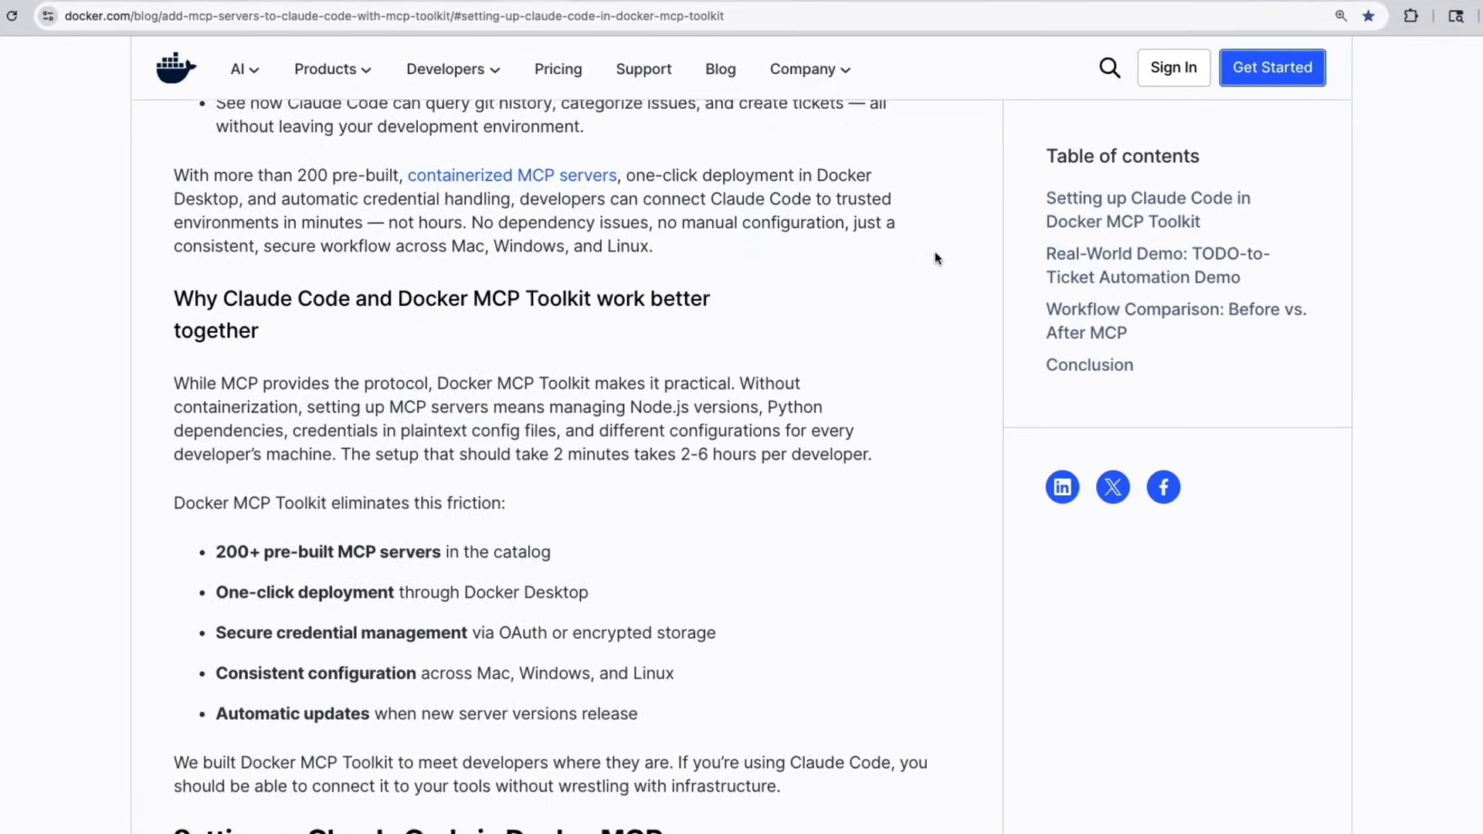
scroll(down, 3)
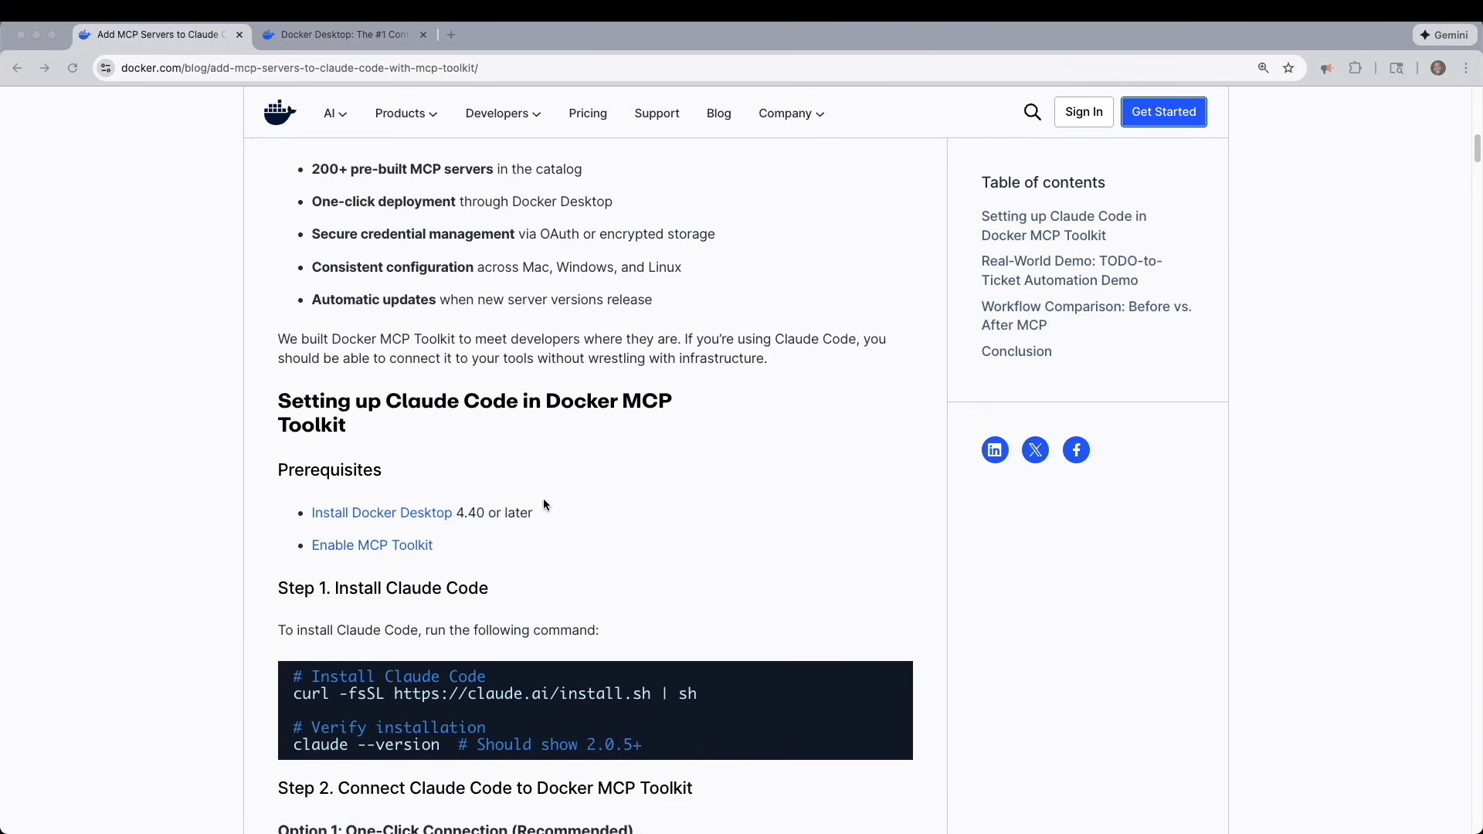
mouse_move(423, 533)
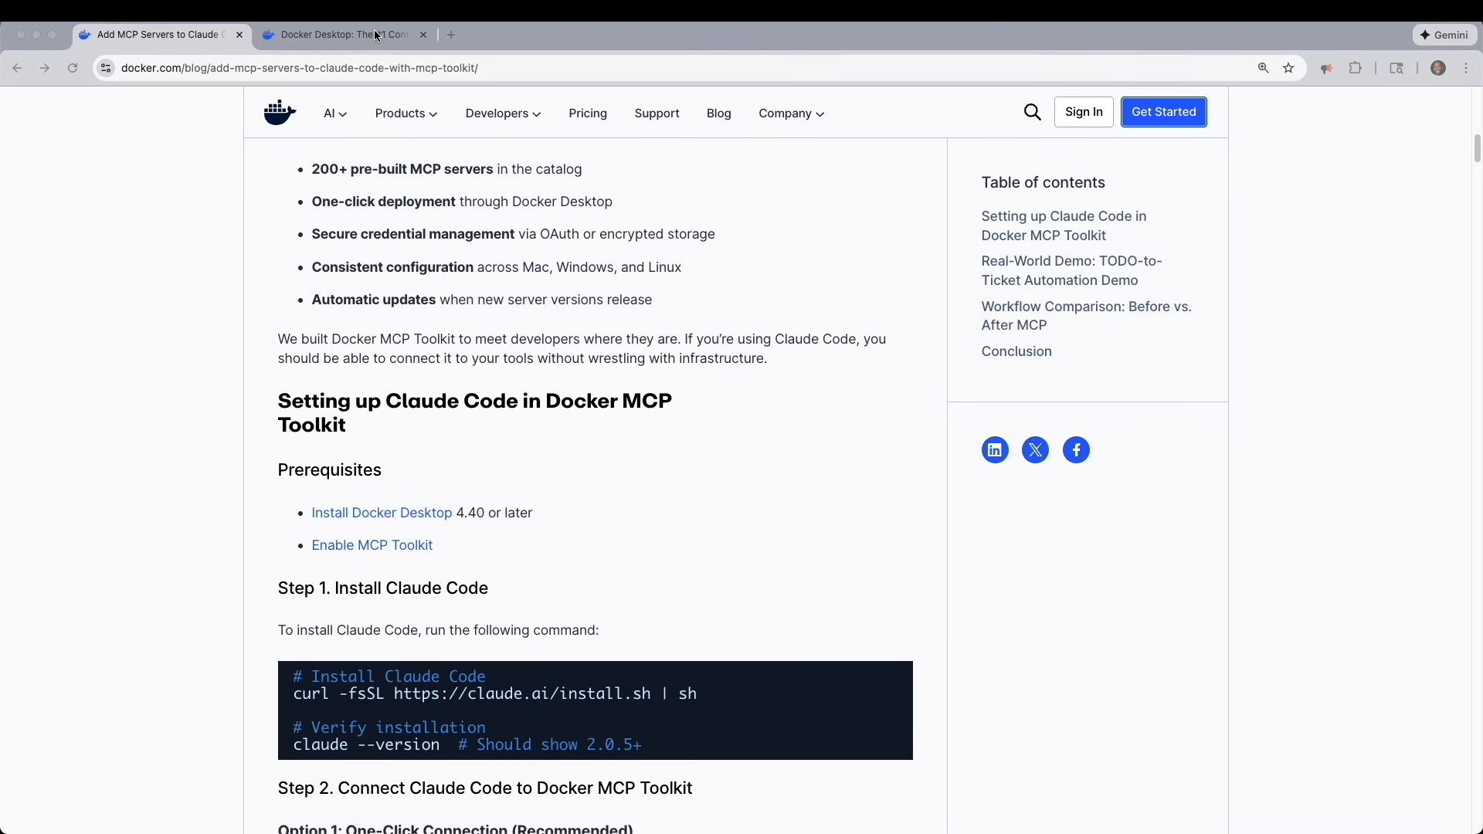
click(340, 35)
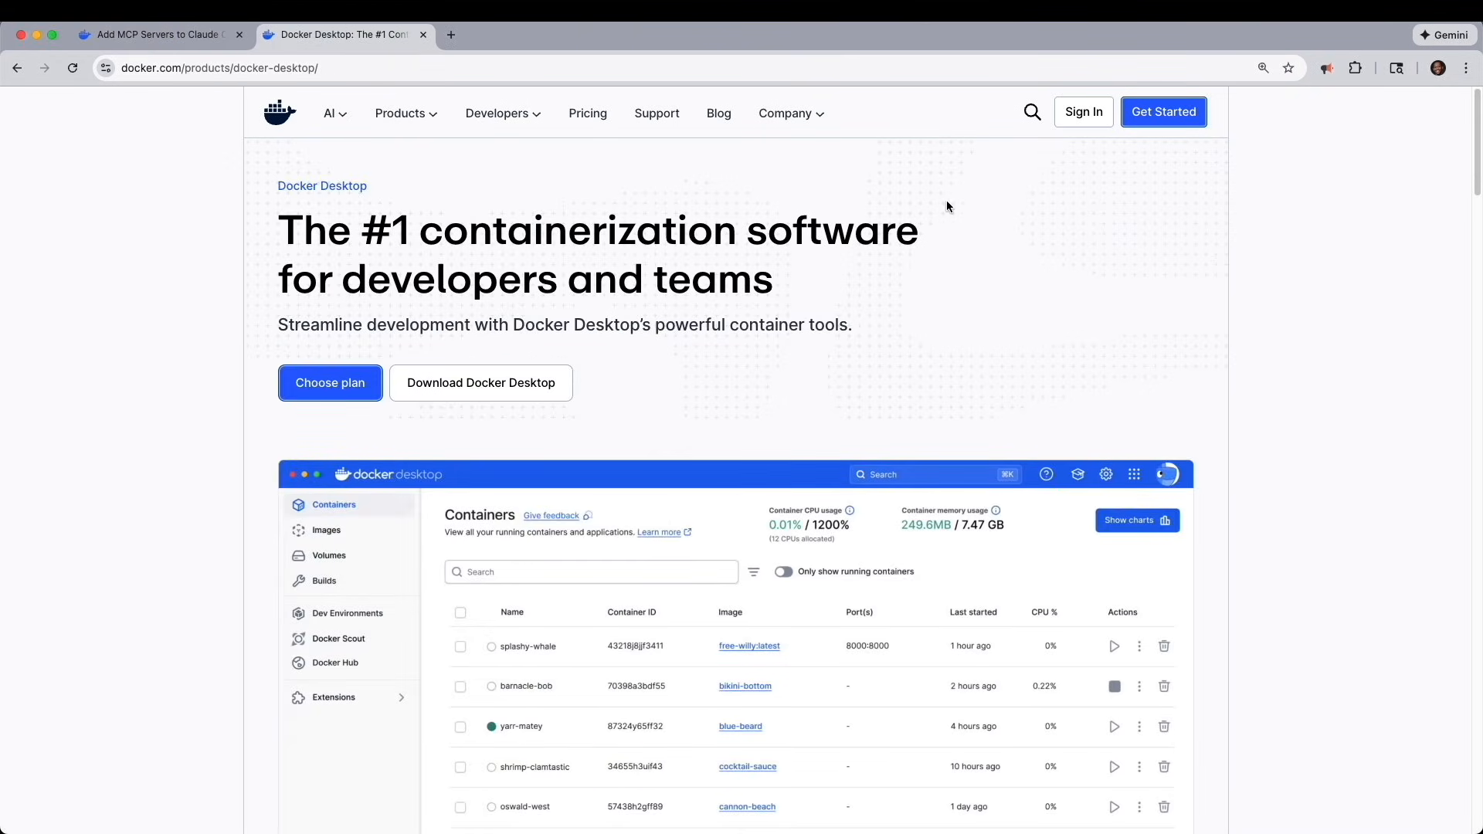
click(481, 383)
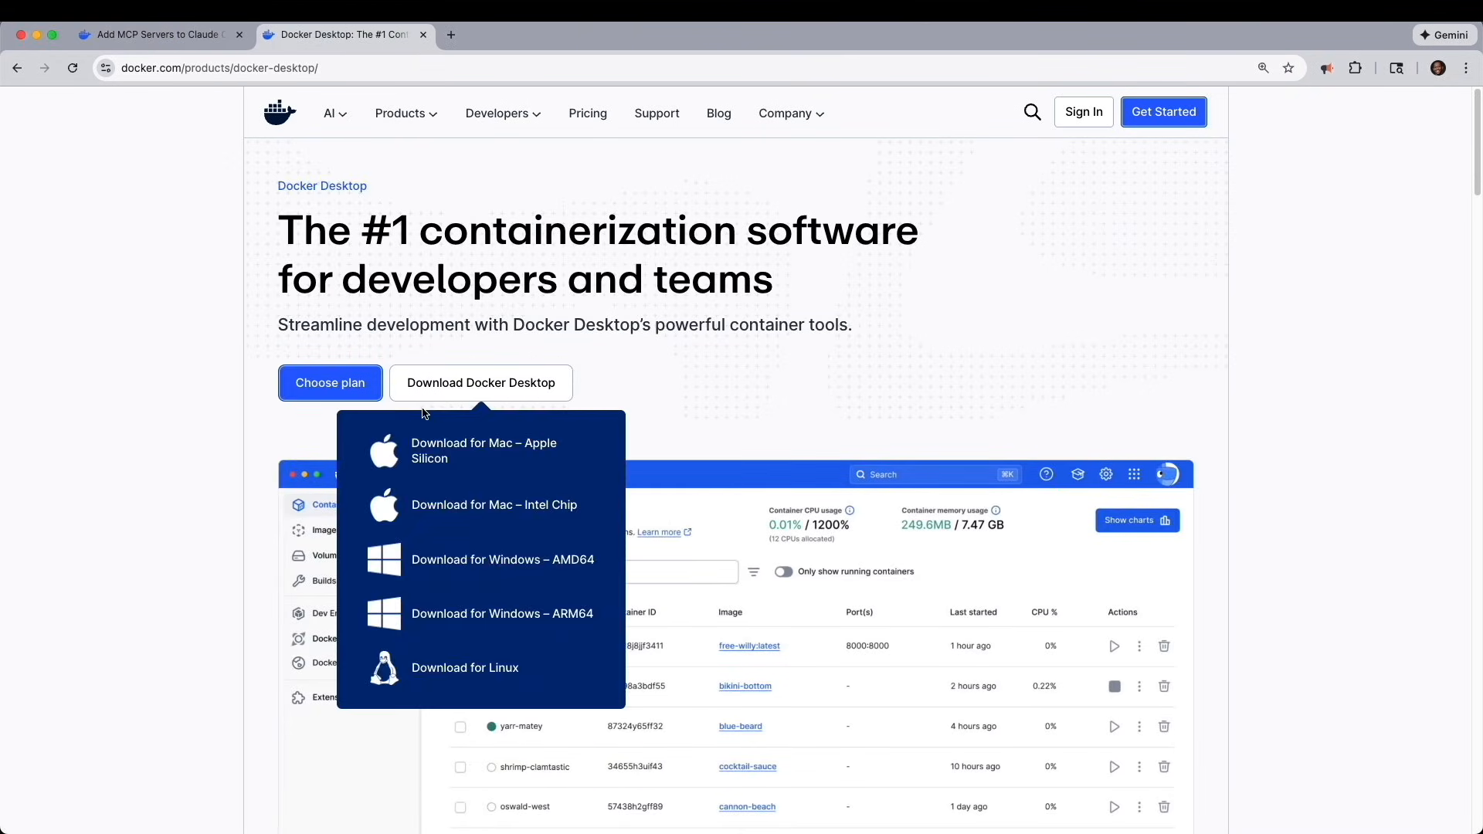
- Return to the MCP servers blog and follow the Enable MCP Toolkit guide link
click(159, 35)
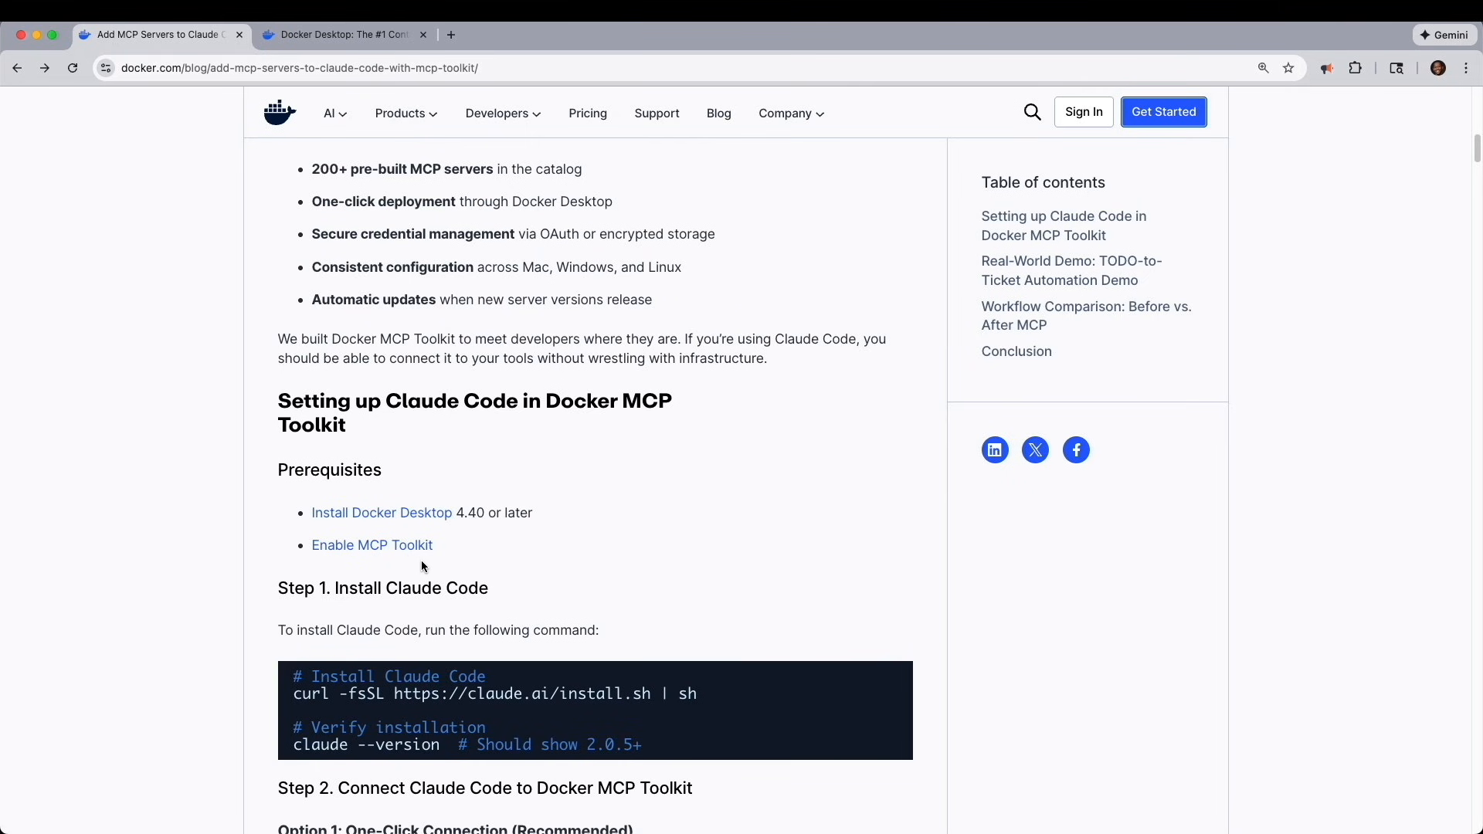
click(373, 545)
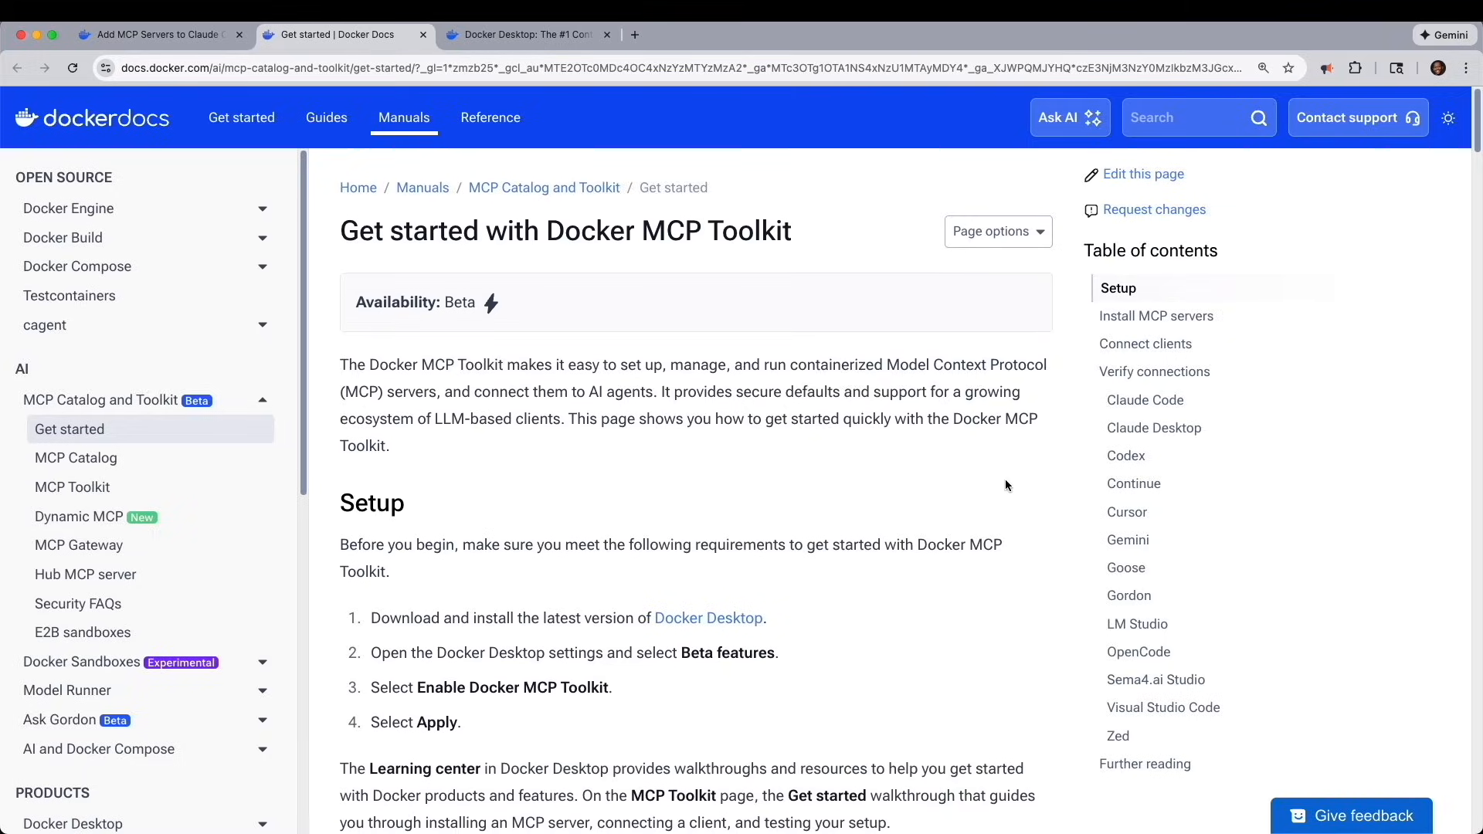
scroll(down, 3)
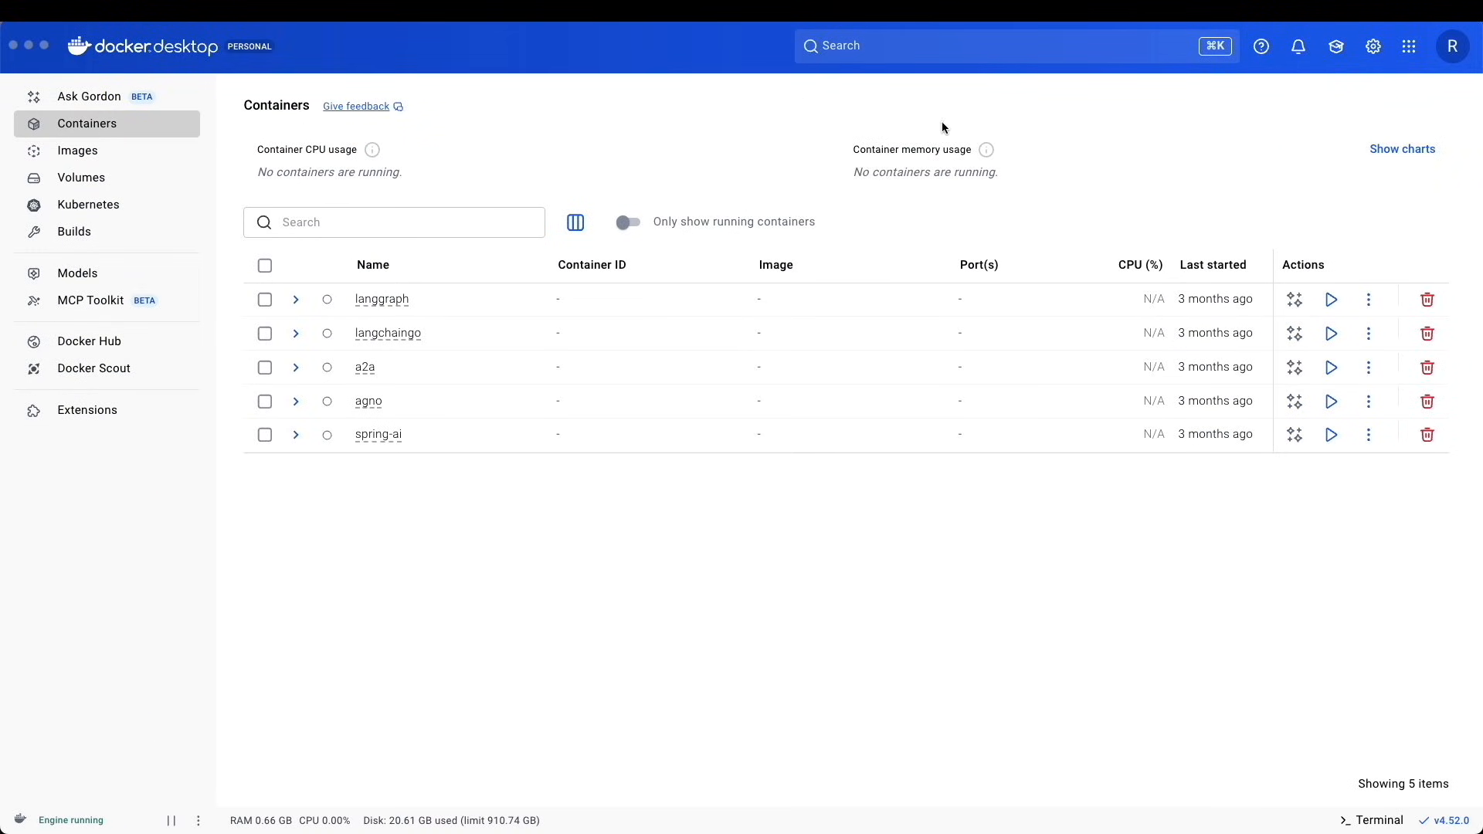
mouse_move(1371, 47)
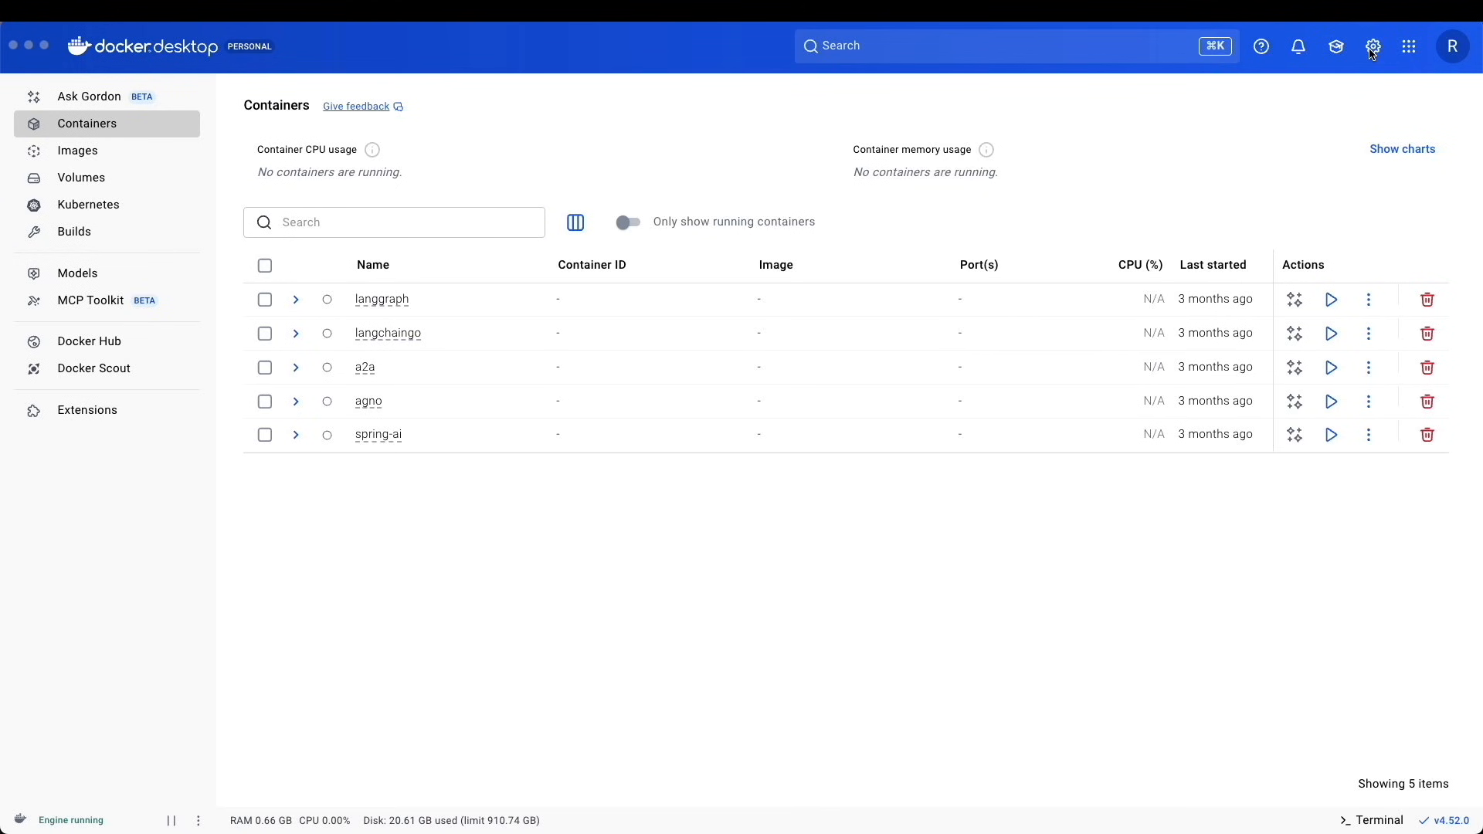
- Verify in Settings > Beta features that Docker MCP Toolkit is enabled
click(1373, 46)
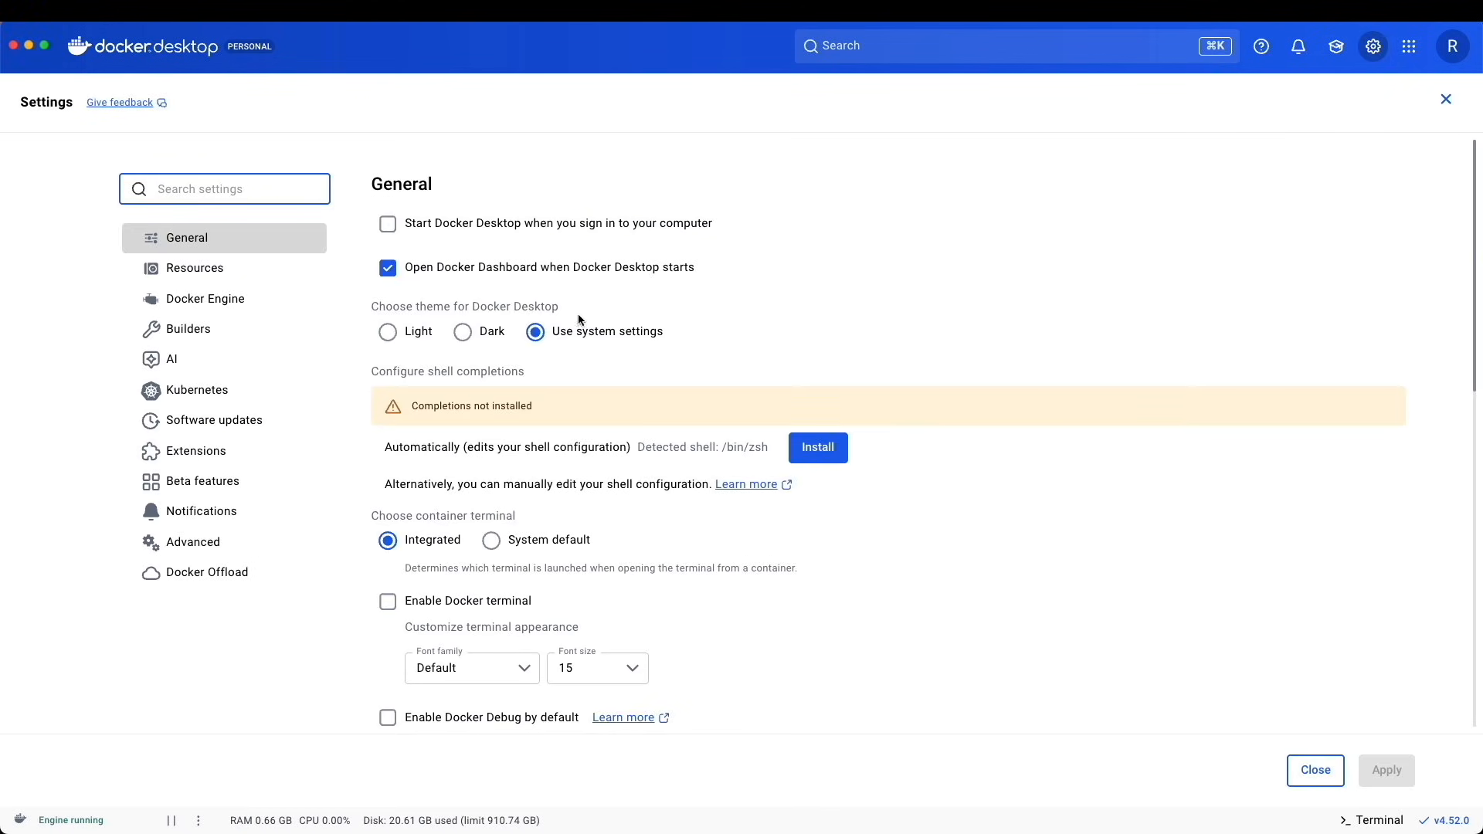
mouse_move(200, 482)
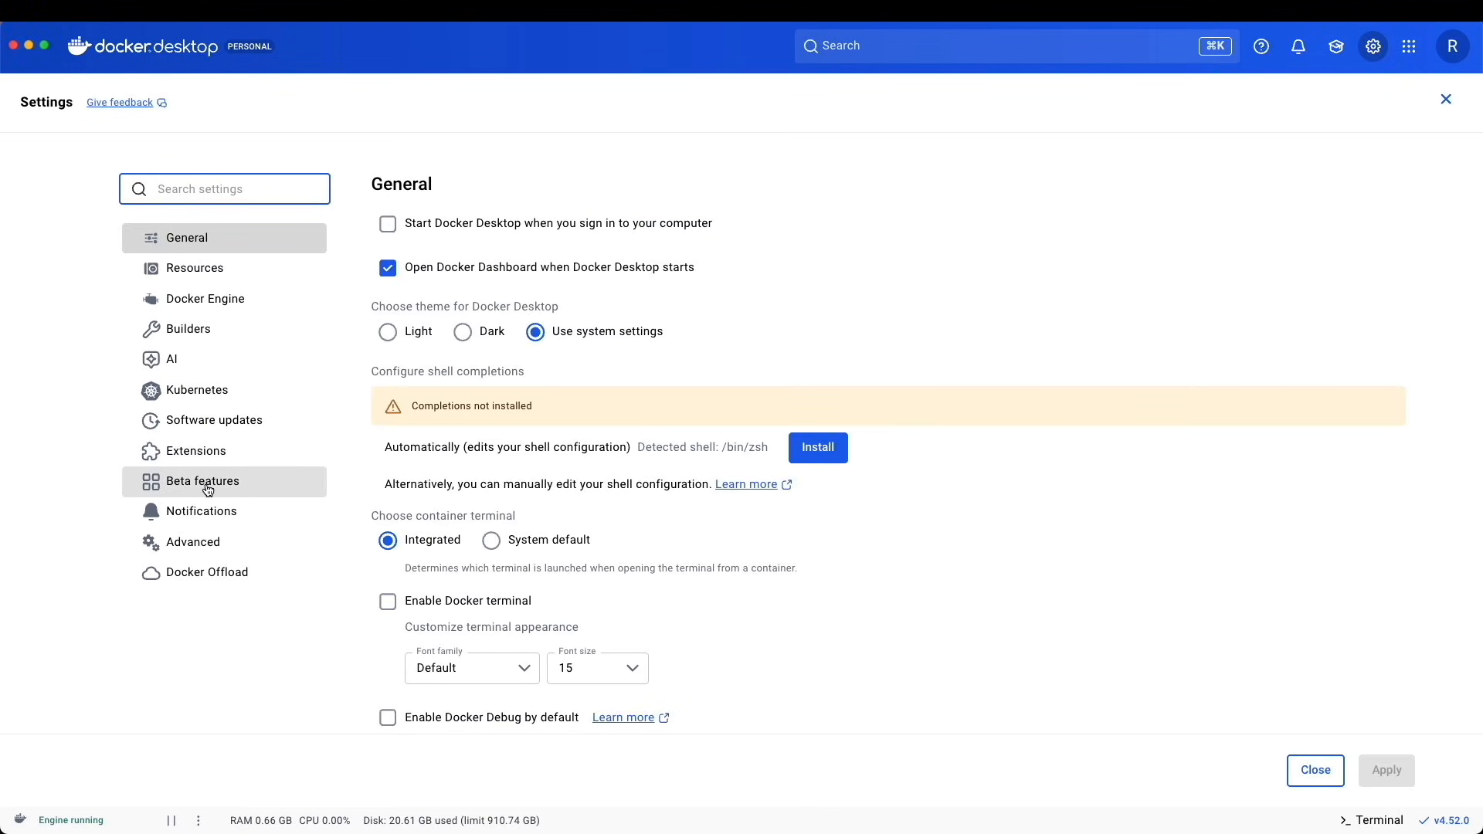
click(200, 482)
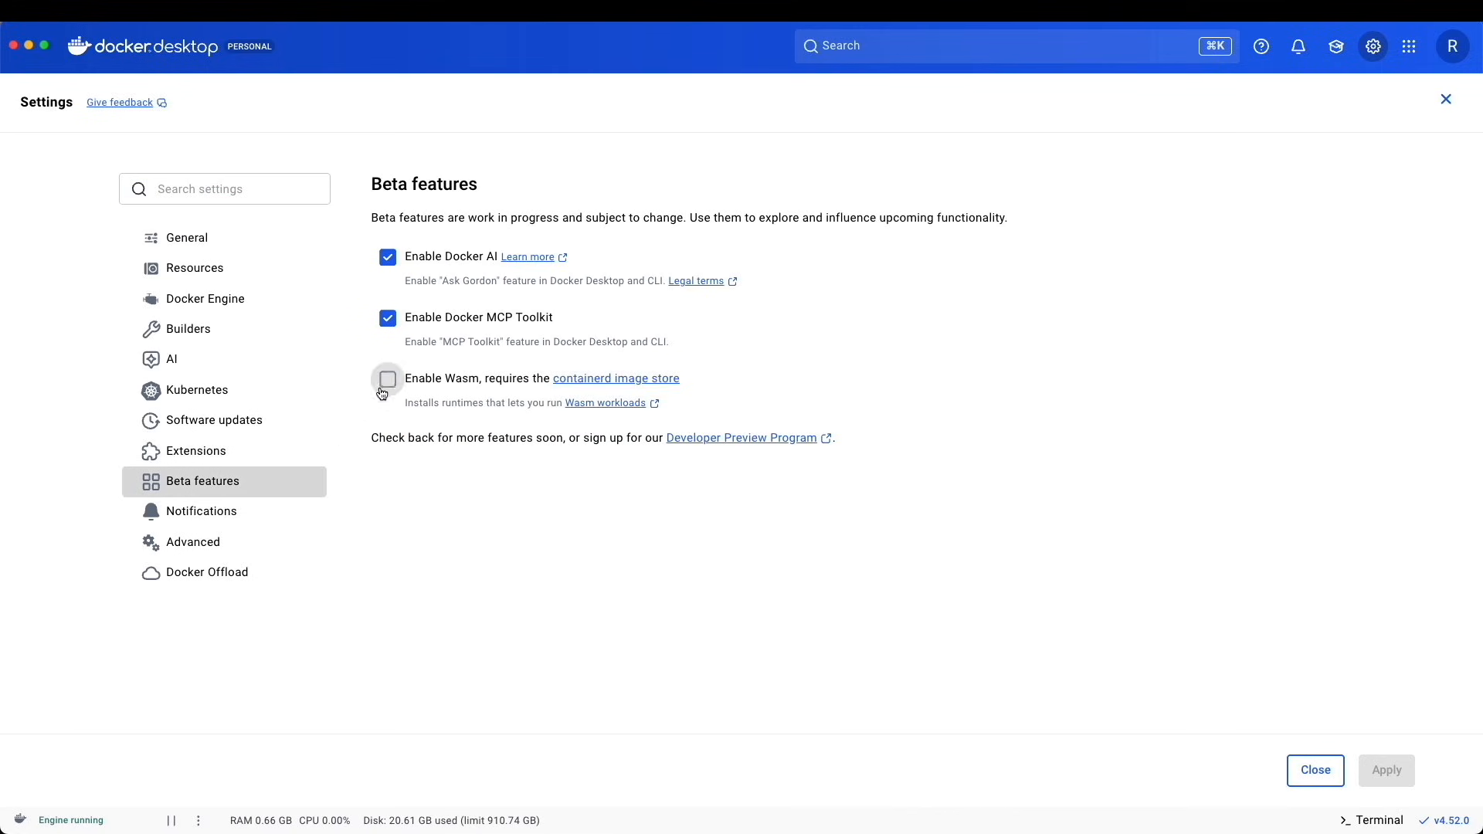
mouse_move(424, 332)
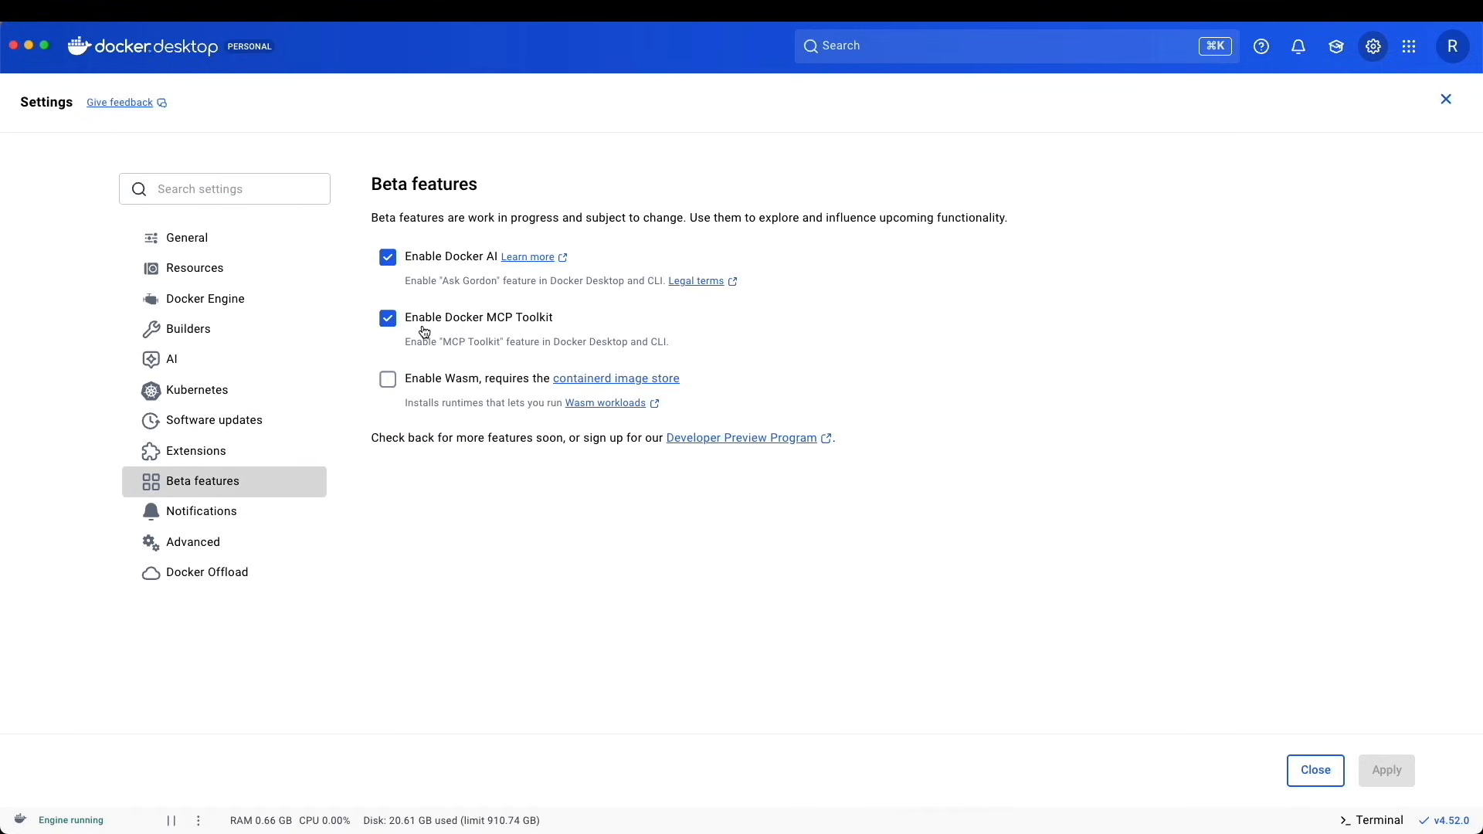
click(1313, 769)
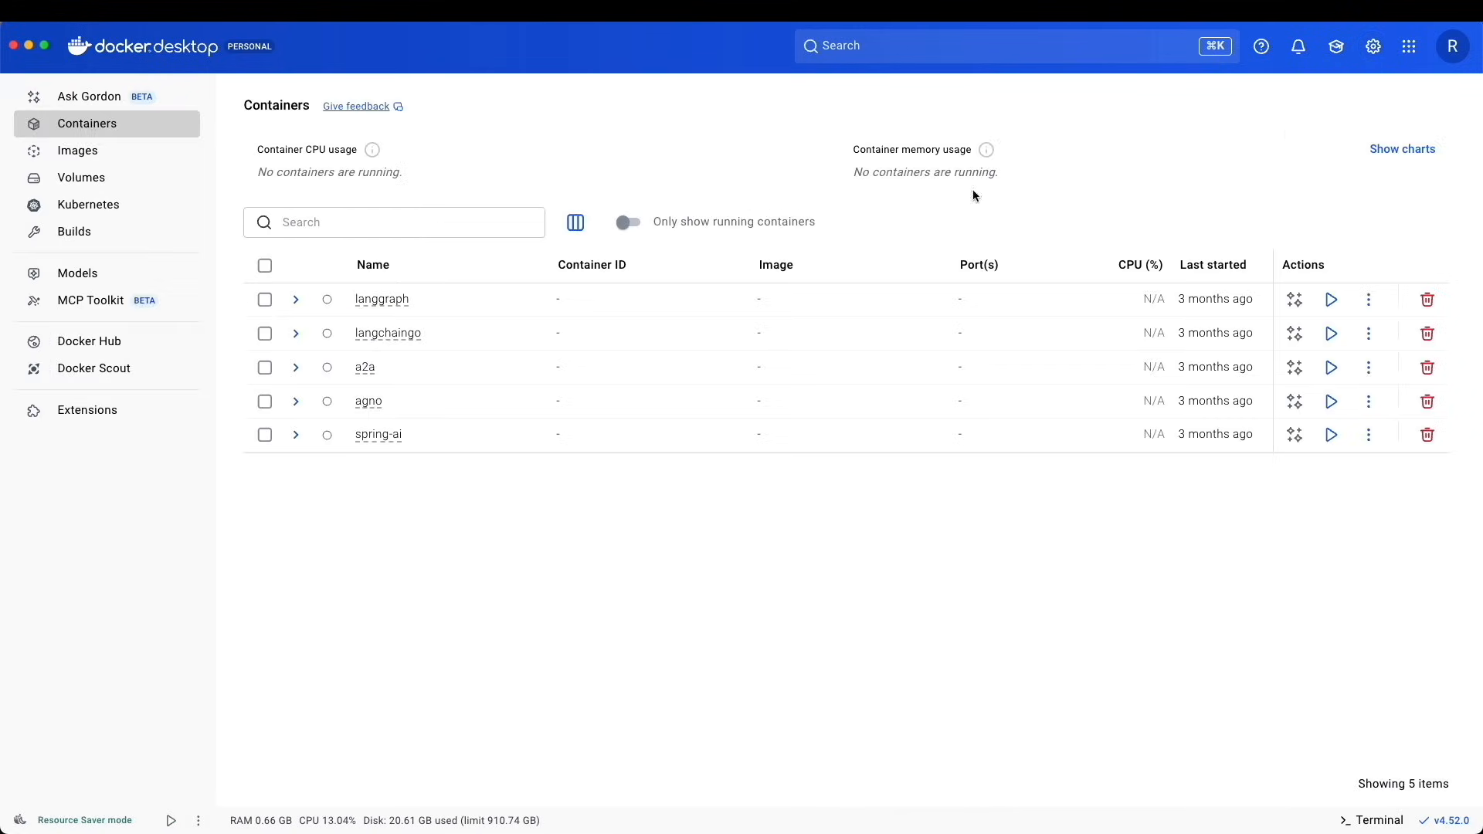
mouse_move(102, 306)
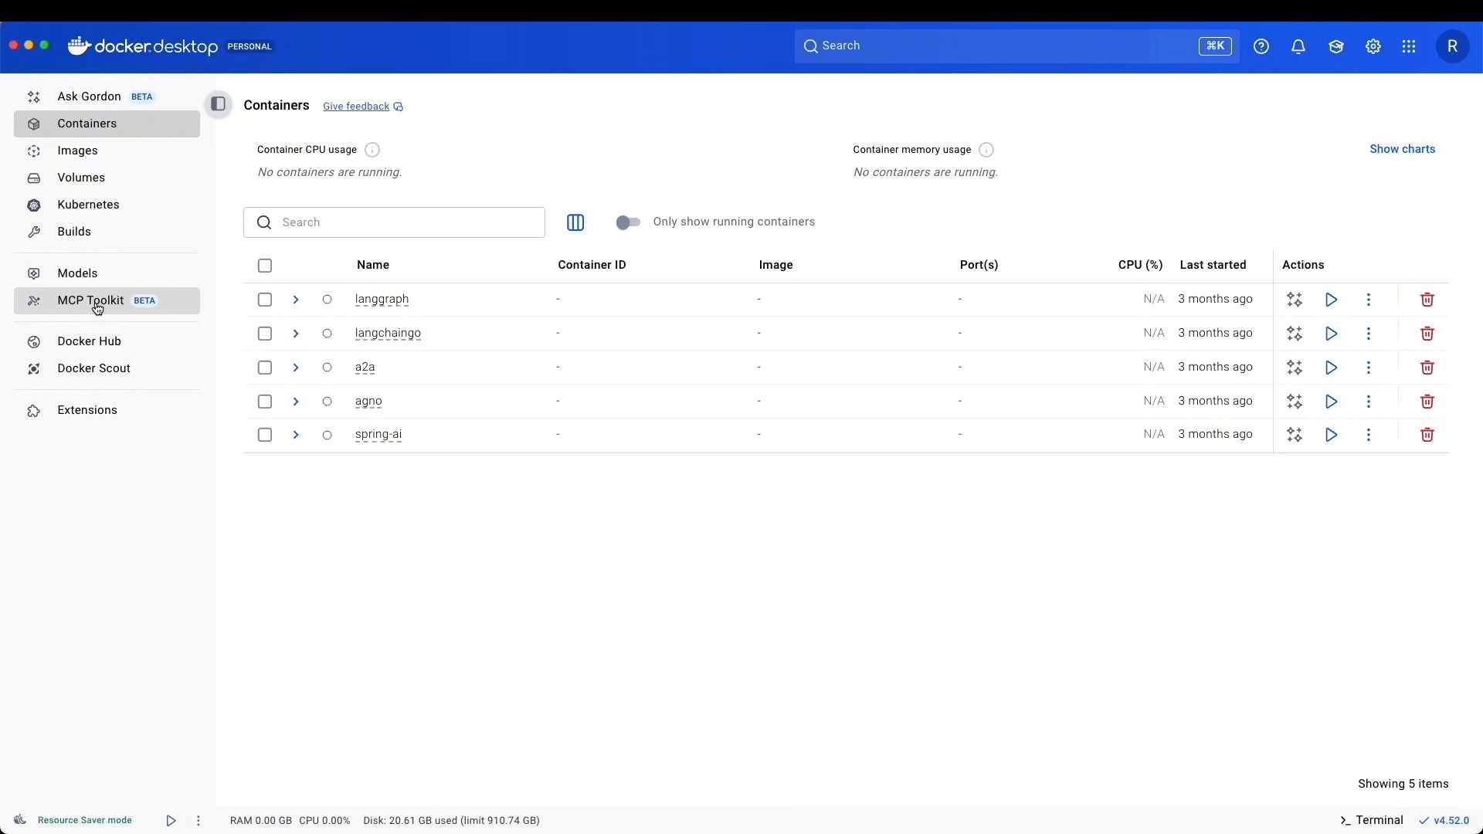
- Bring up the MCP Toolkit catalog of available servers
click(90, 300)
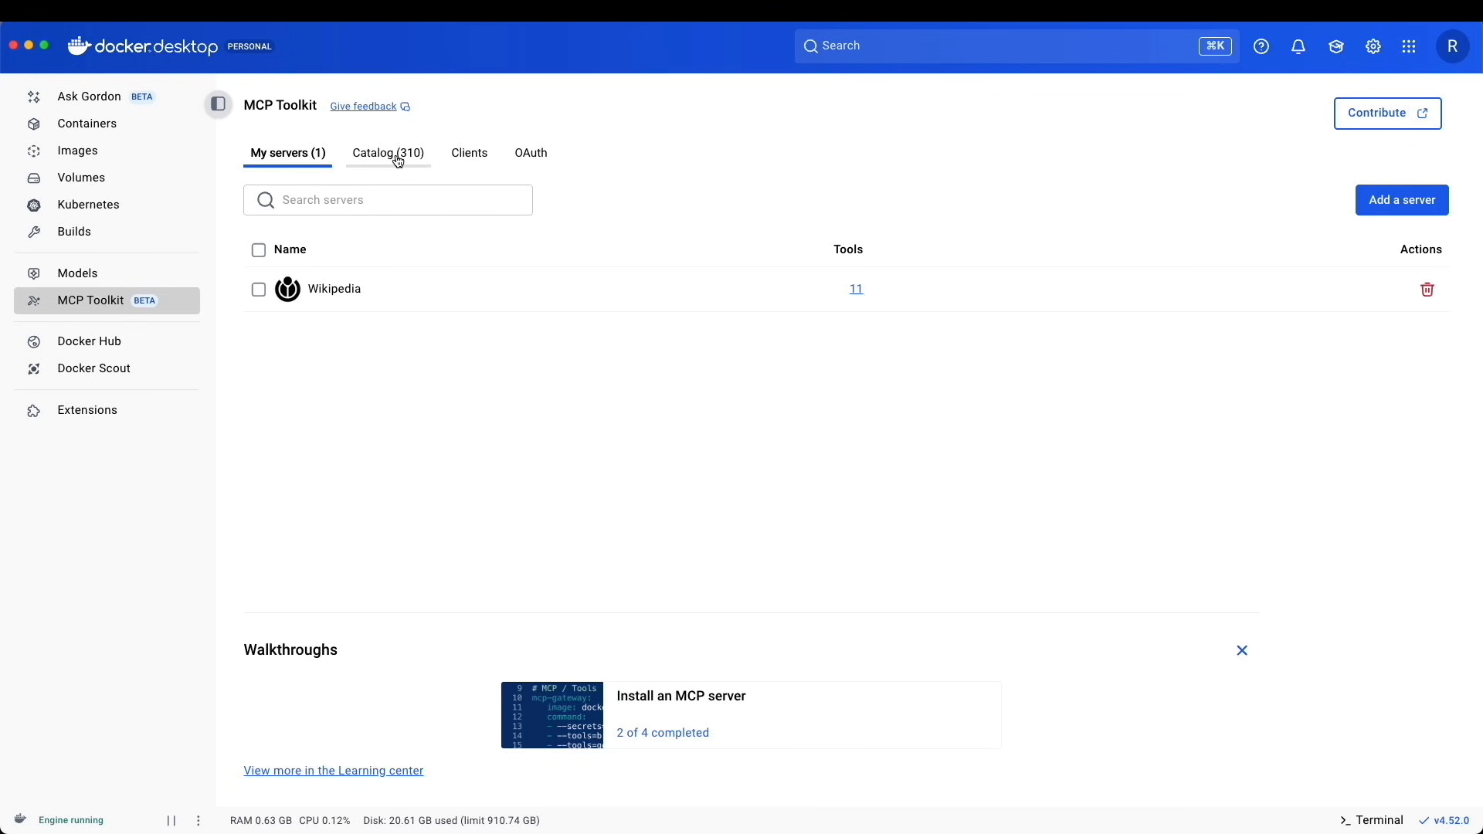
click(386, 153)
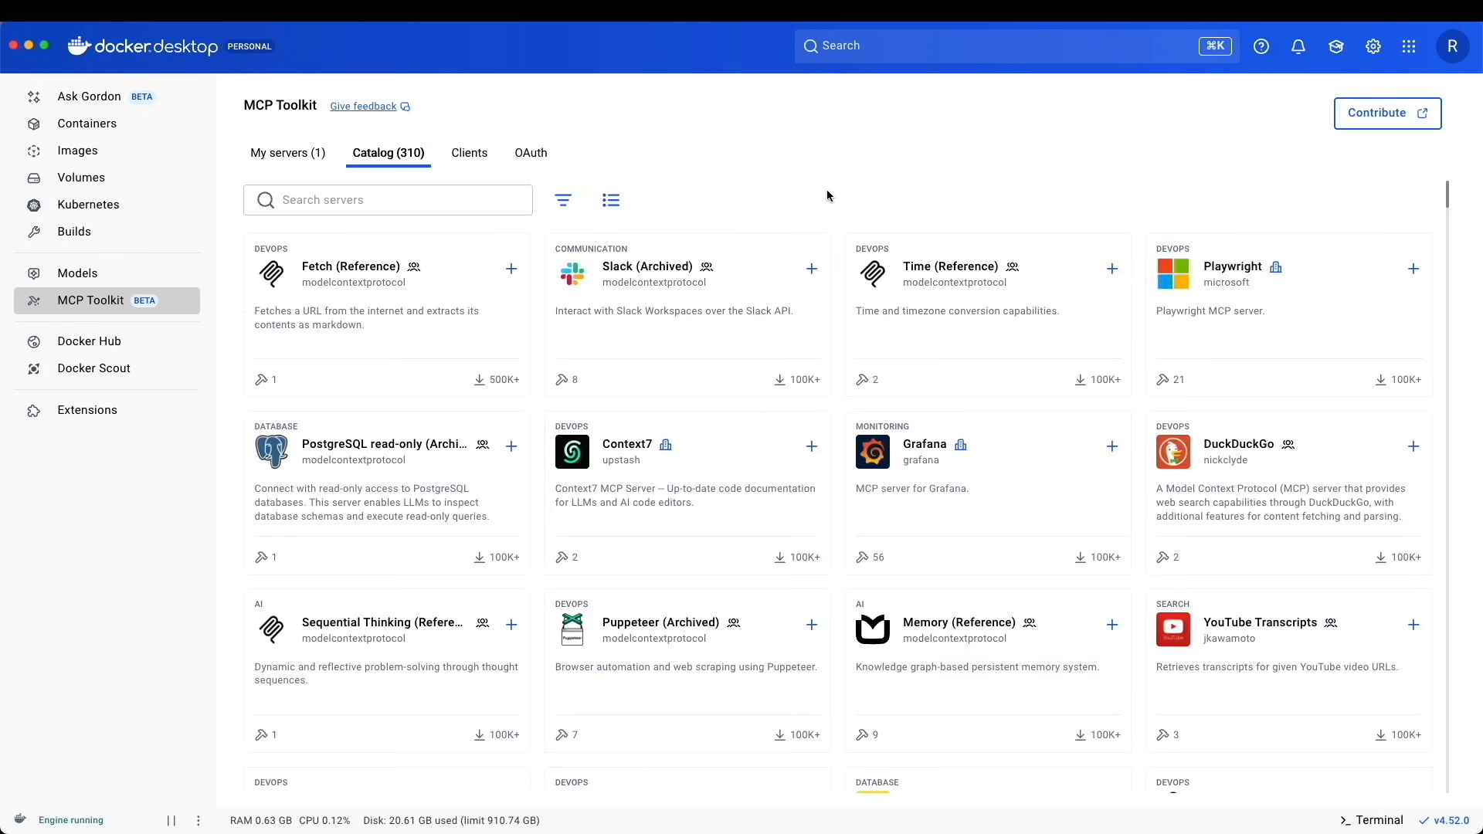
scroll(down, 3)
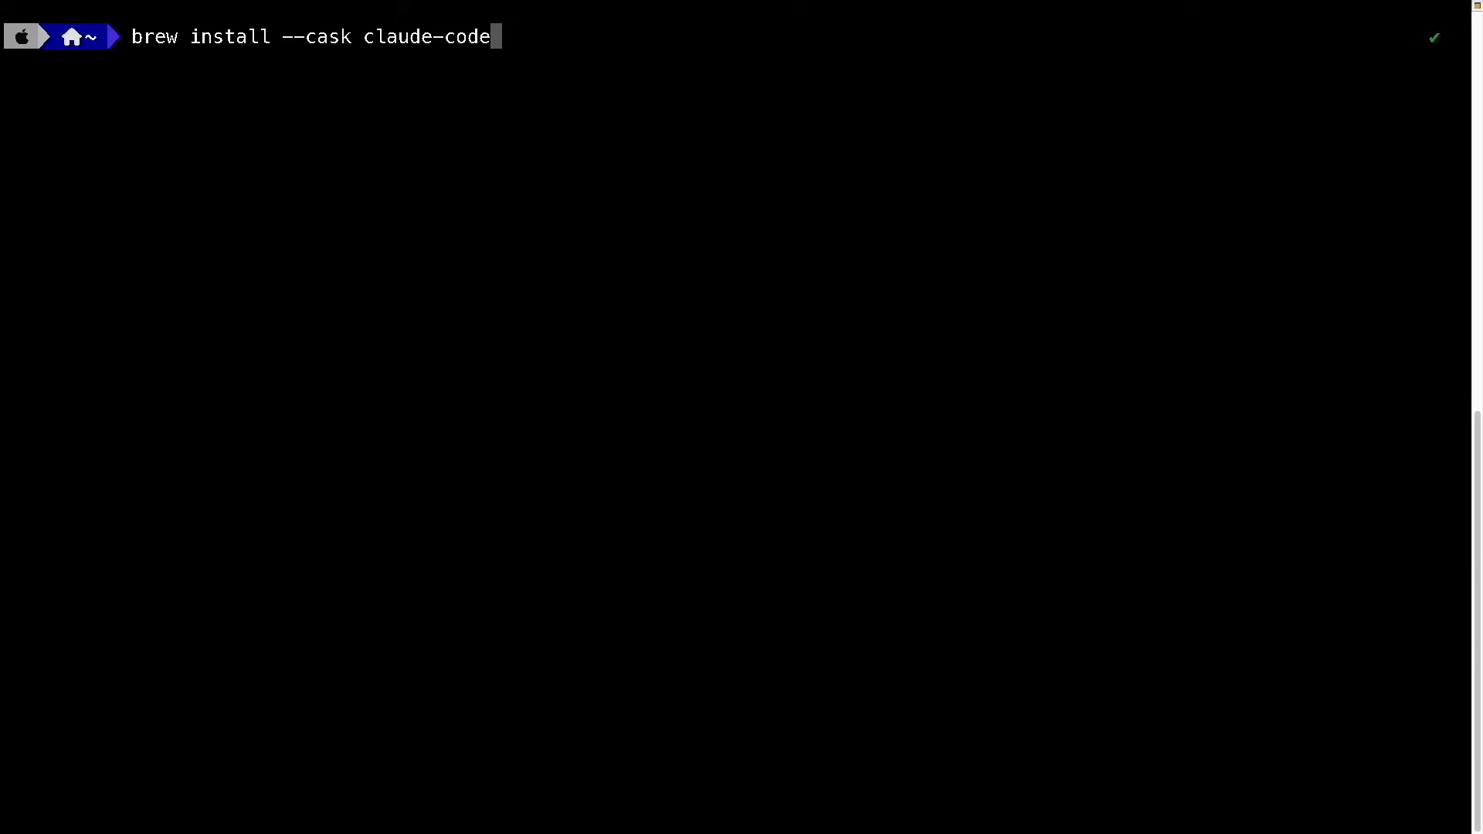
- Complete the Homebrew install of Claude Code and run claude --version
key(Return)
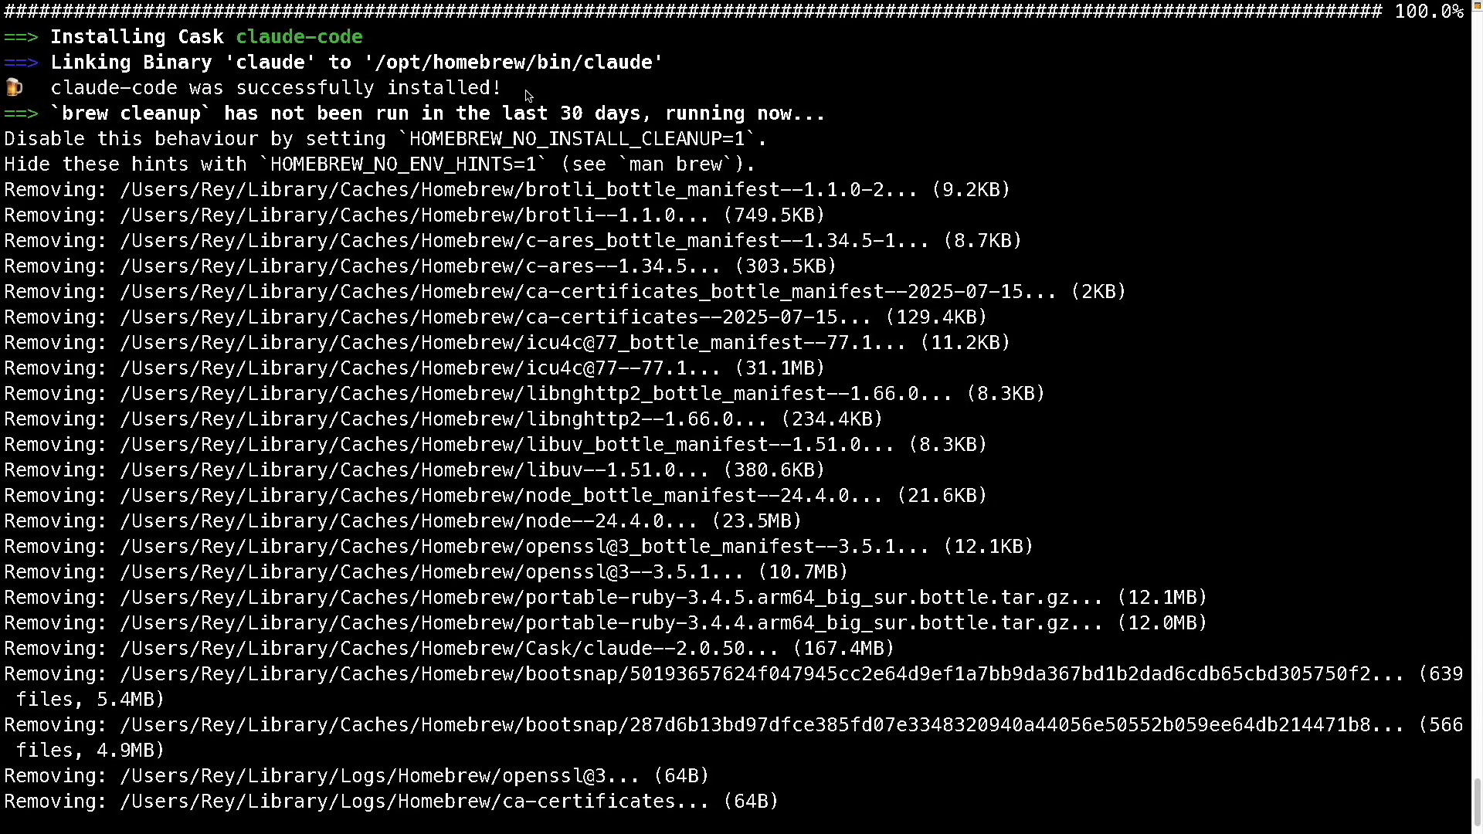
mouse_move(473, 90)
text(claude --version)
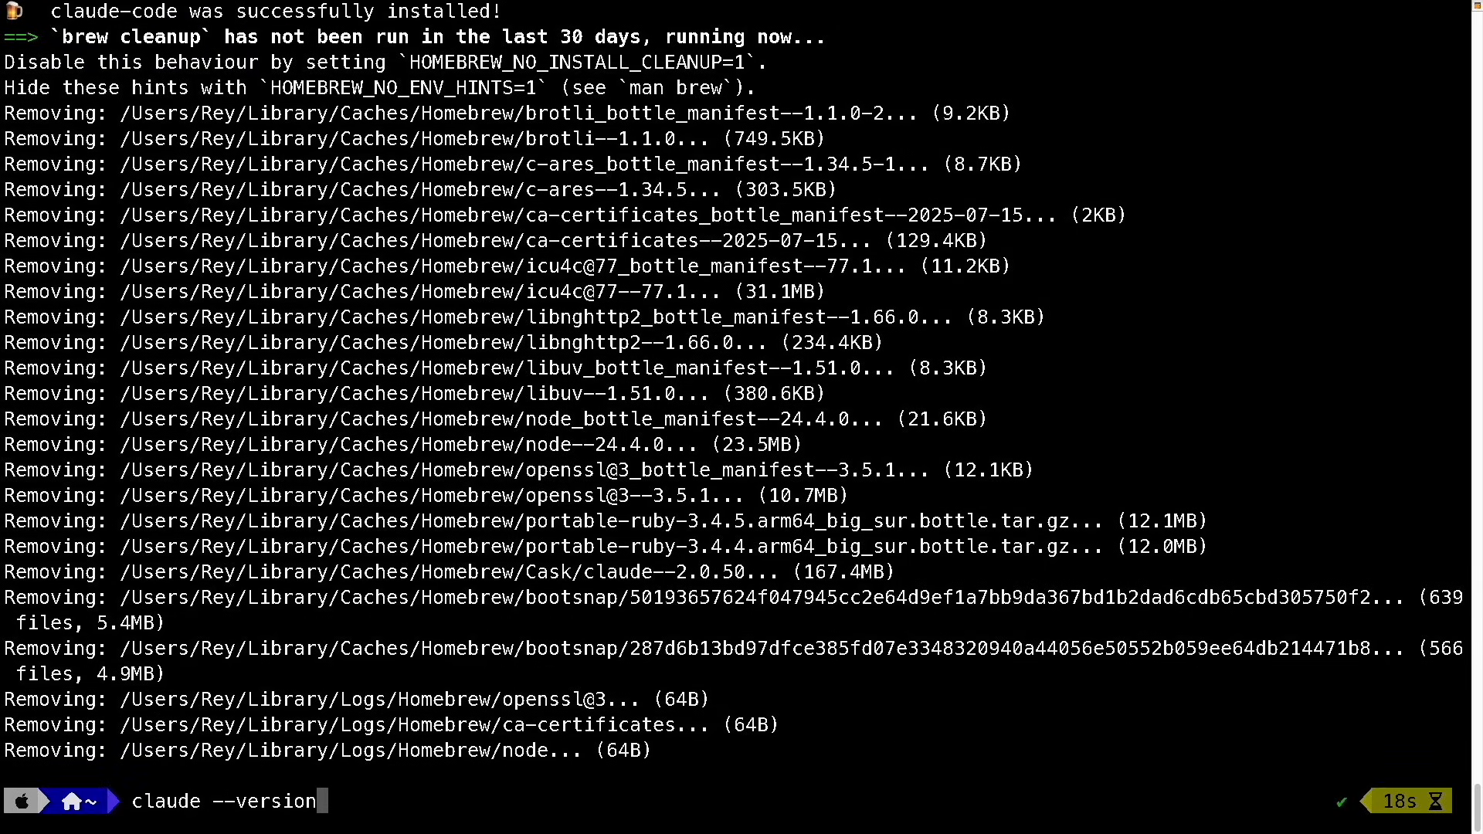
key(Return)
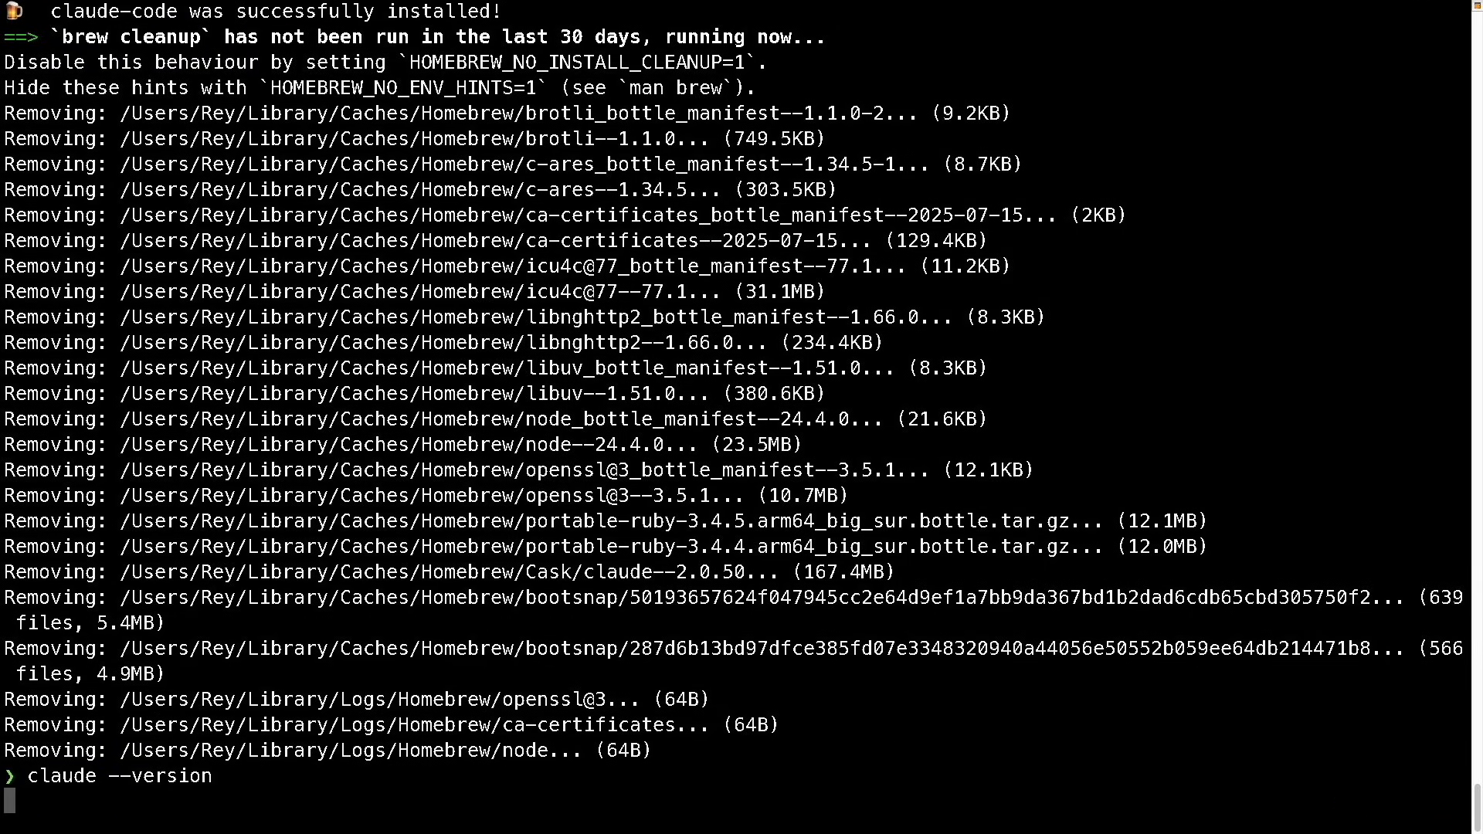
key(Return)
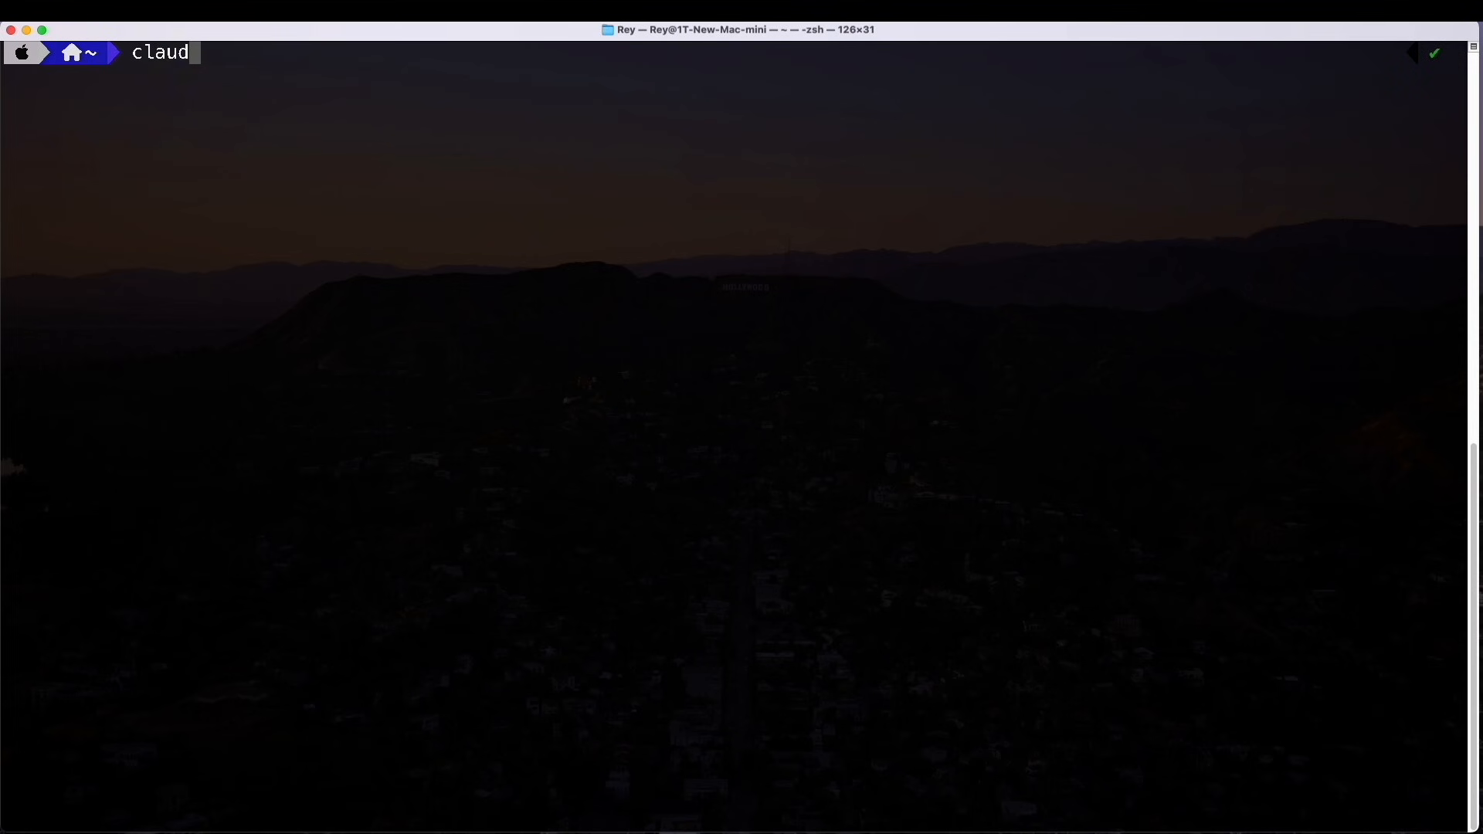
- Launch Claude Code, choose the text style, authorize the Claude account and enter /mcp
key(Return)
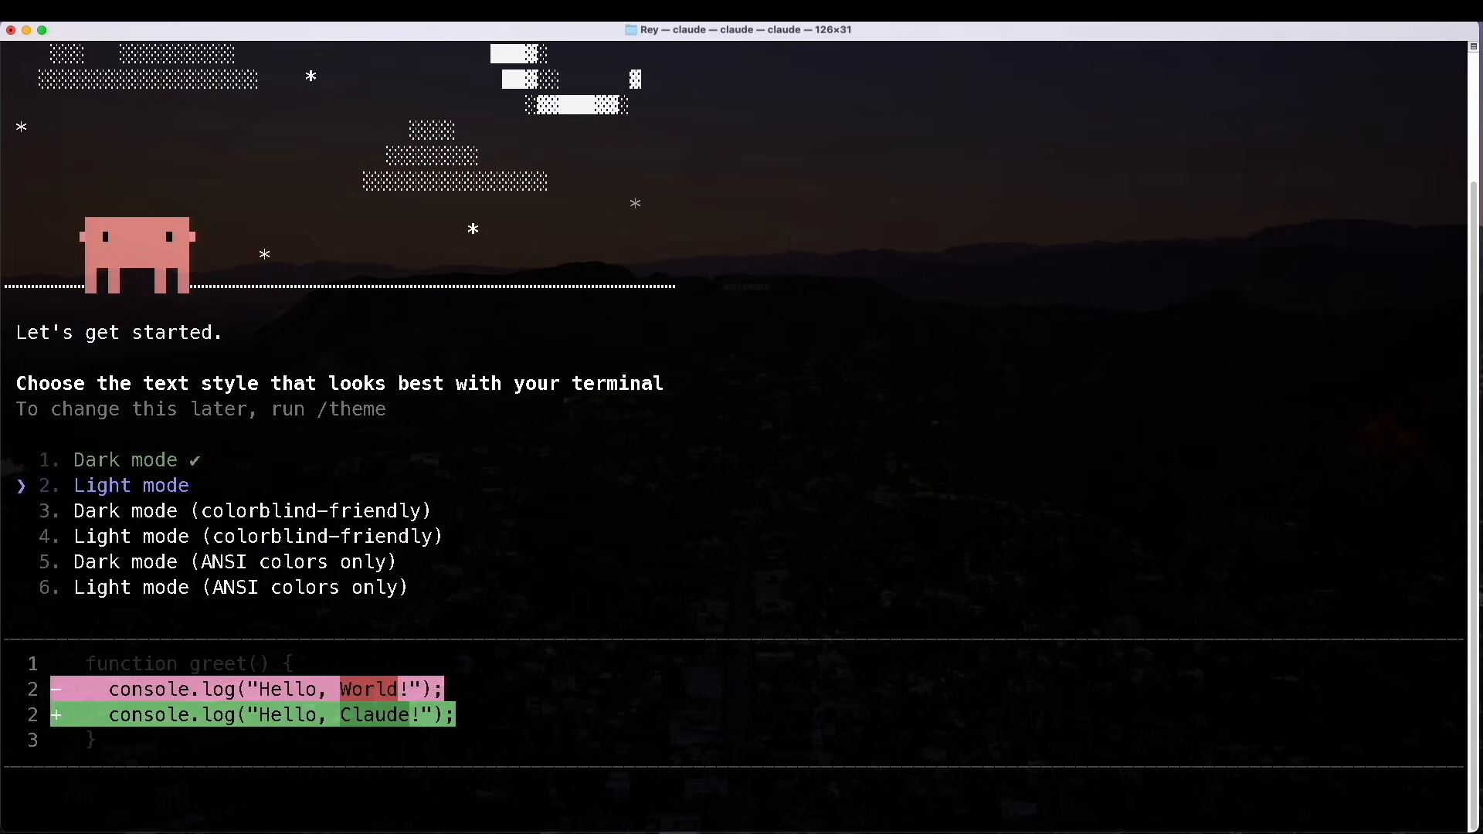
key(Return)
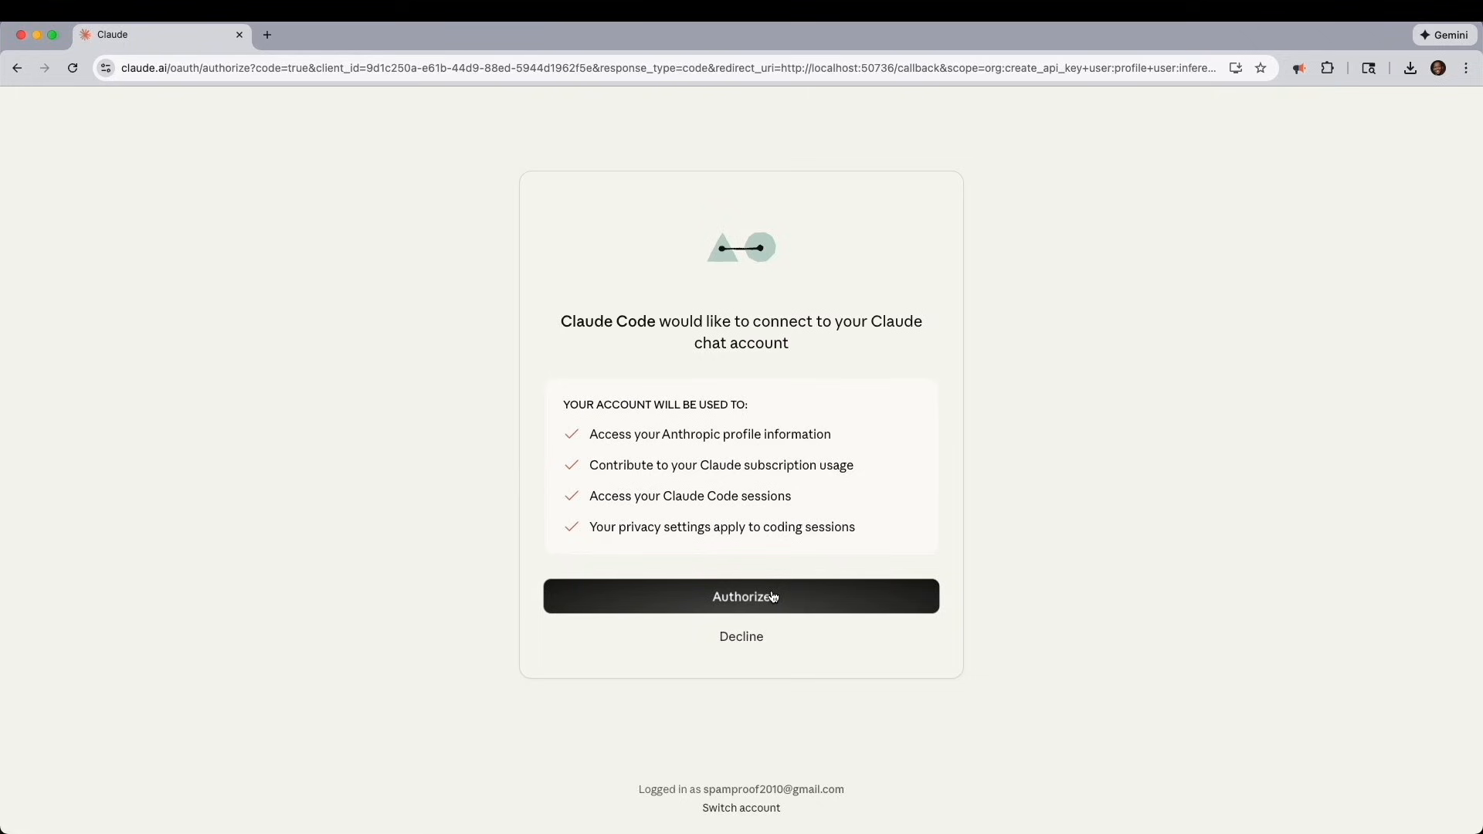
click(740, 596)
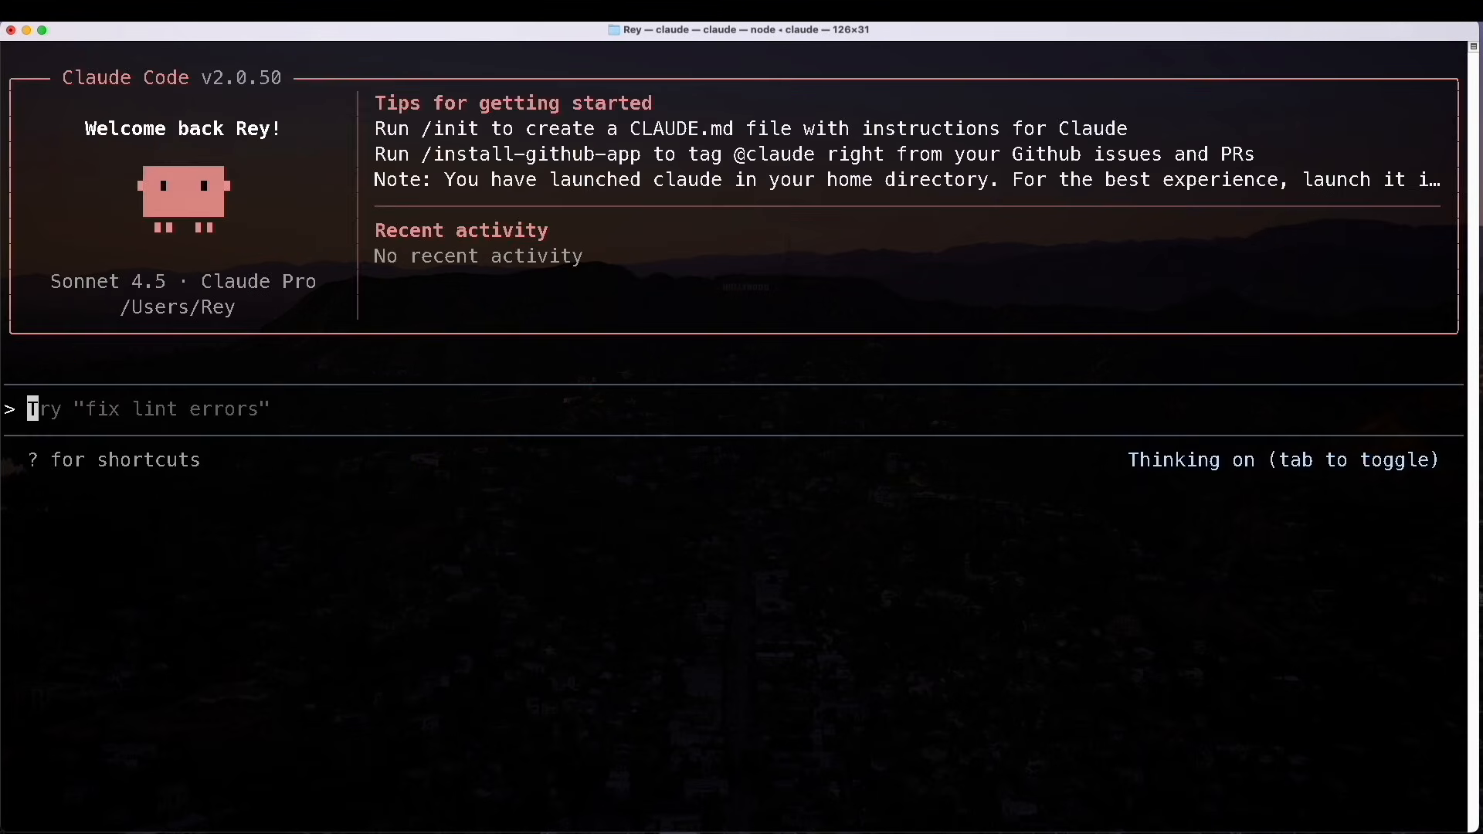
key(tab)
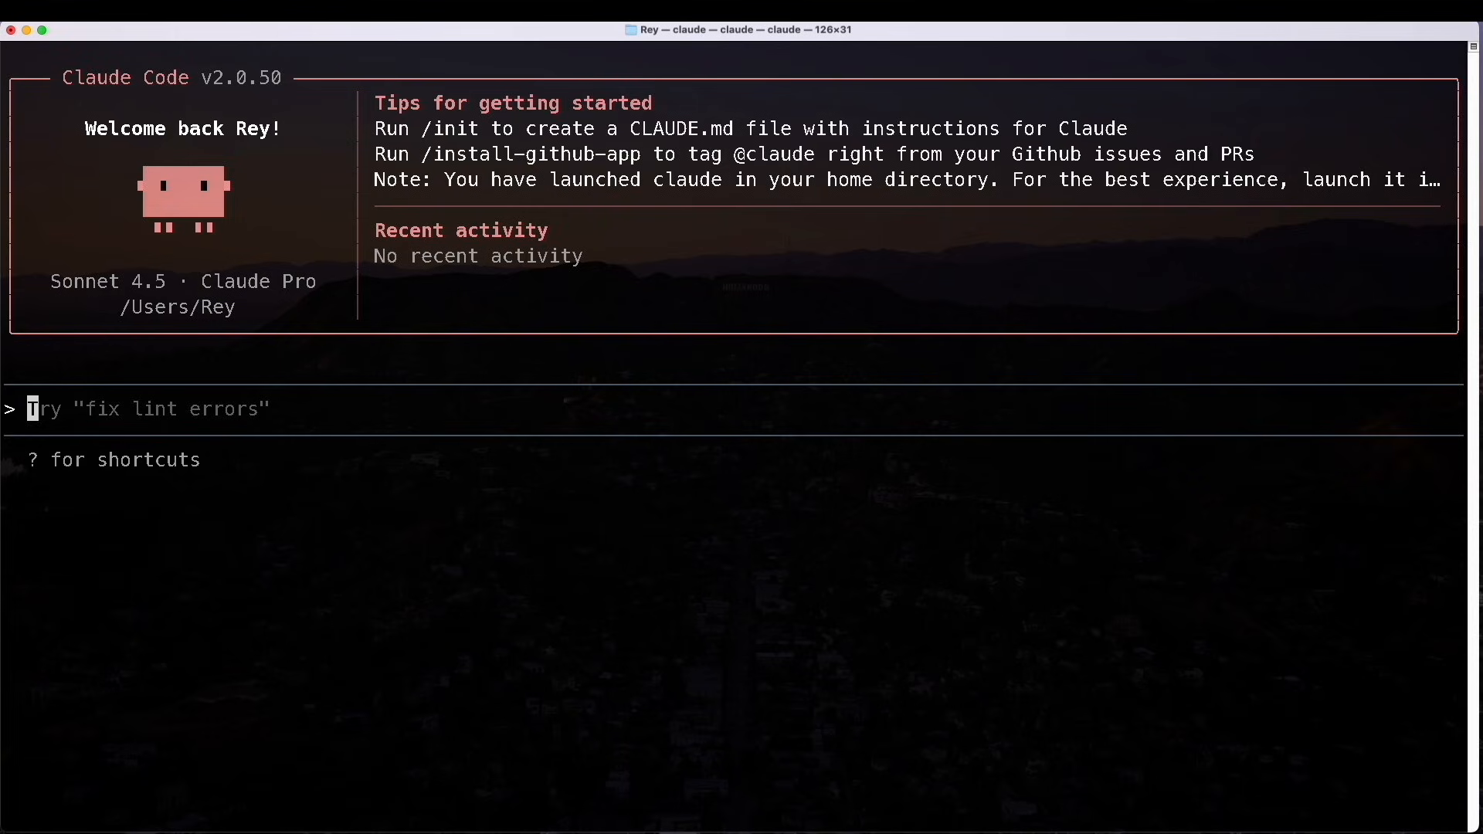
mouse_move(816, 799)
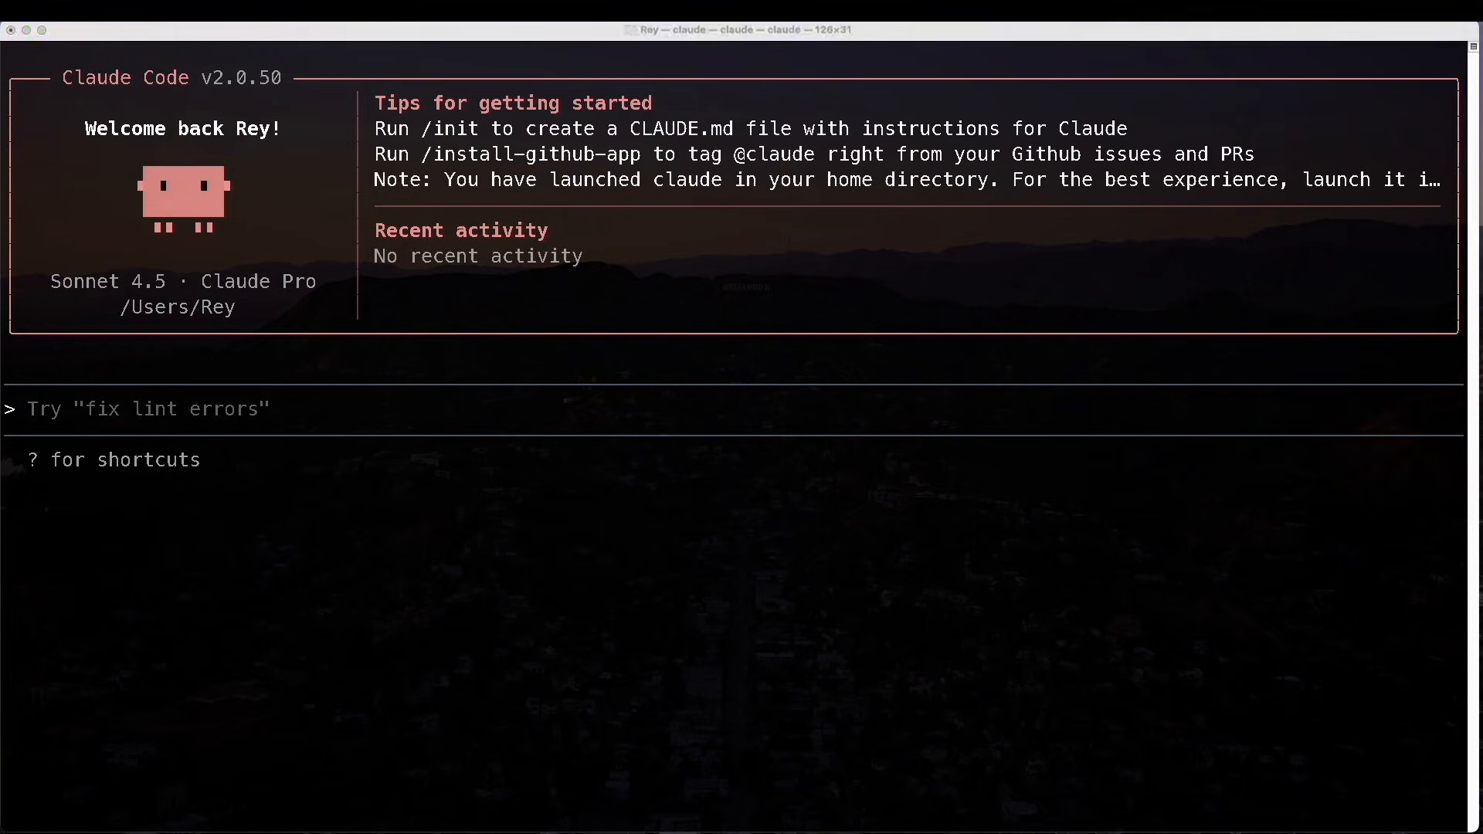
mouse_move(168, 428)
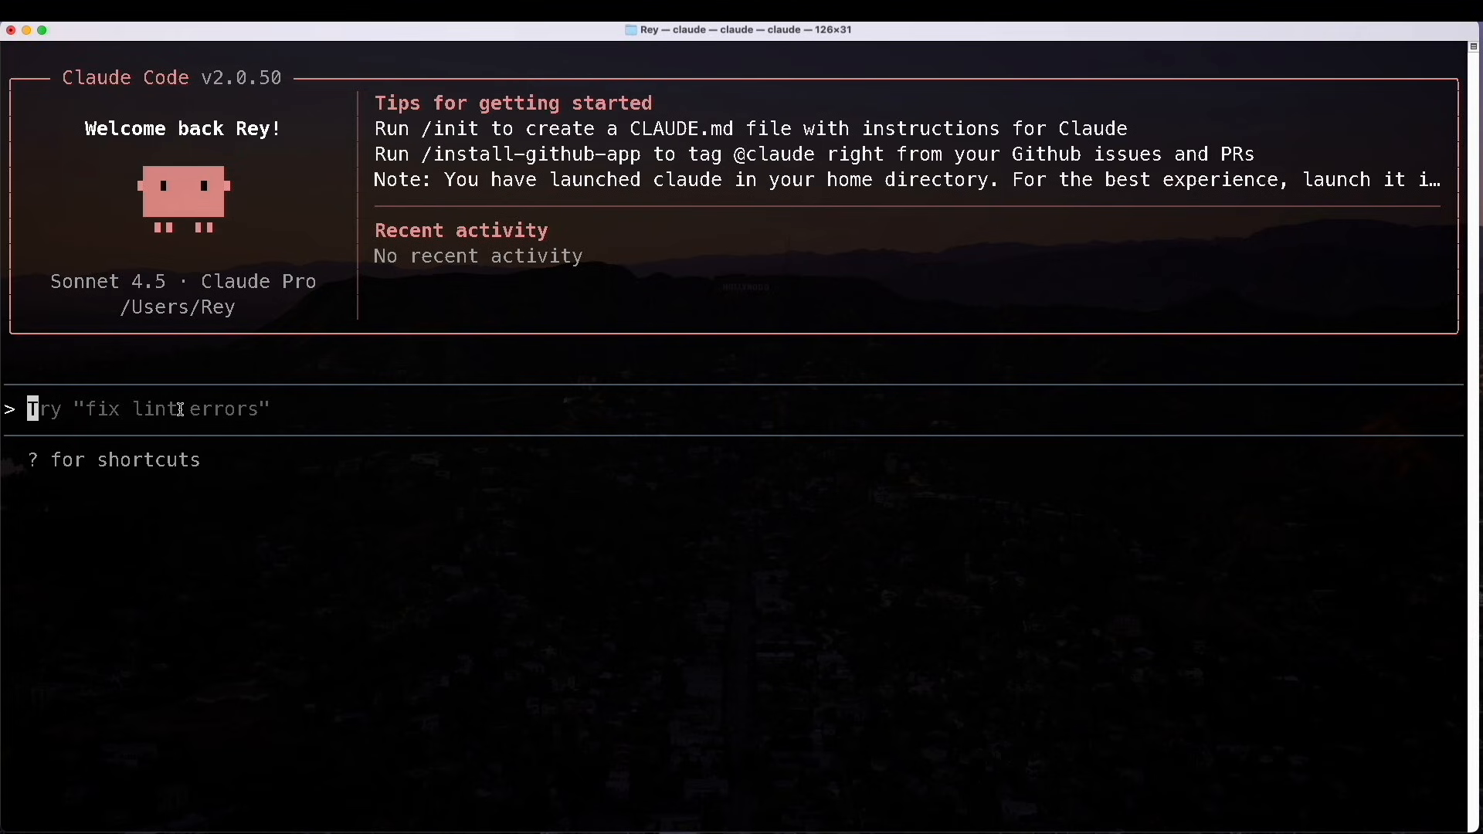
text(/mcp)
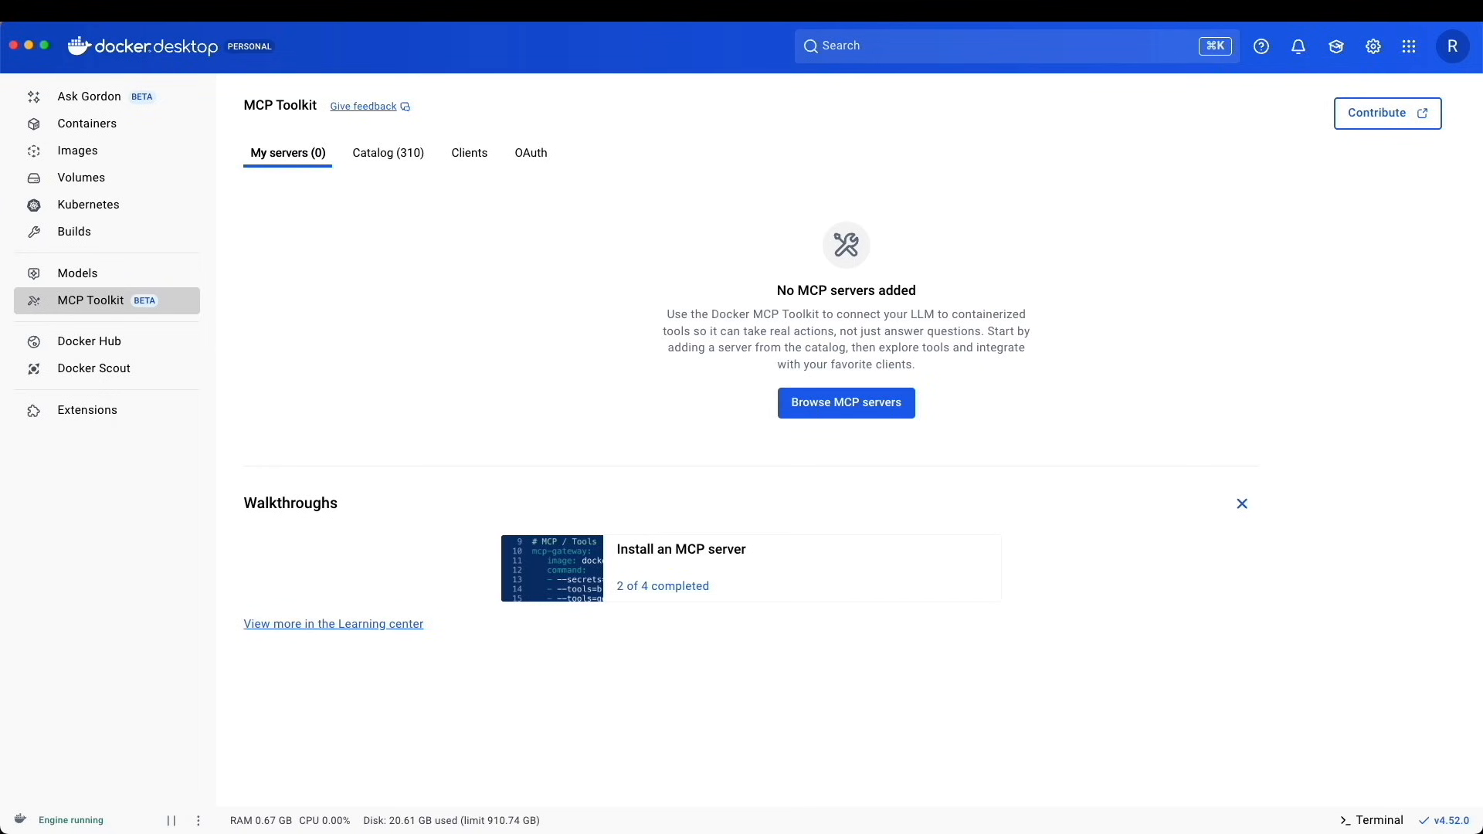
mouse_move(820, 247)
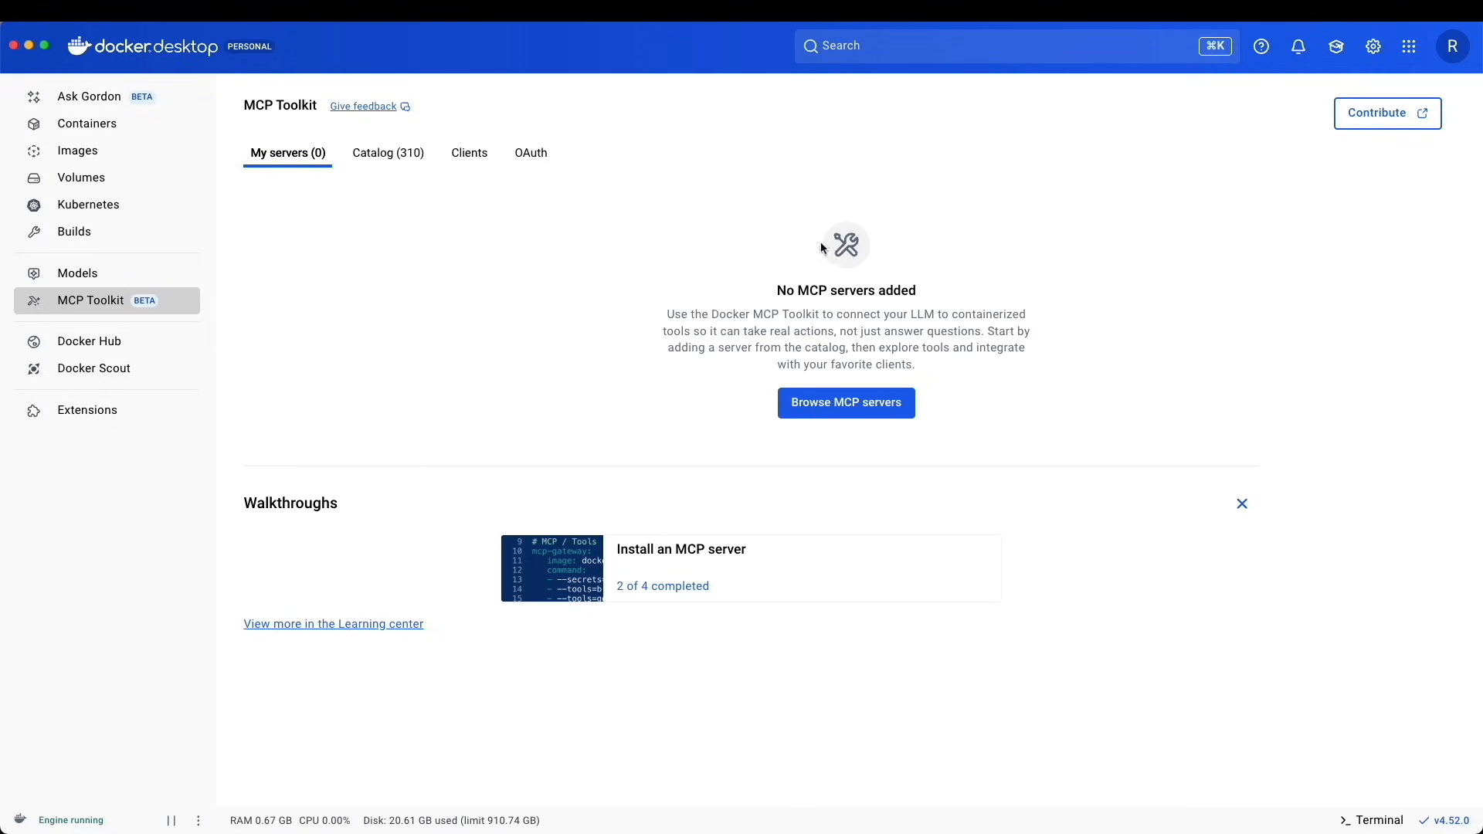
mouse_move(468, 157)
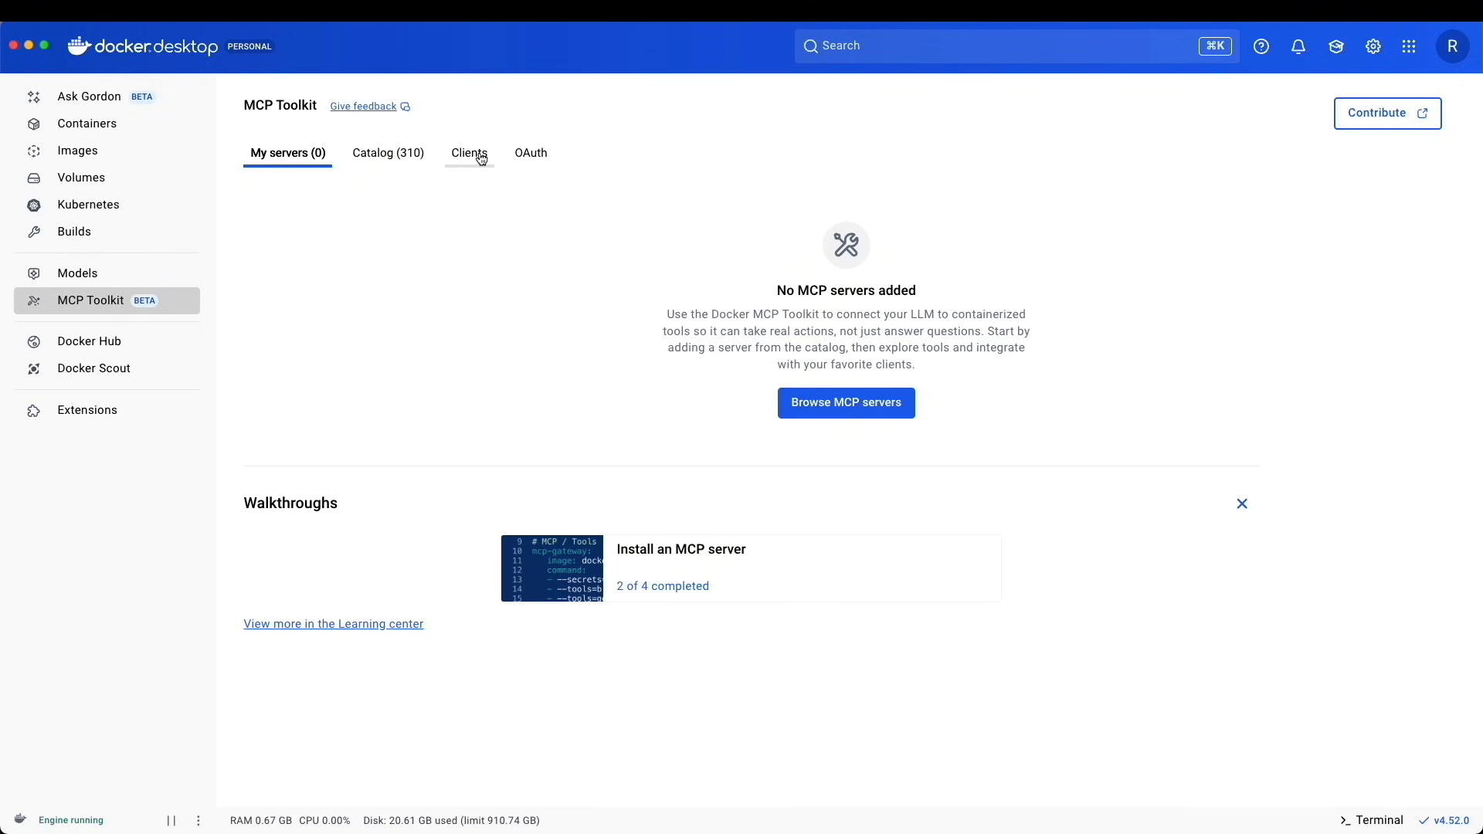
- Connect Claude Code from the MCP Toolkit Clients list
click(470, 153)
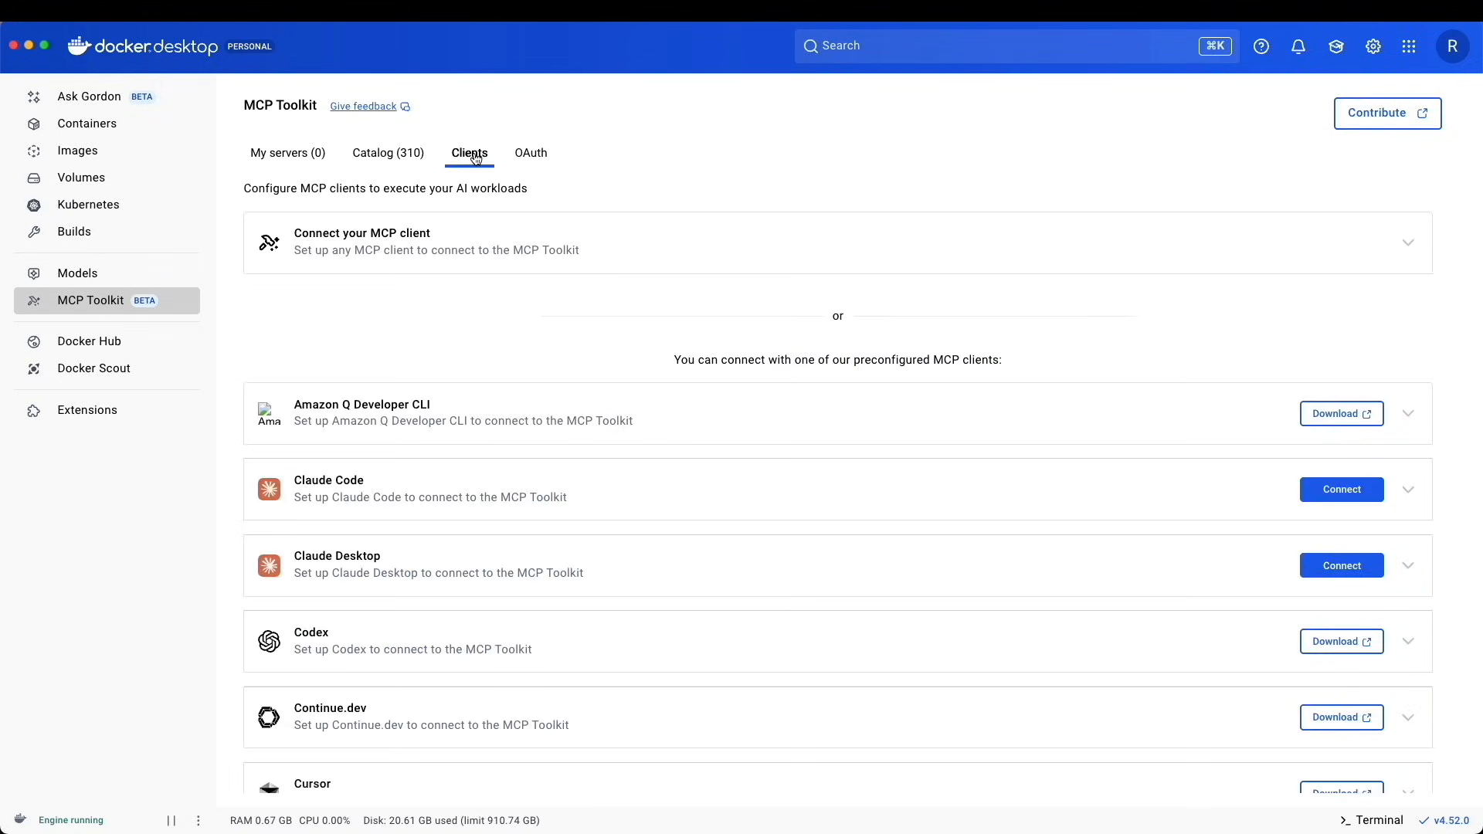
mouse_move(889, 544)
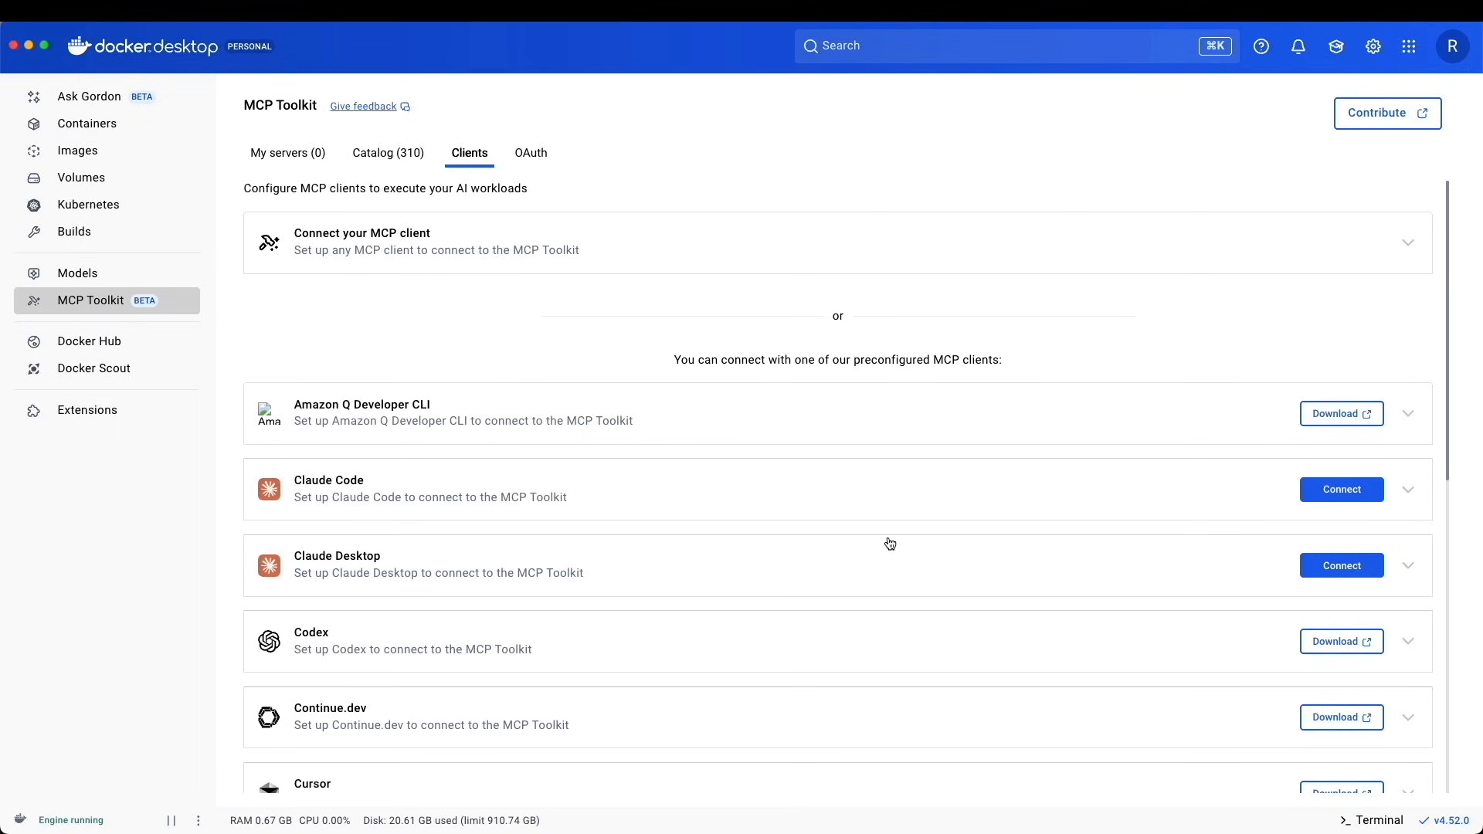
mouse_move(1341, 490)
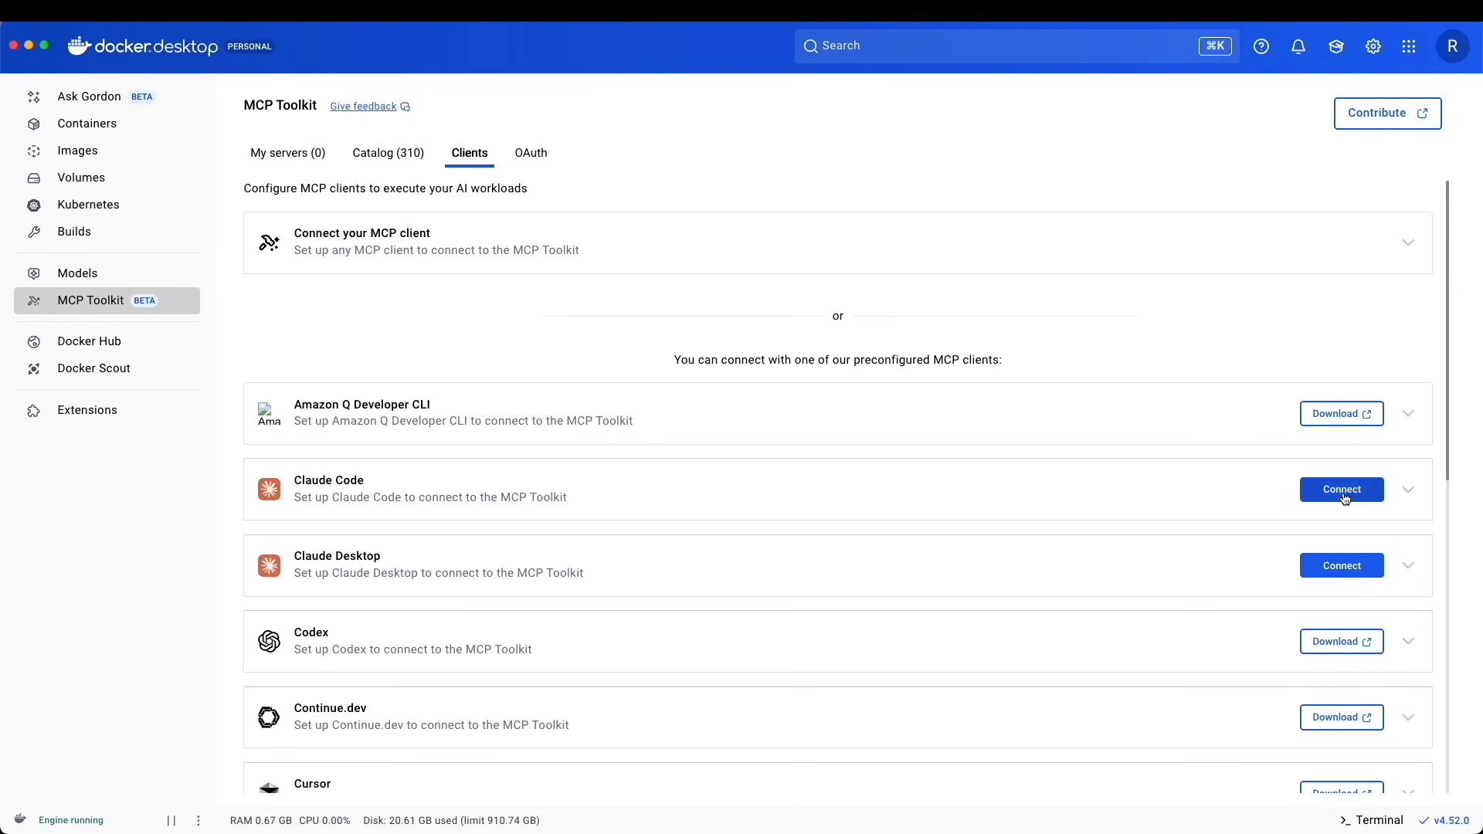
mouse_move(1317, 502)
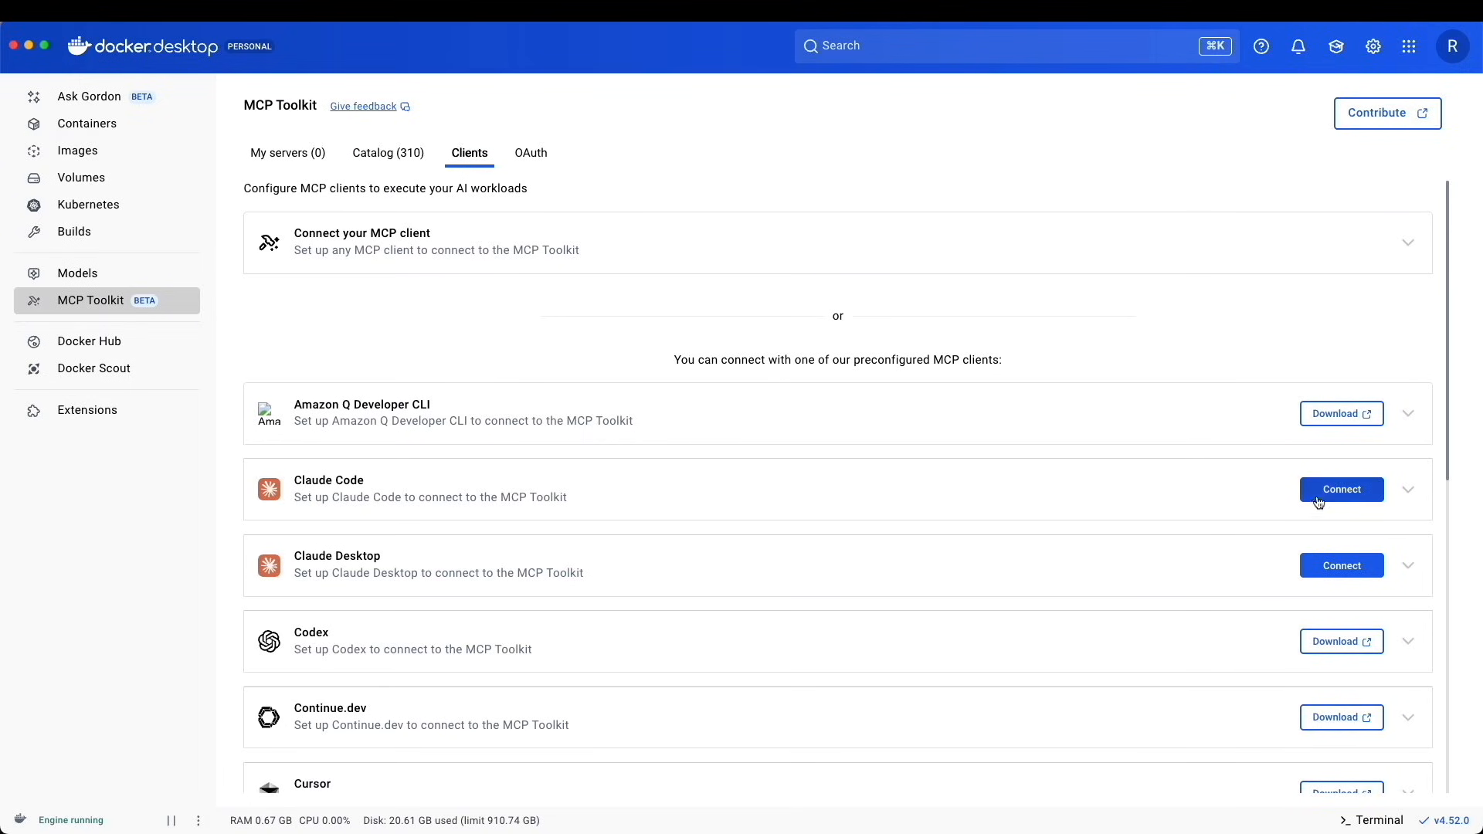
click(1341, 490)
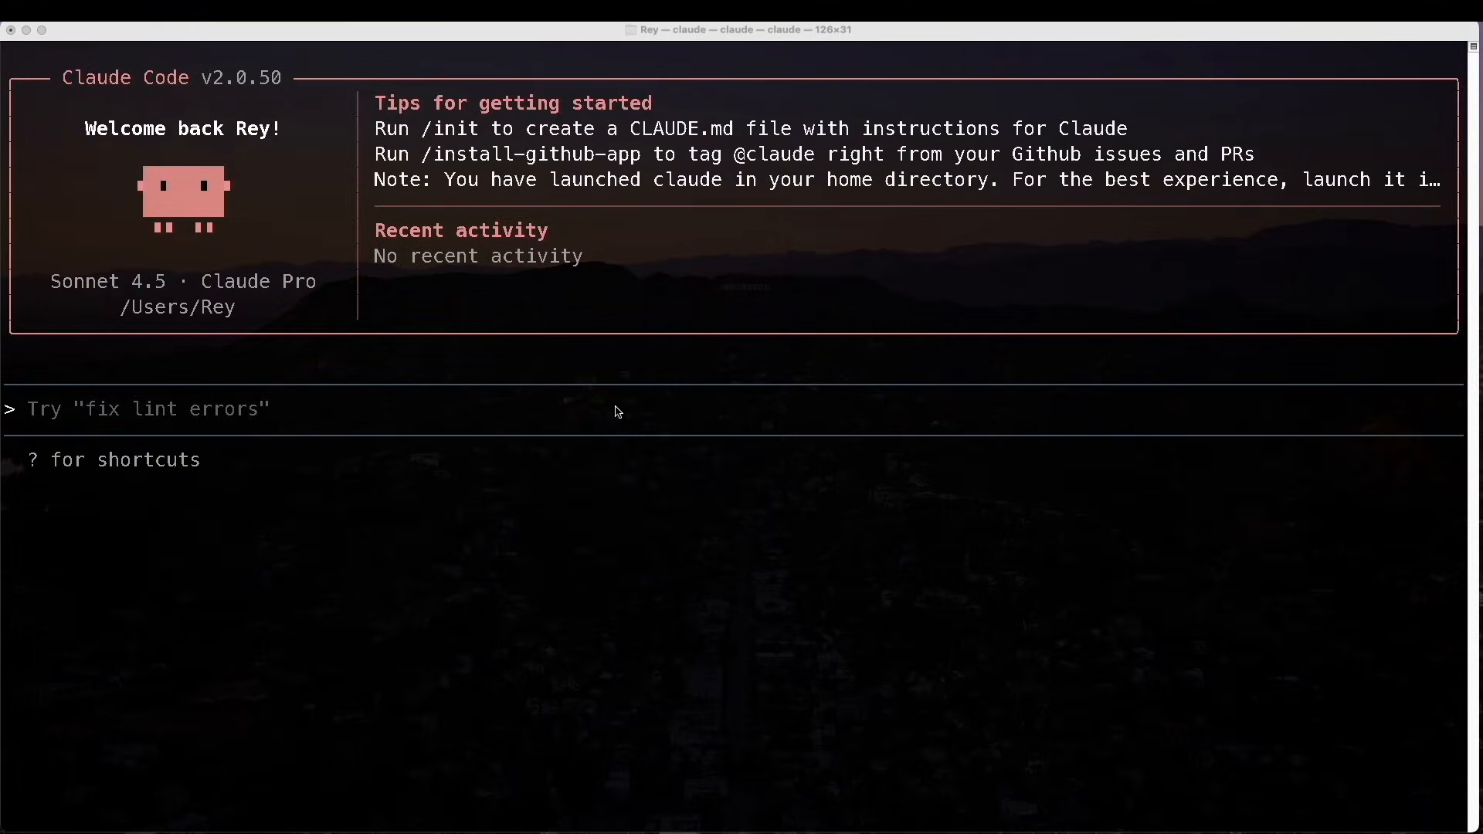
- Exit Claude Code with /exit, relaunch claude and enter /mcp to check servers
text(/)
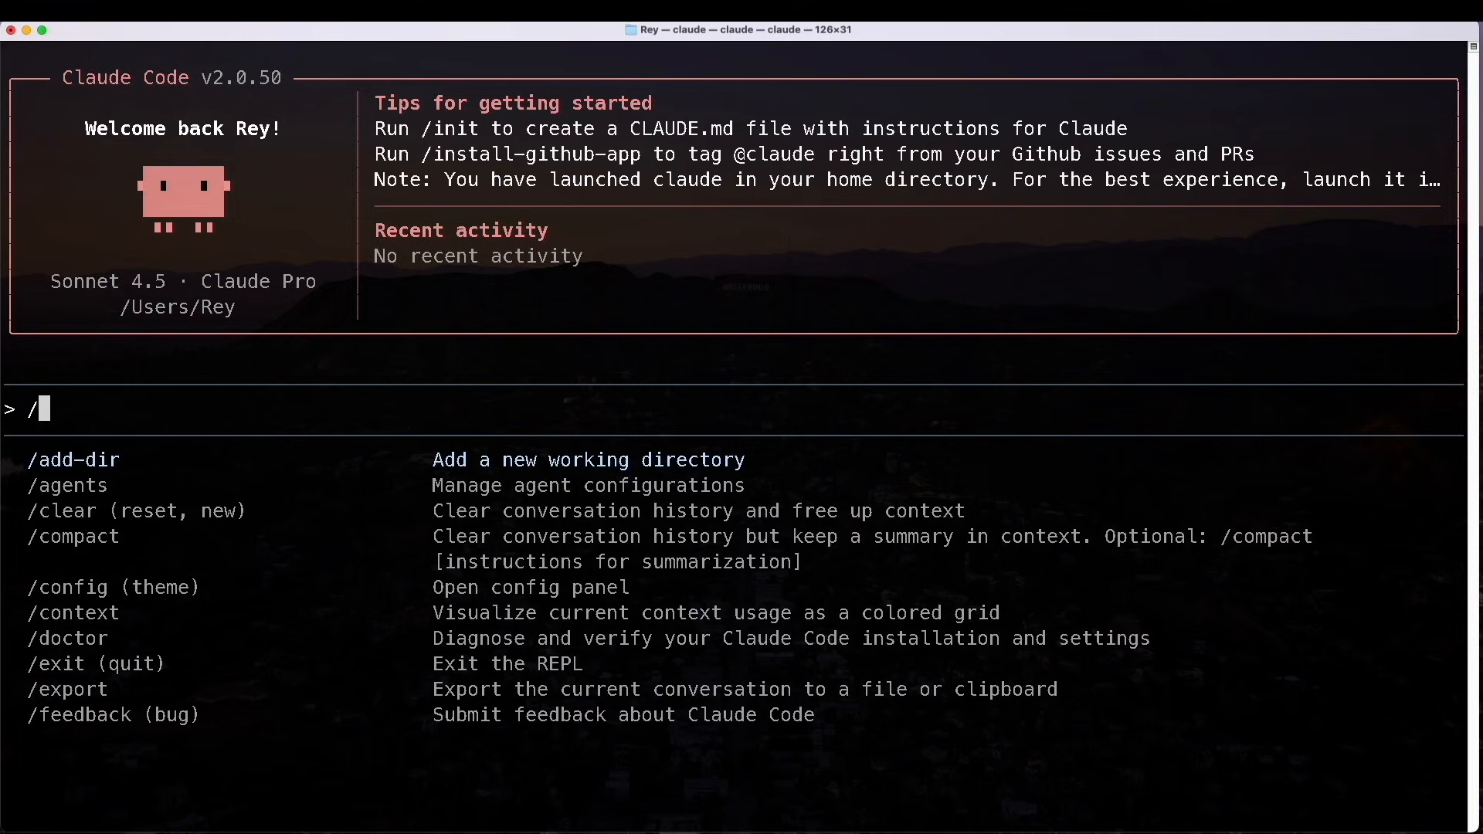
text(exit)
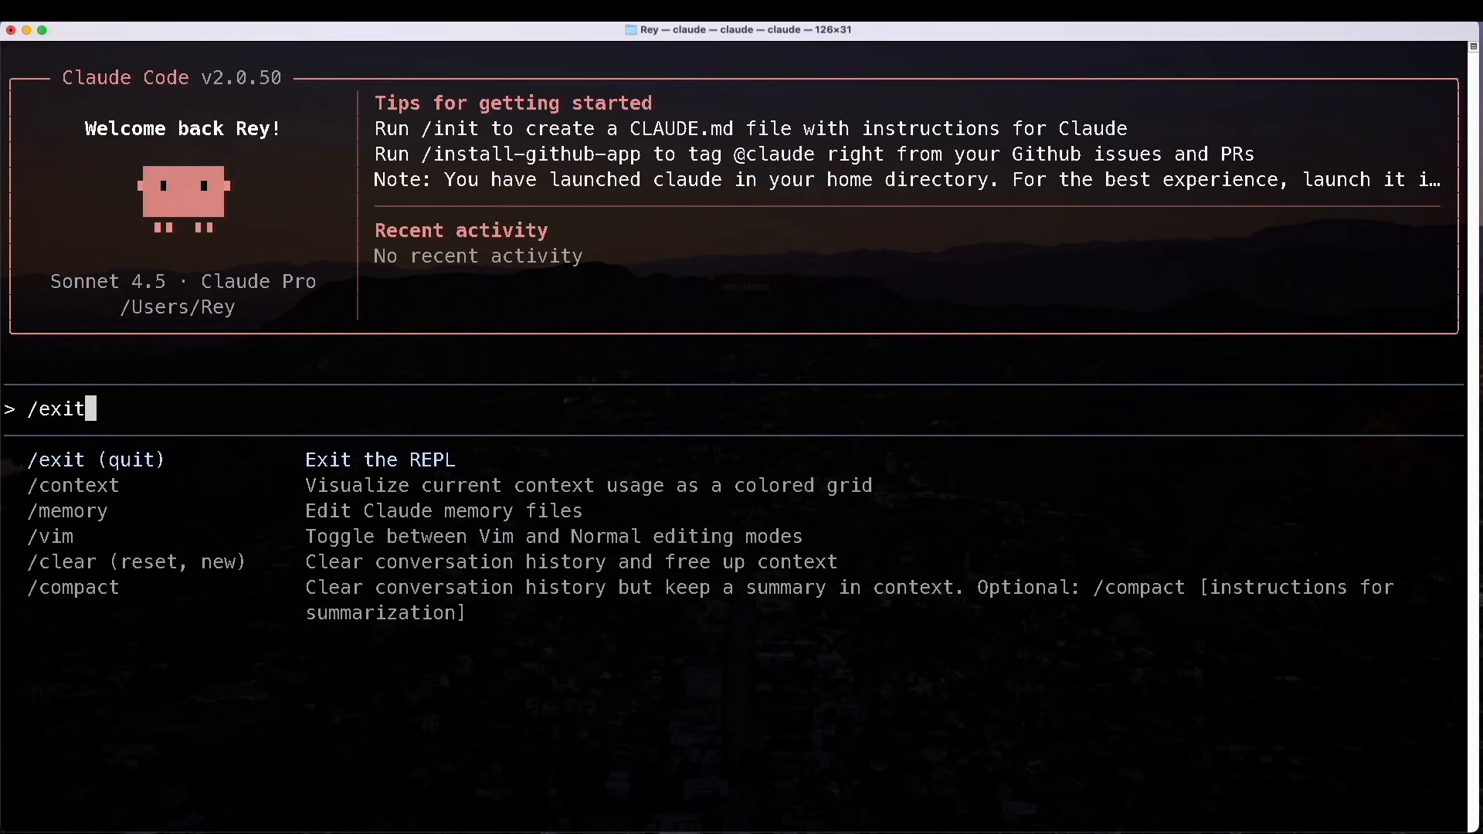
key(Return)
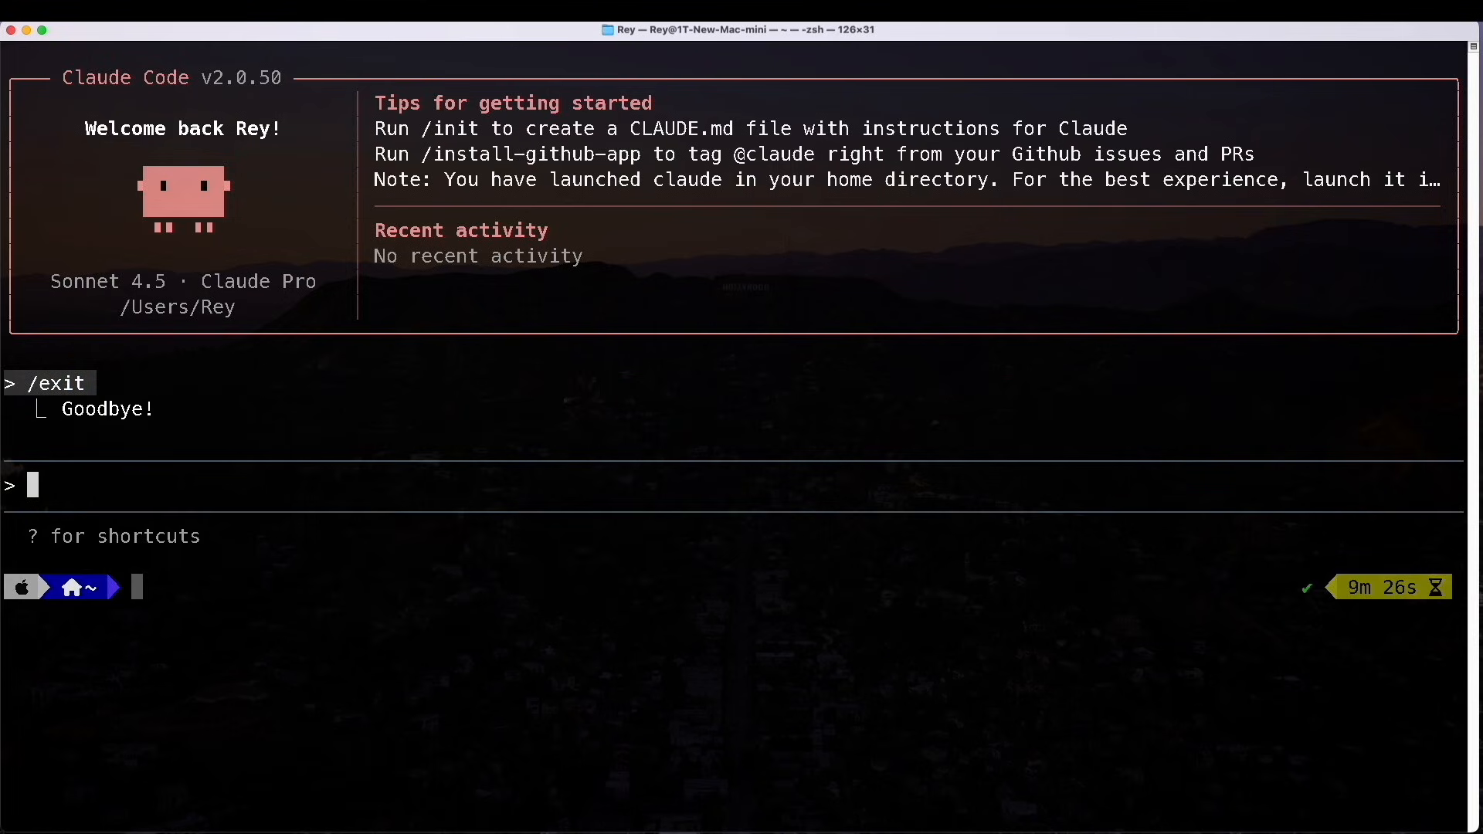
text(claude)
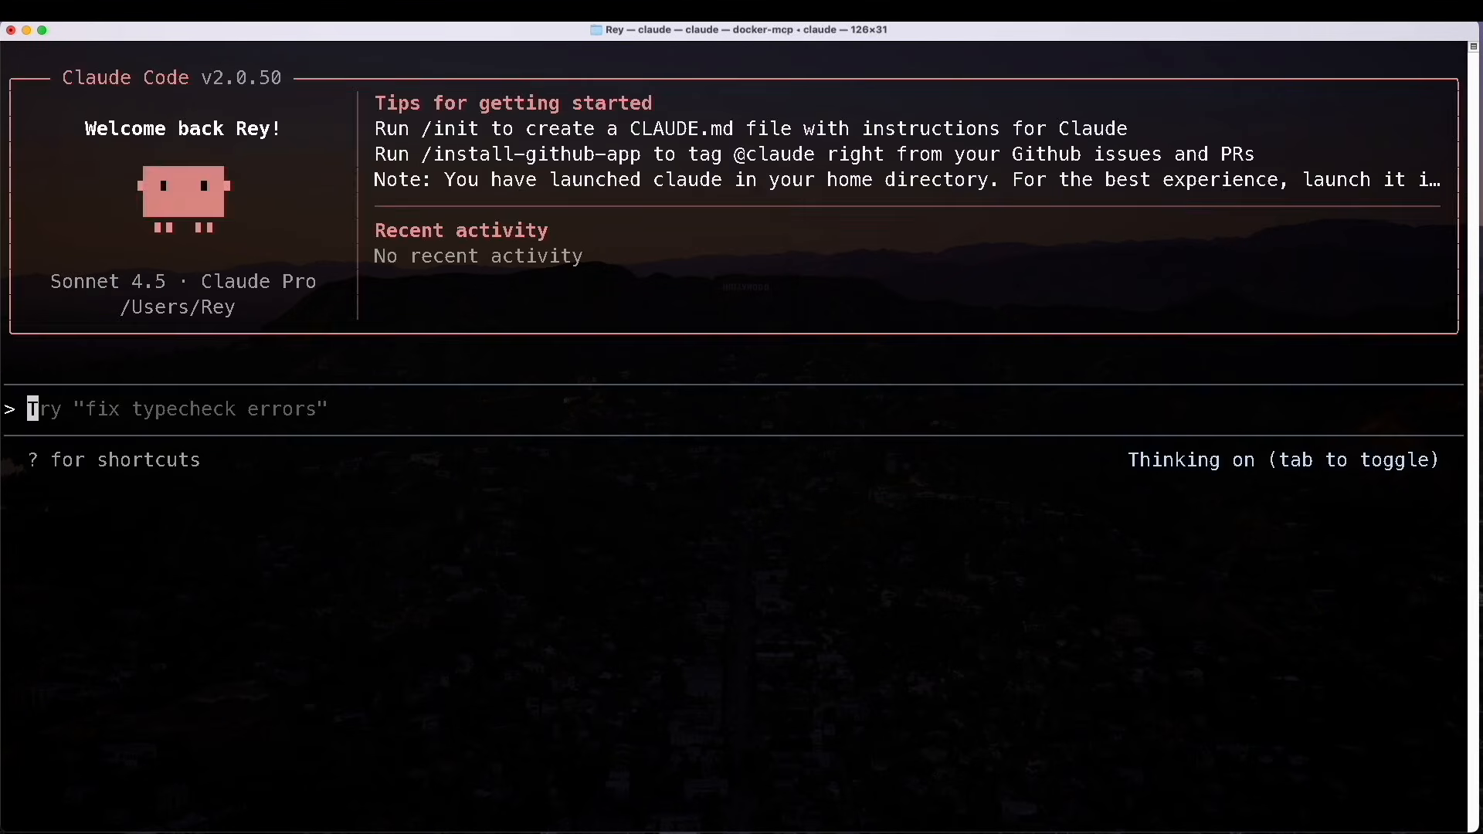
text(/mcp)
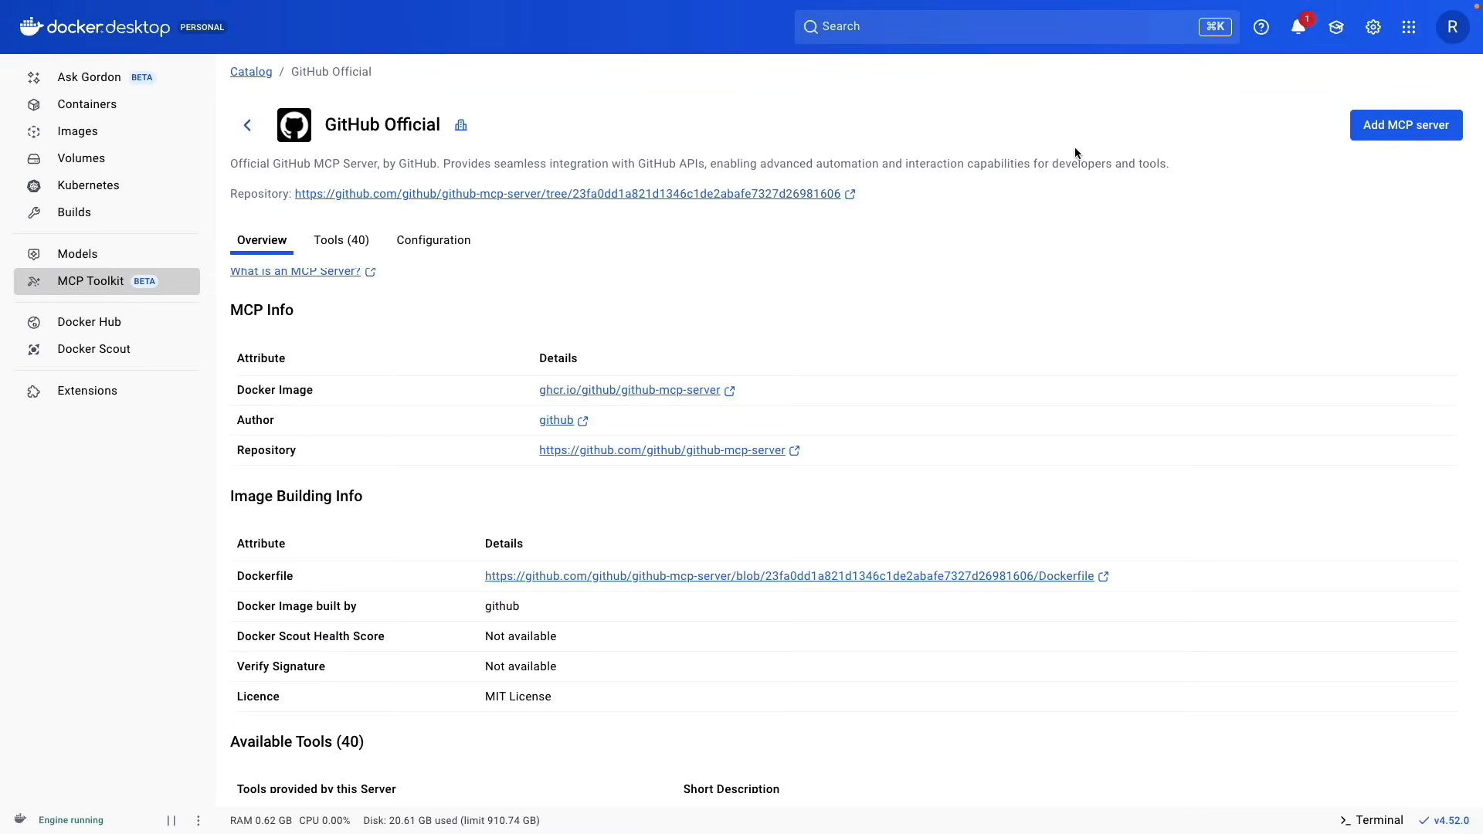
mouse_move(1047, 187)
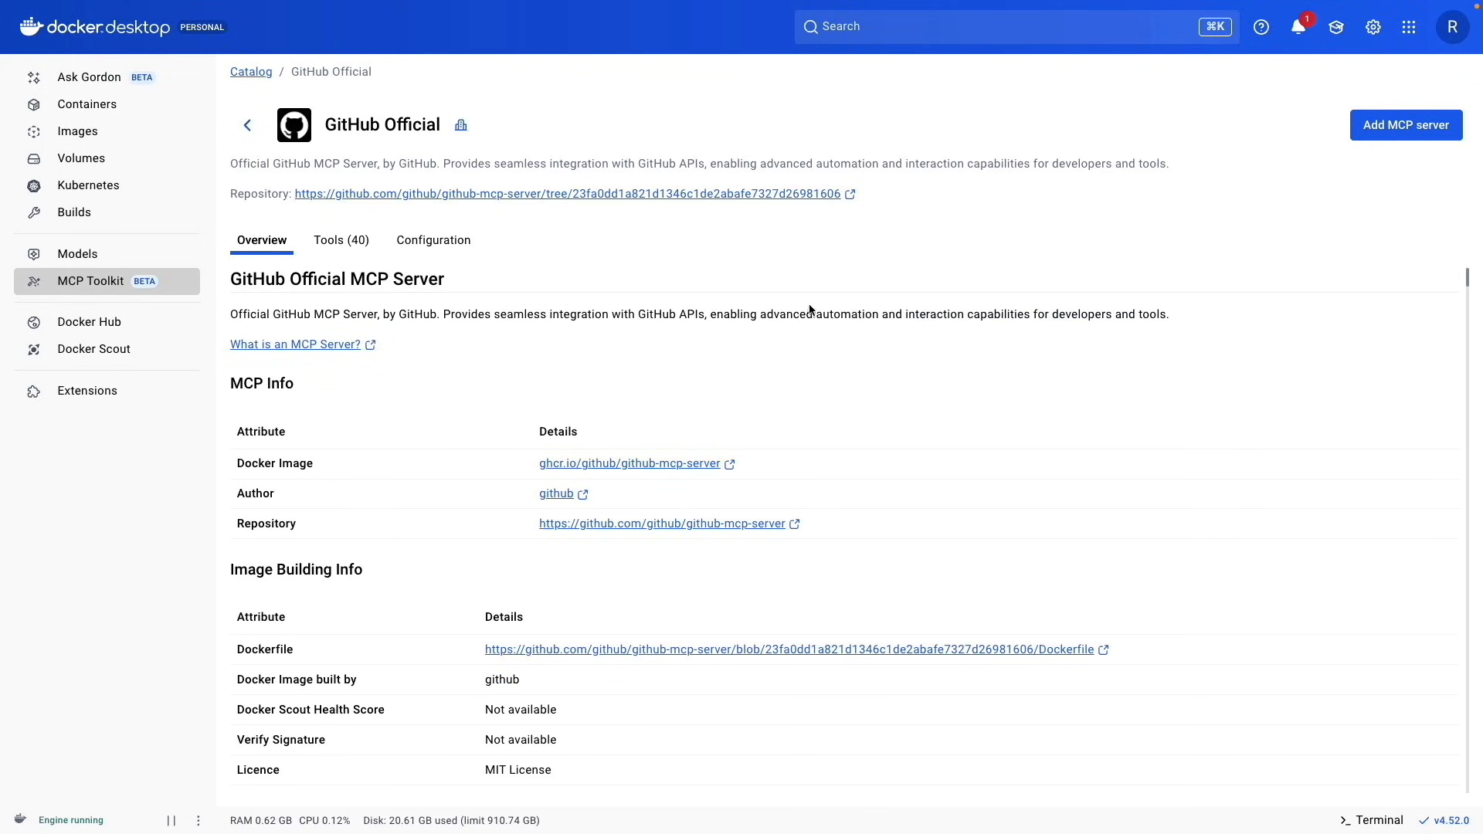
- Browse the catalog and return to My Servers listing Atlassian, Filesystem and GitHub Official
scroll(down, 3)
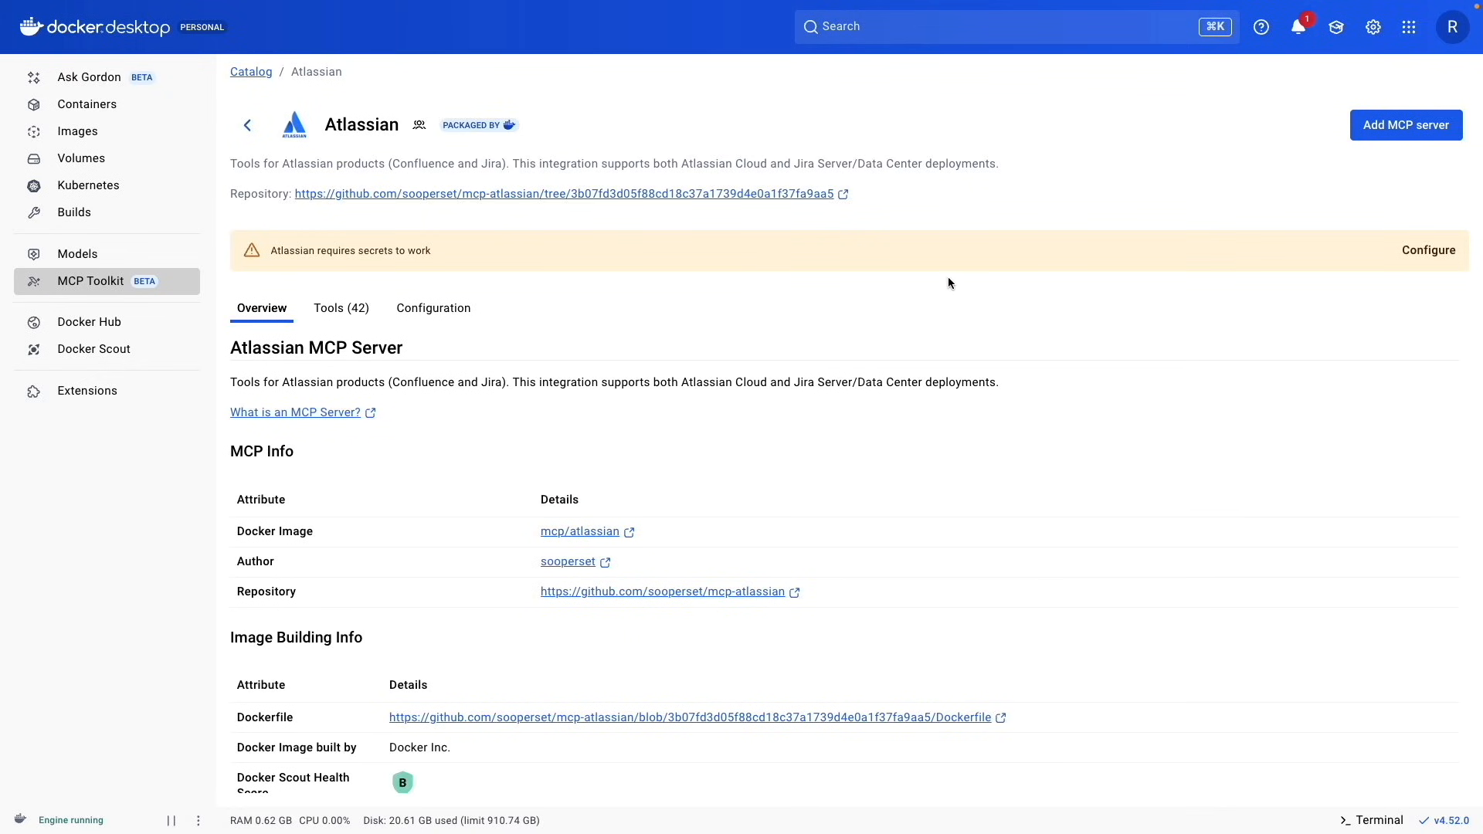
mouse_move(1136, 294)
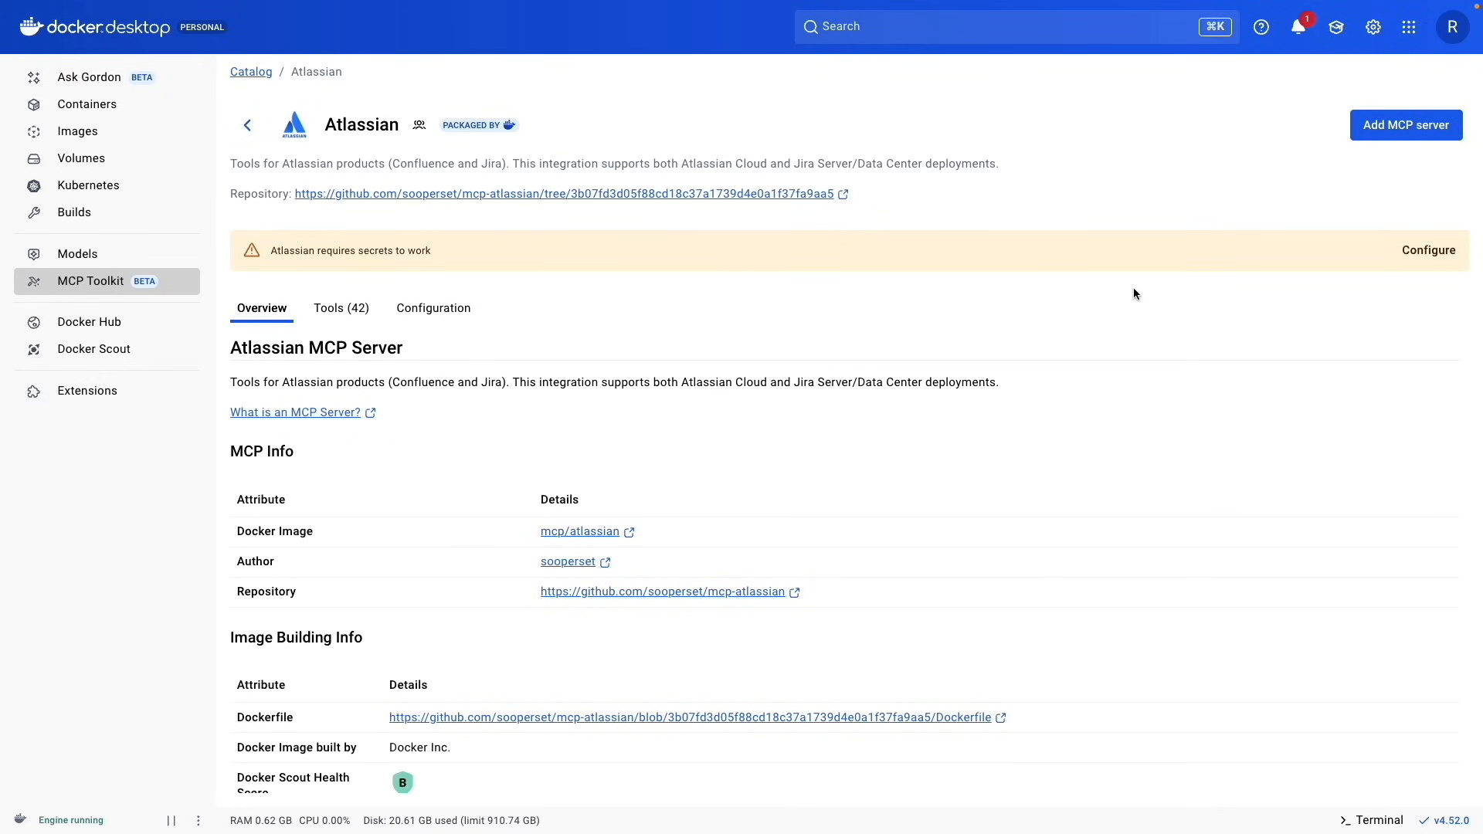
scroll(down, 3)
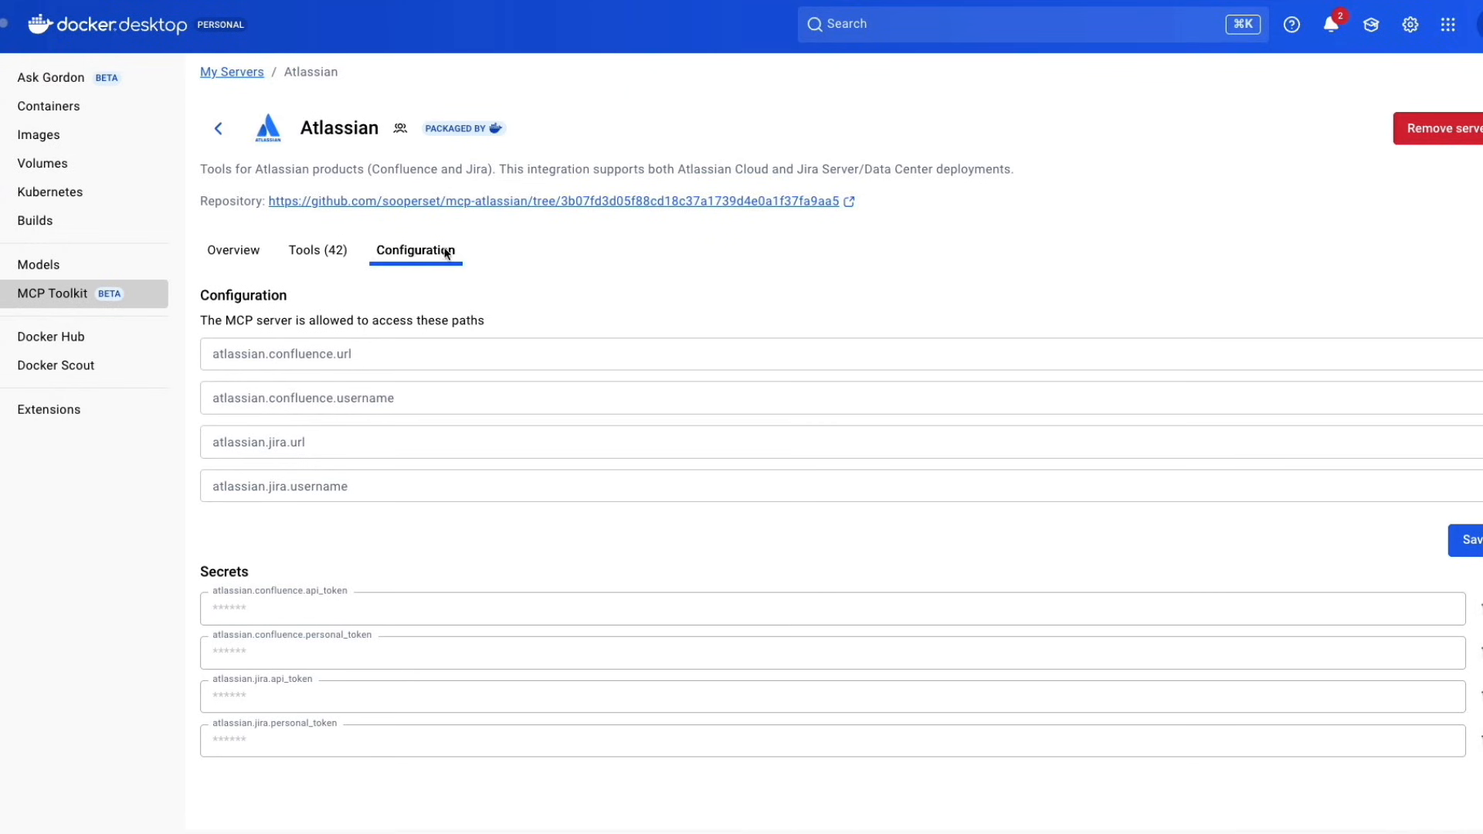
mouse_move(371, 77)
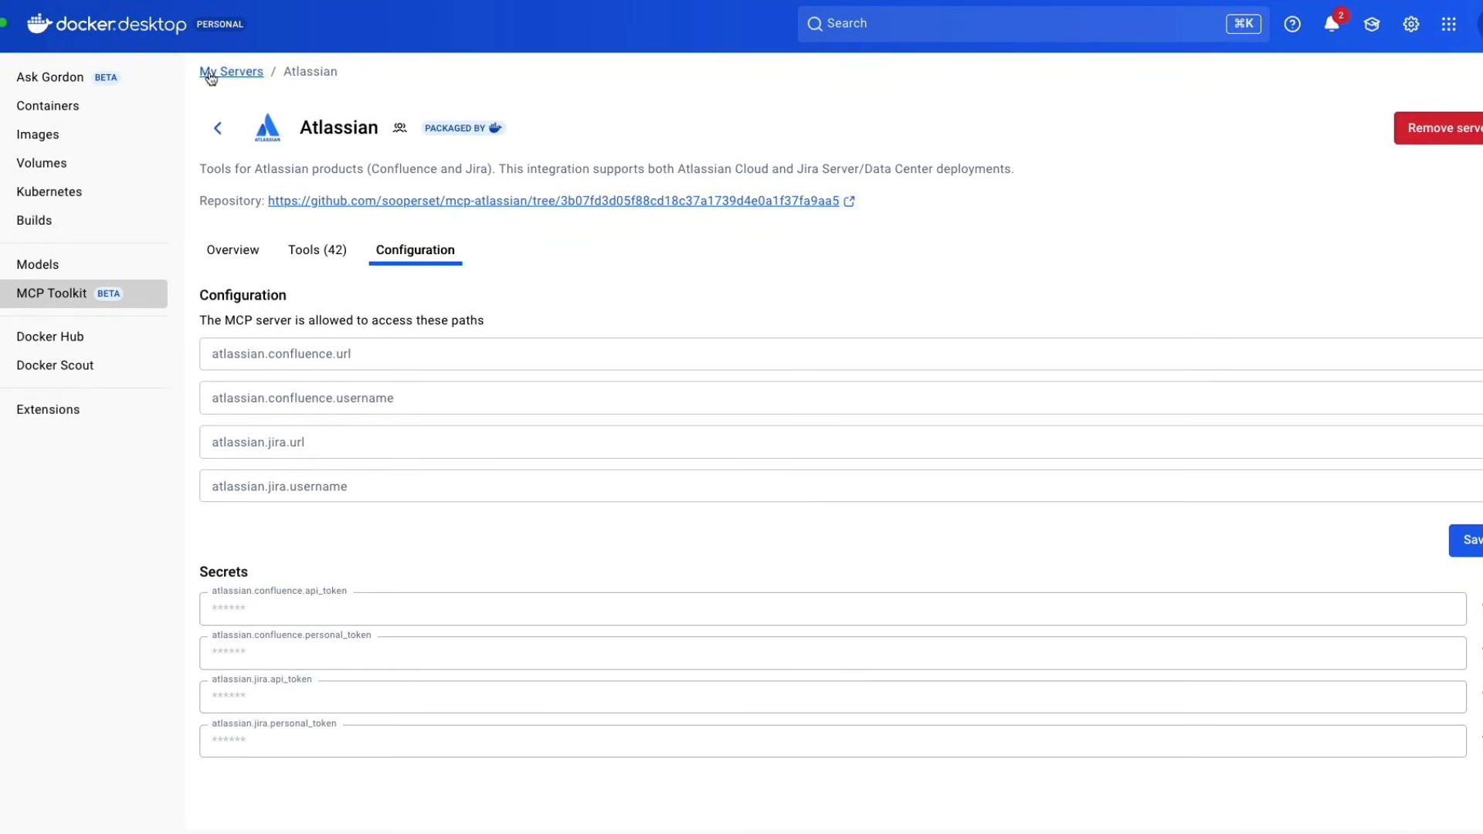
click(230, 71)
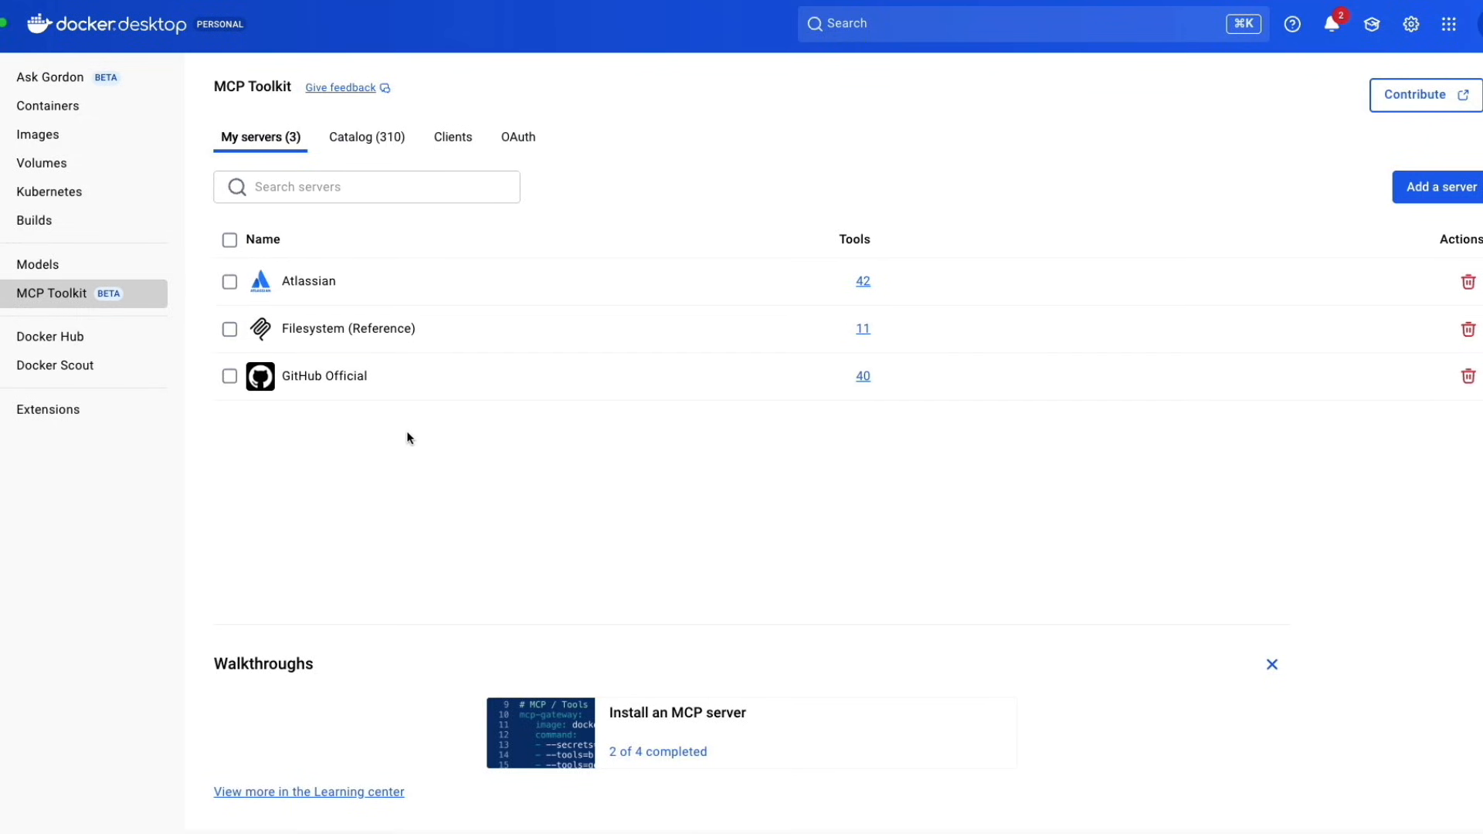
mouse_move(298, 440)
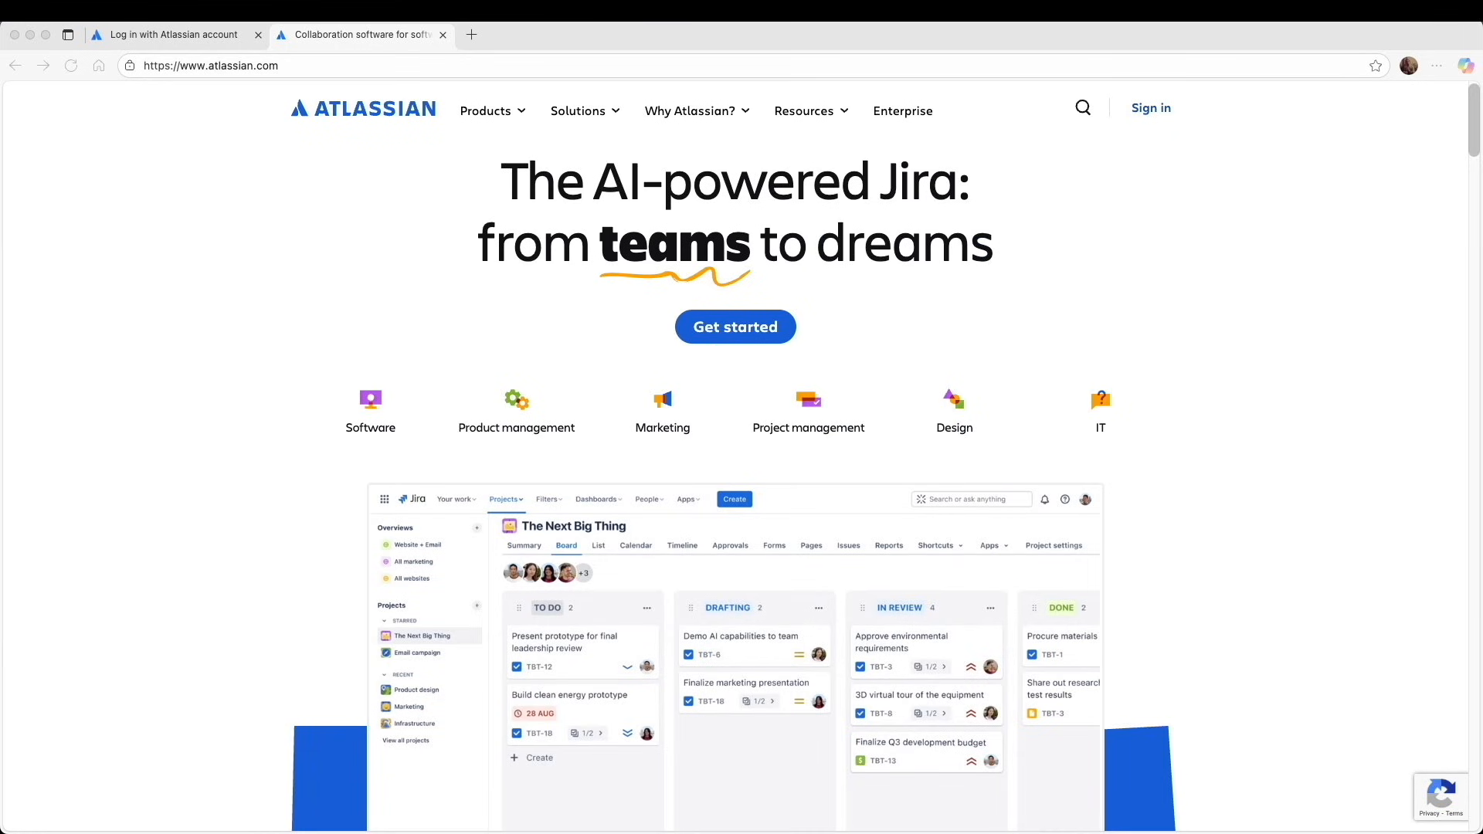
mouse_move(1094, 189)
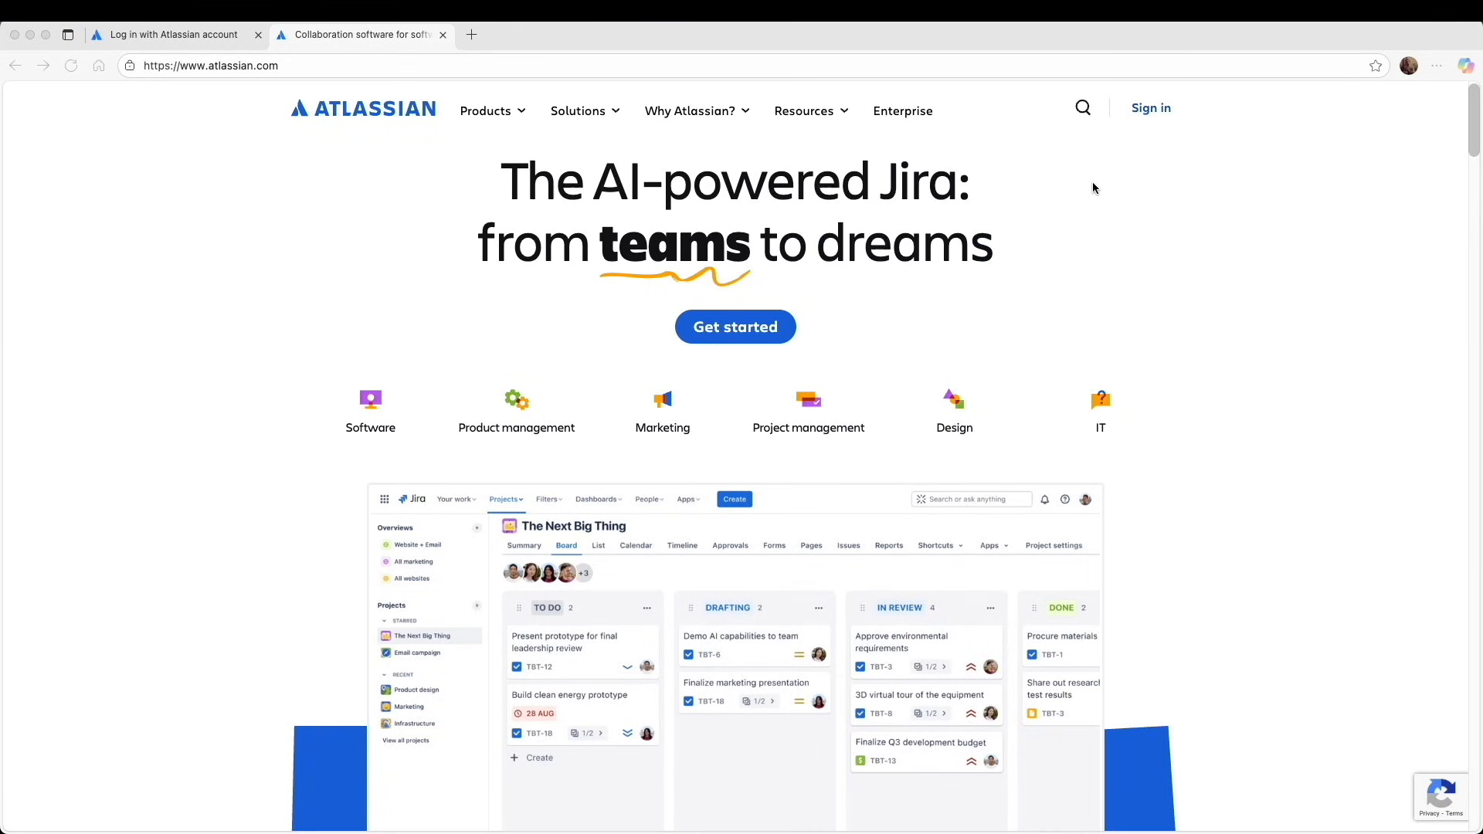
mouse_move(1149, 113)
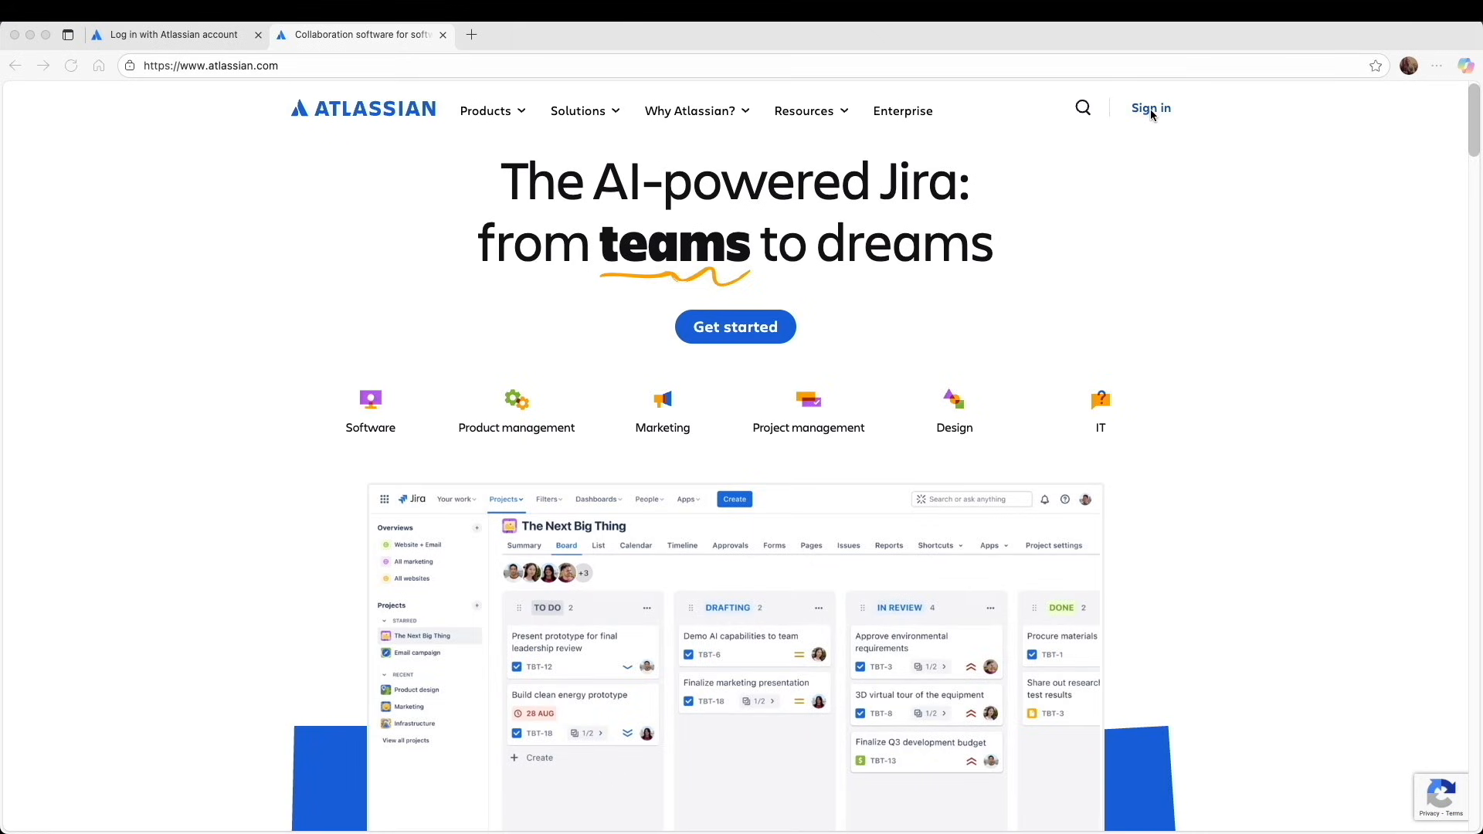
- Sign up for a new Atlassian account using an existing Google account
click(1149, 108)
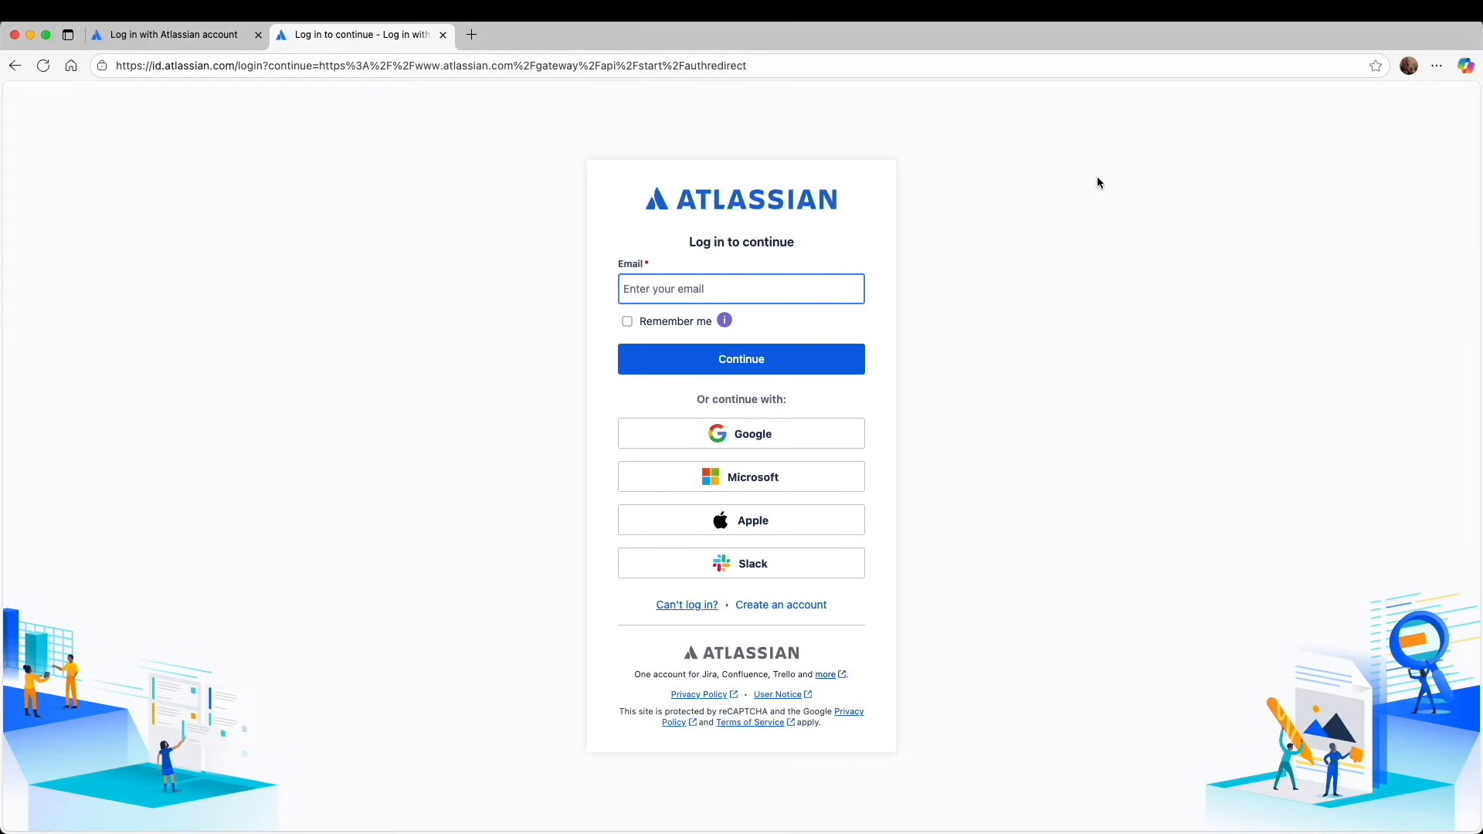
click(780, 604)
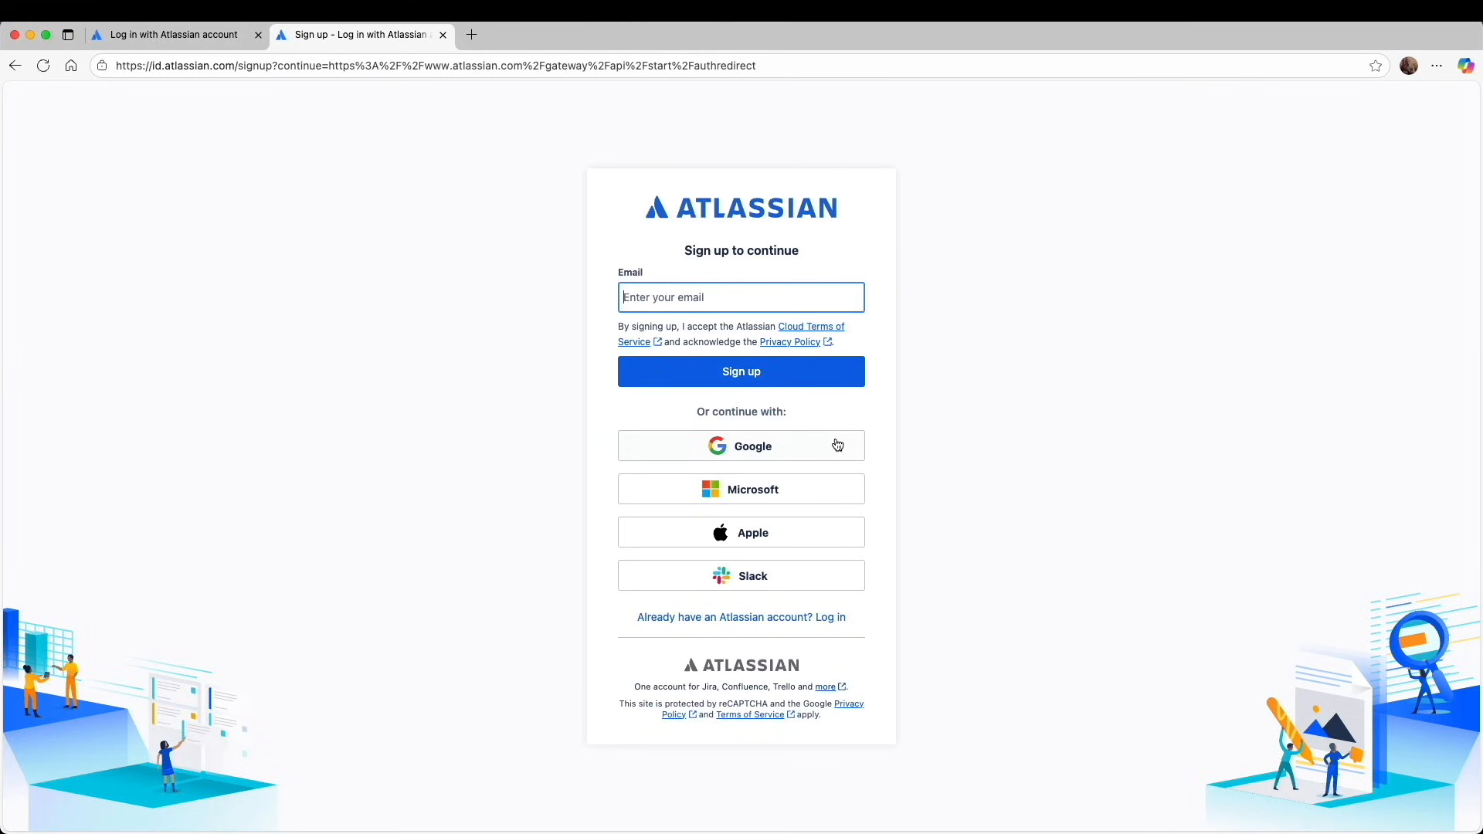
mouse_move(789, 451)
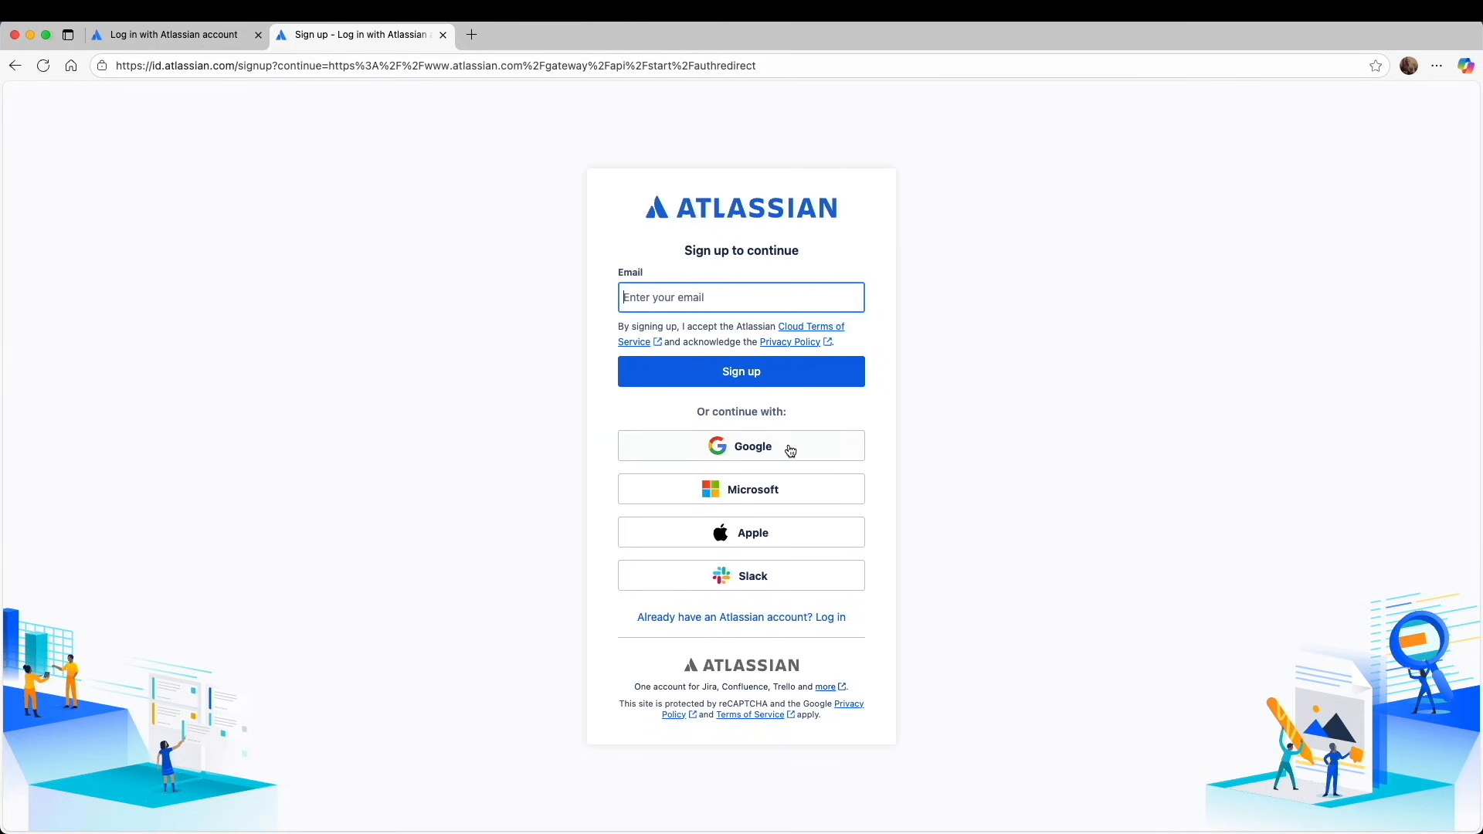
click(740, 445)
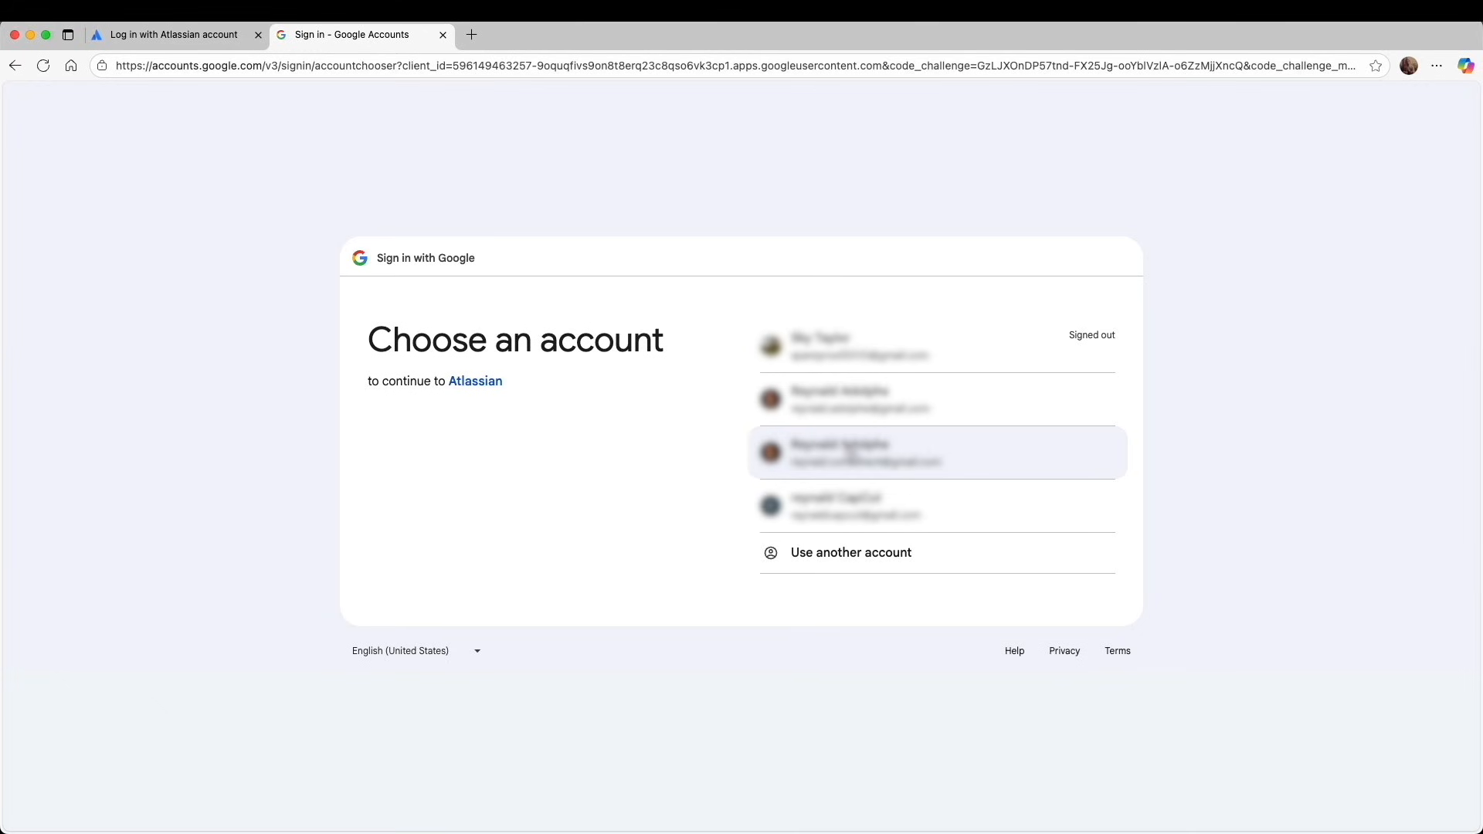
mouse_move(946, 507)
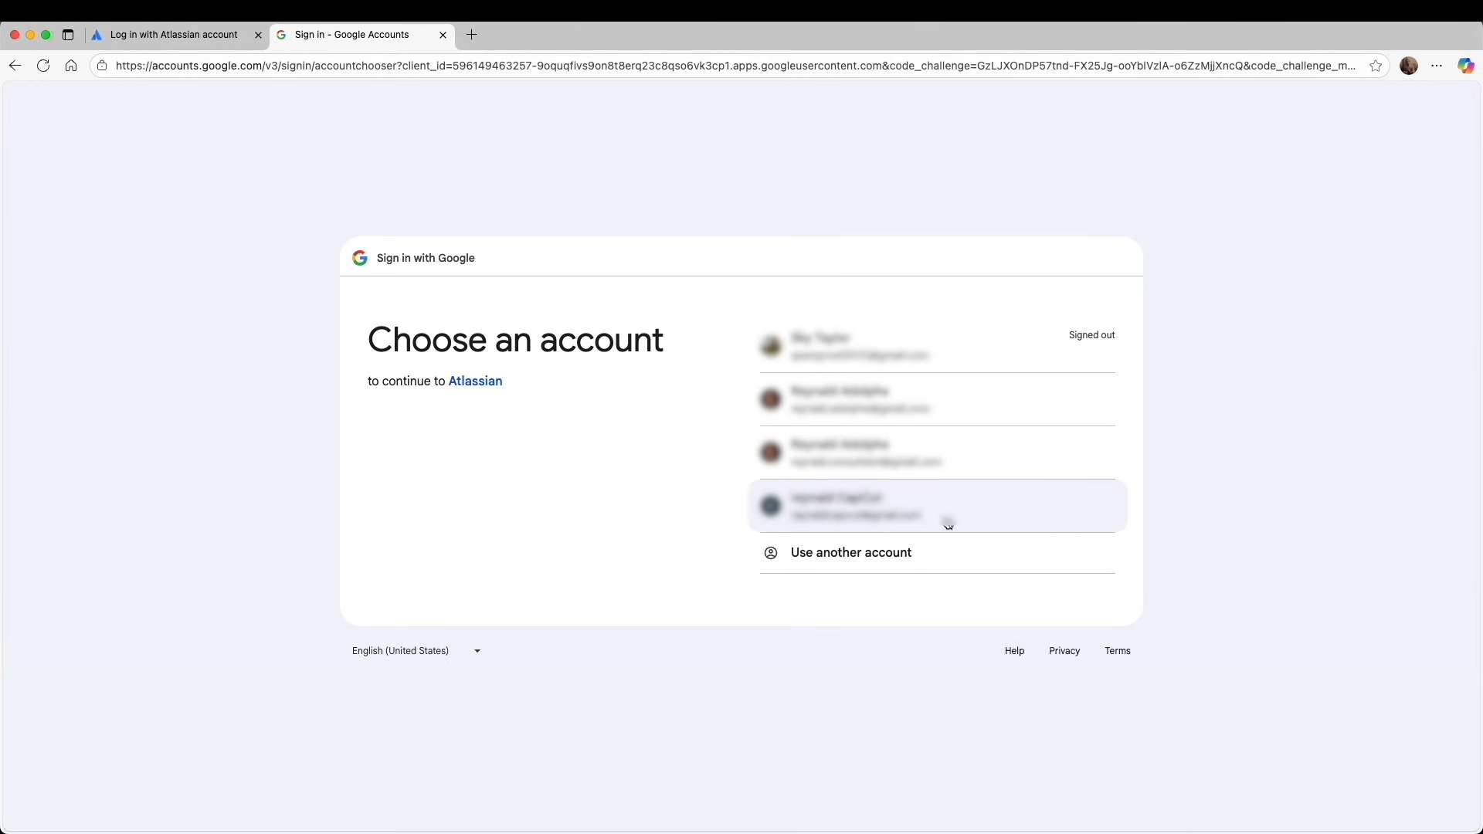
click(936, 506)
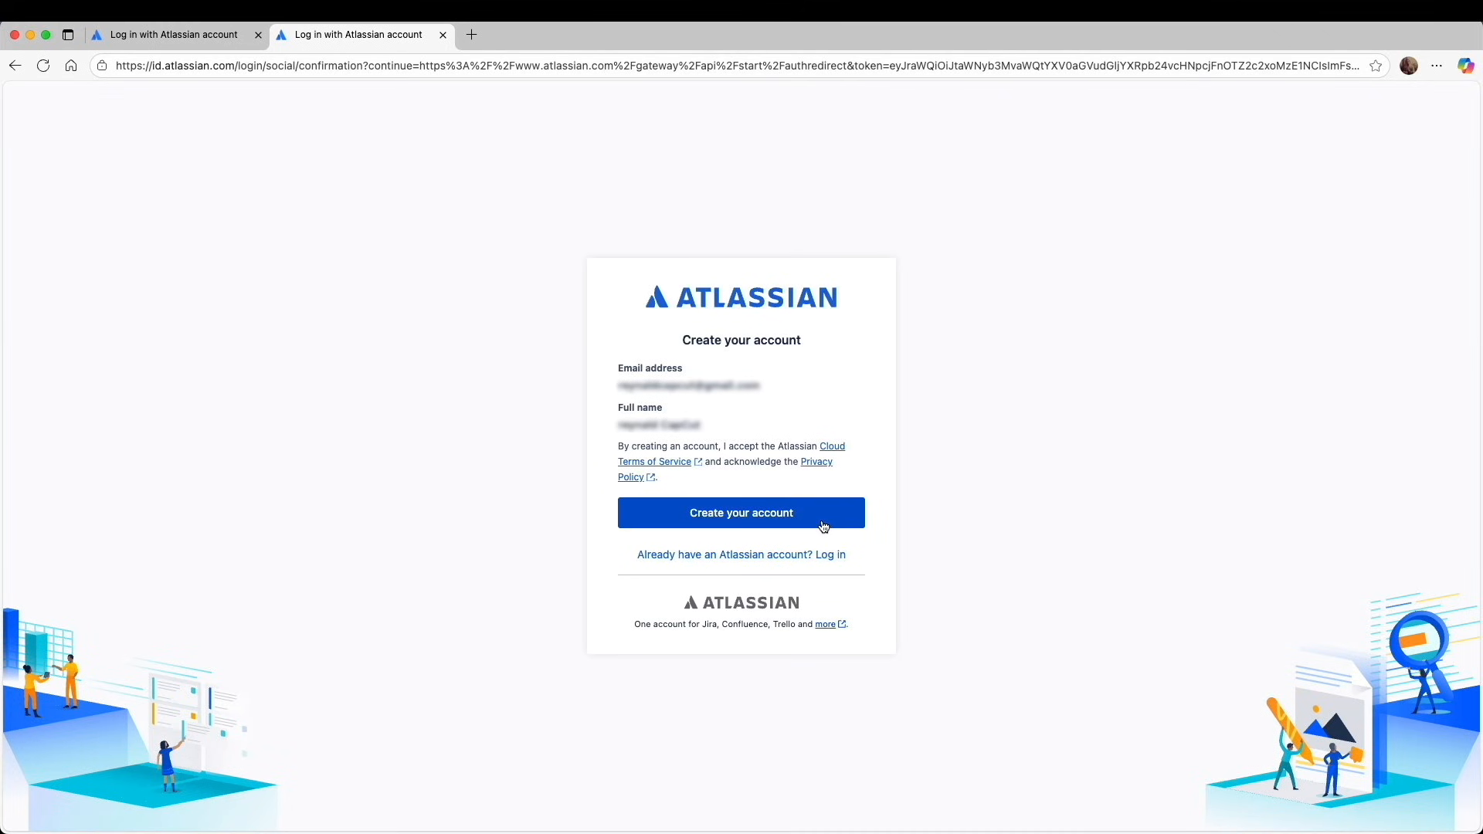
click(740, 513)
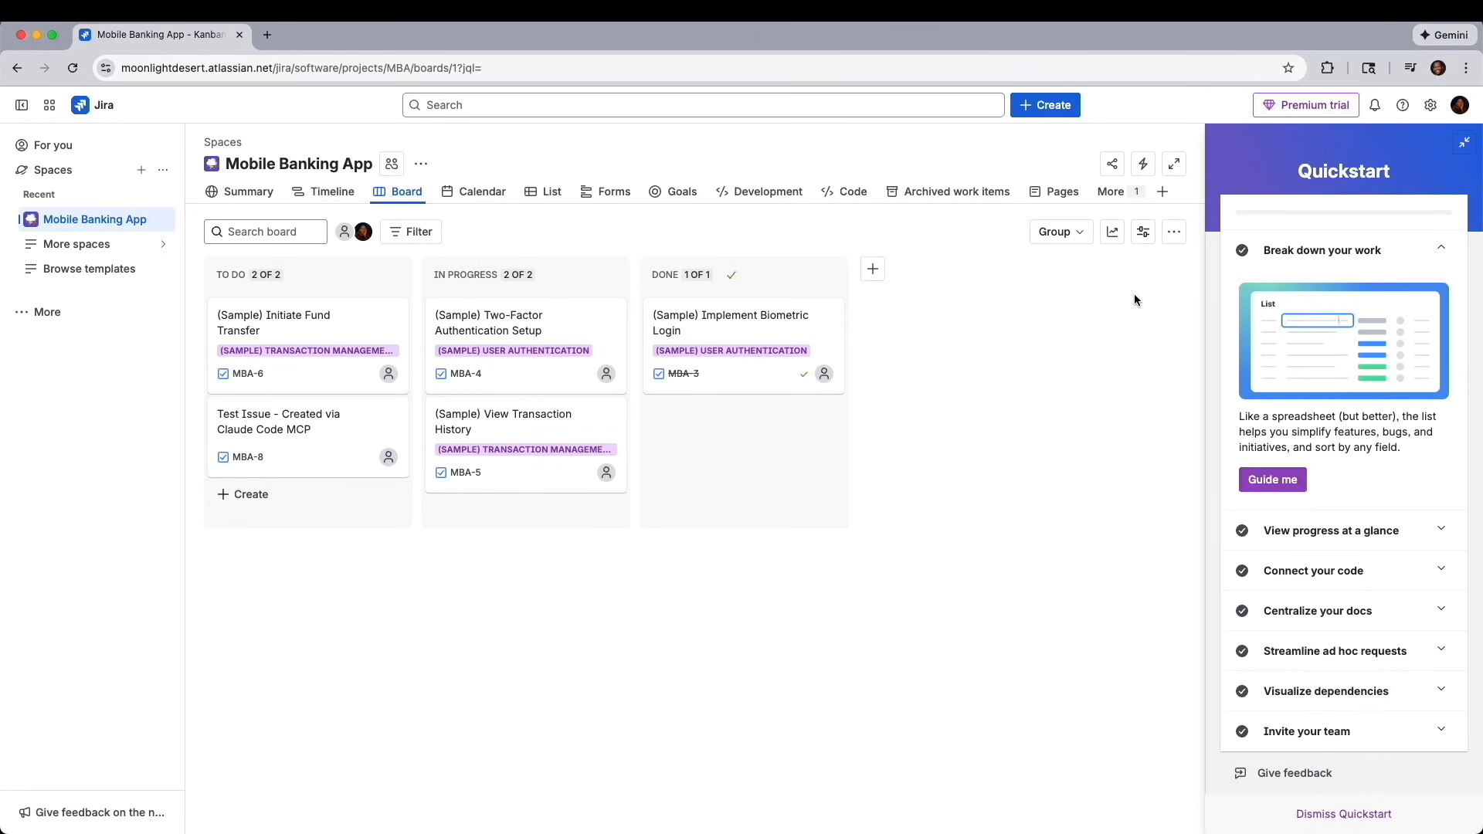
mouse_move(1135, 293)
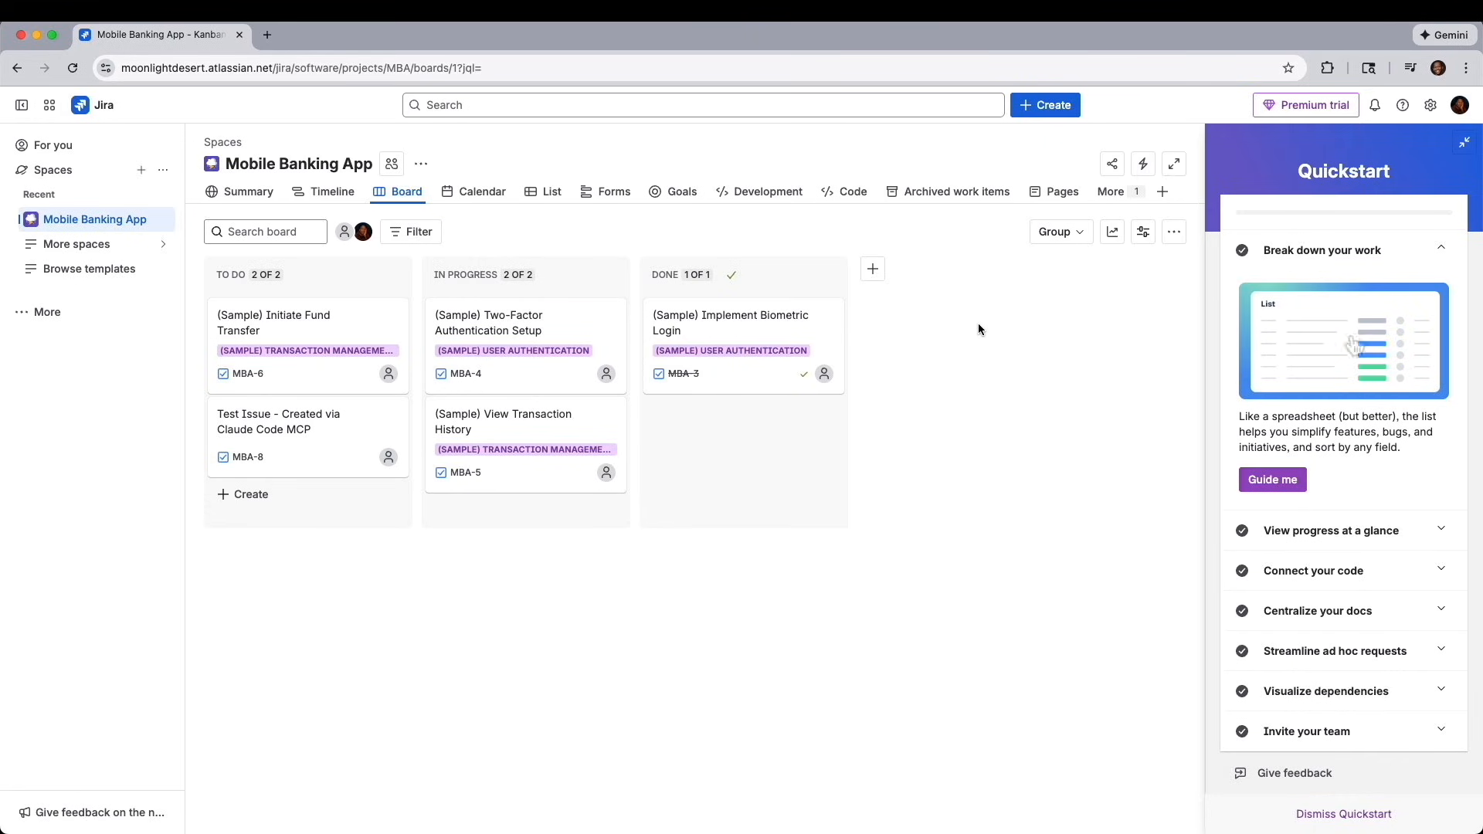
mouse_move(1111, 334)
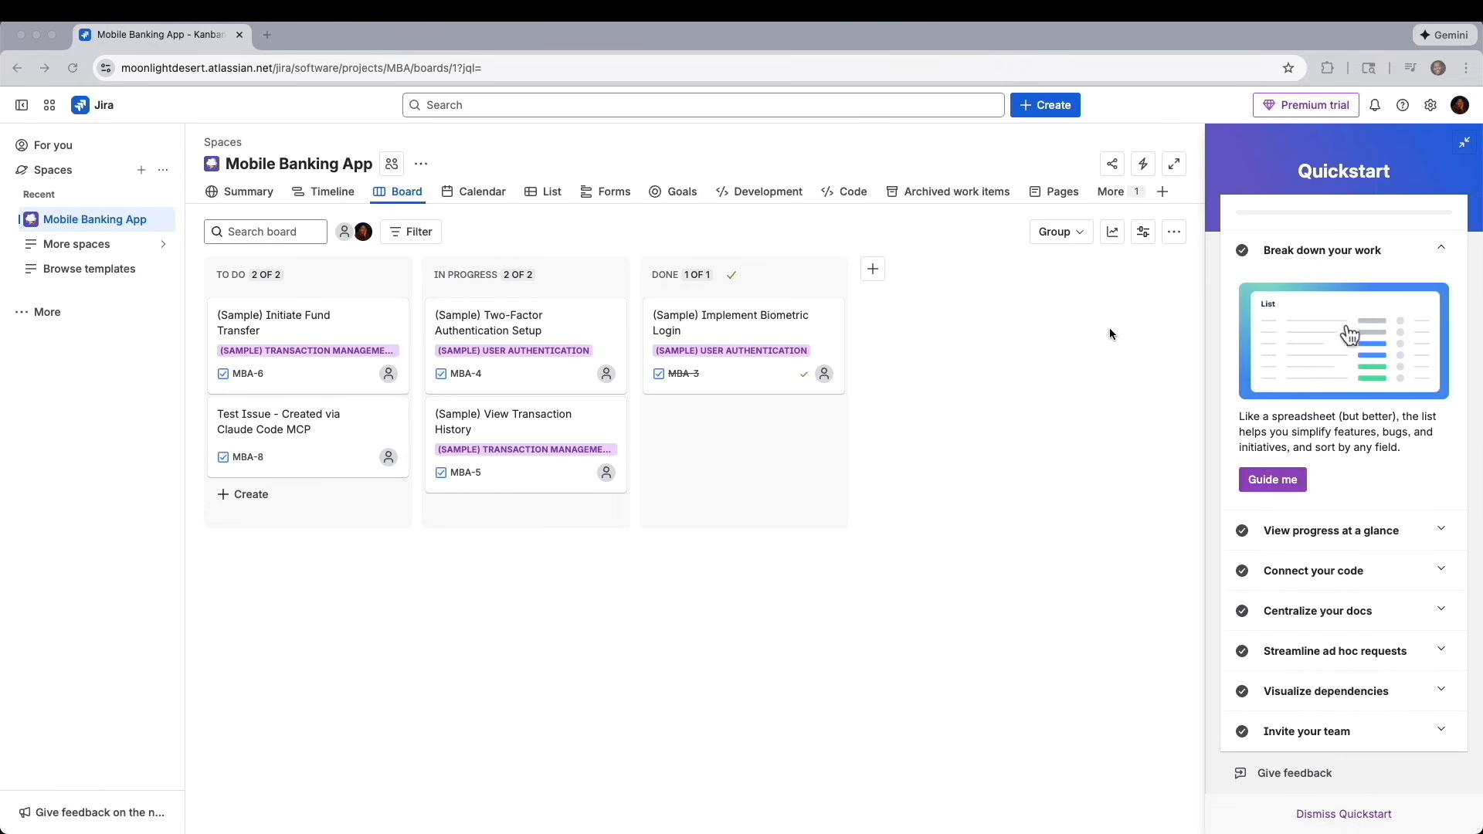
mouse_move(1088, 327)
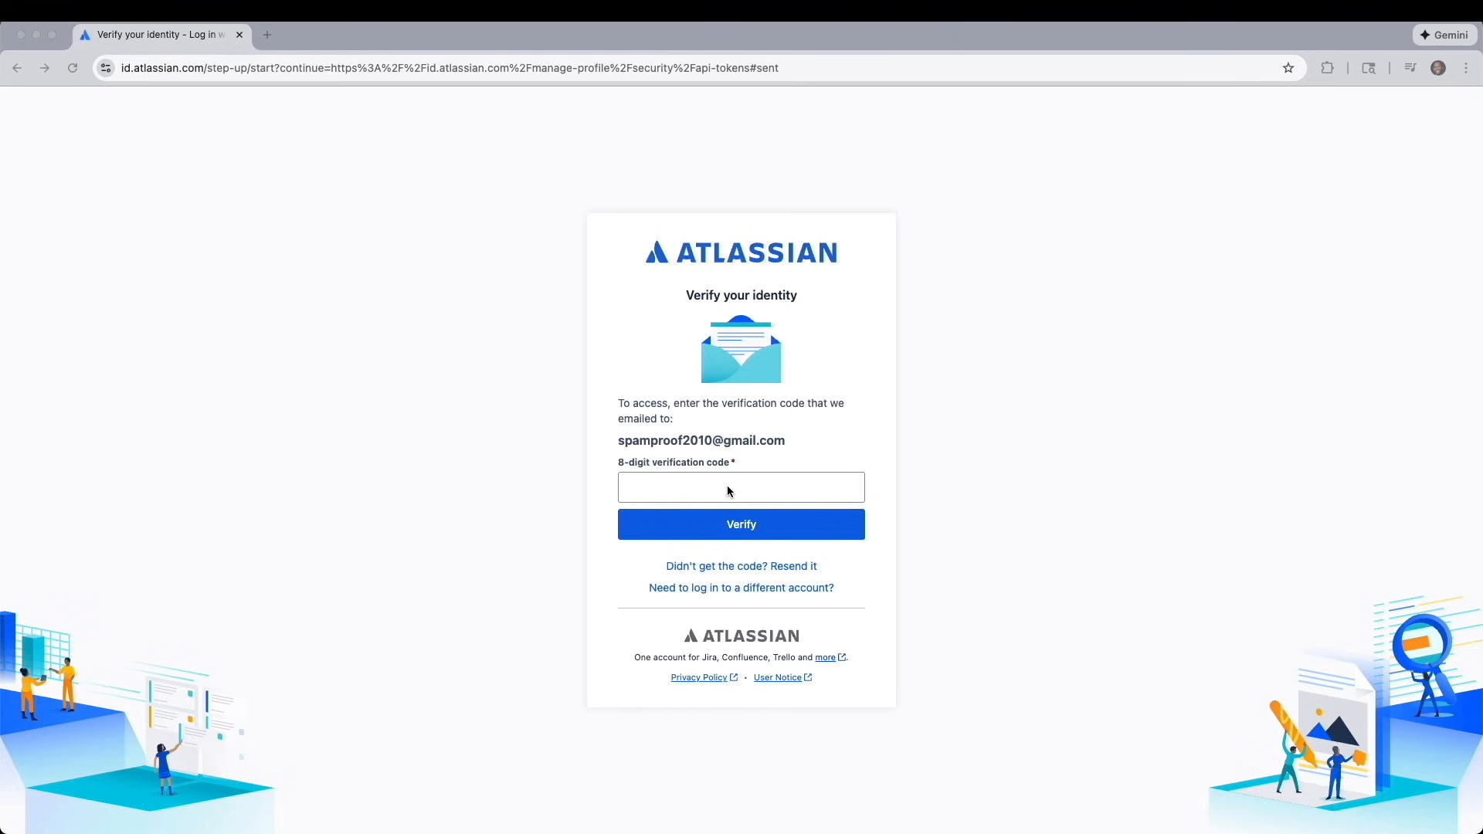
- Verify identity with the emailed code and start creating a new API token
click(739, 523)
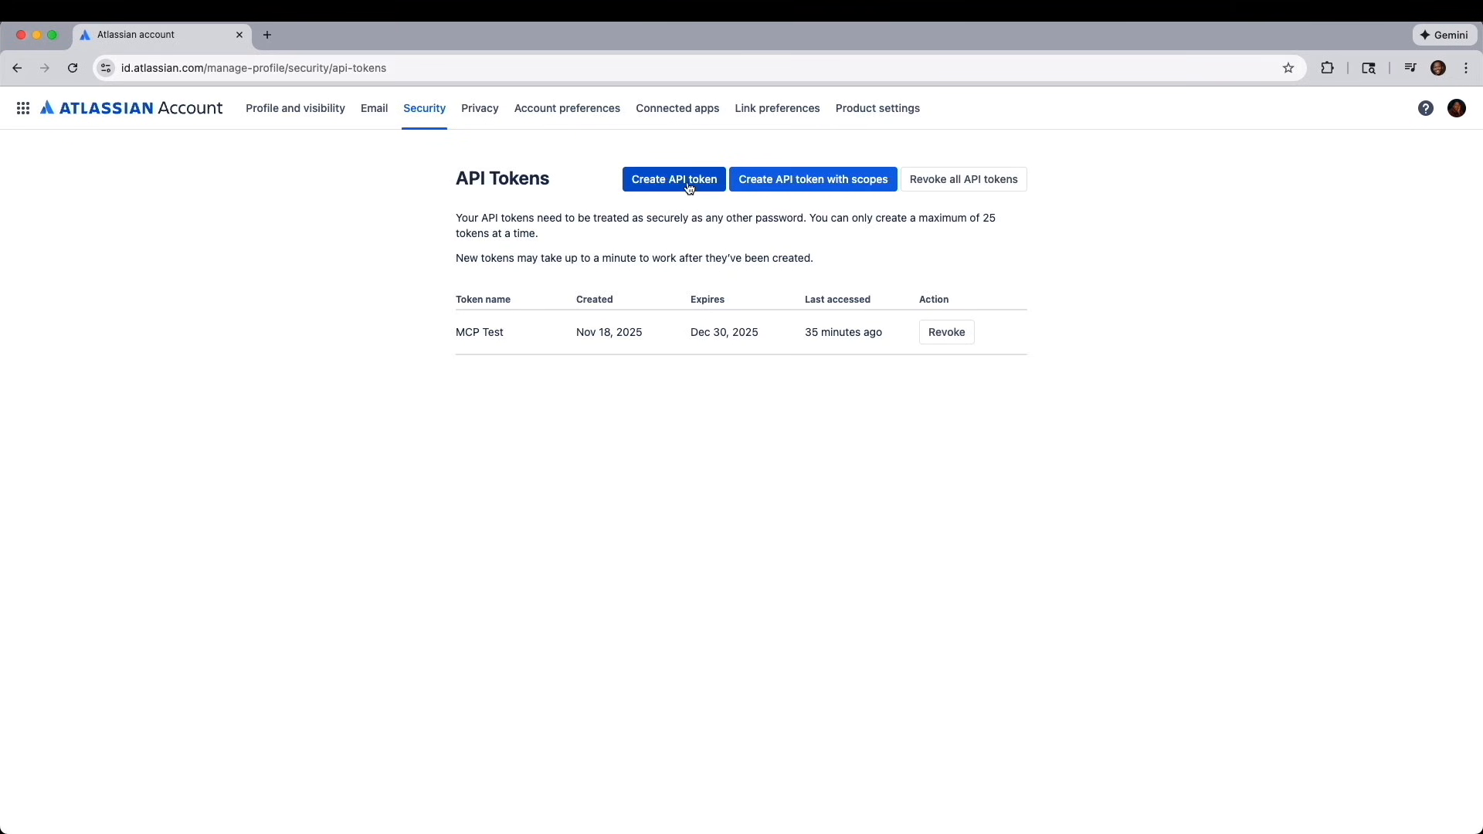
click(673, 180)
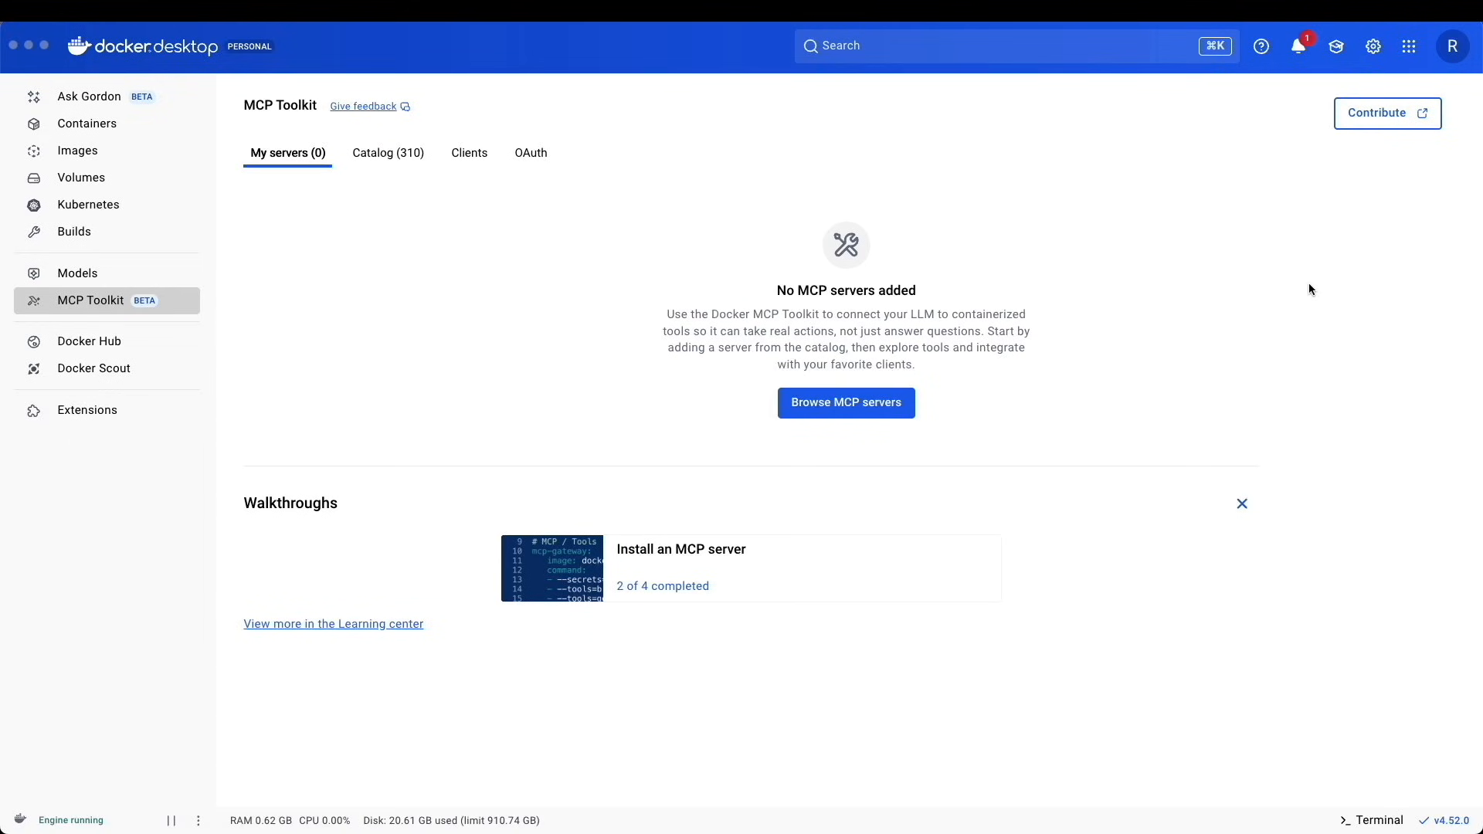
mouse_move(431, 231)
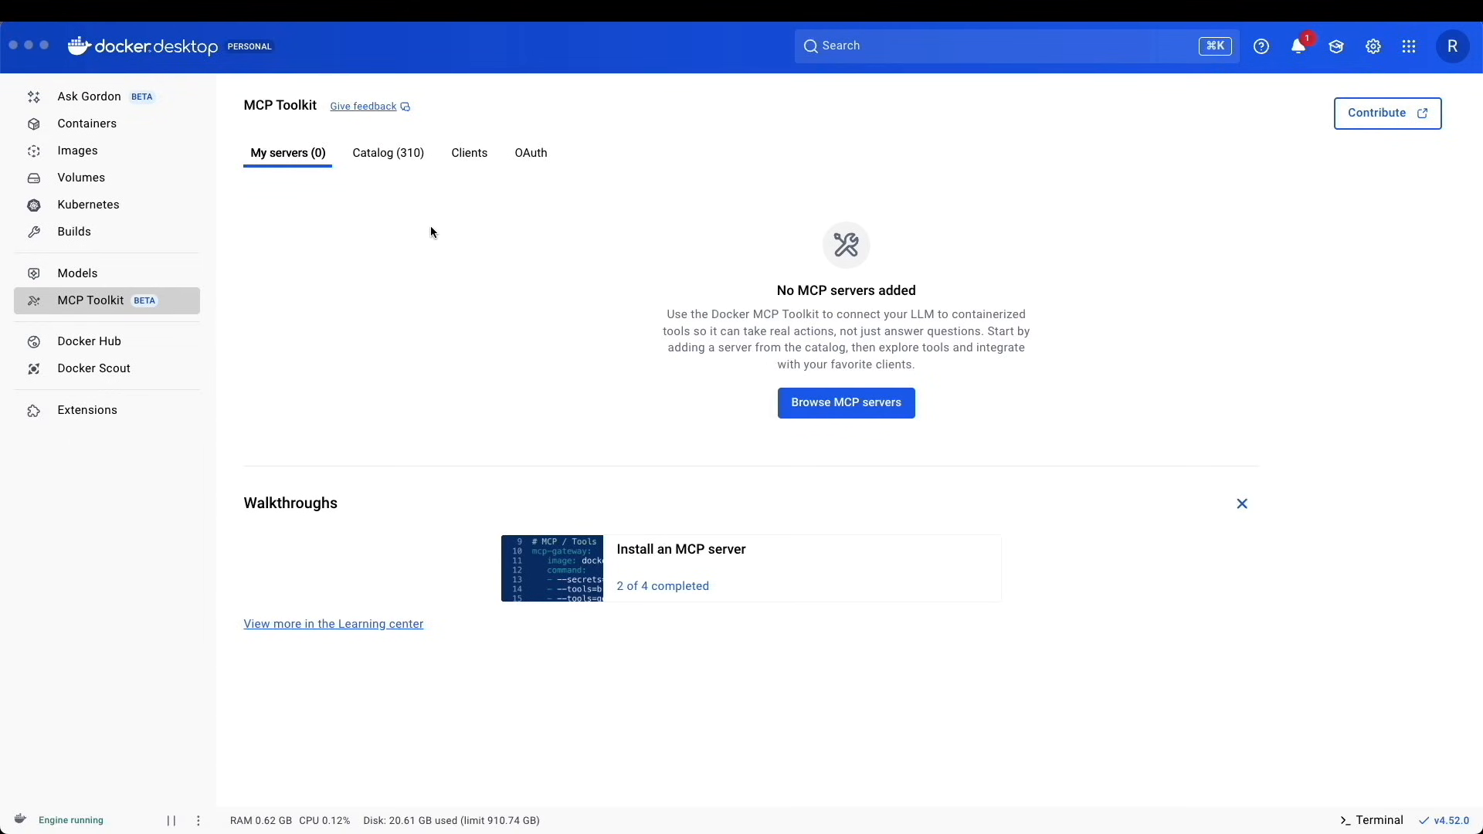
mouse_move(307, 199)
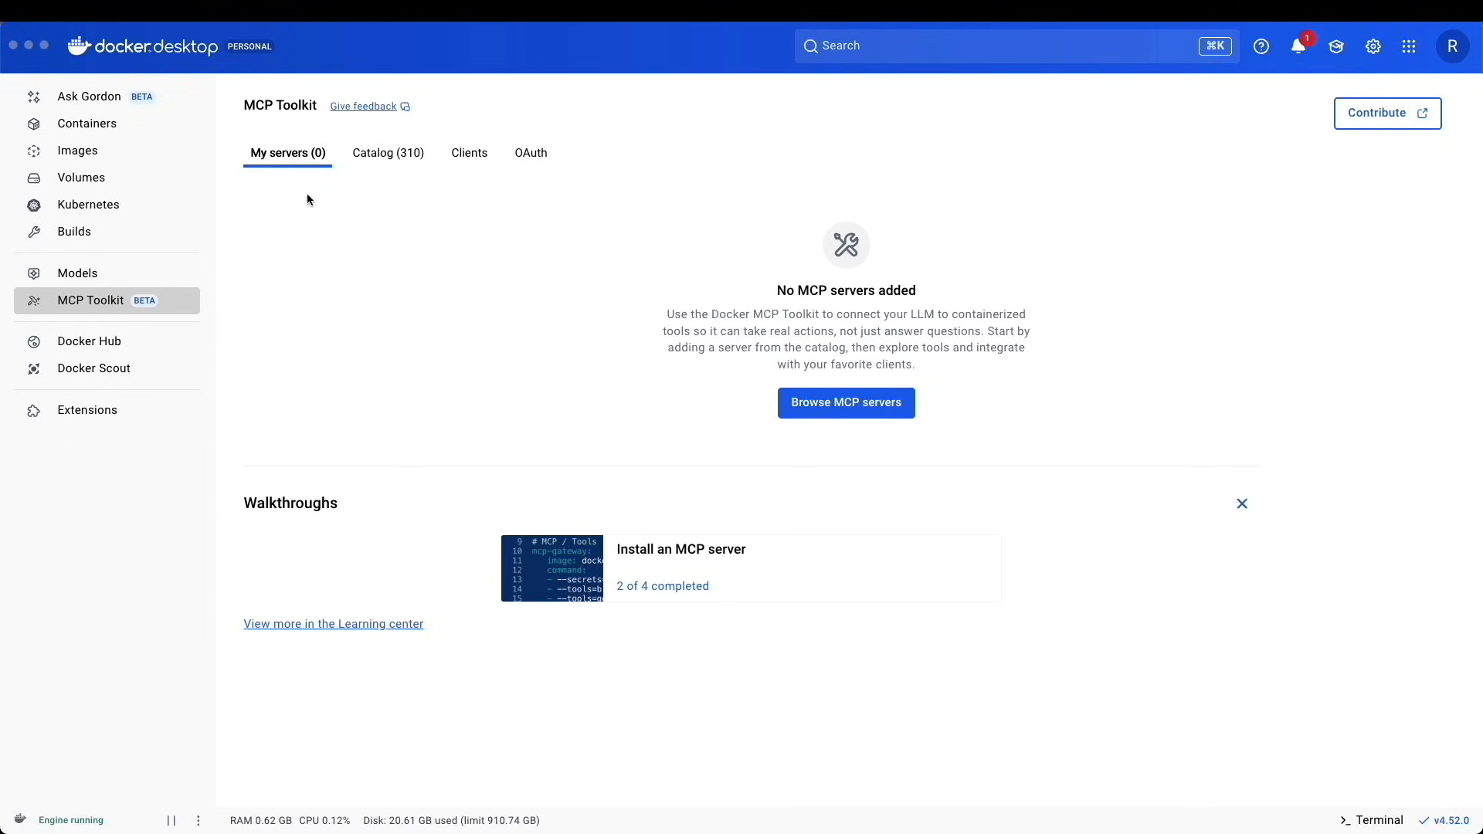
- Search the MCP catalog for 'atla' and add the Atlassian MCP server
click(388, 153)
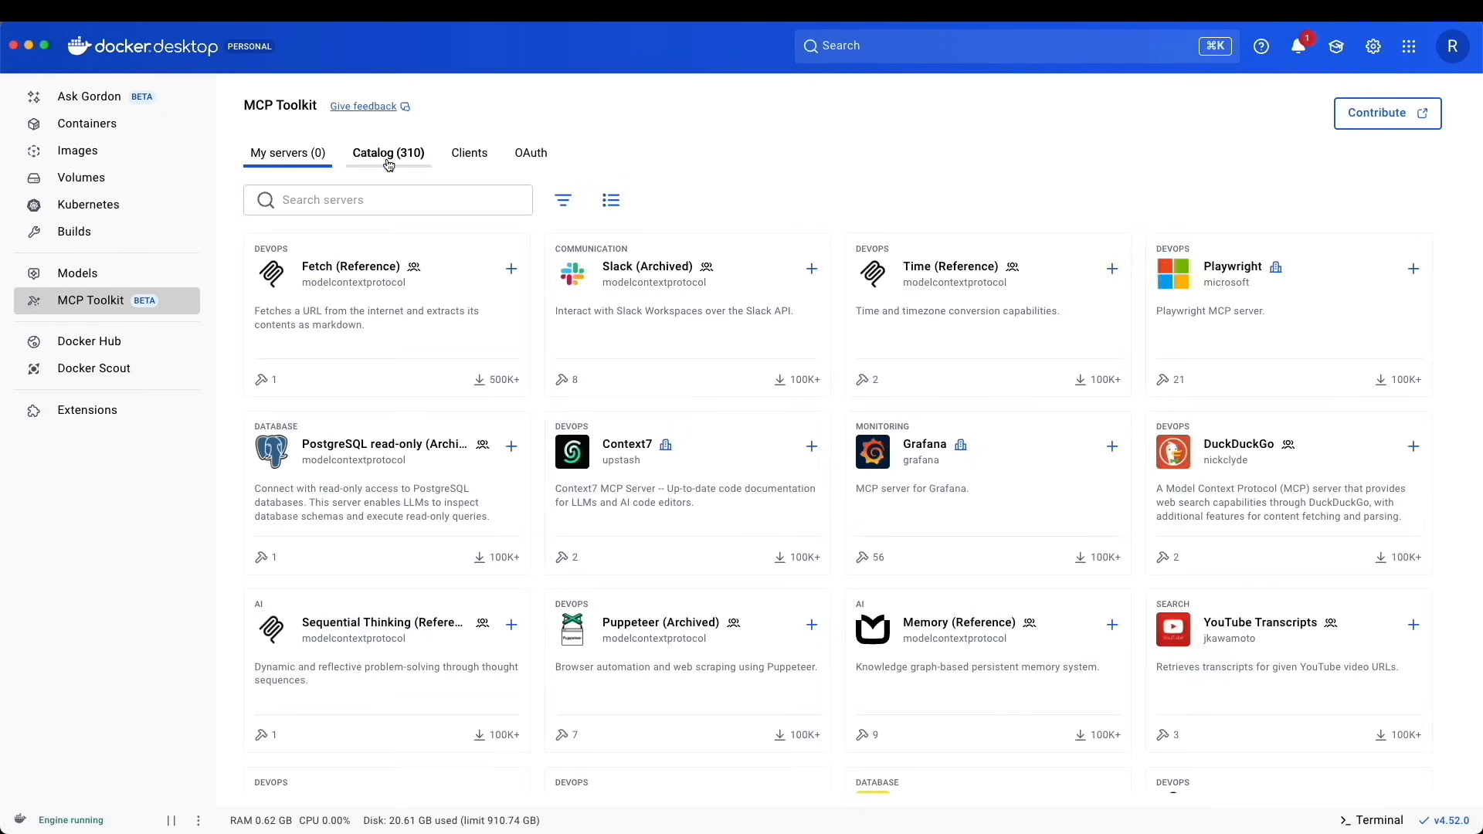
text(a)
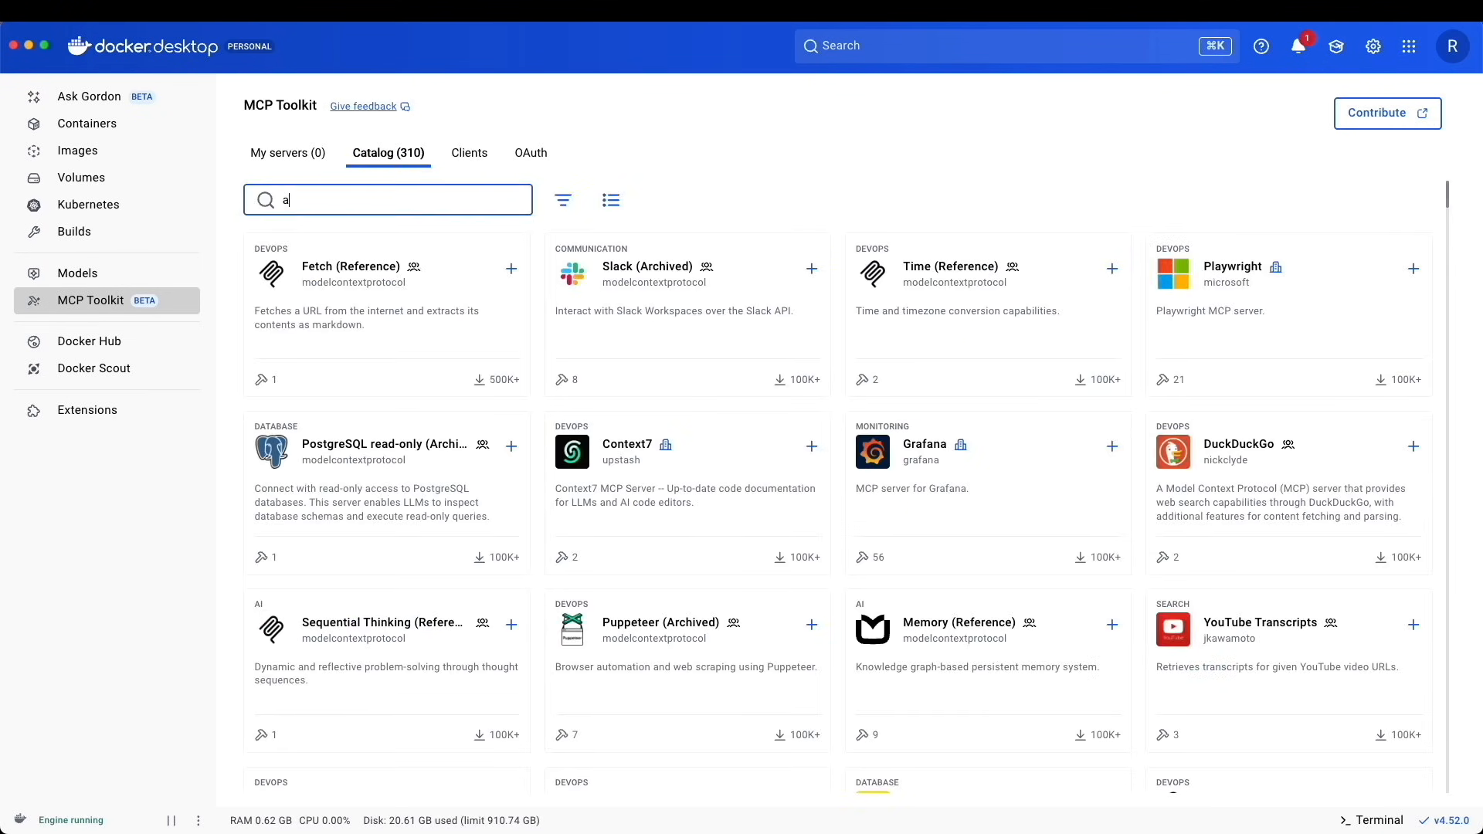
text(tla)
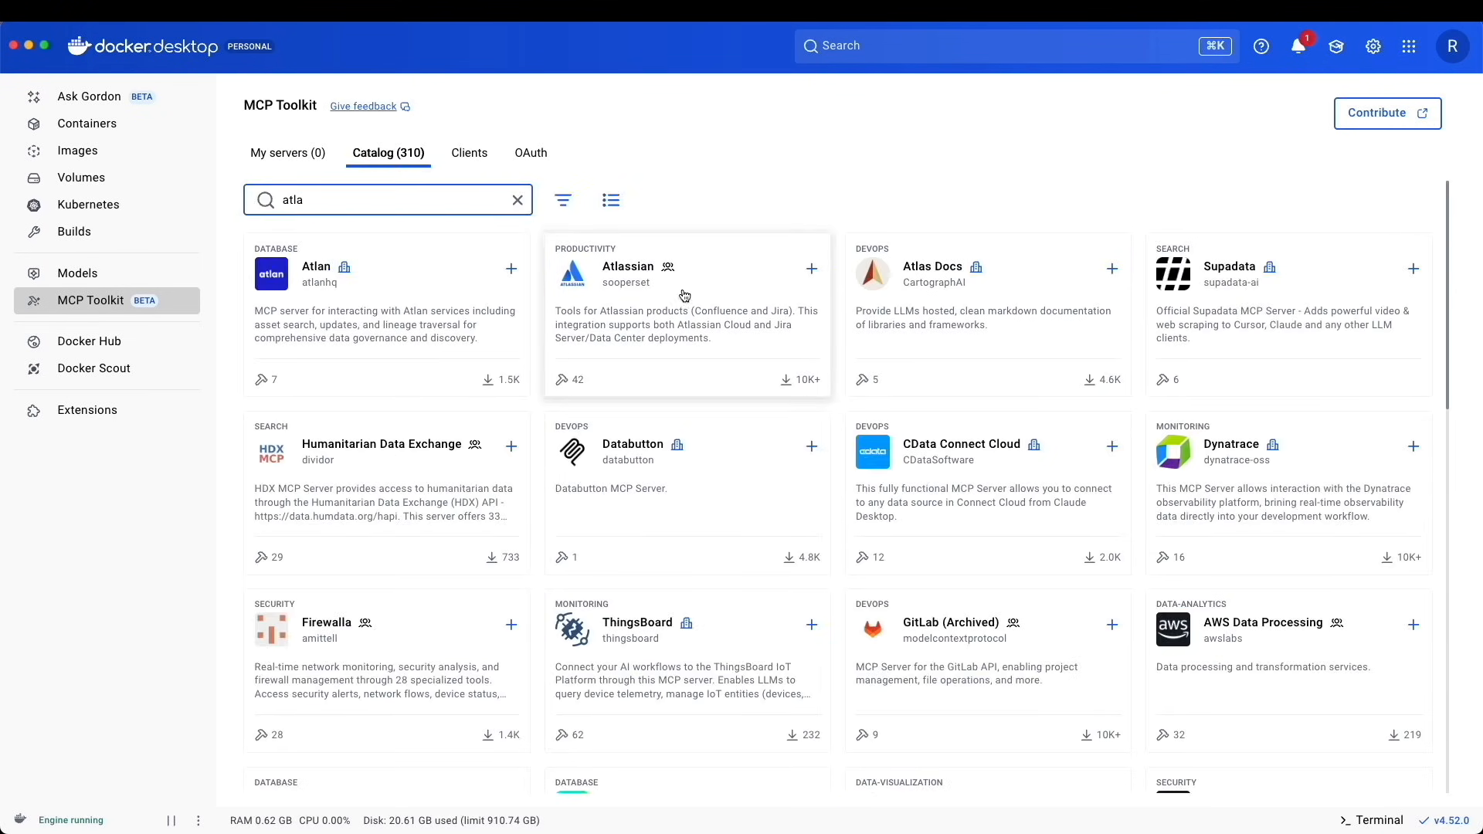
click(810, 269)
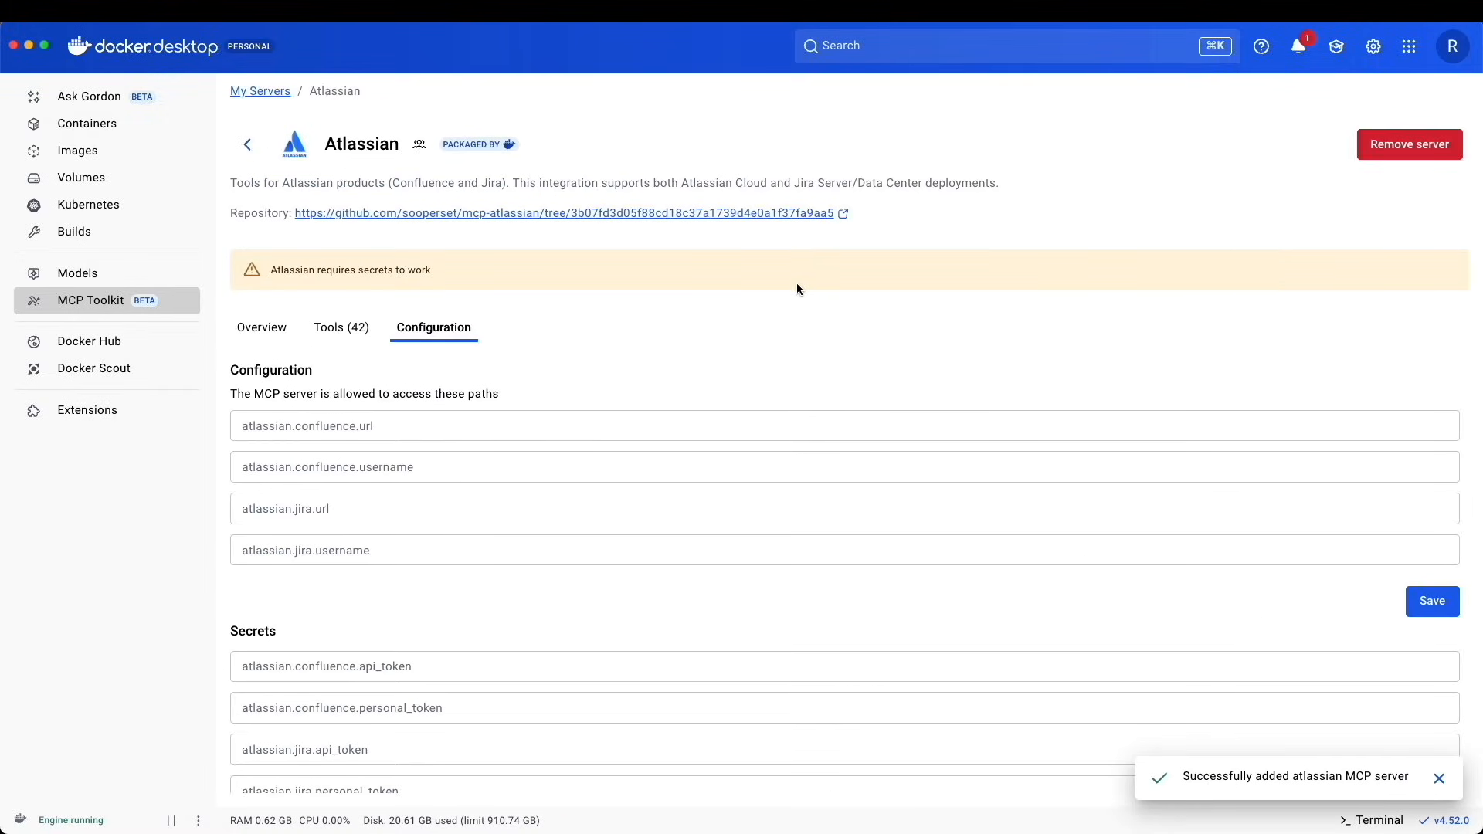
mouse_move(402, 294)
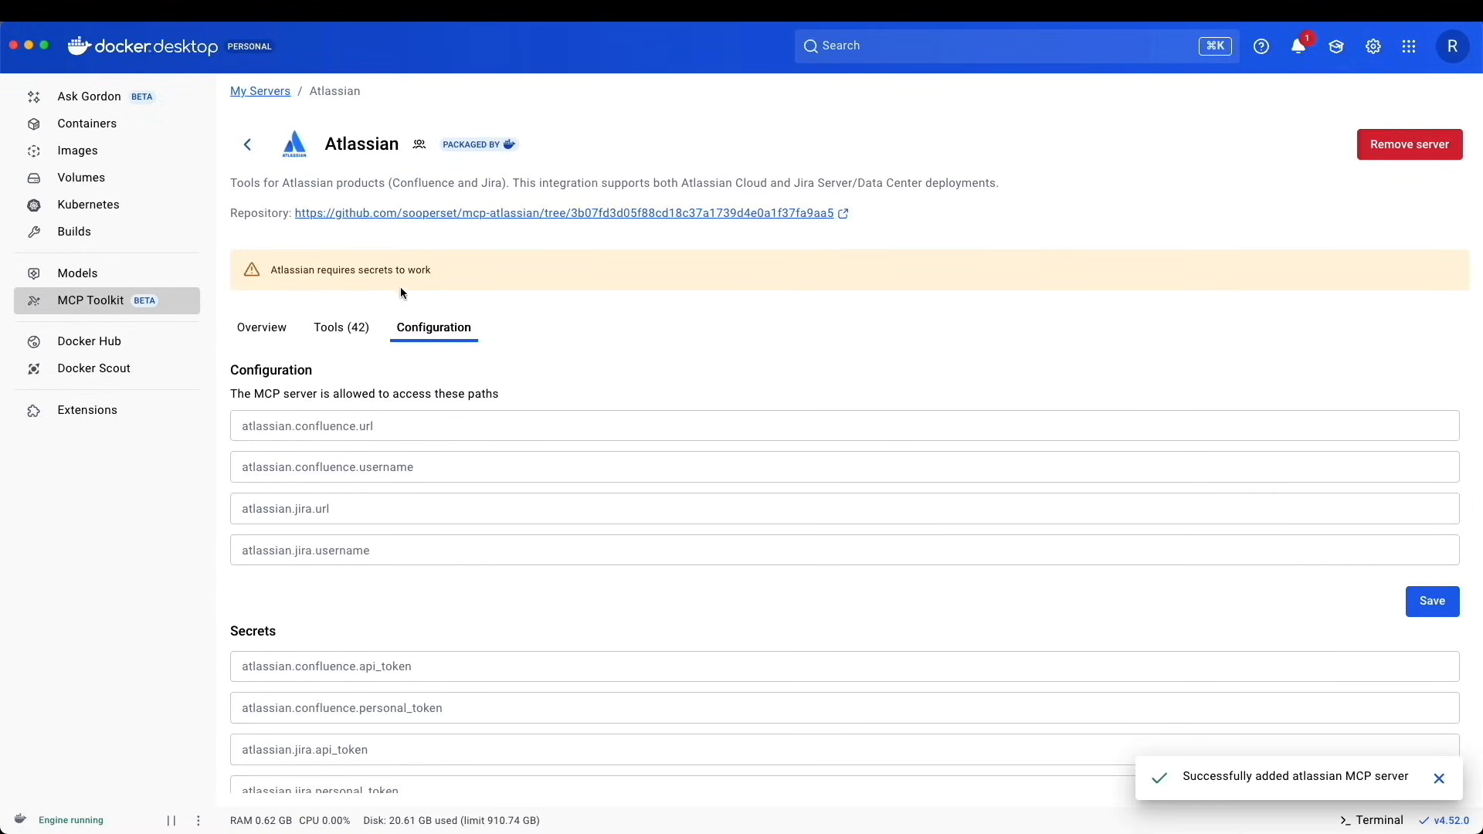
mouse_move(479, 287)
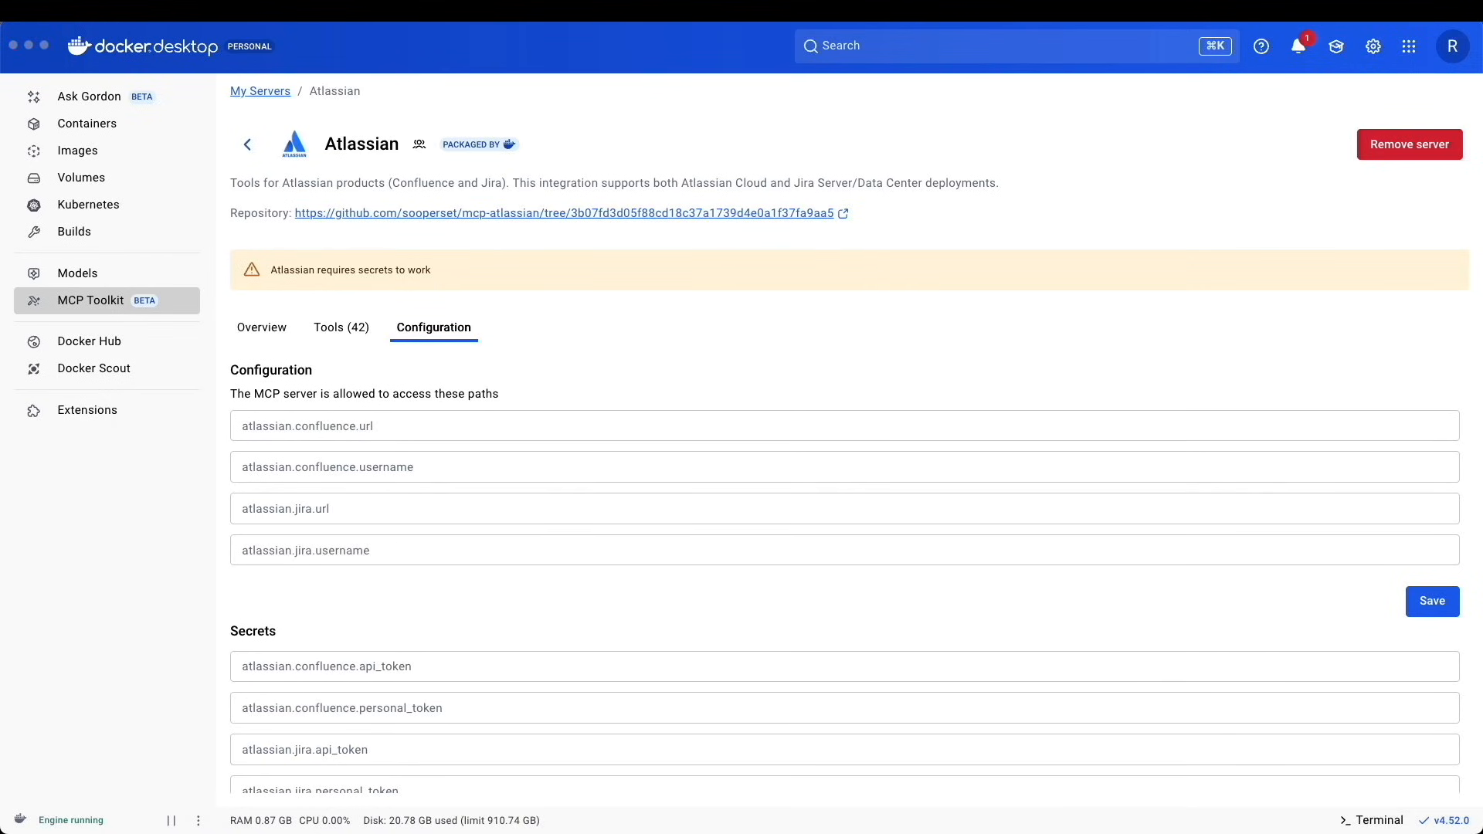
mouse_move(419, 503)
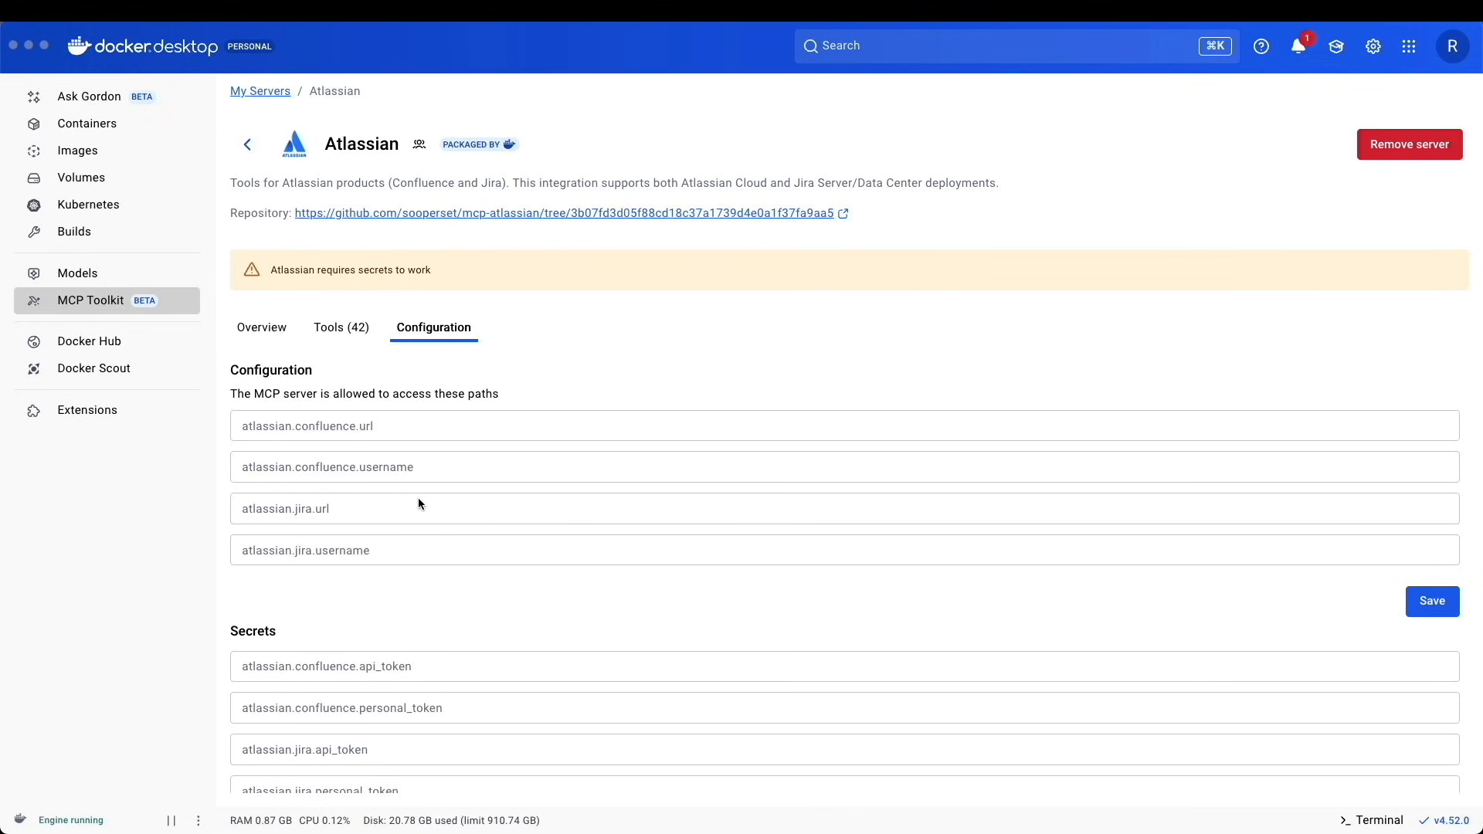
text(moonlightdesert.atlassian.net)
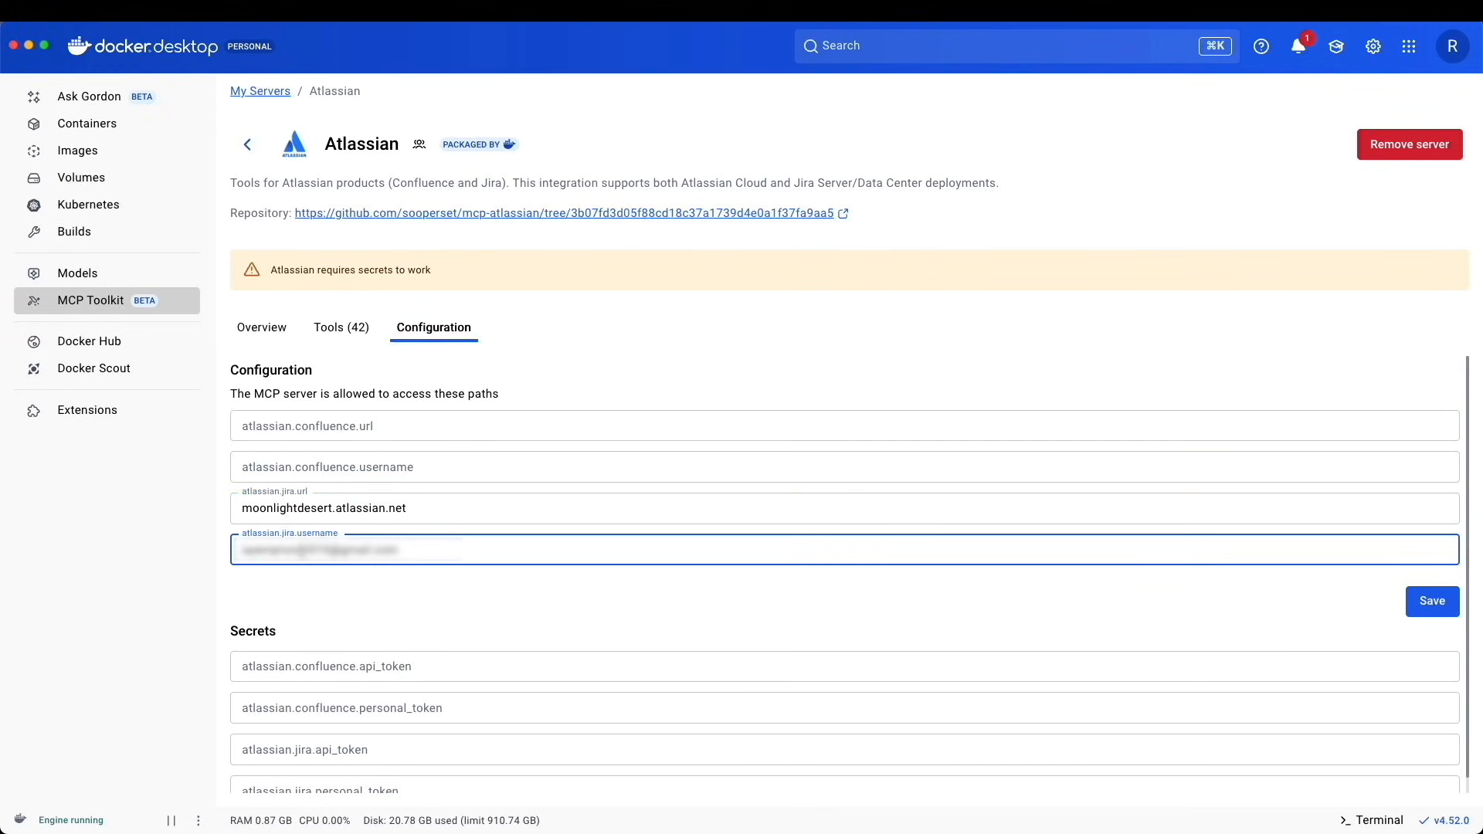
scroll(down, 3)
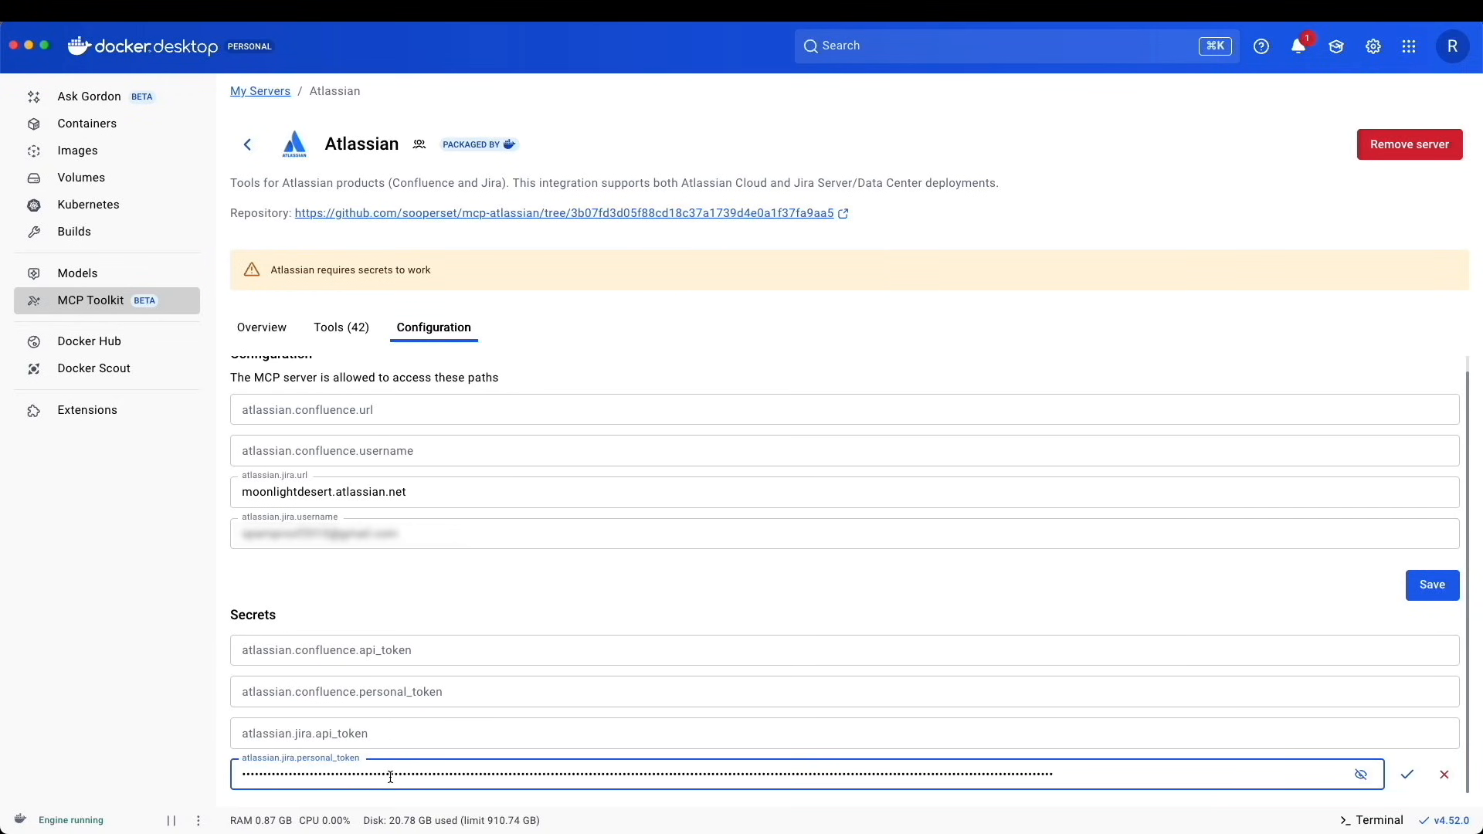
click(714, 732)
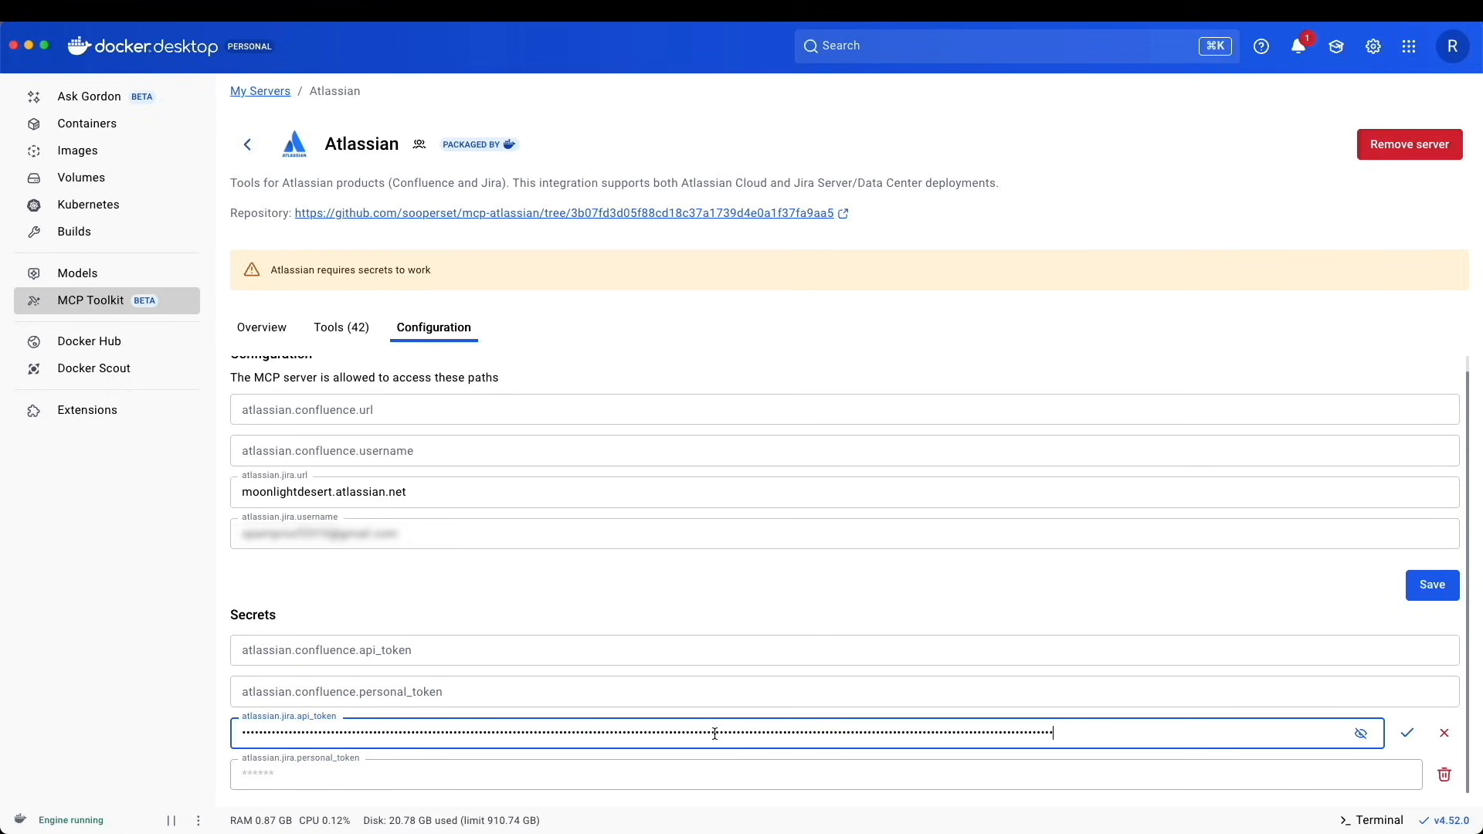
click(1406, 732)
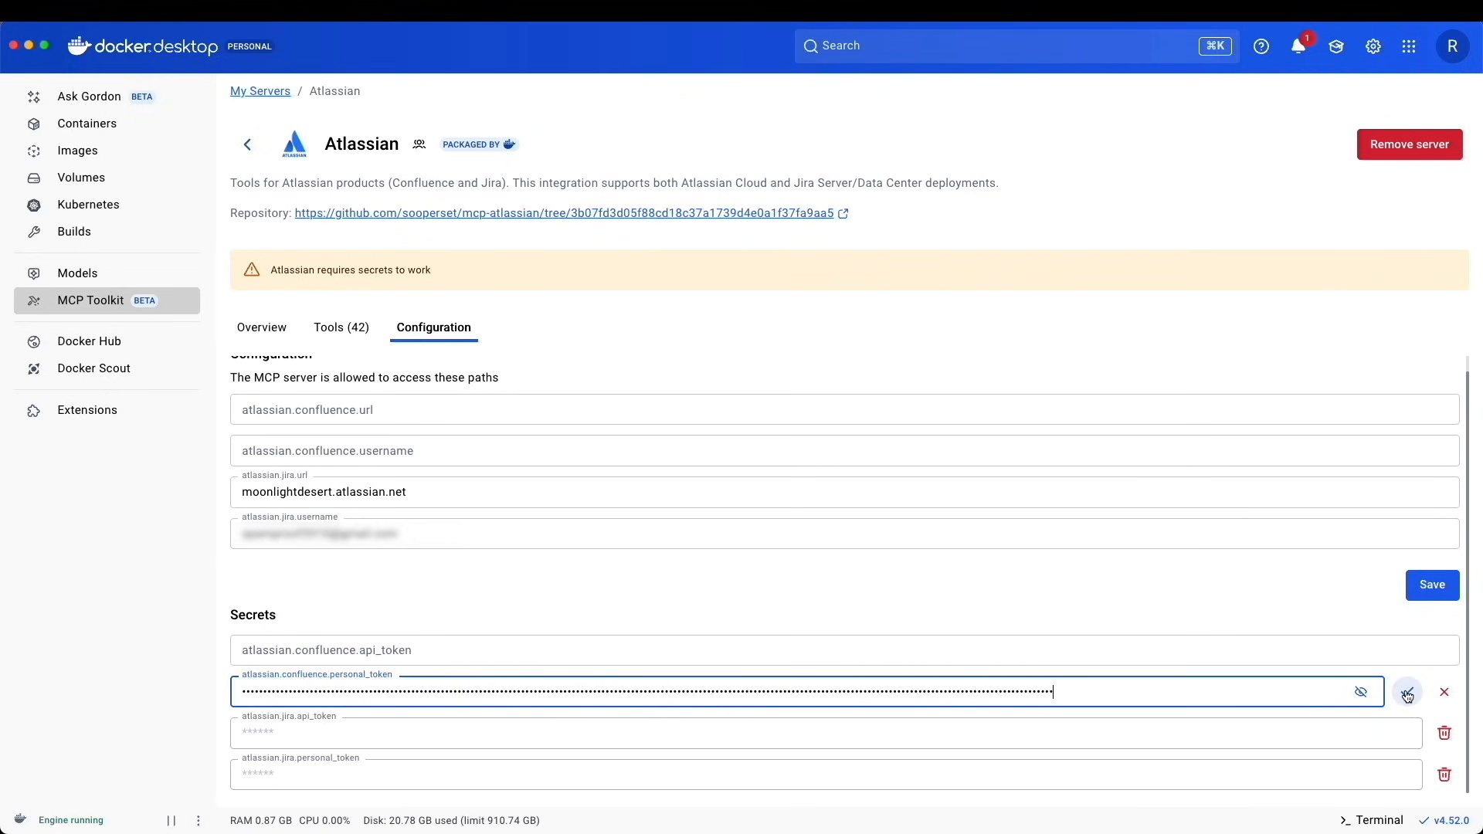
click(1406, 692)
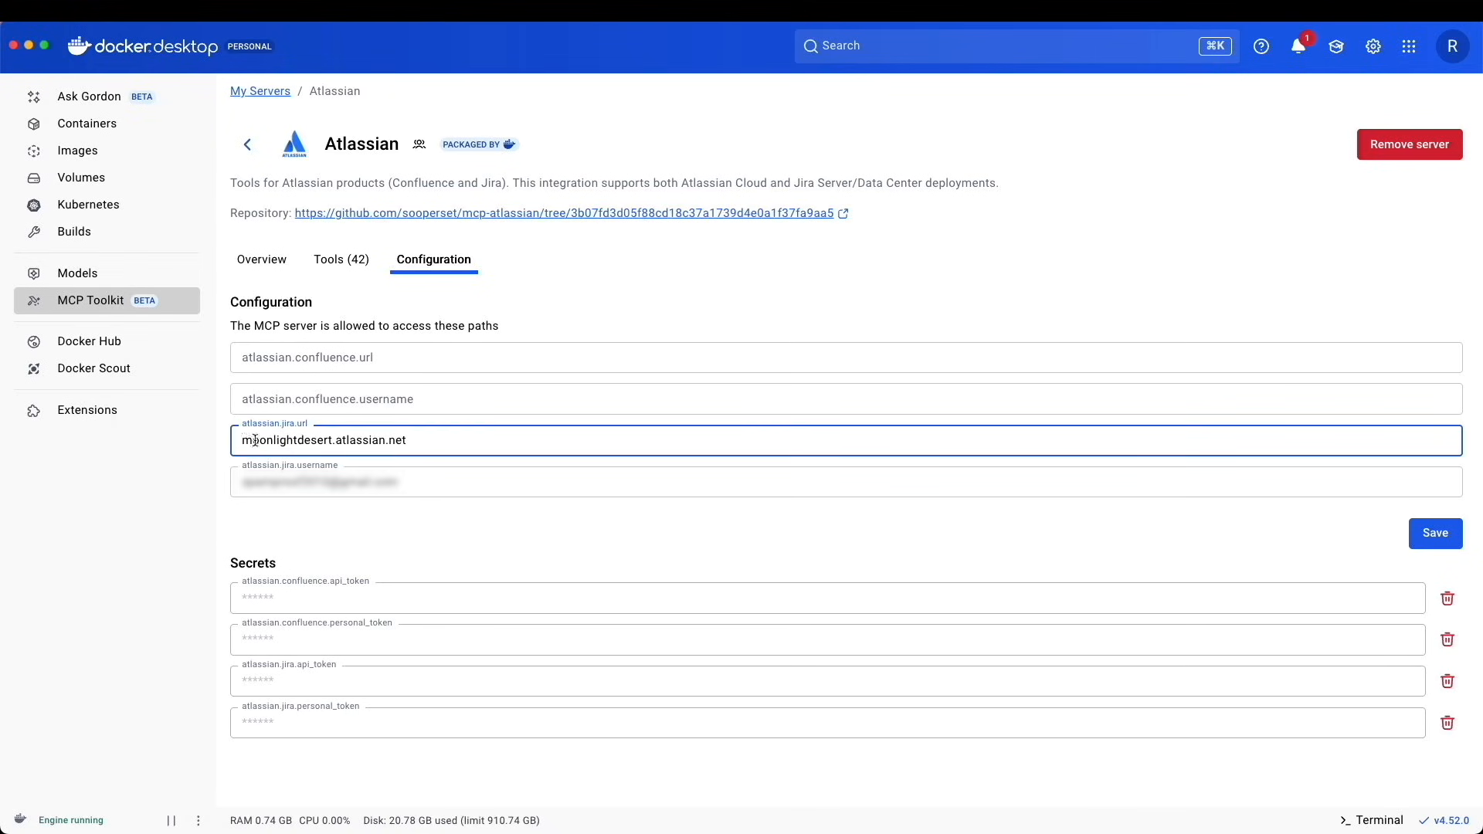
text(ht)
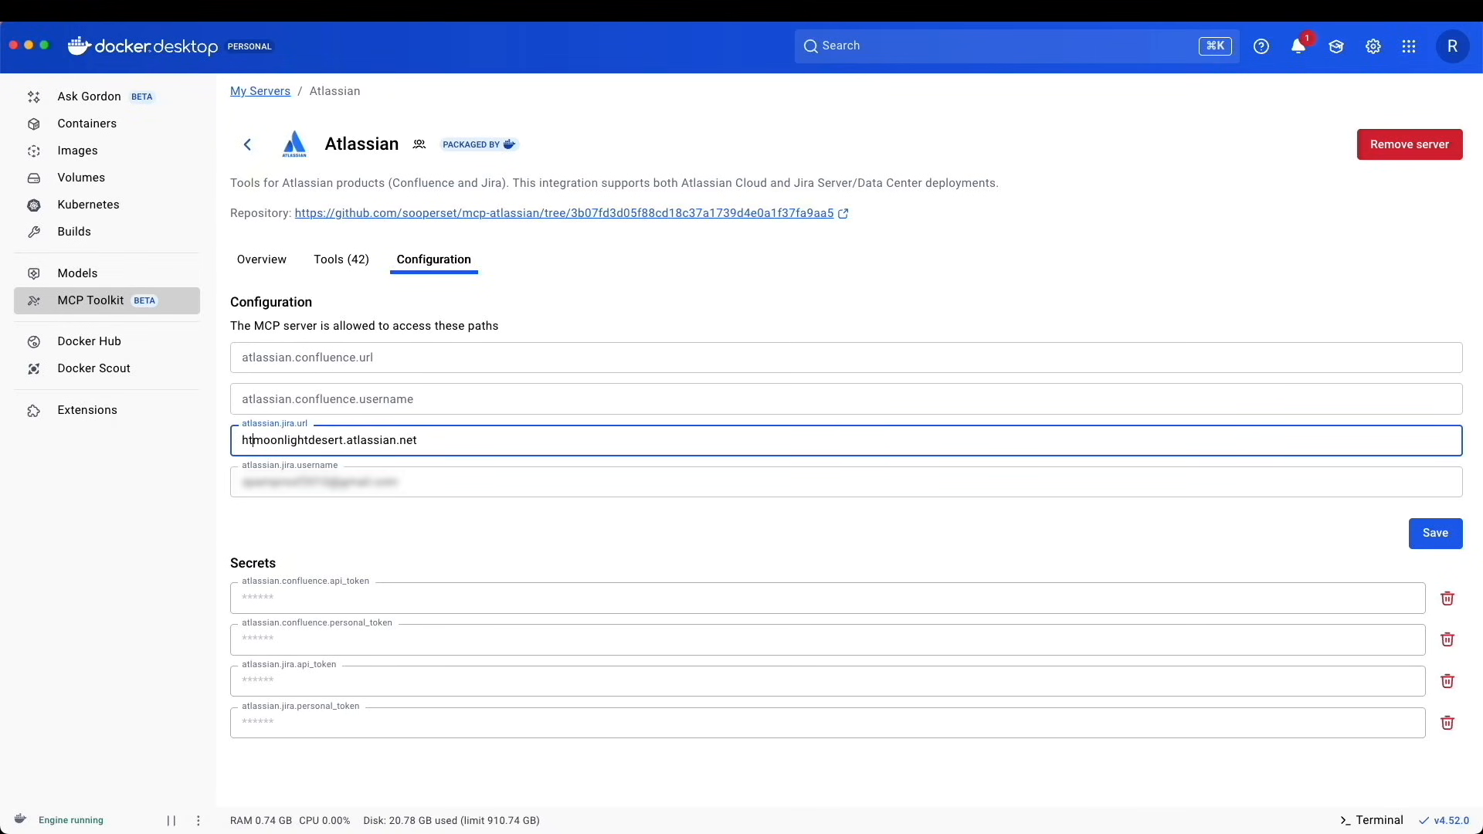
text(ps://)
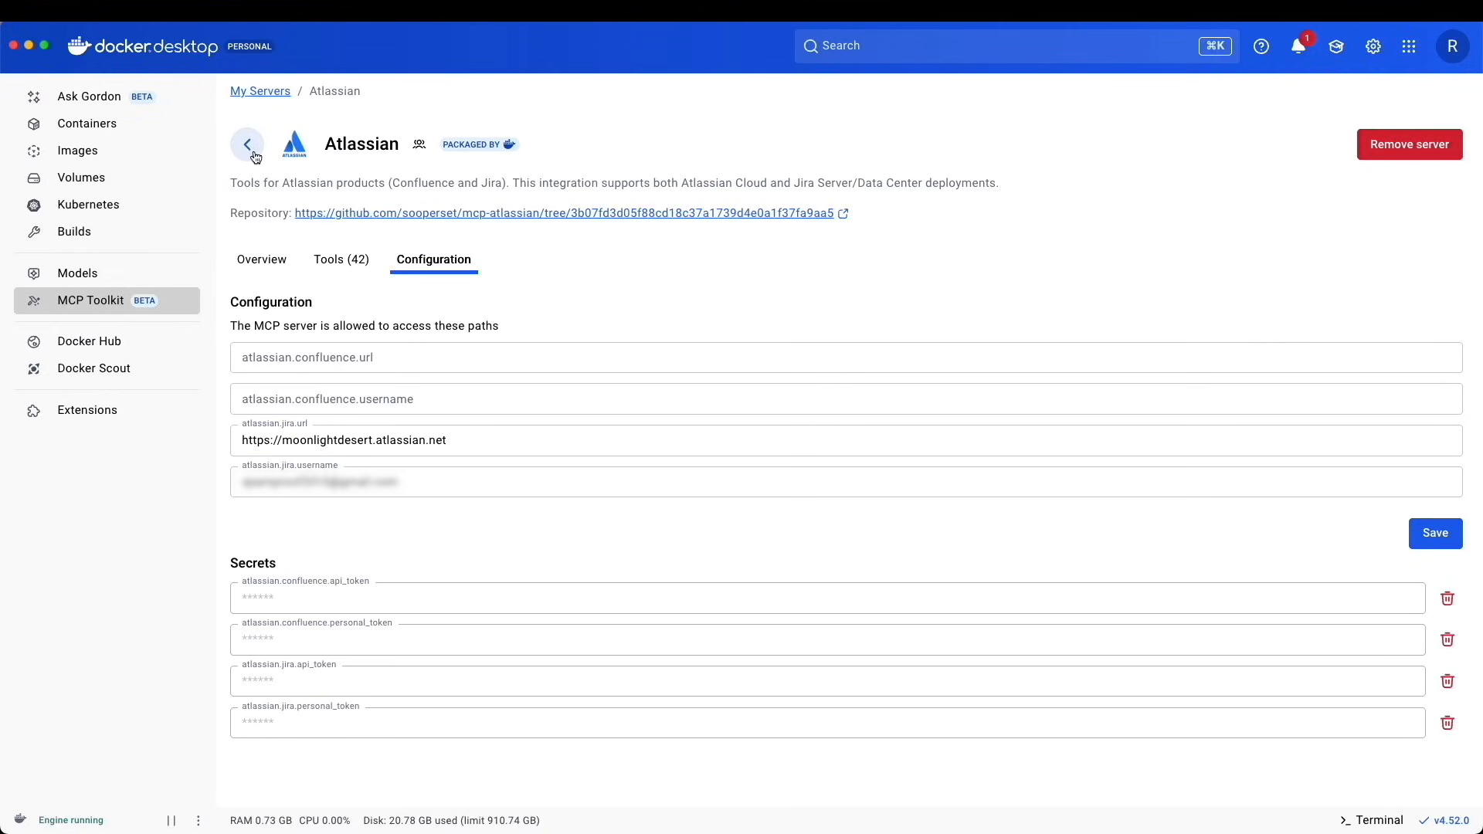
- Ask Claude Code to 'list the last 2 jira issues in my project' and review the MBA-8 and MBA-6 reply
click(247, 143)
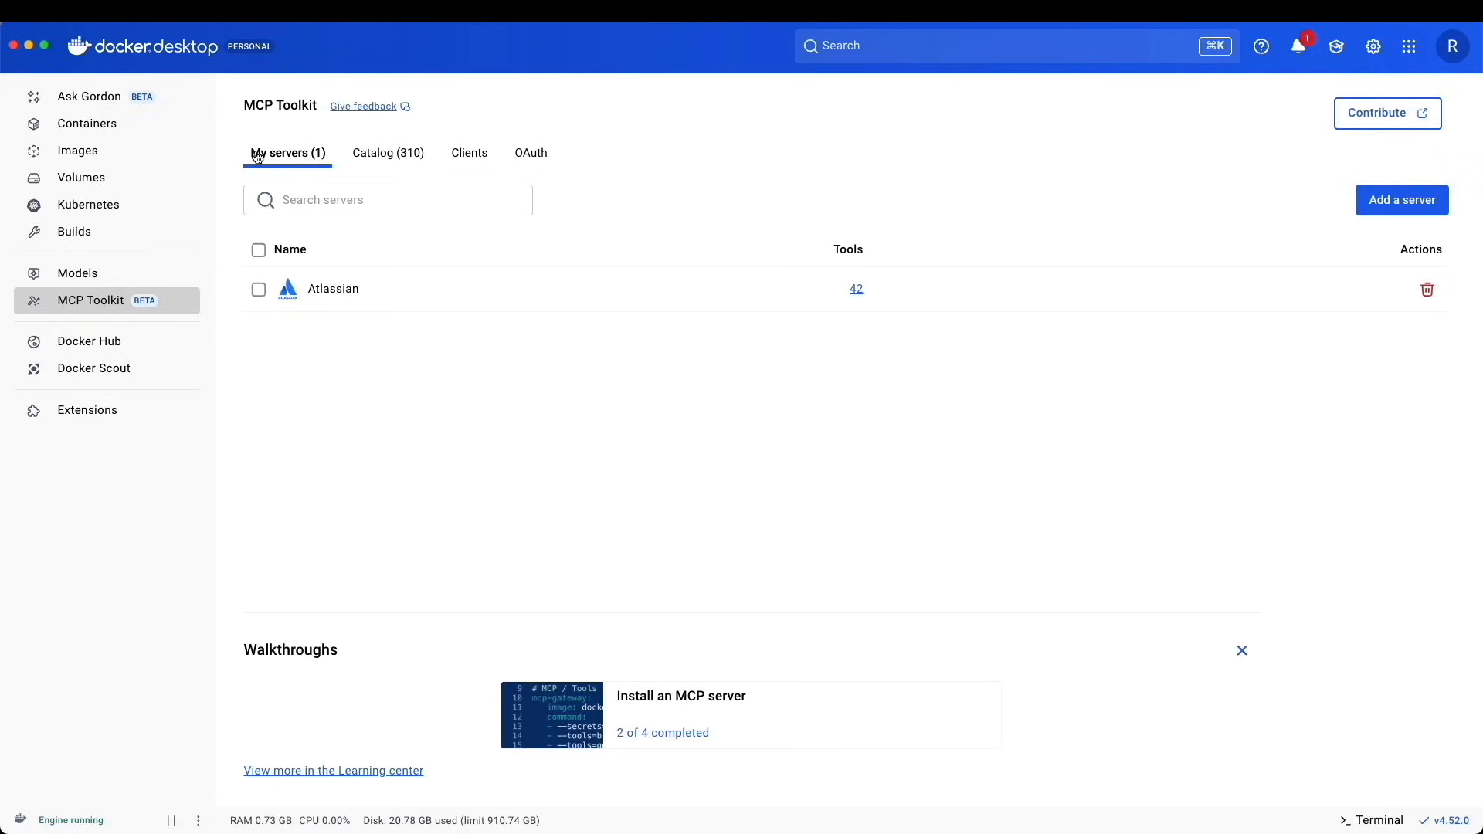
mouse_move(315, 306)
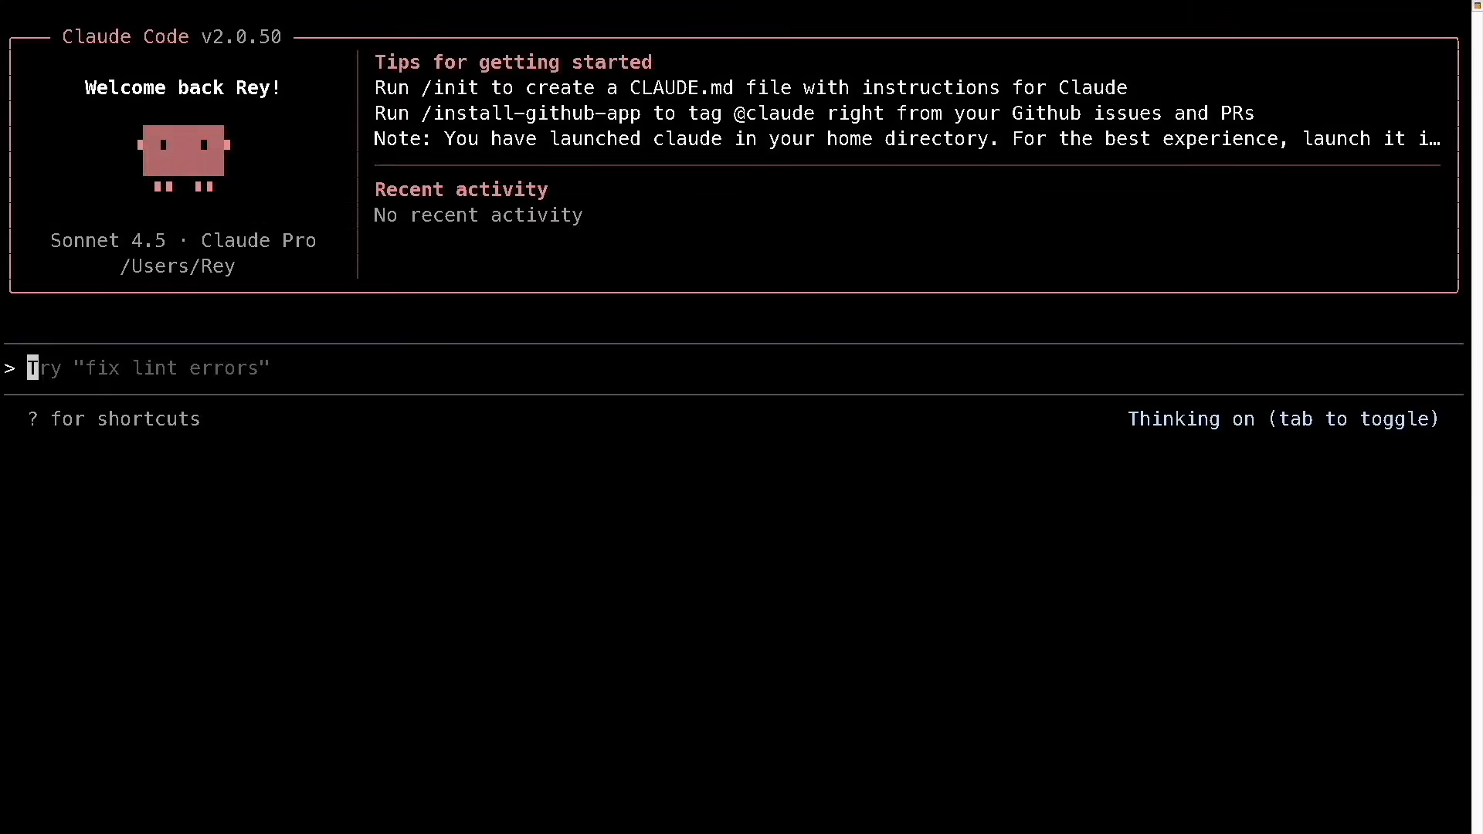
text(list)
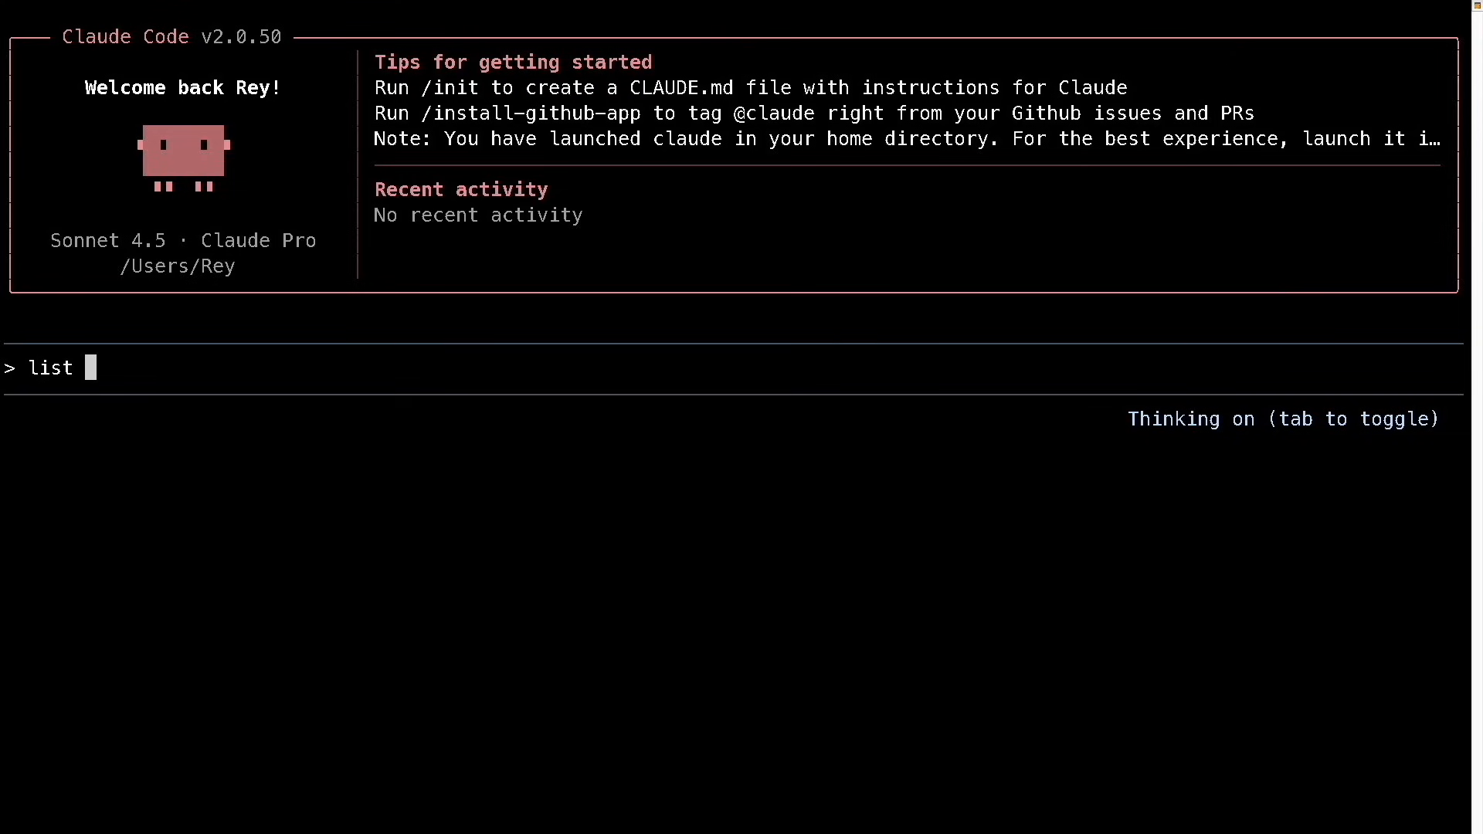
text(the last 2 ji)
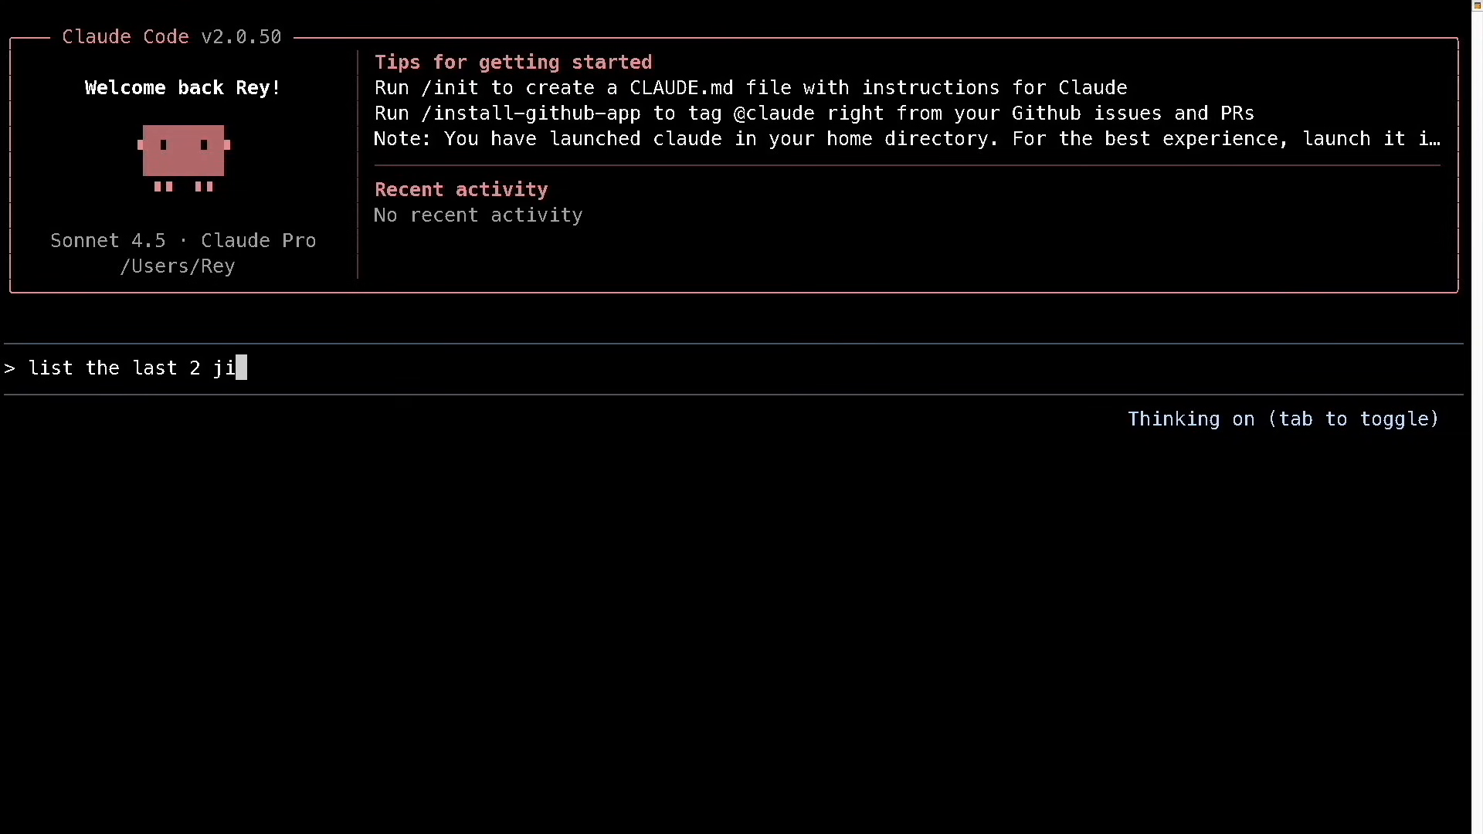
text(ra issues)
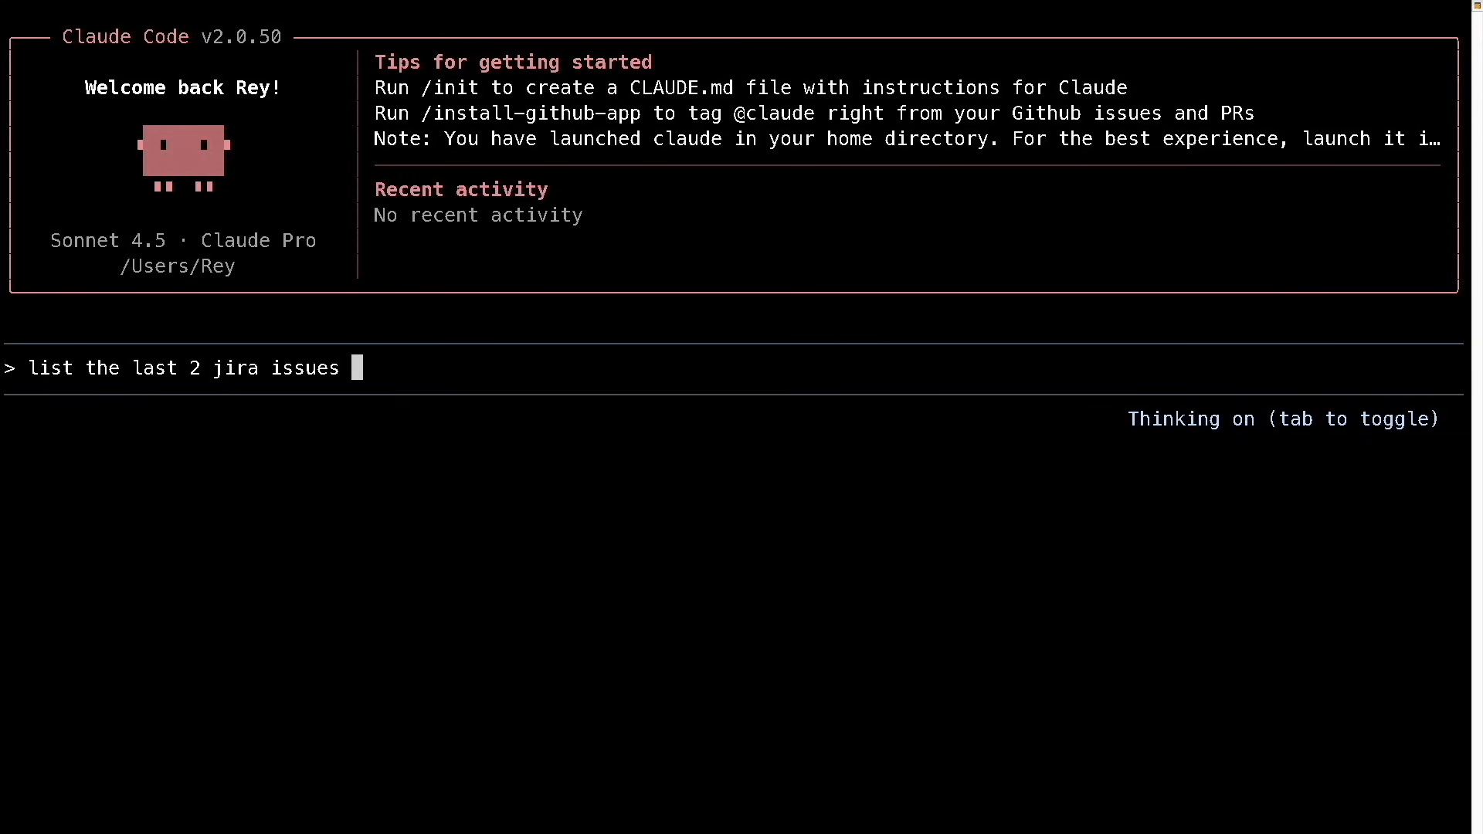
text(in my project)
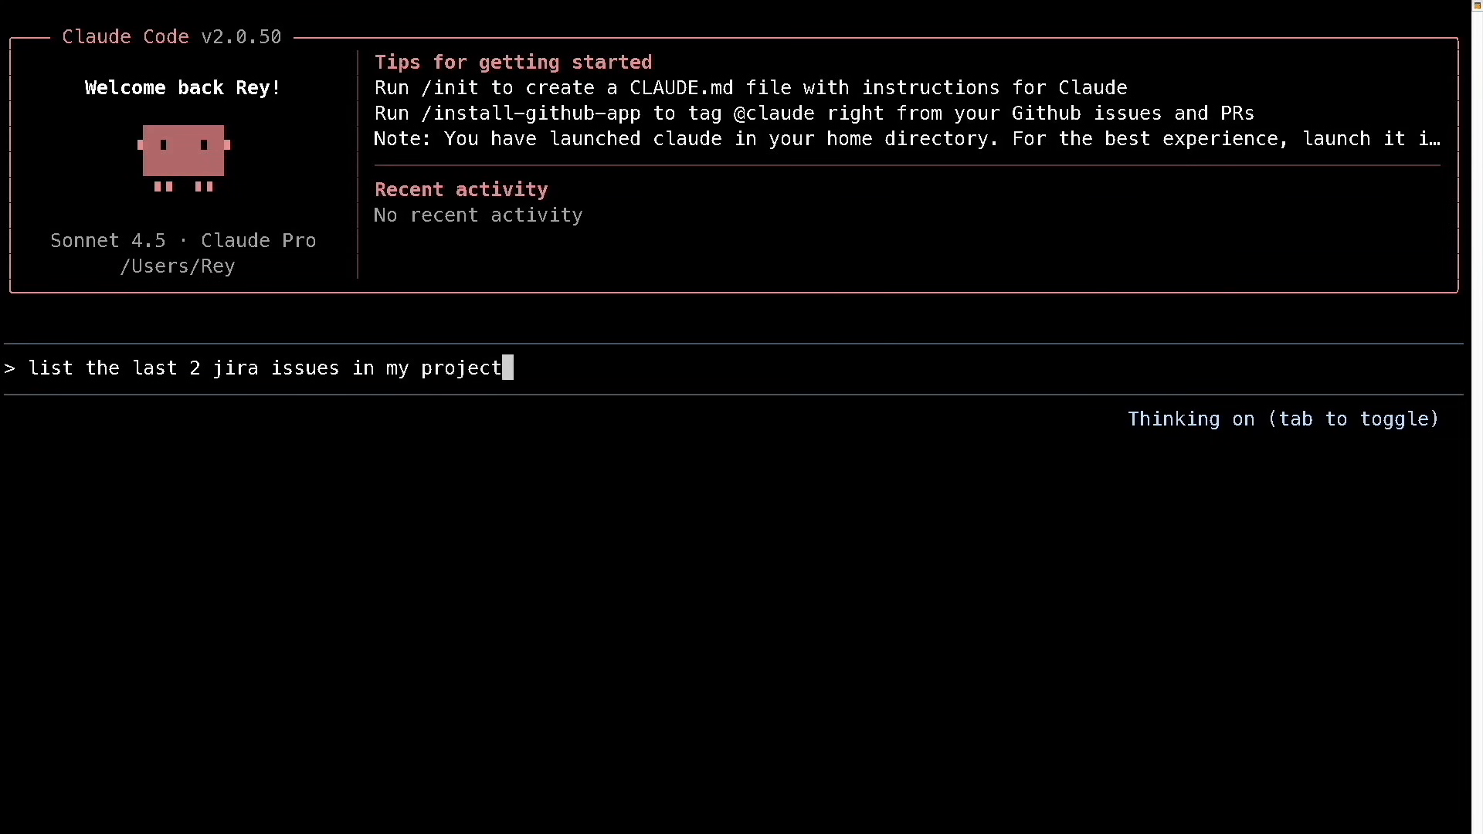
key(Return)
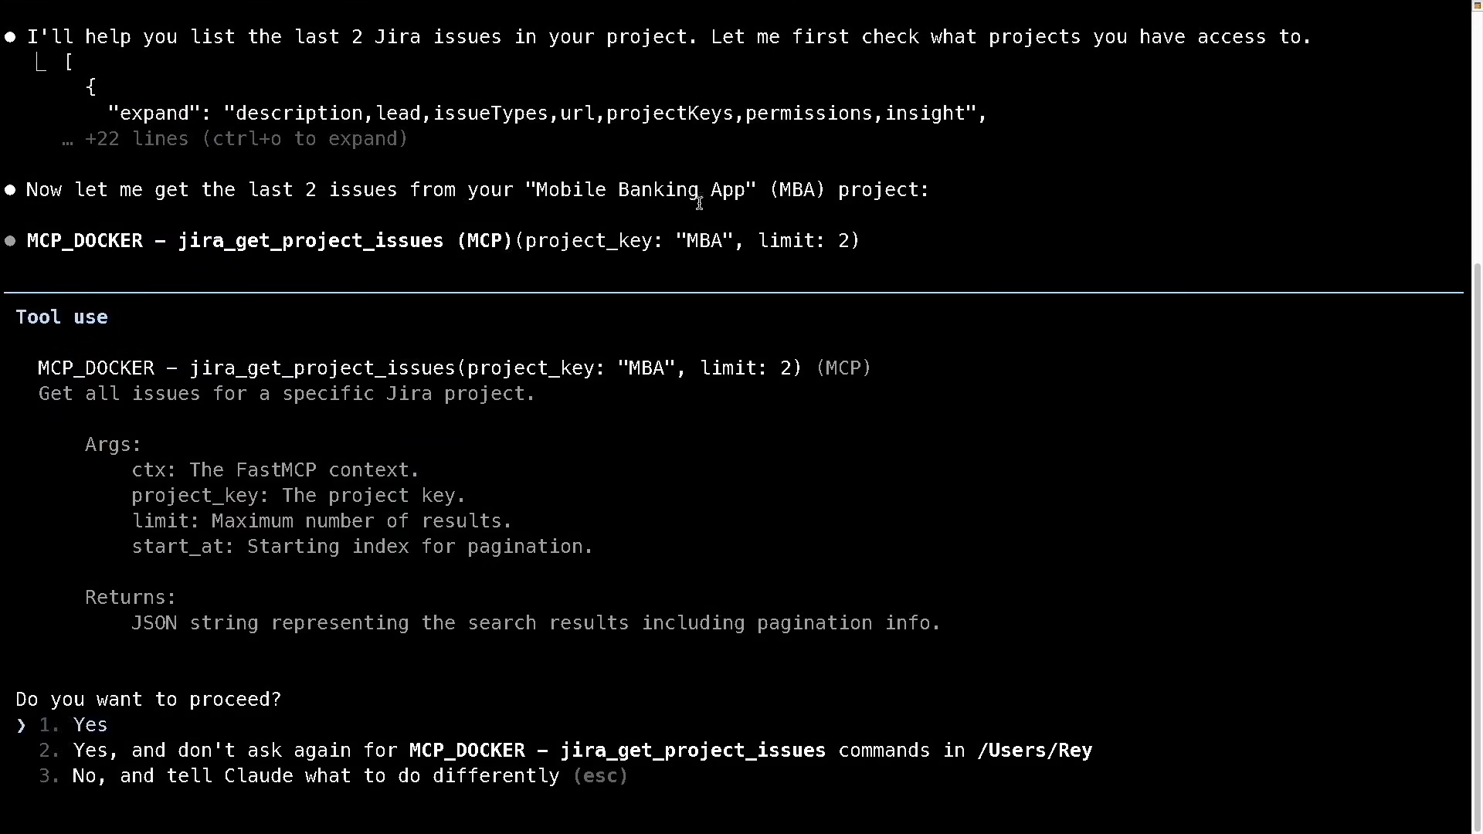
mouse_move(833, 443)
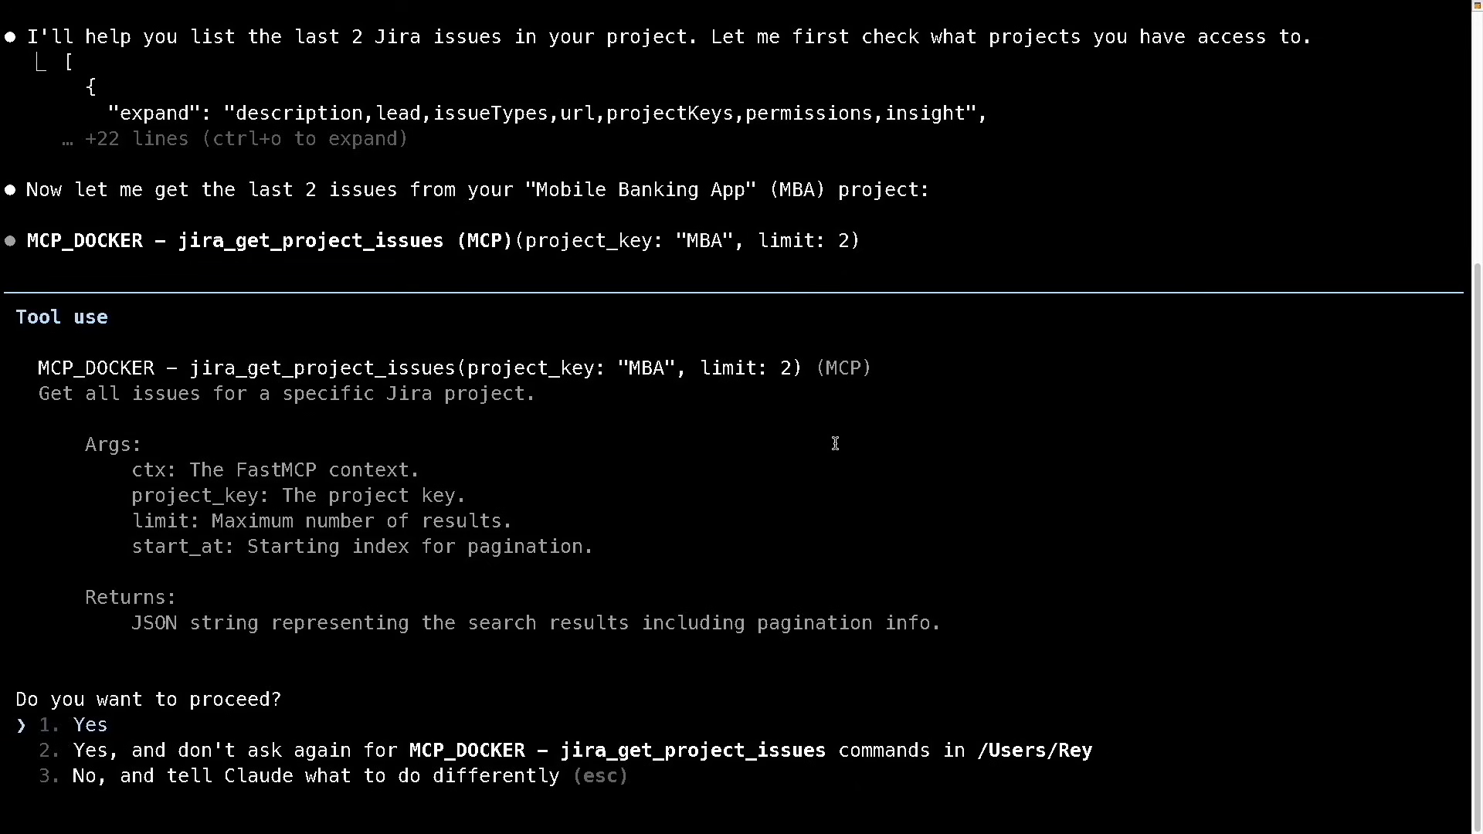
mouse_move(1106, 521)
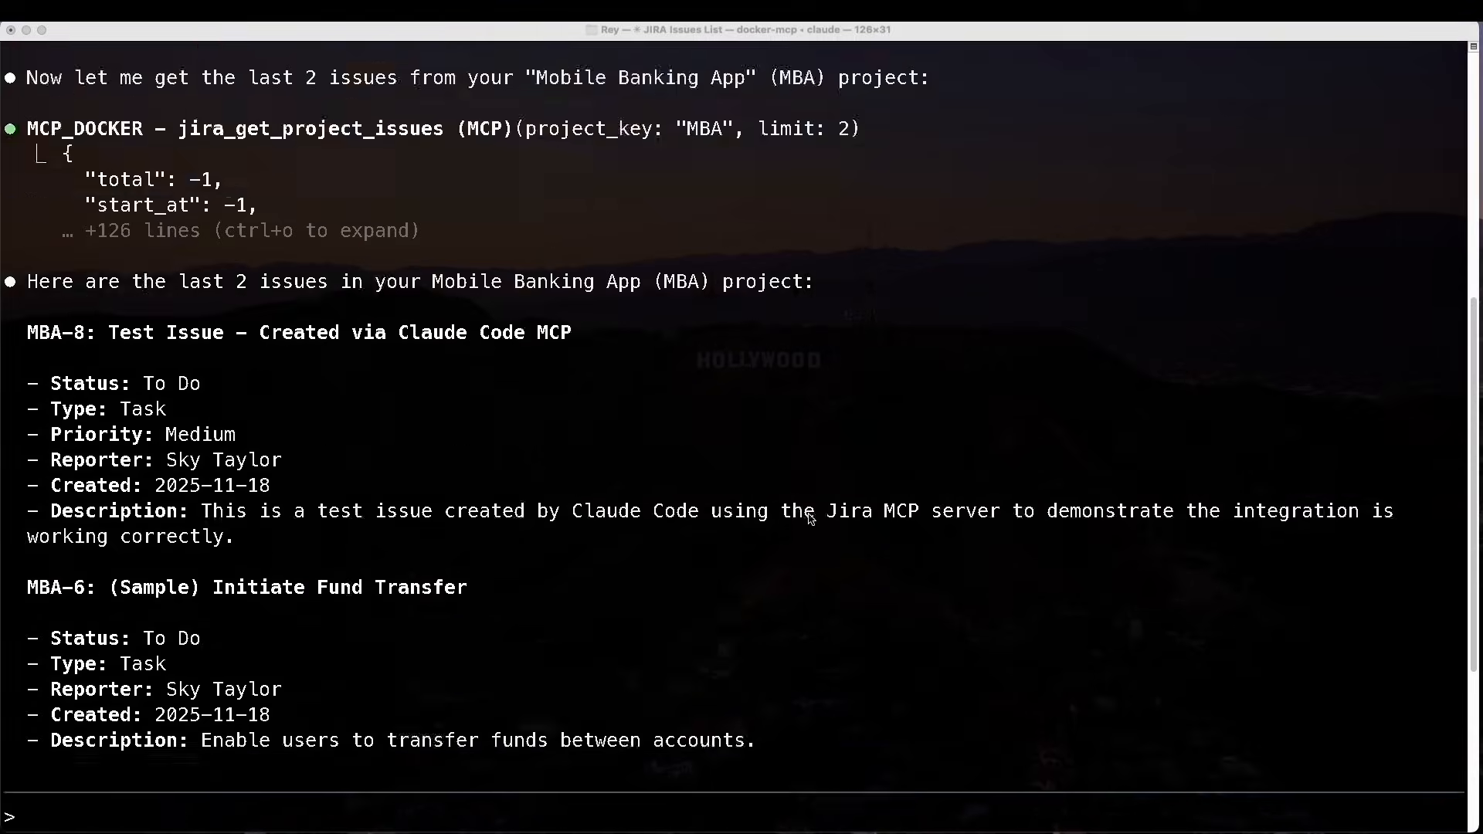
scroll(up, 3)
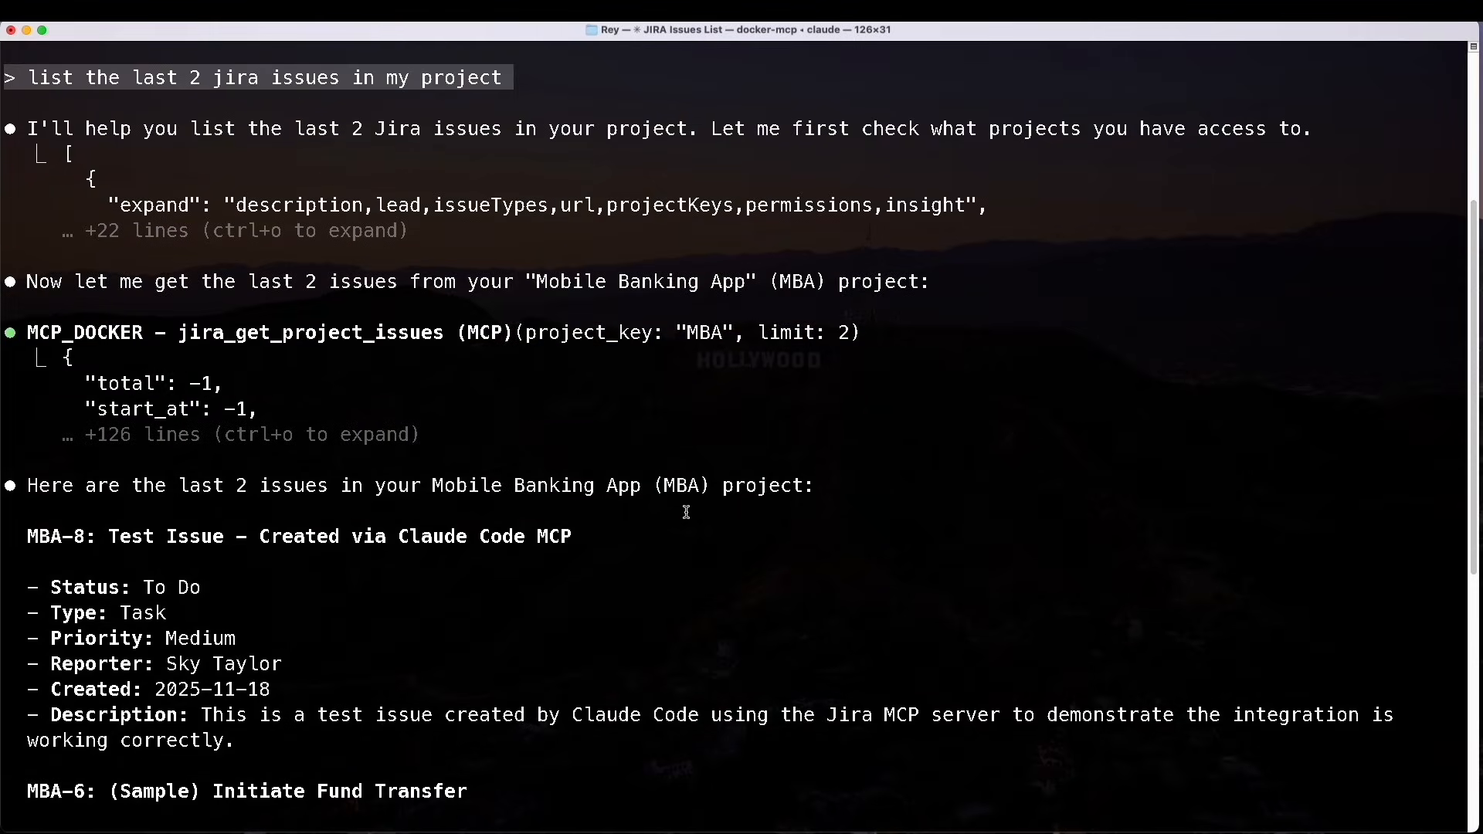
mouse_move(195, 355)
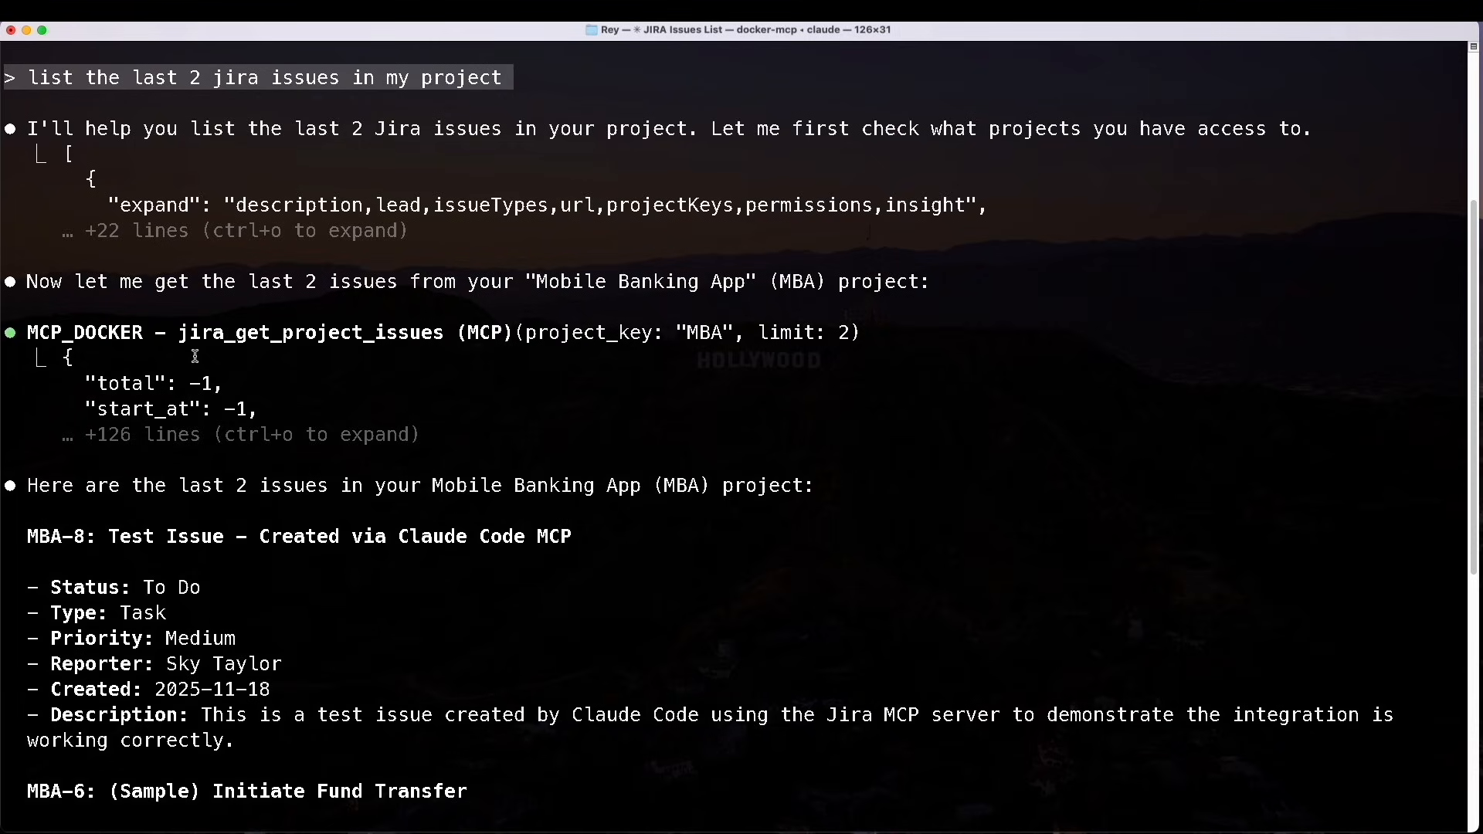
mouse_move(462, 362)
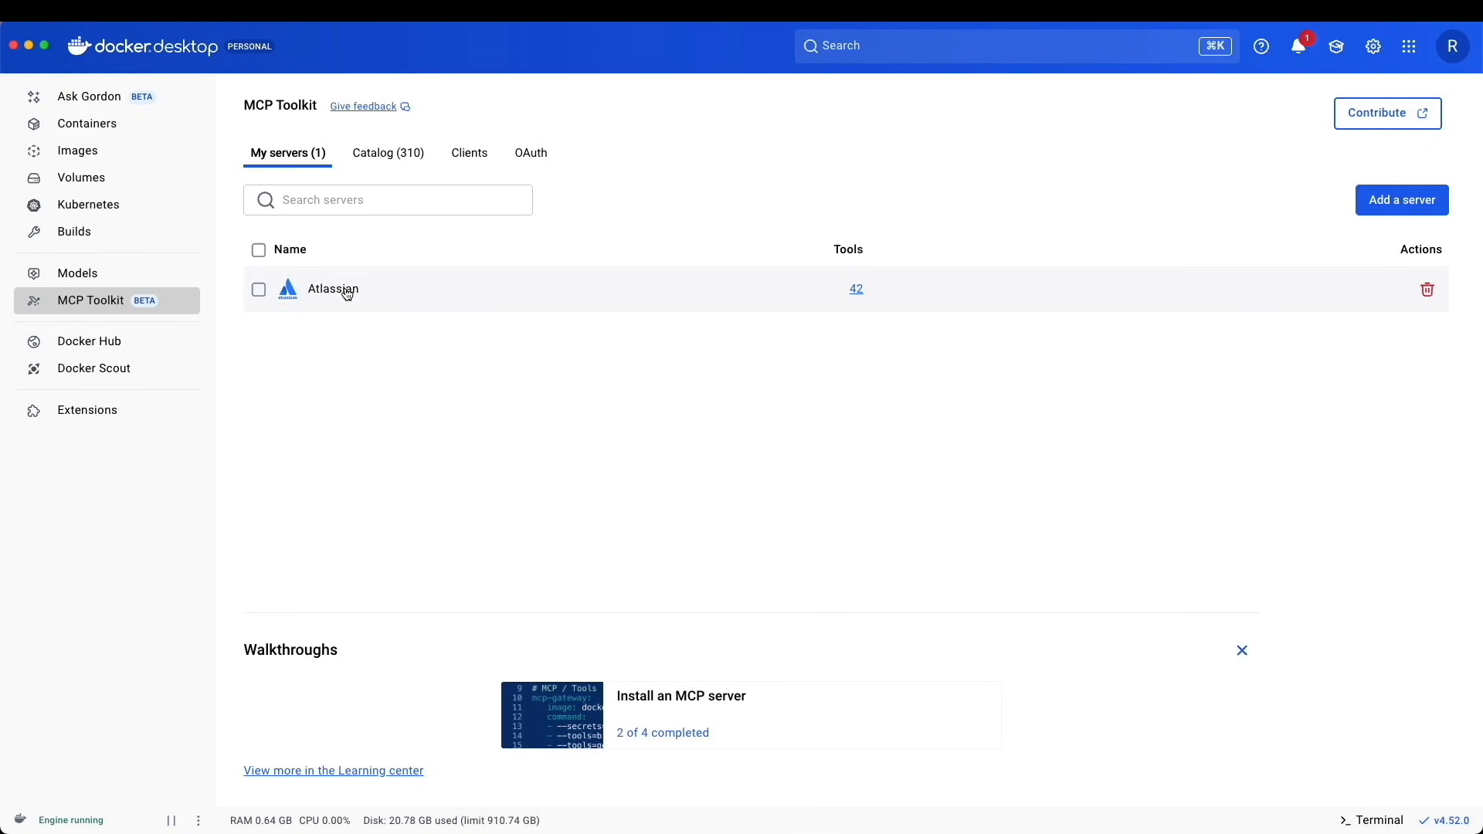
- Browse the Atlassian server's 42 Jira and Confluence tools, then view its saved configuration
click(334, 289)
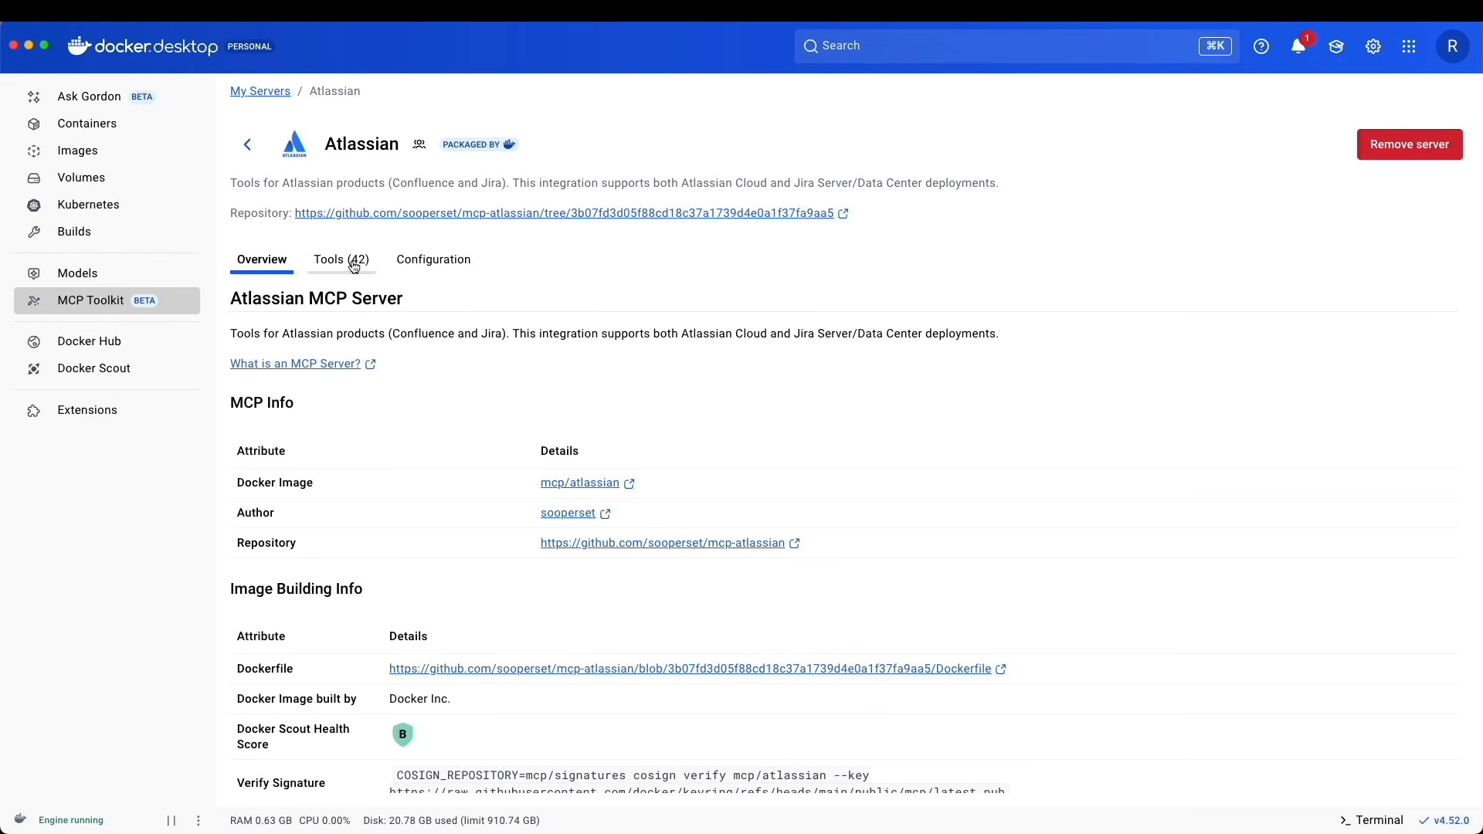
click(340, 259)
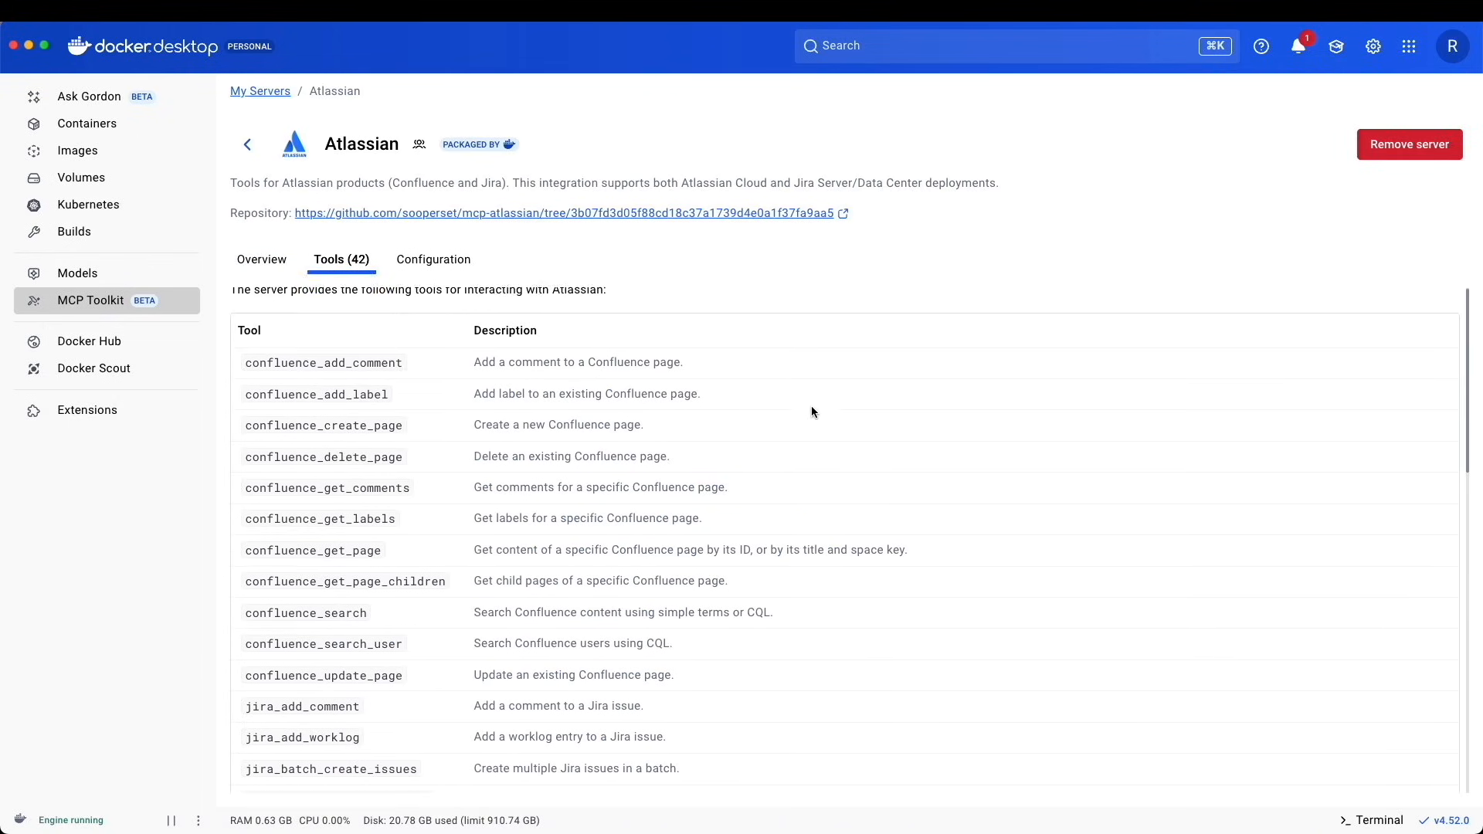
scroll(down, 3)
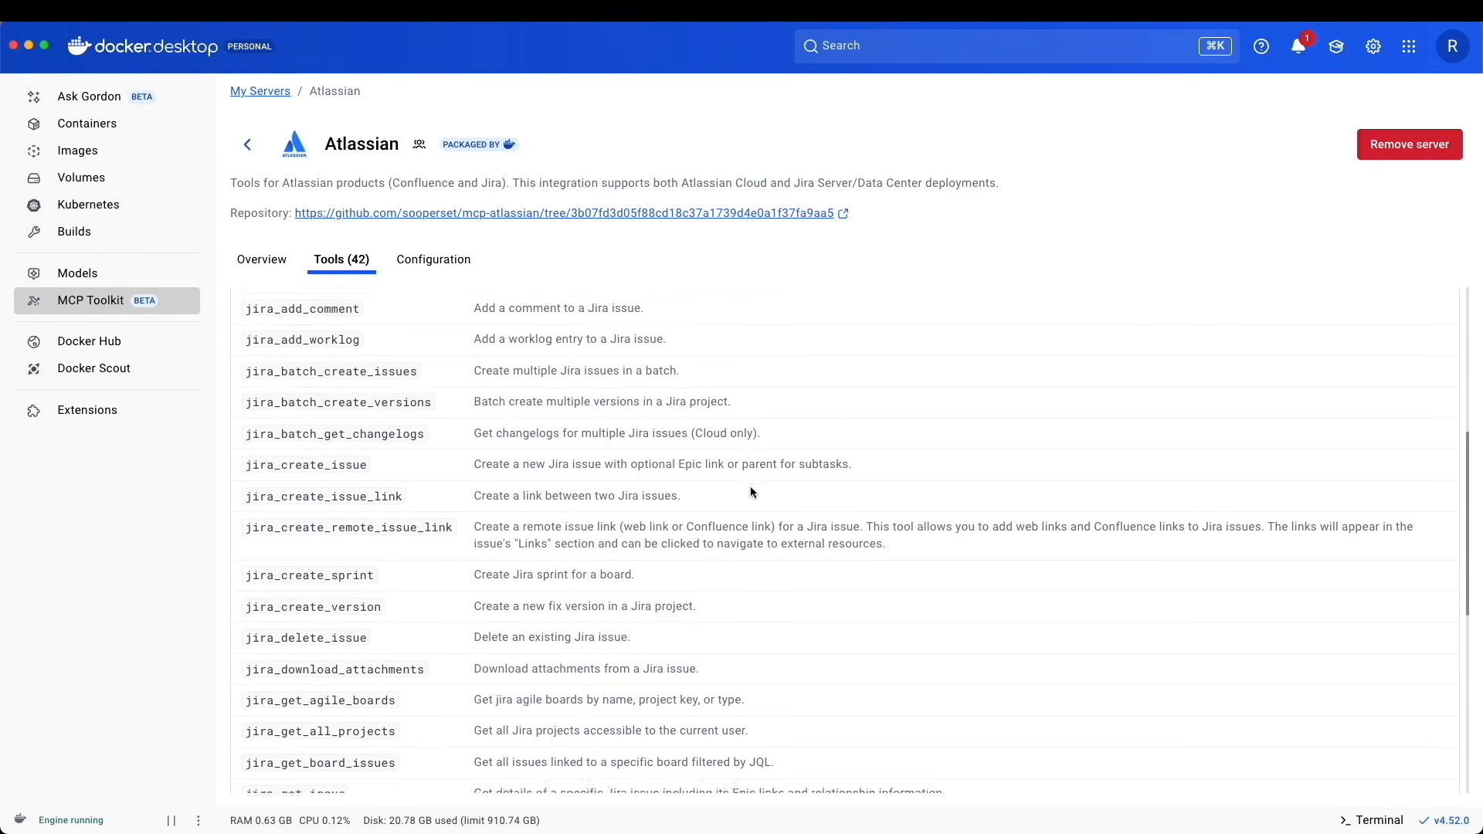
scroll(down, 3)
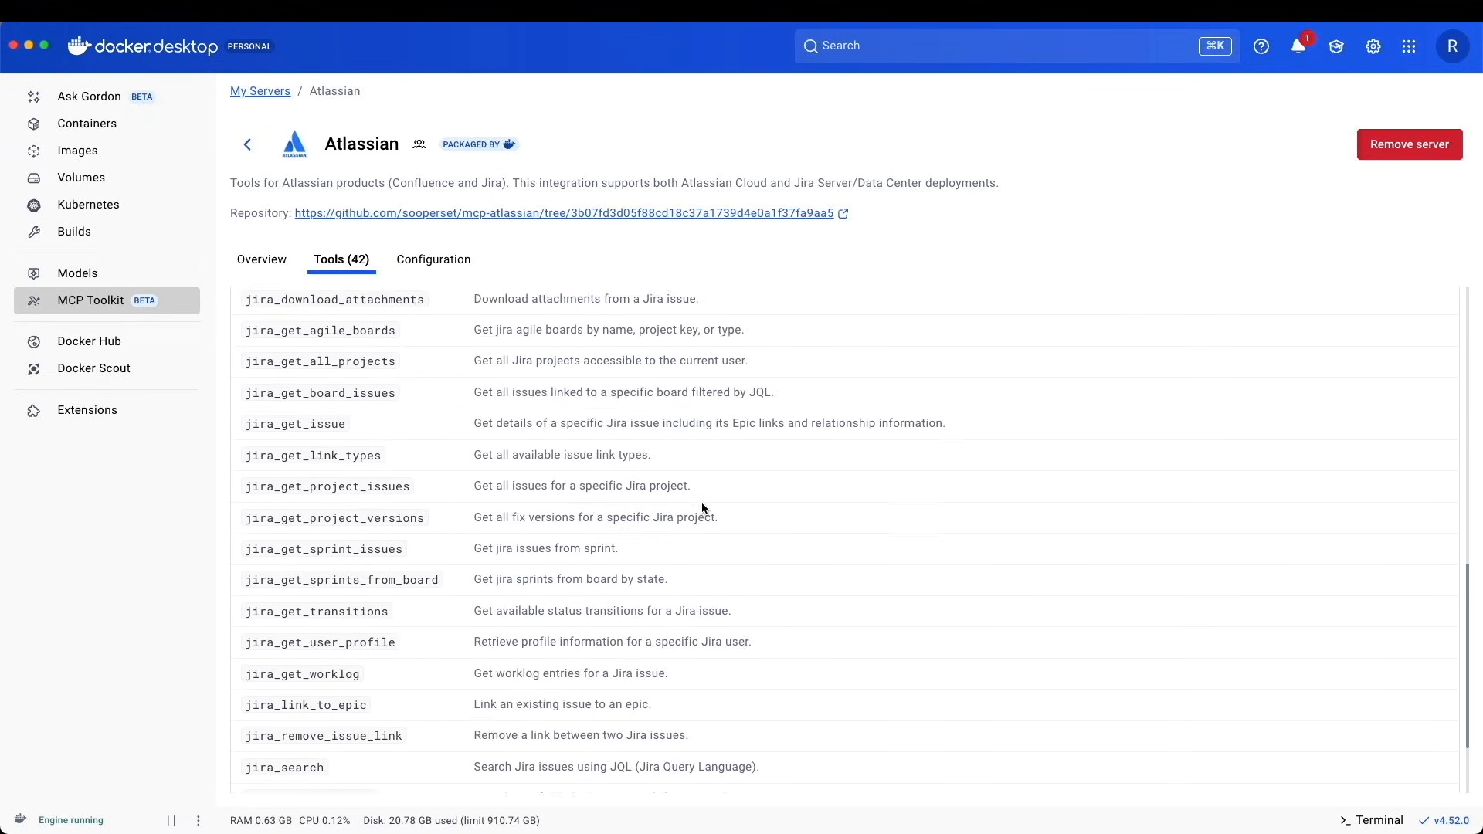
scroll(up, 3)
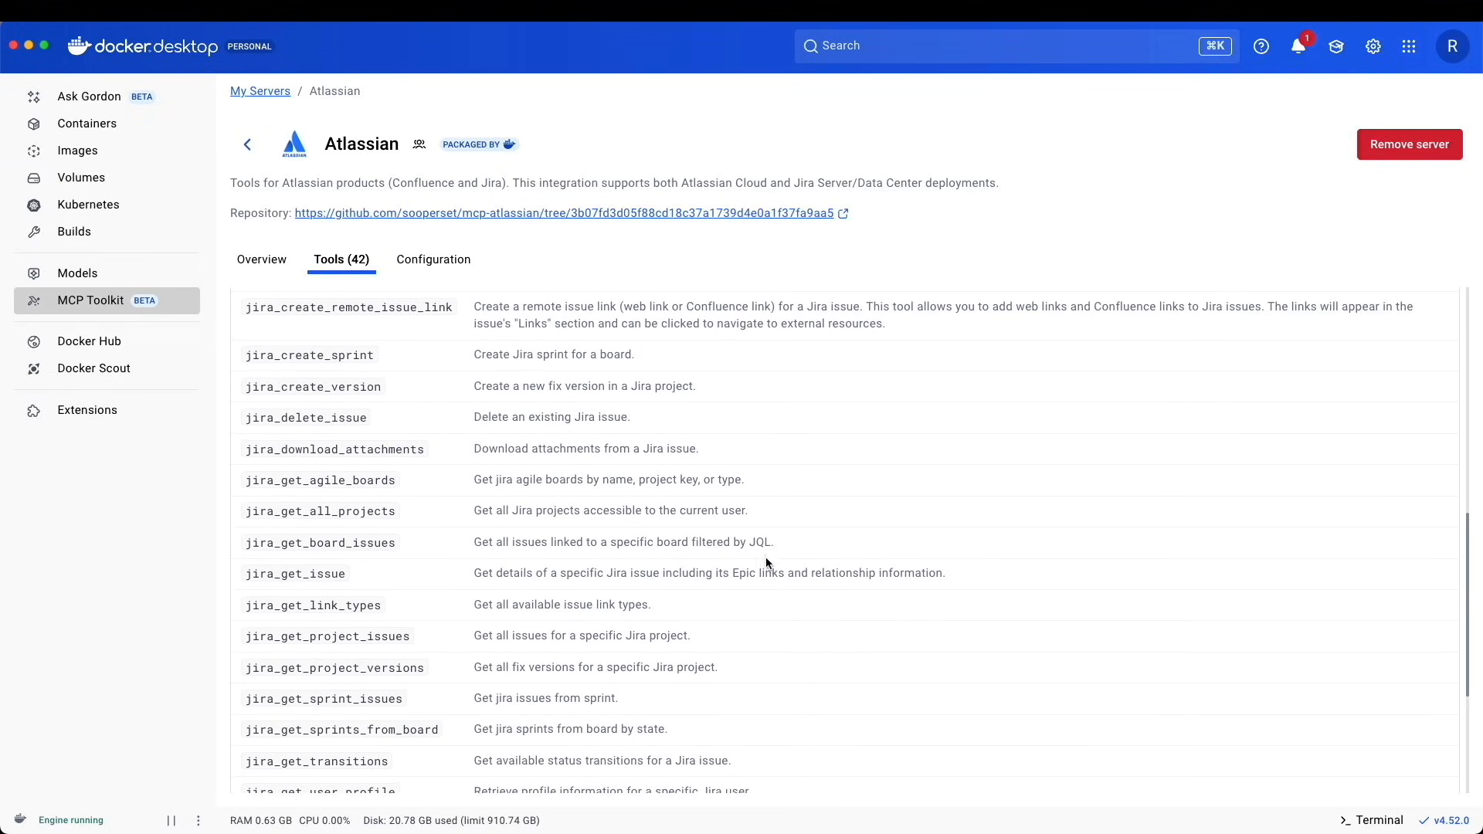
mouse_move(744, 445)
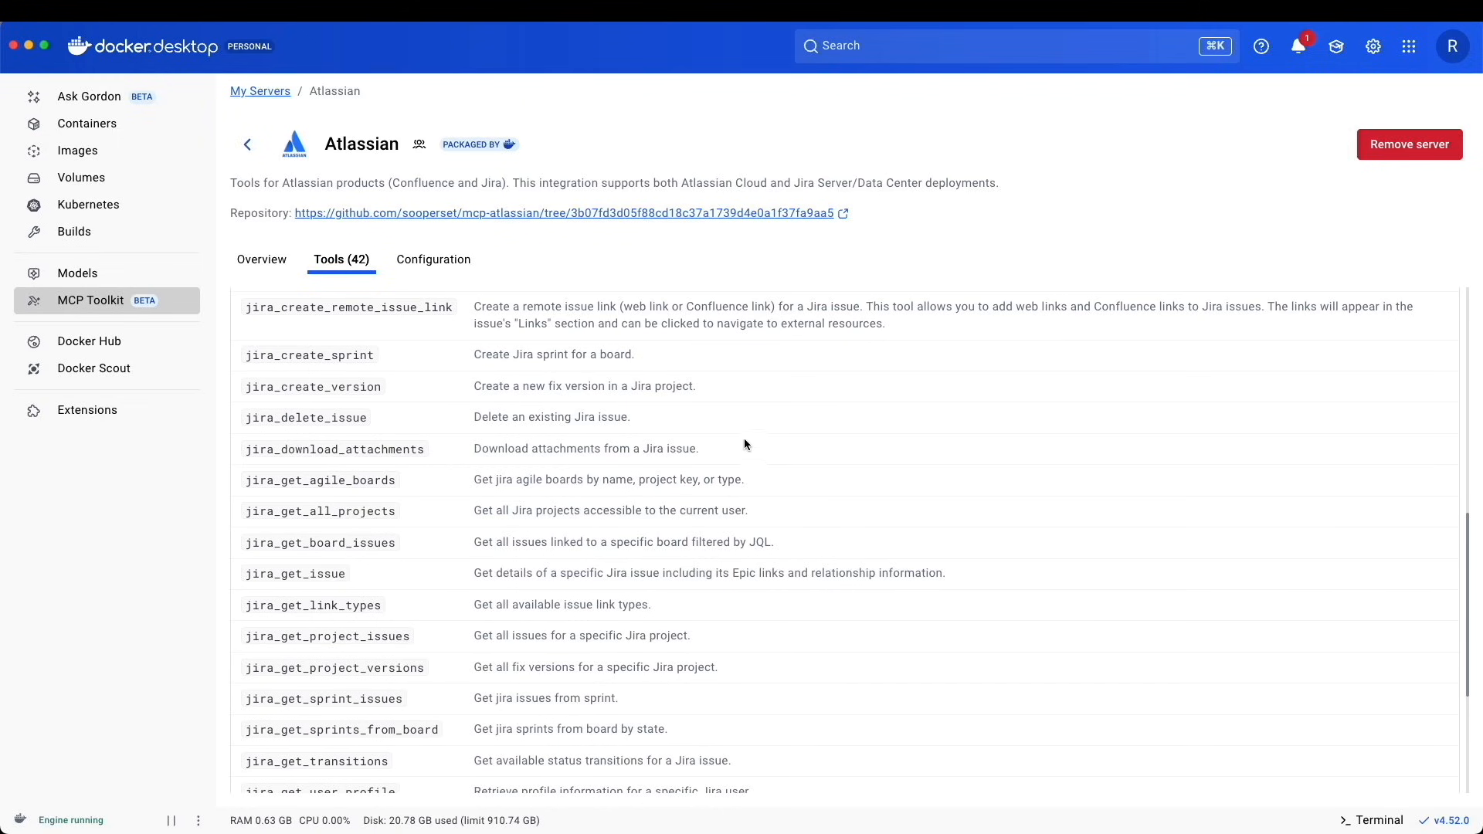
scroll(up, 3)
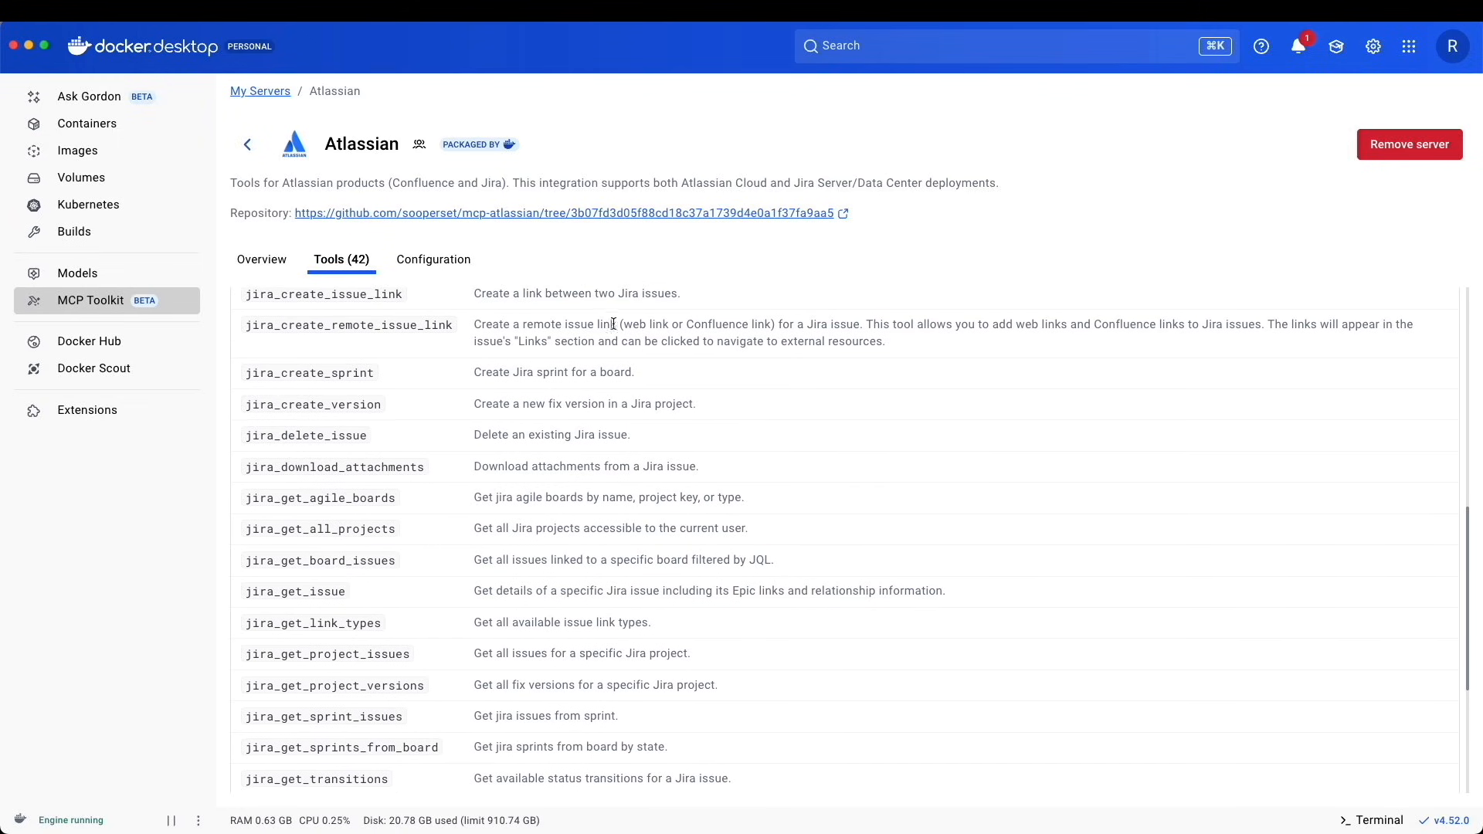
mouse_move(433, 264)
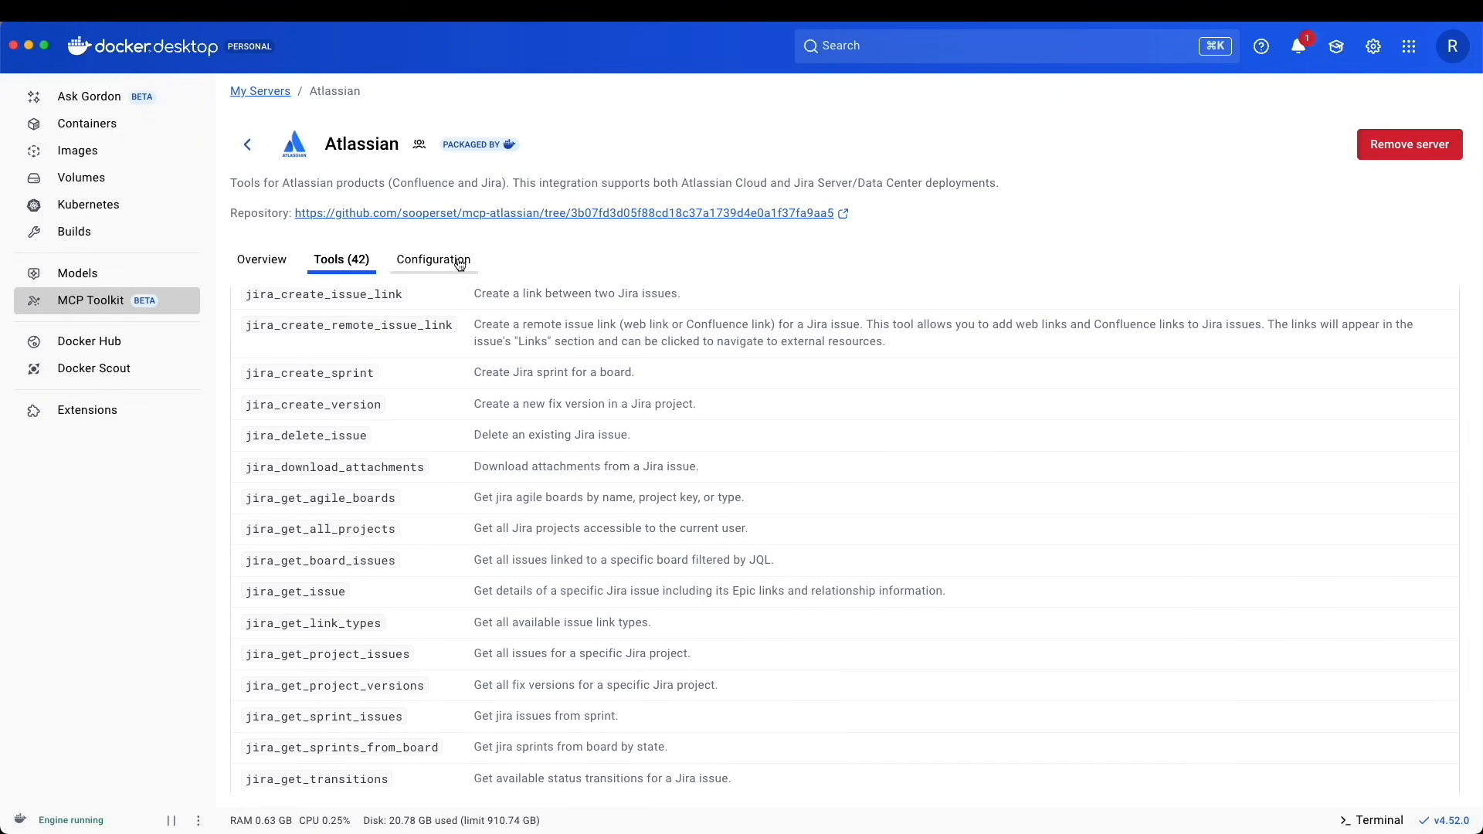
click(432, 259)
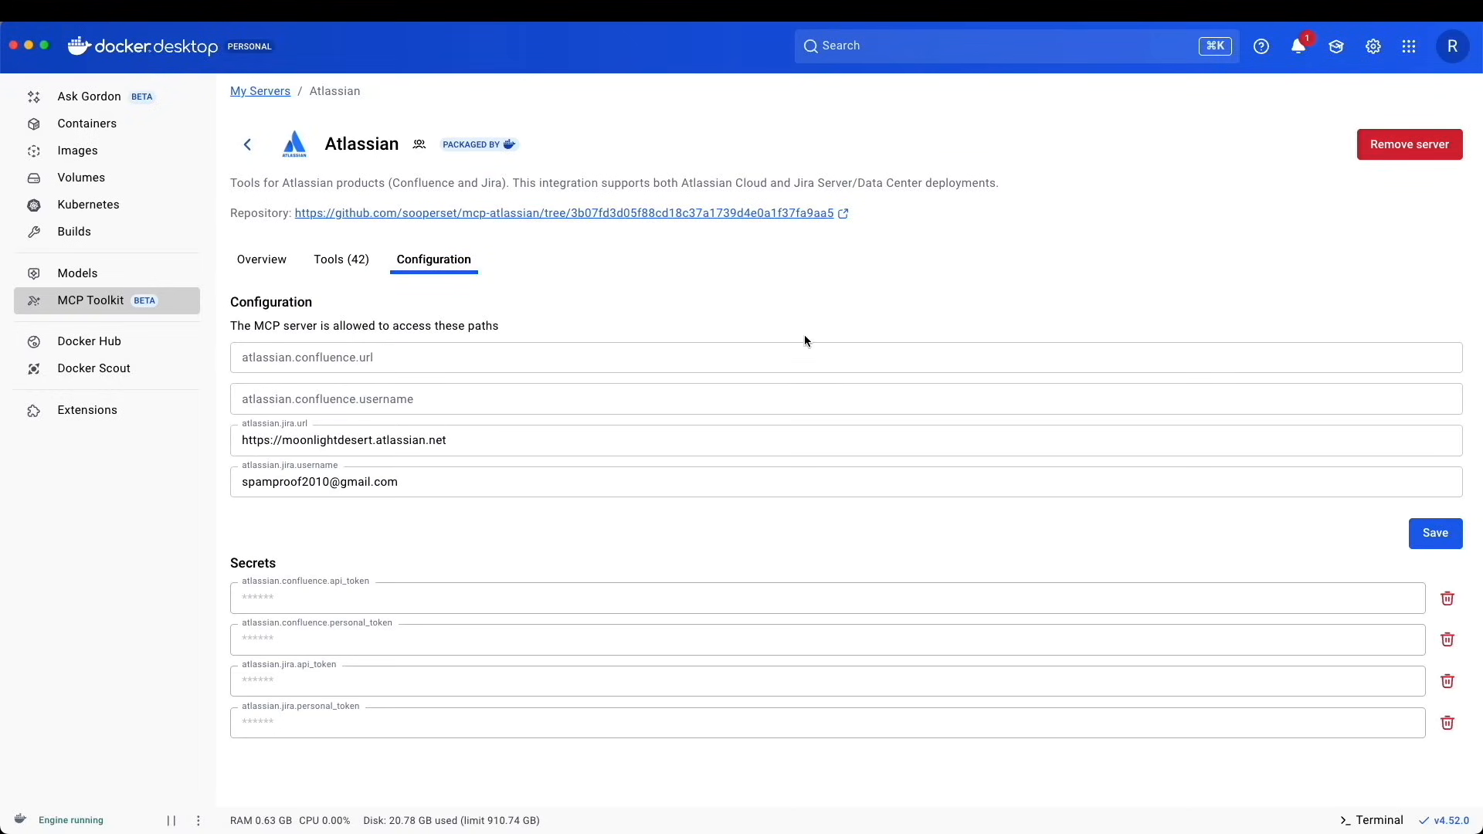
mouse_move(1267, 590)
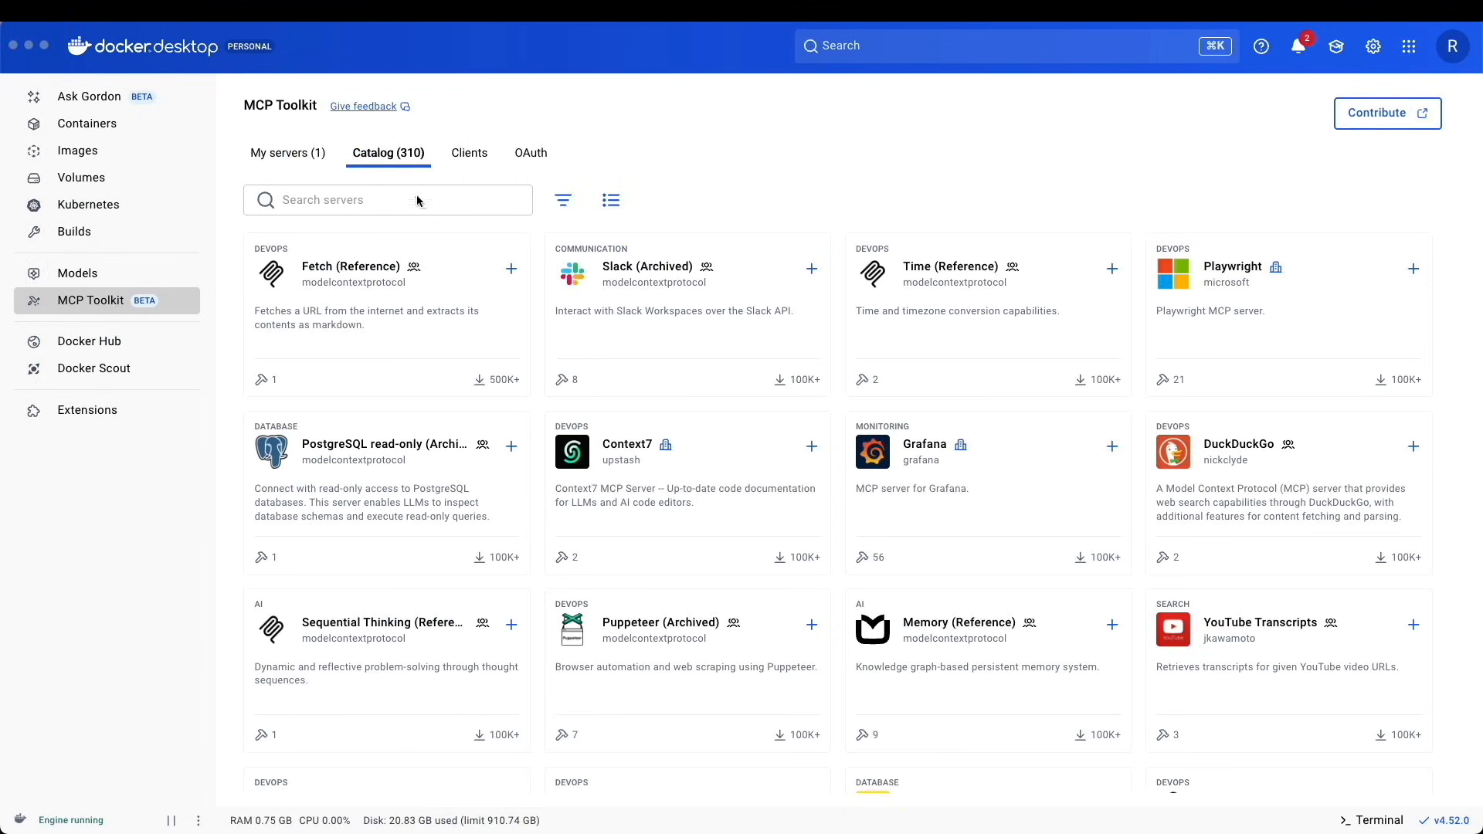
- Search the catalog for 'githu', add the GitHub Official server and go to its OAuth authorization
click(387, 199)
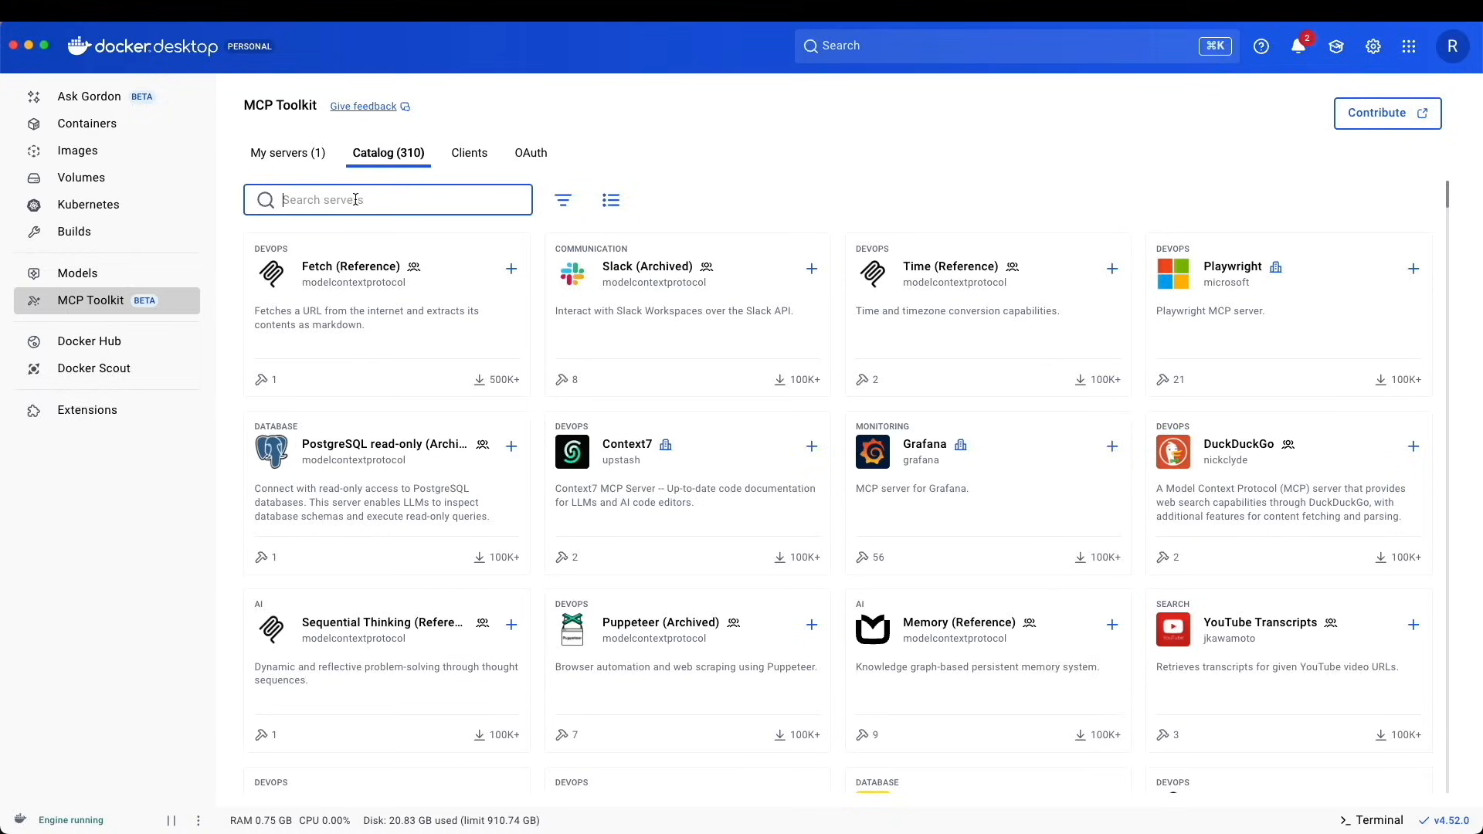
text(githu)
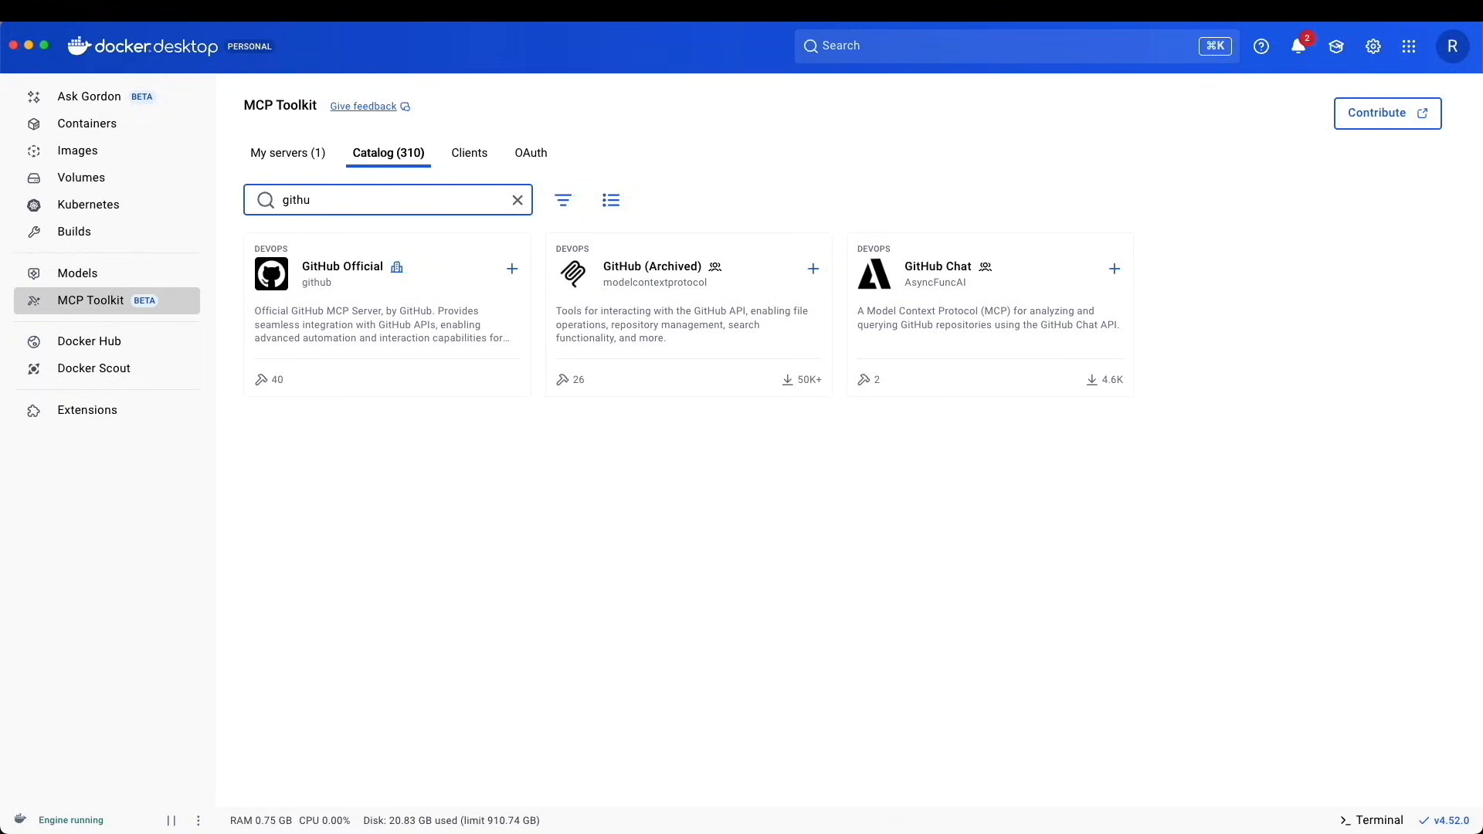
mouse_move(453, 296)
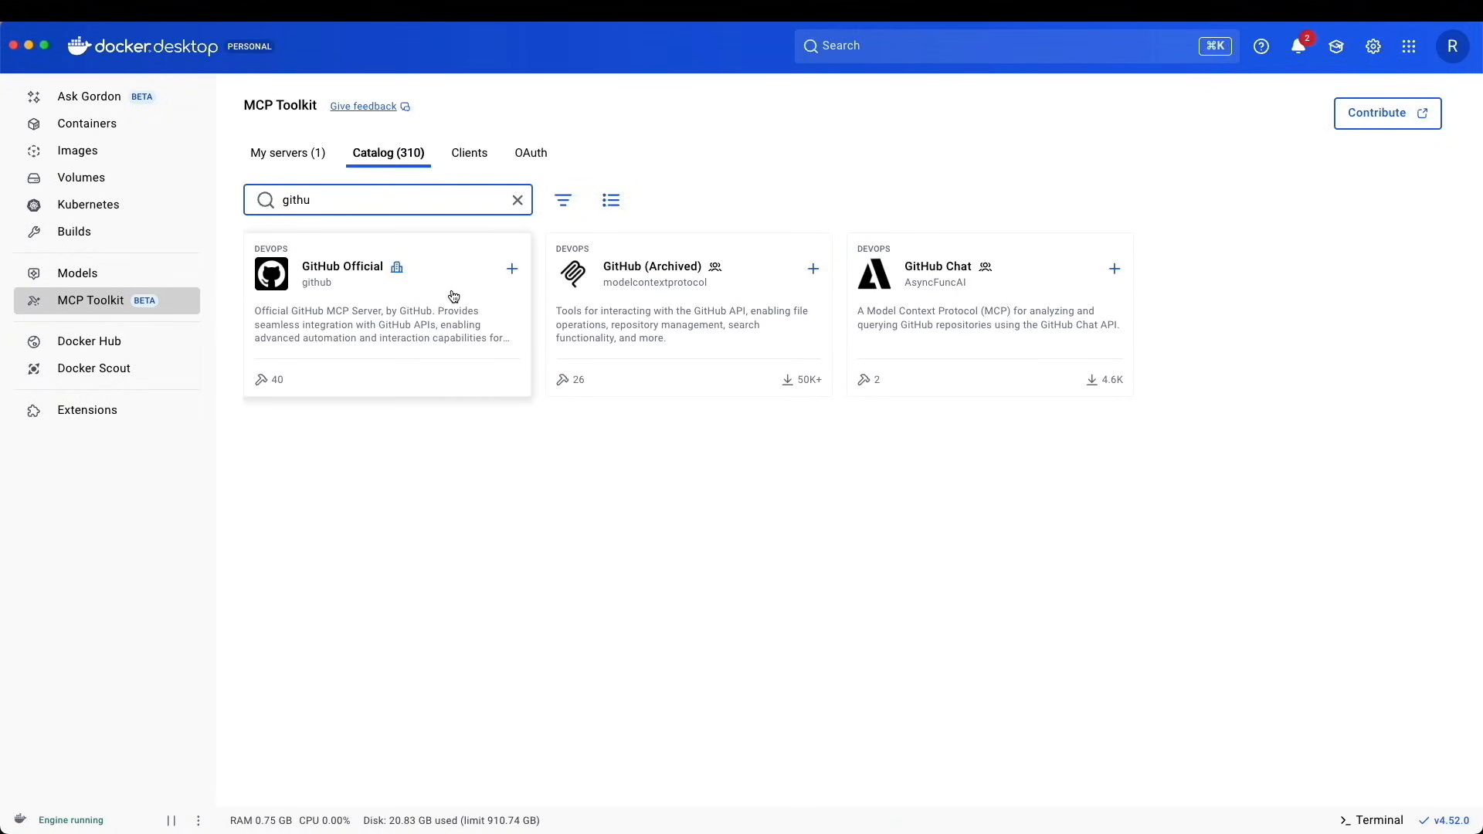
mouse_move(511, 268)
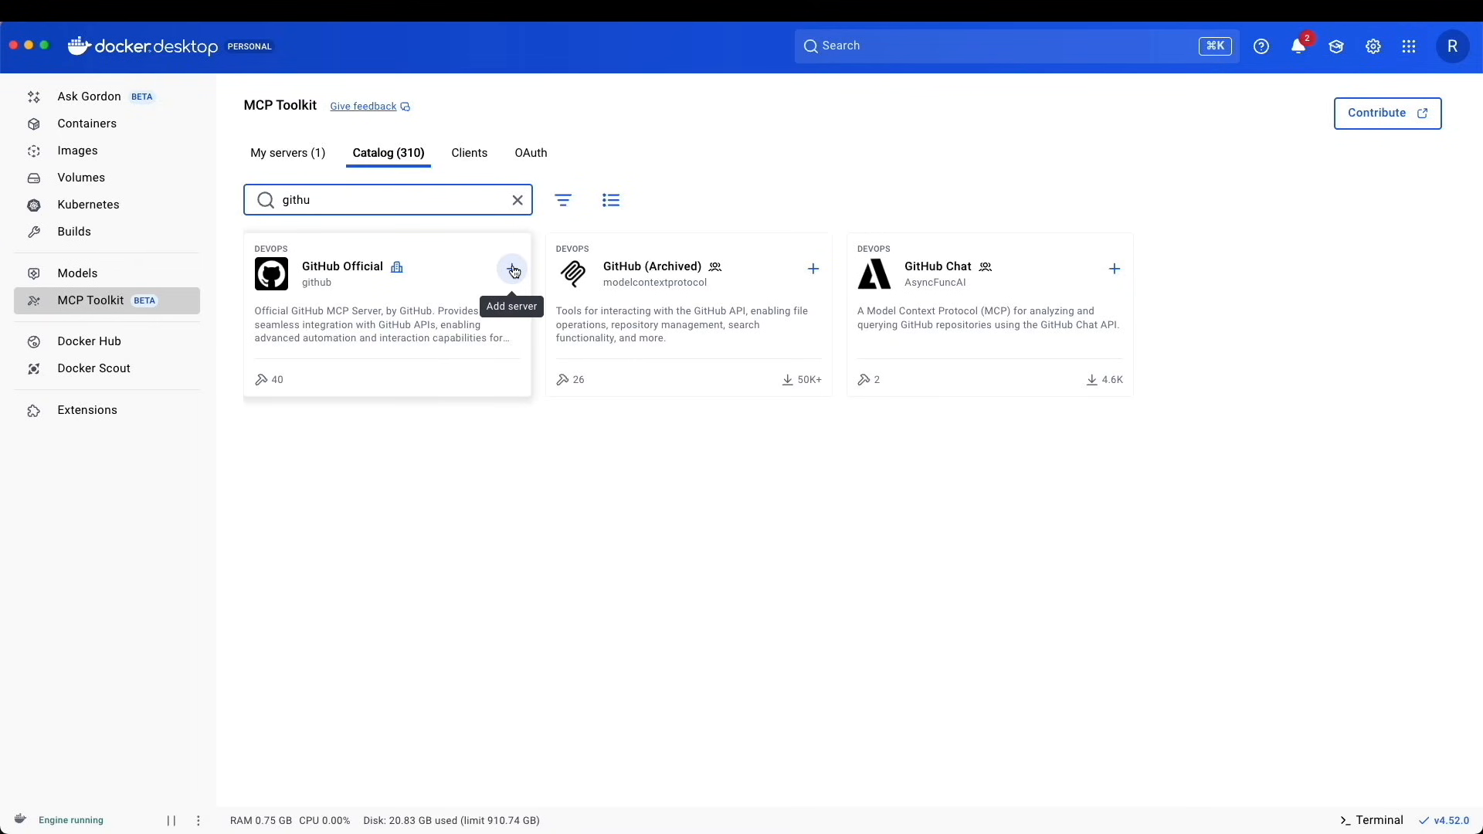
click(511, 269)
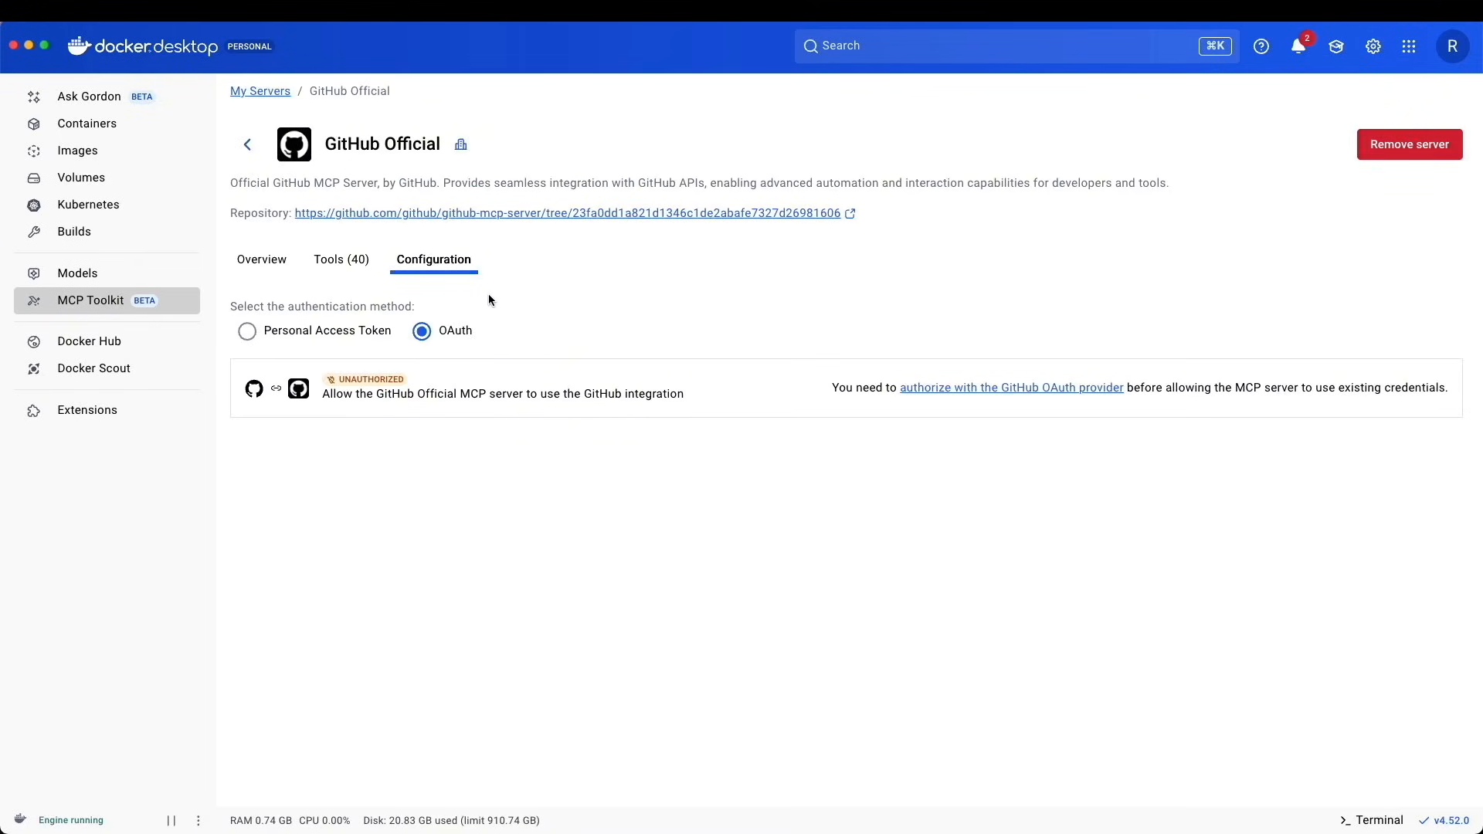
mouse_move(381, 301)
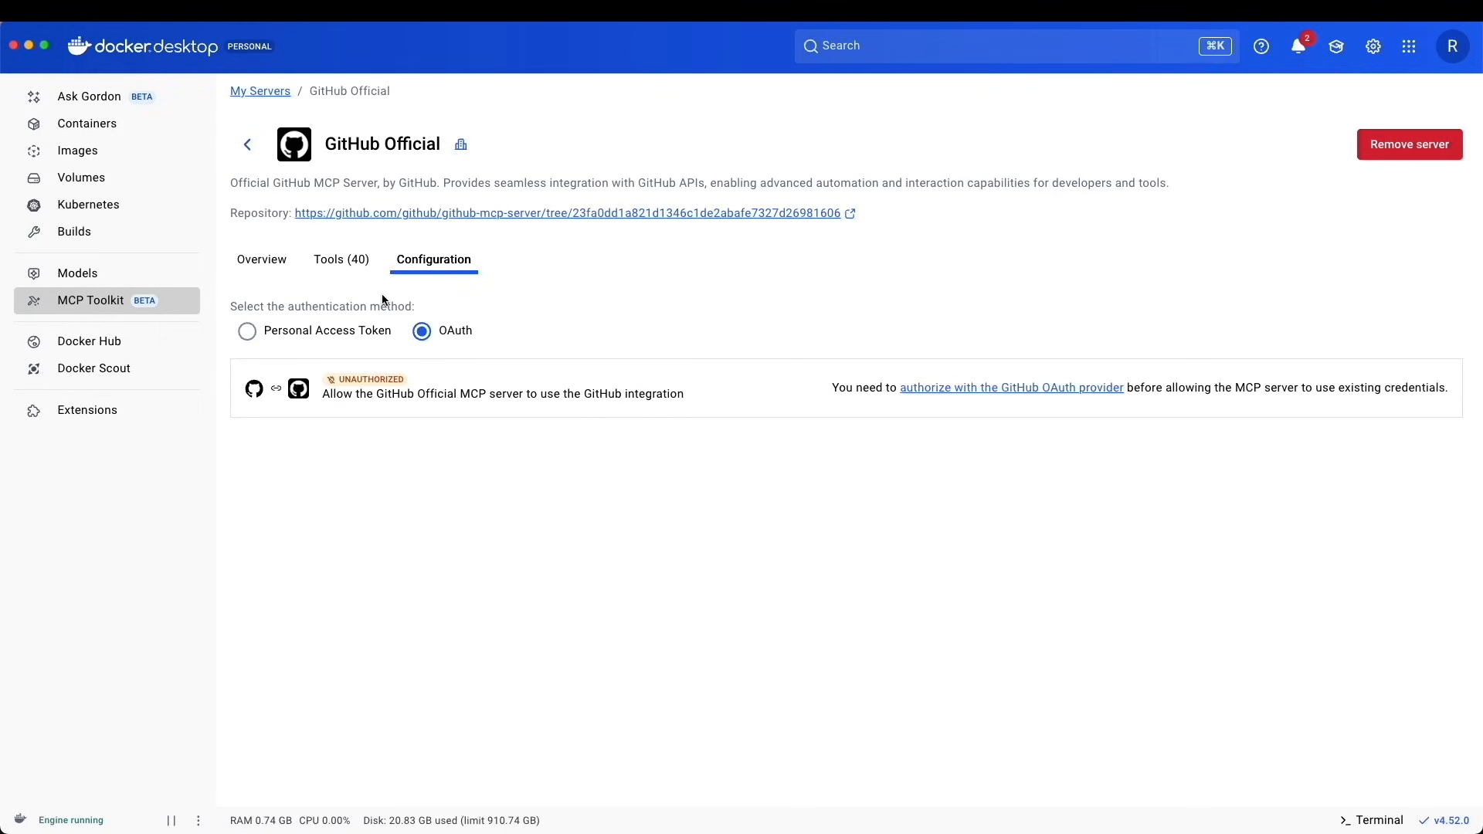
mouse_move(339, 313)
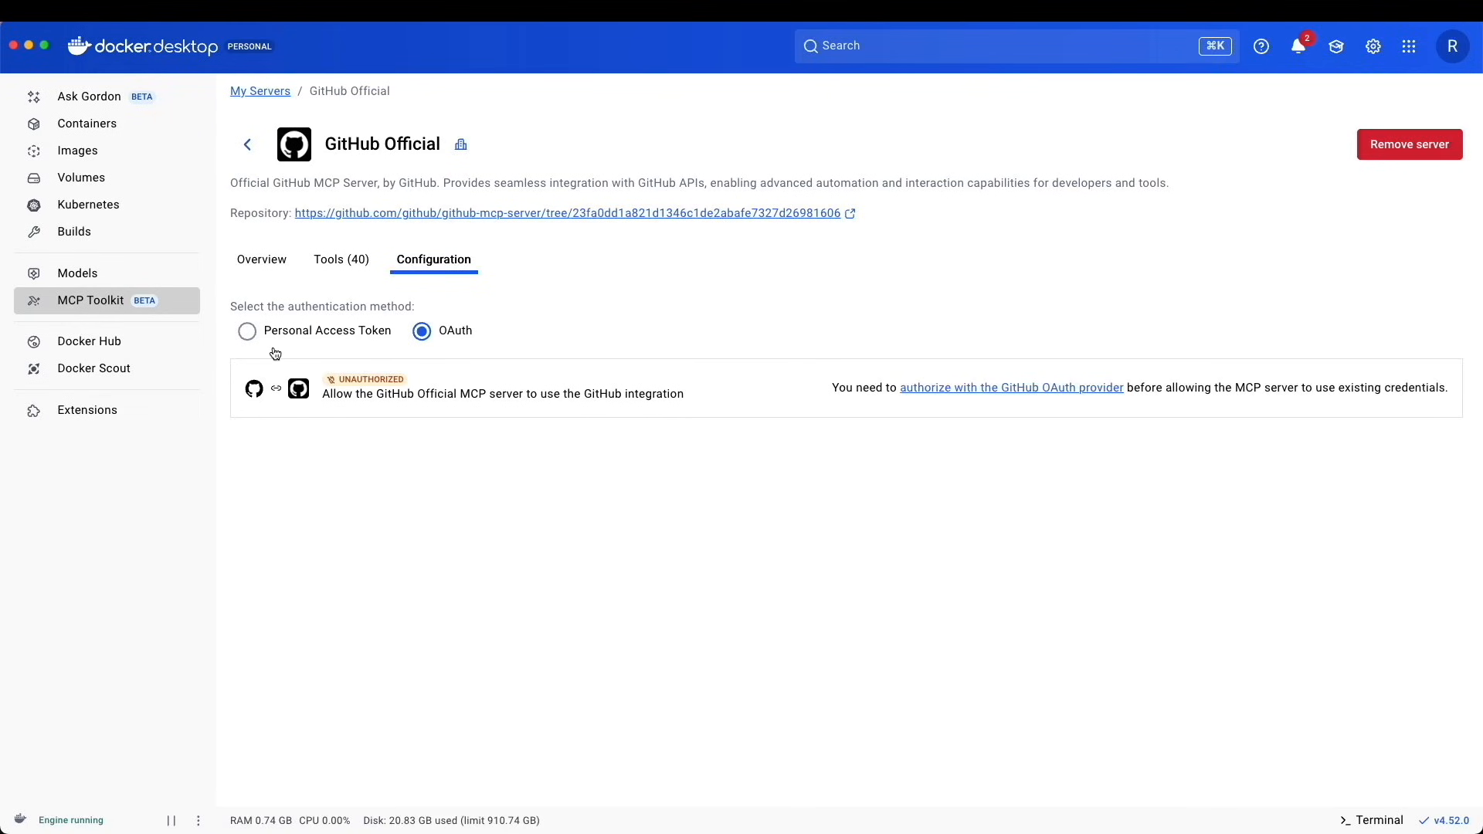
mouse_move(975, 390)
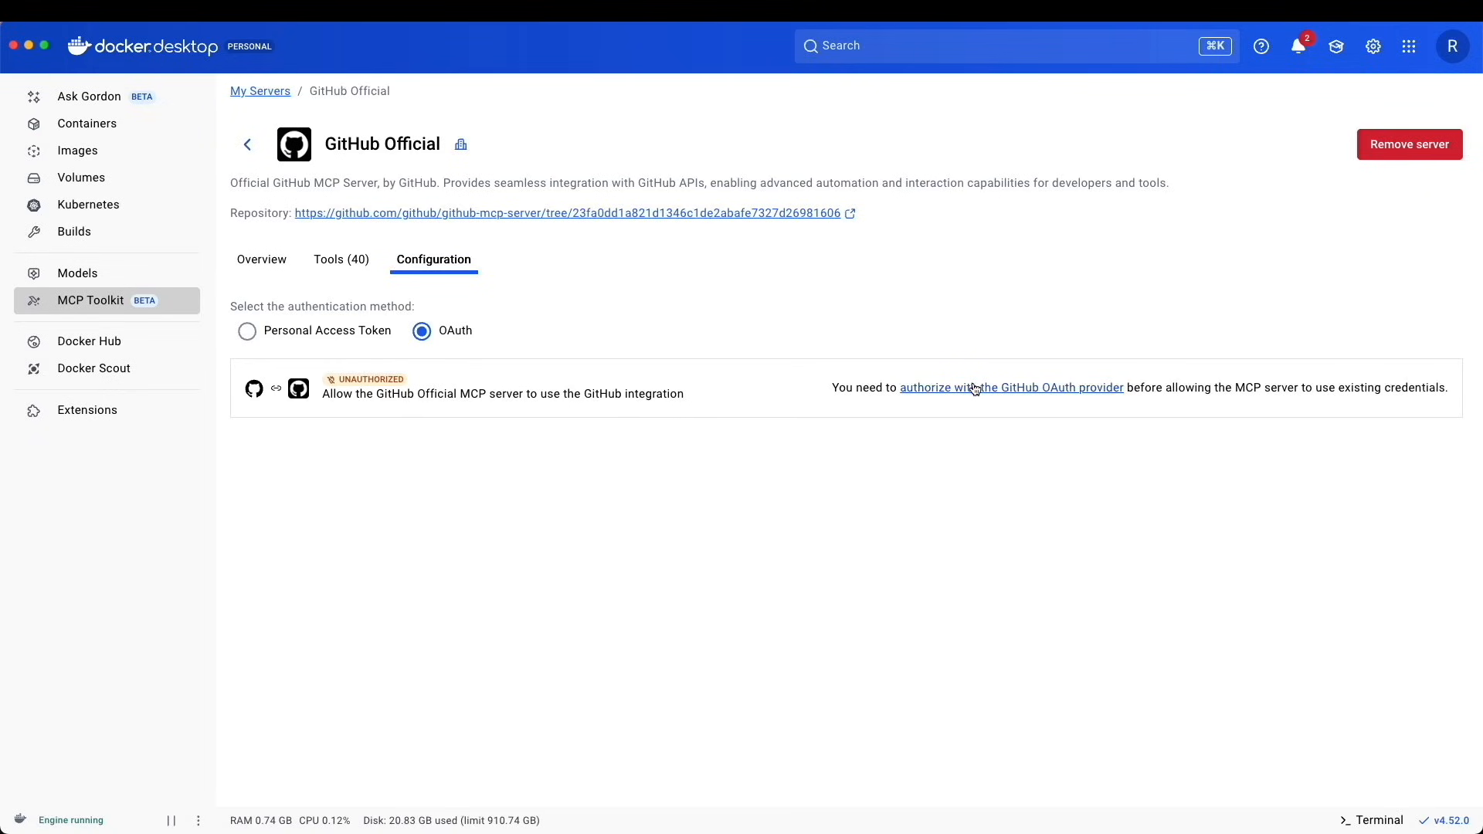
click(1010, 386)
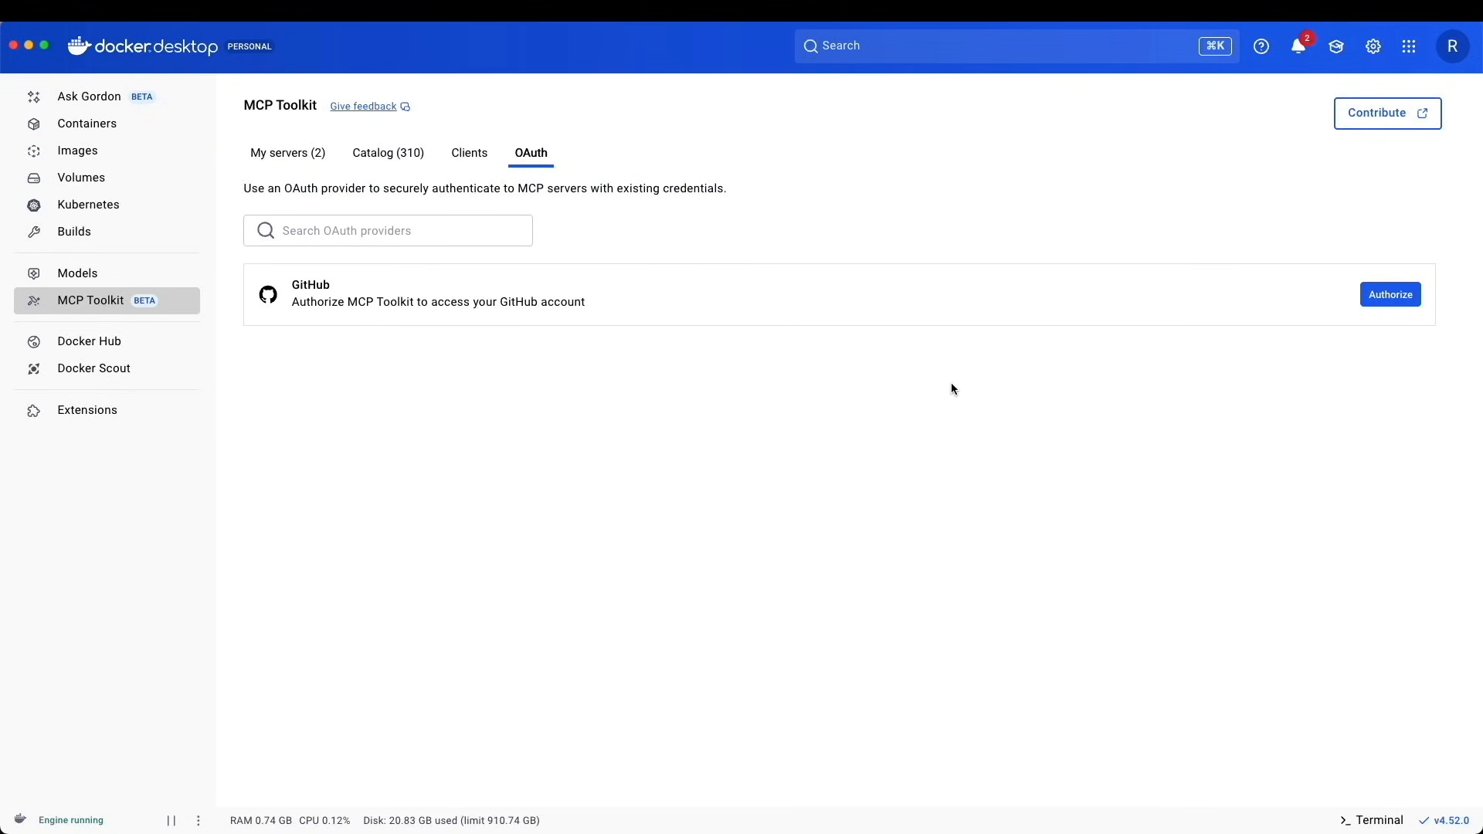
mouse_move(1378, 327)
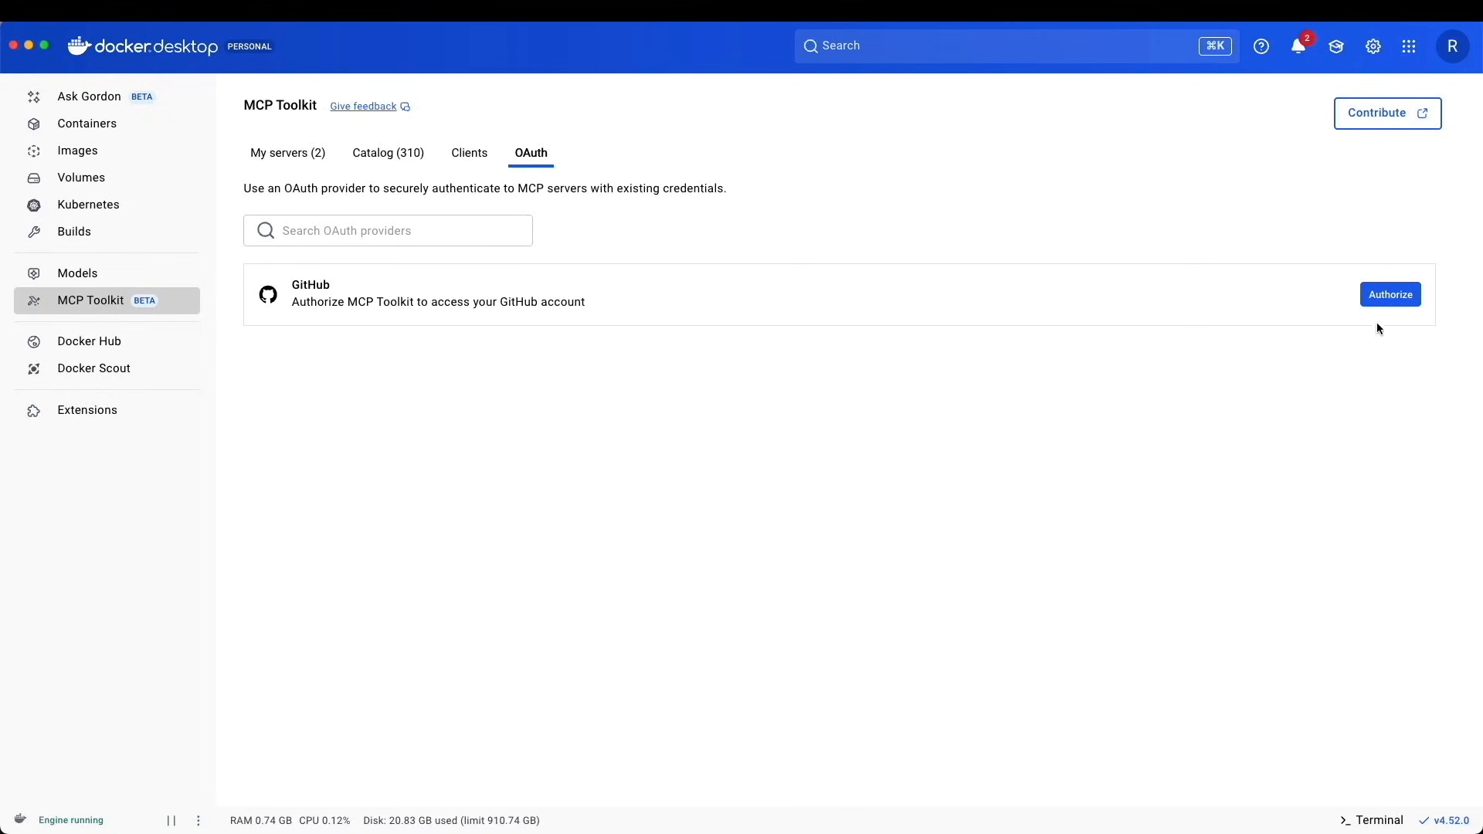
- Authorize GitHub, approve Docker MCP Toolkit on GitHub and return to Docker Desktop
click(1389, 293)
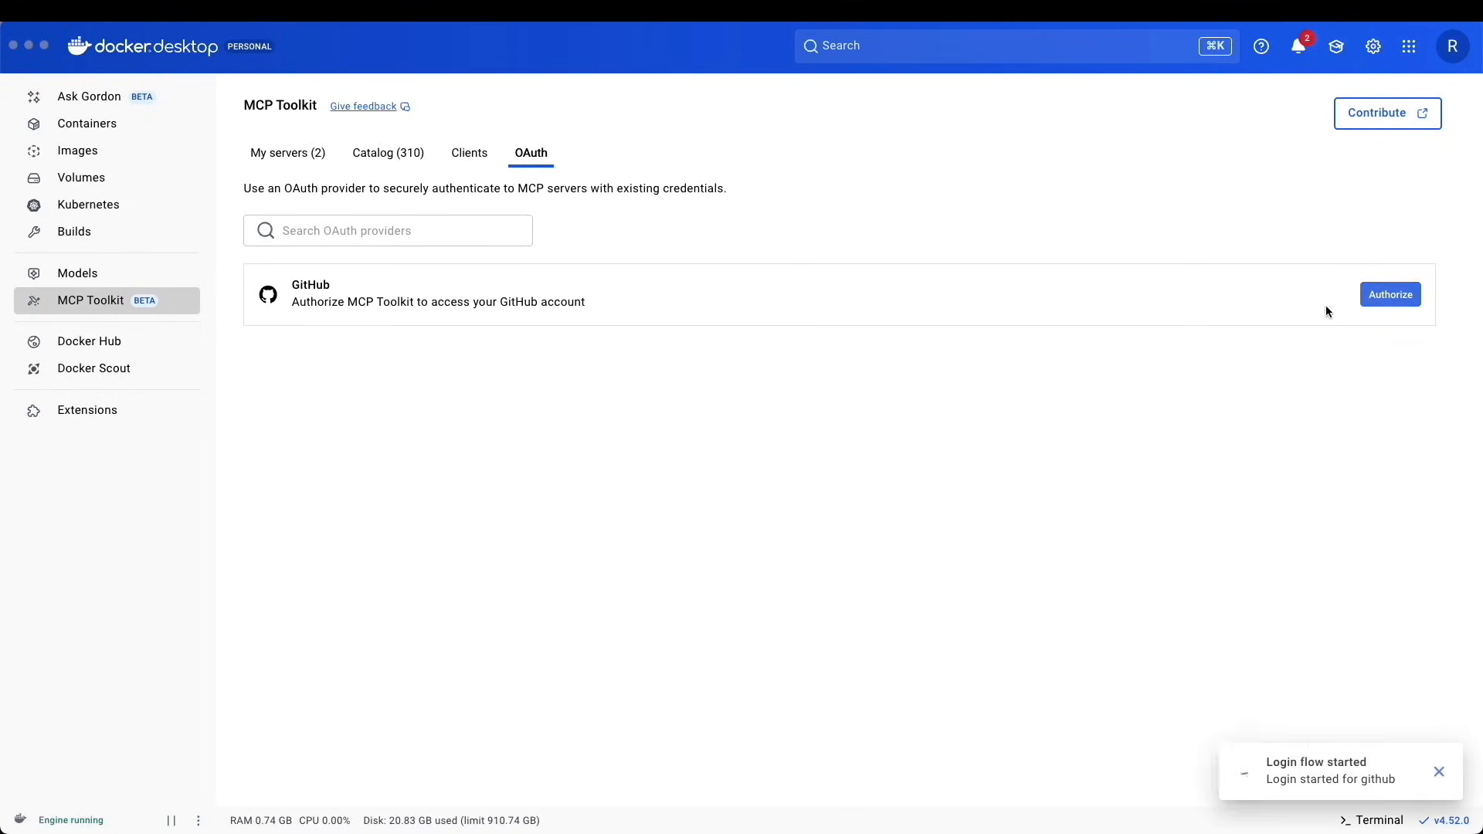
click(1388, 294)
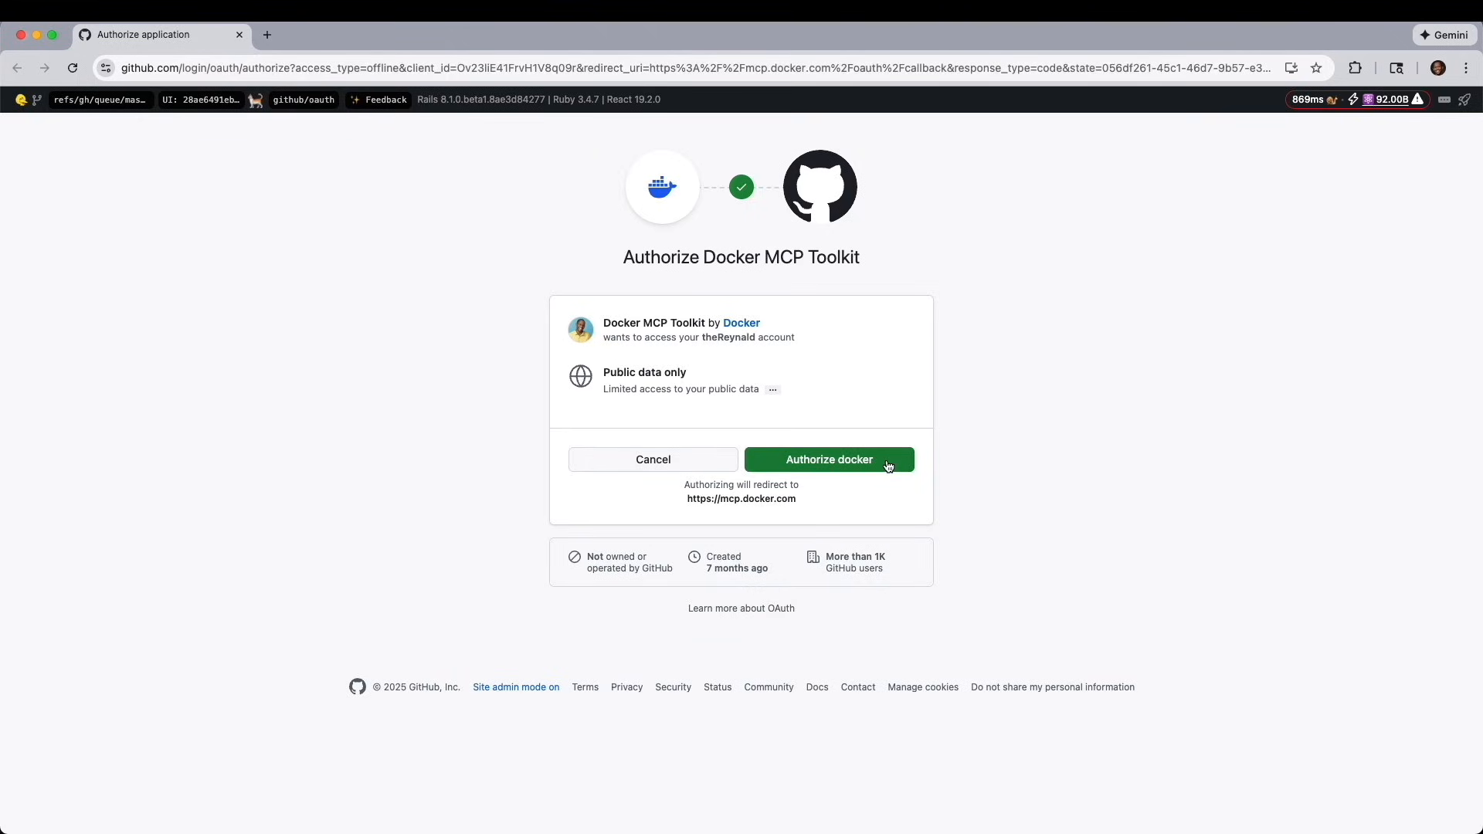
click(828, 459)
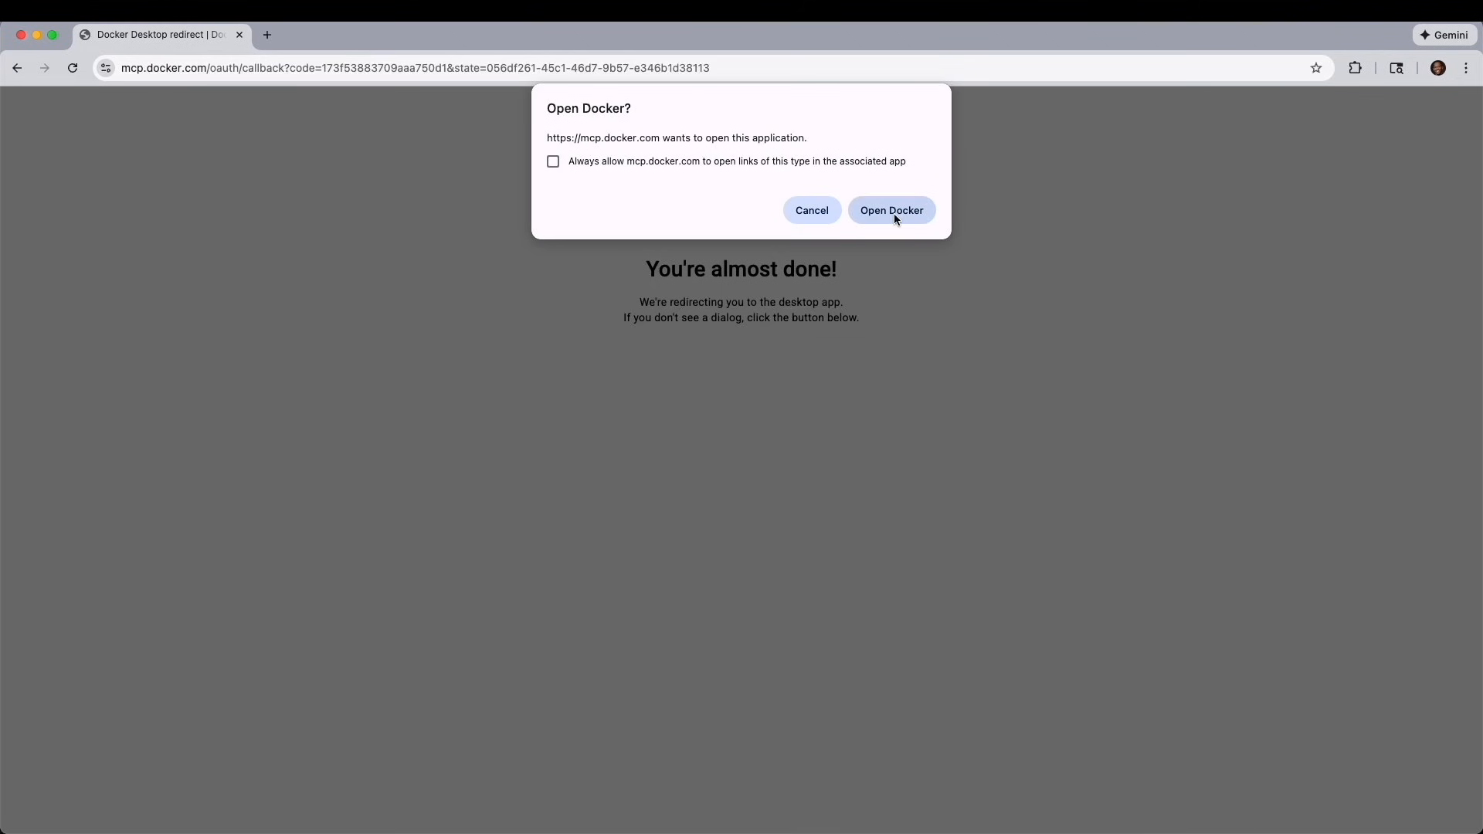
click(890, 210)
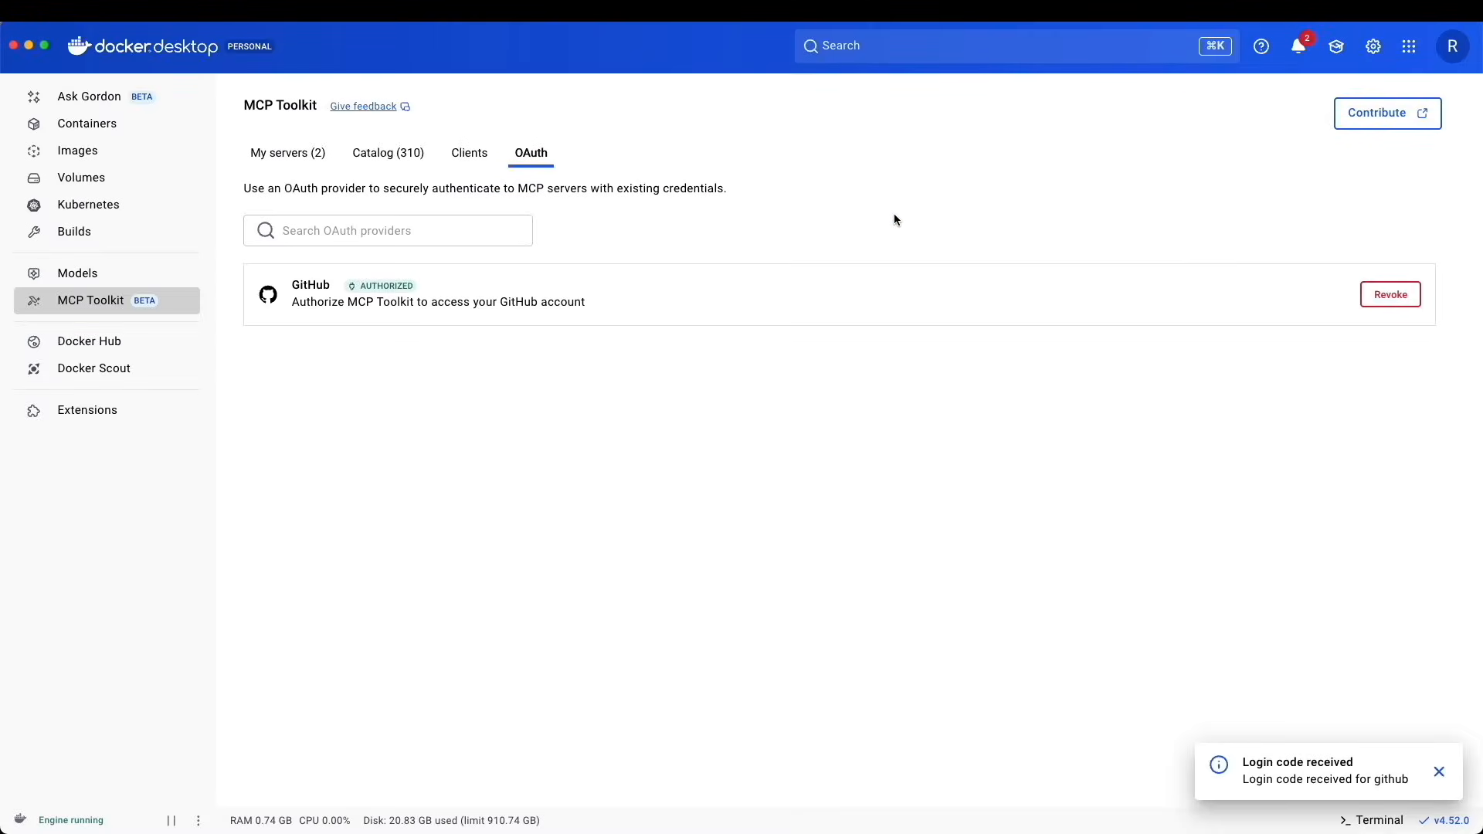
mouse_move(1308, 664)
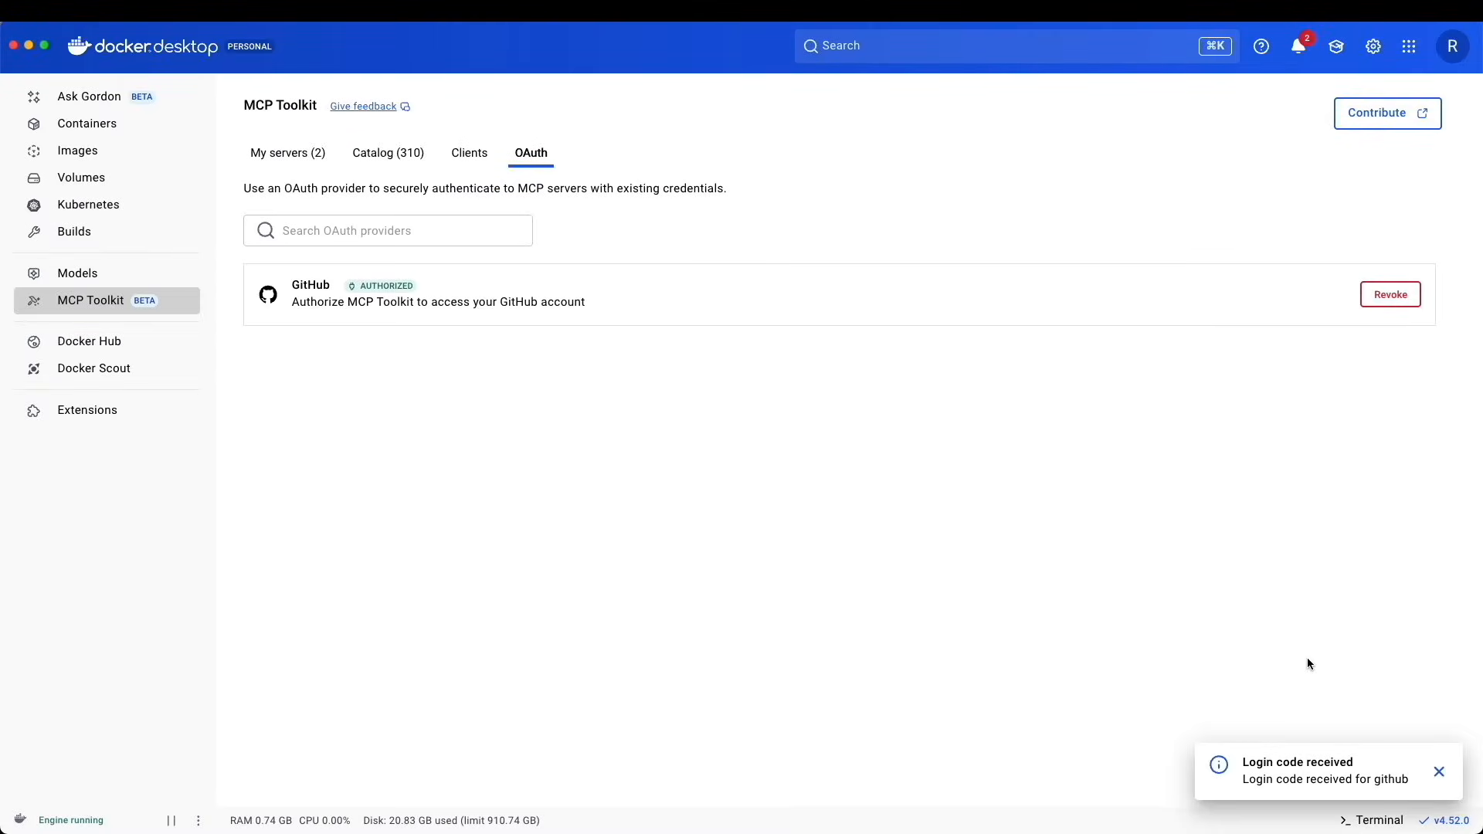
mouse_move(1341, 735)
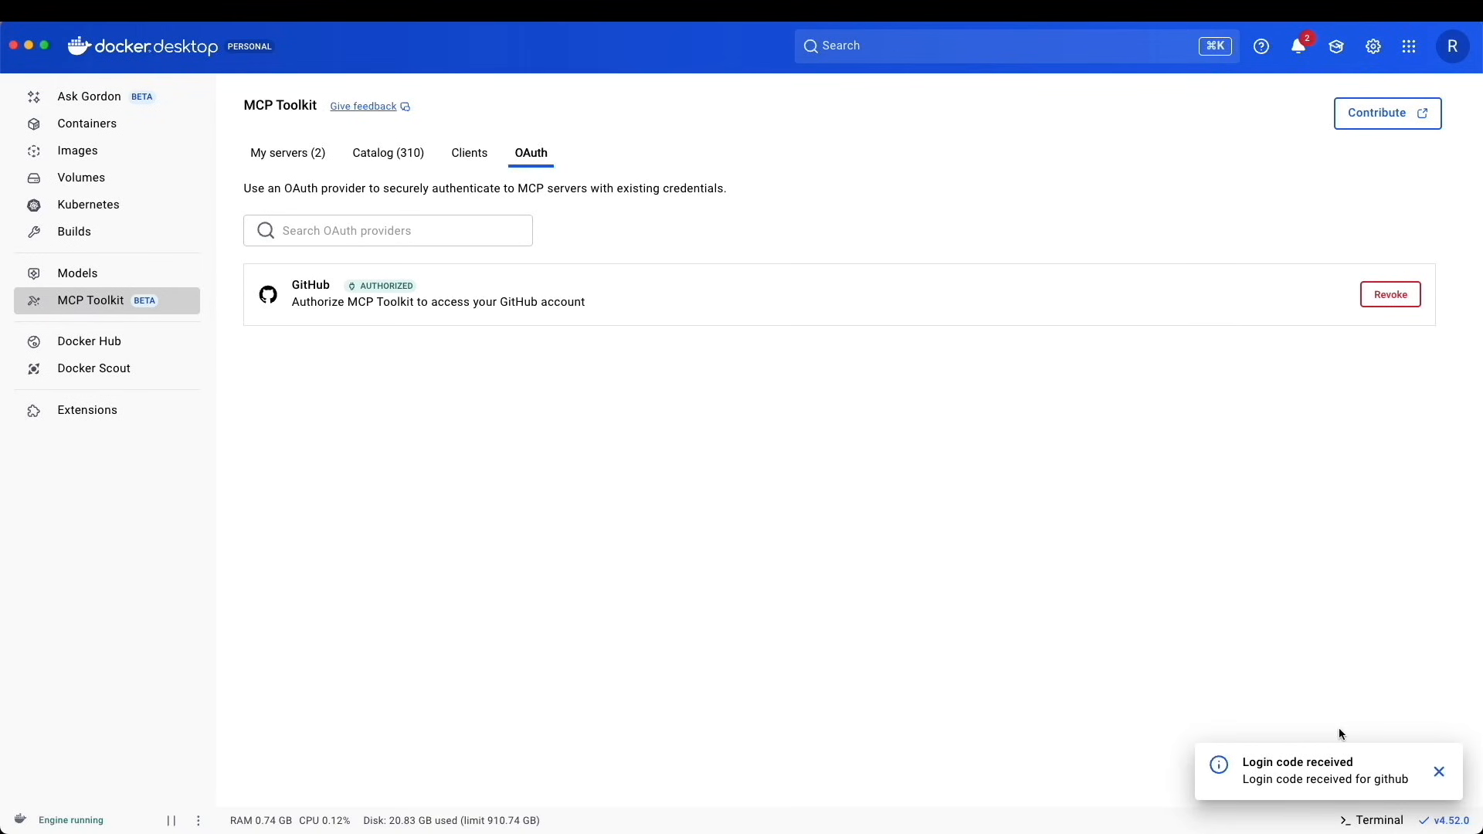
- Review the GitHub Official server's tools and confirm its OAuth configuration shows Authenticated
click(287, 153)
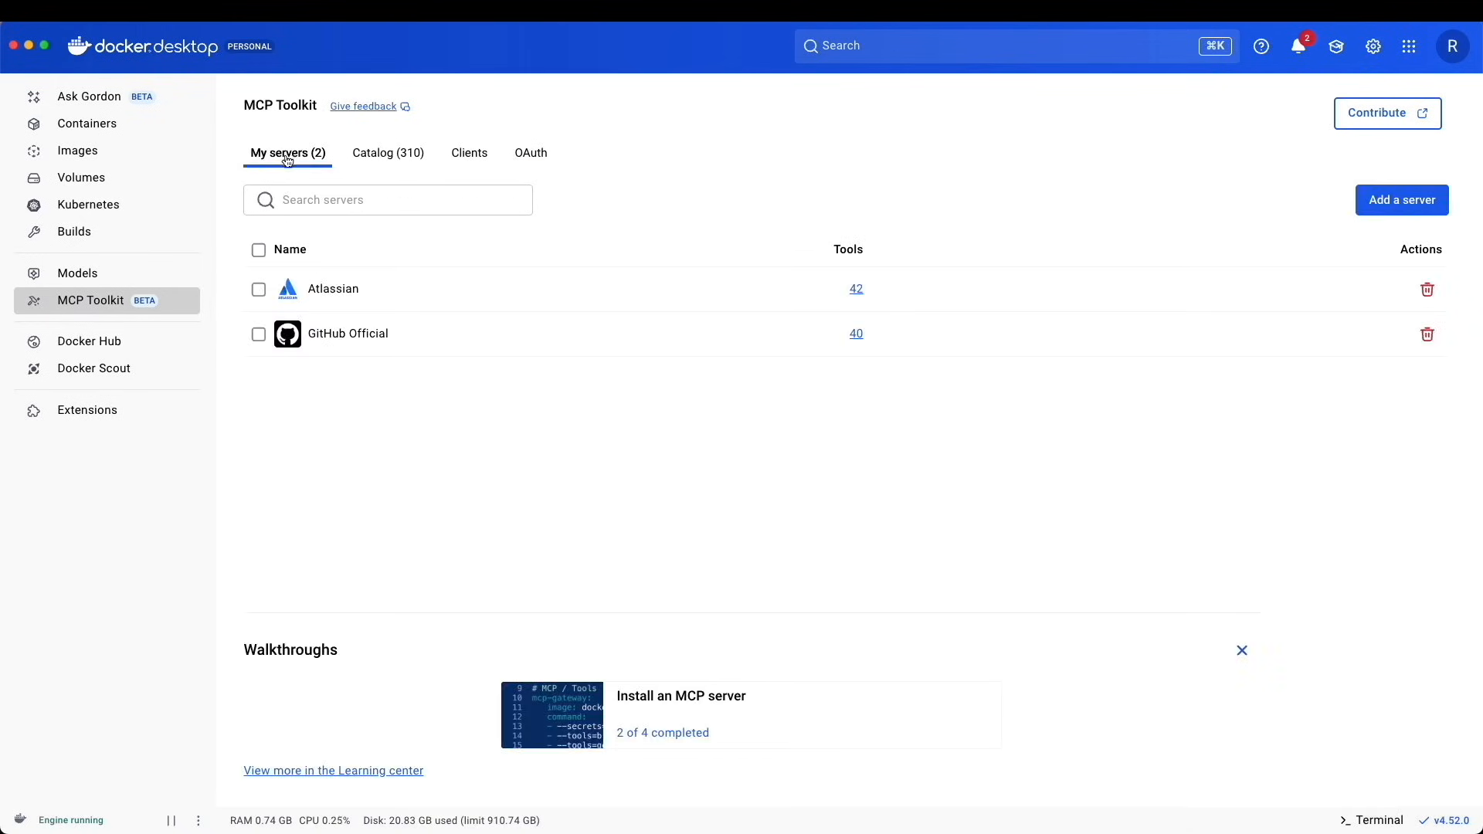
click(348, 334)
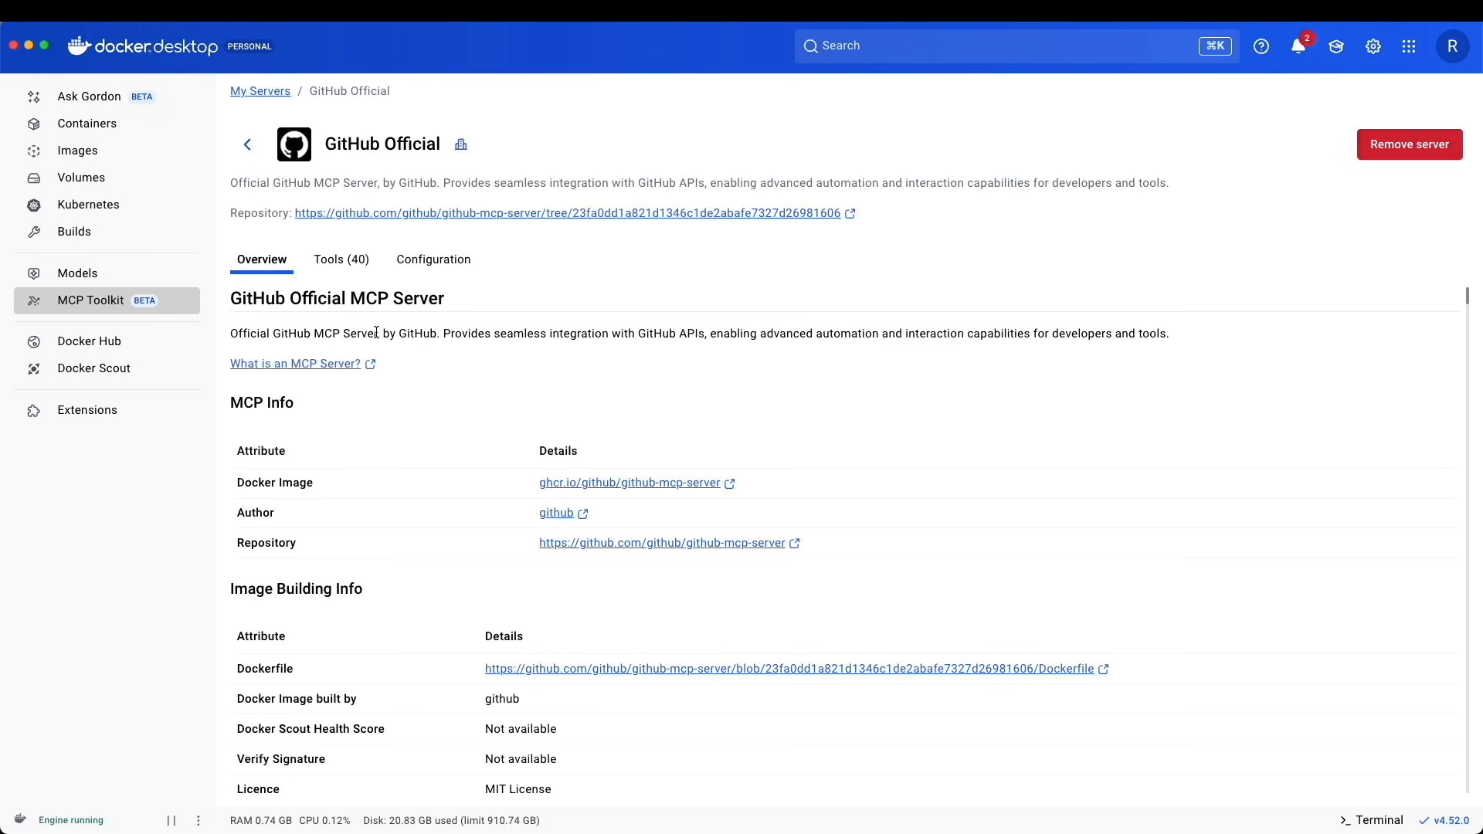
click(340, 259)
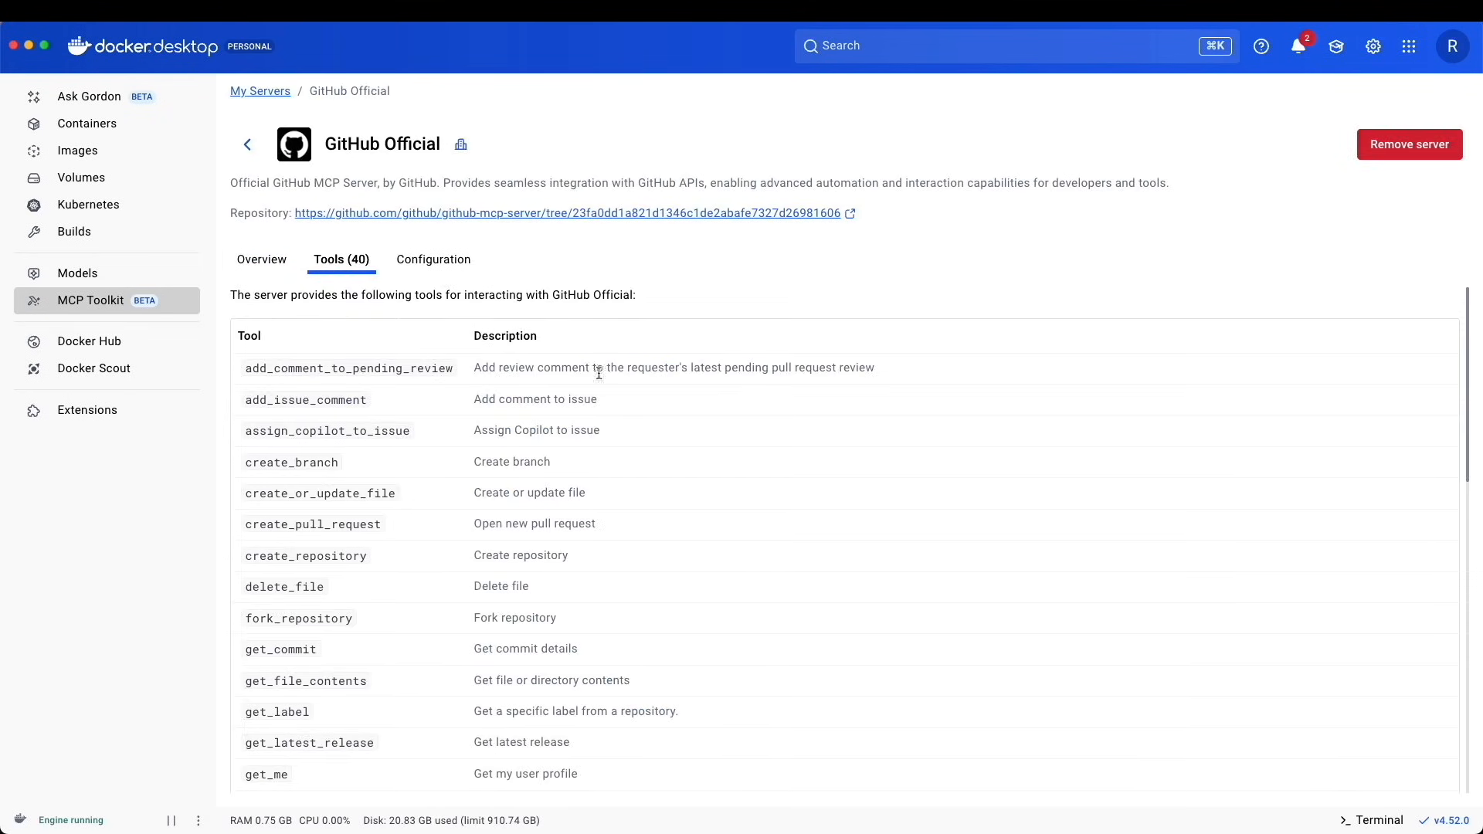
scroll(down, 3)
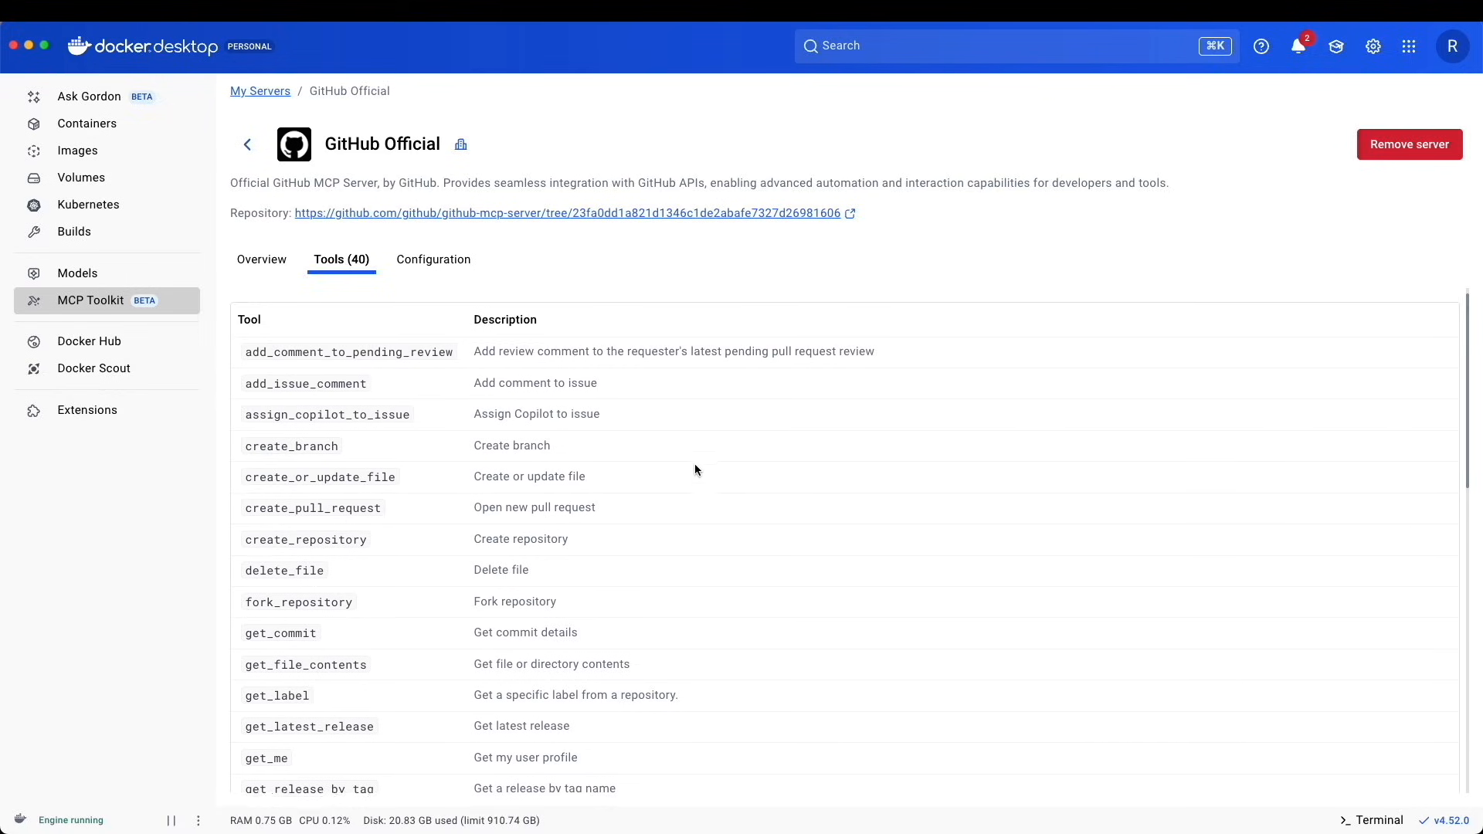
scroll(down, 3)
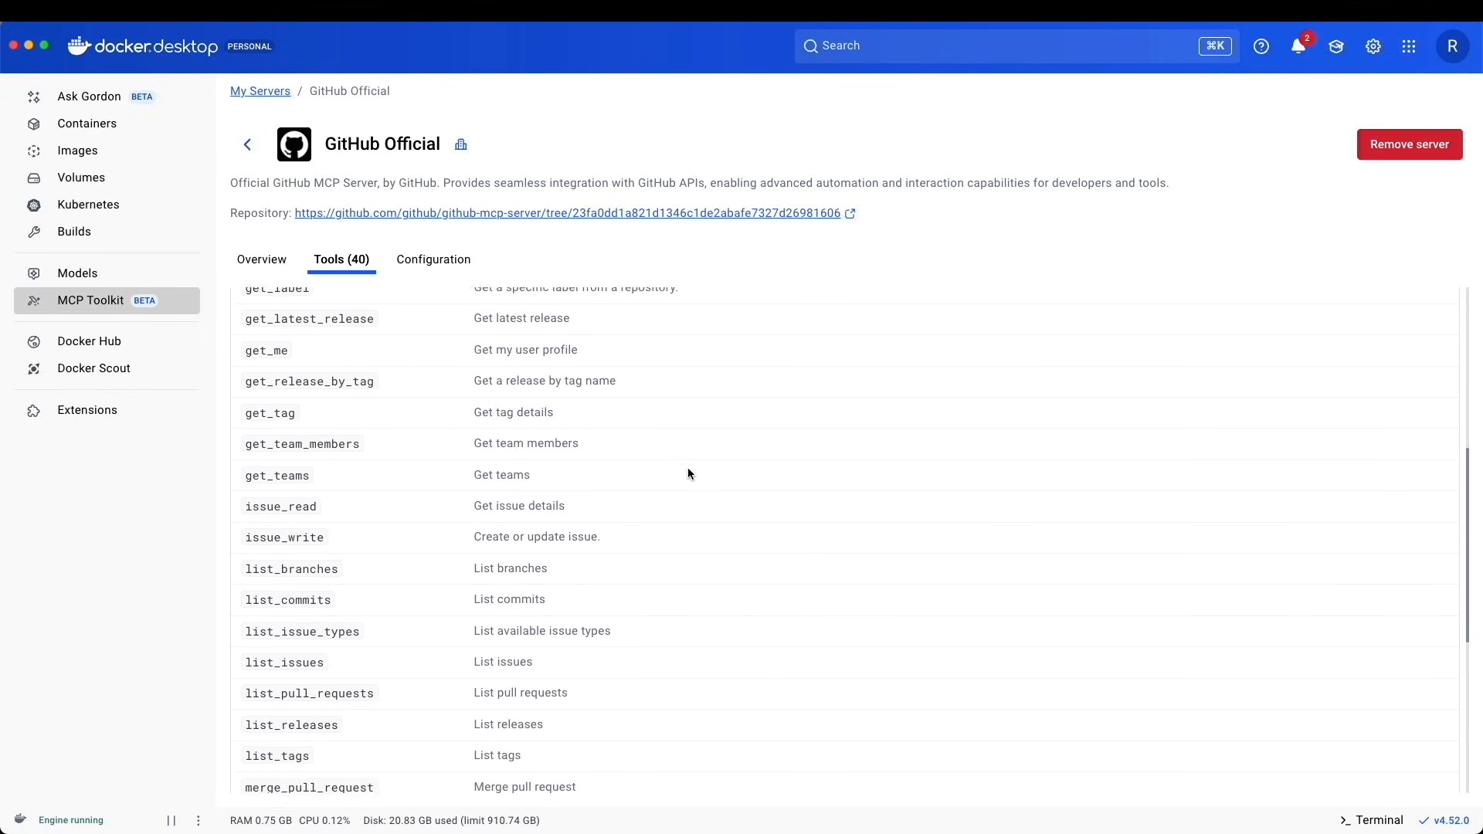
click(432, 260)
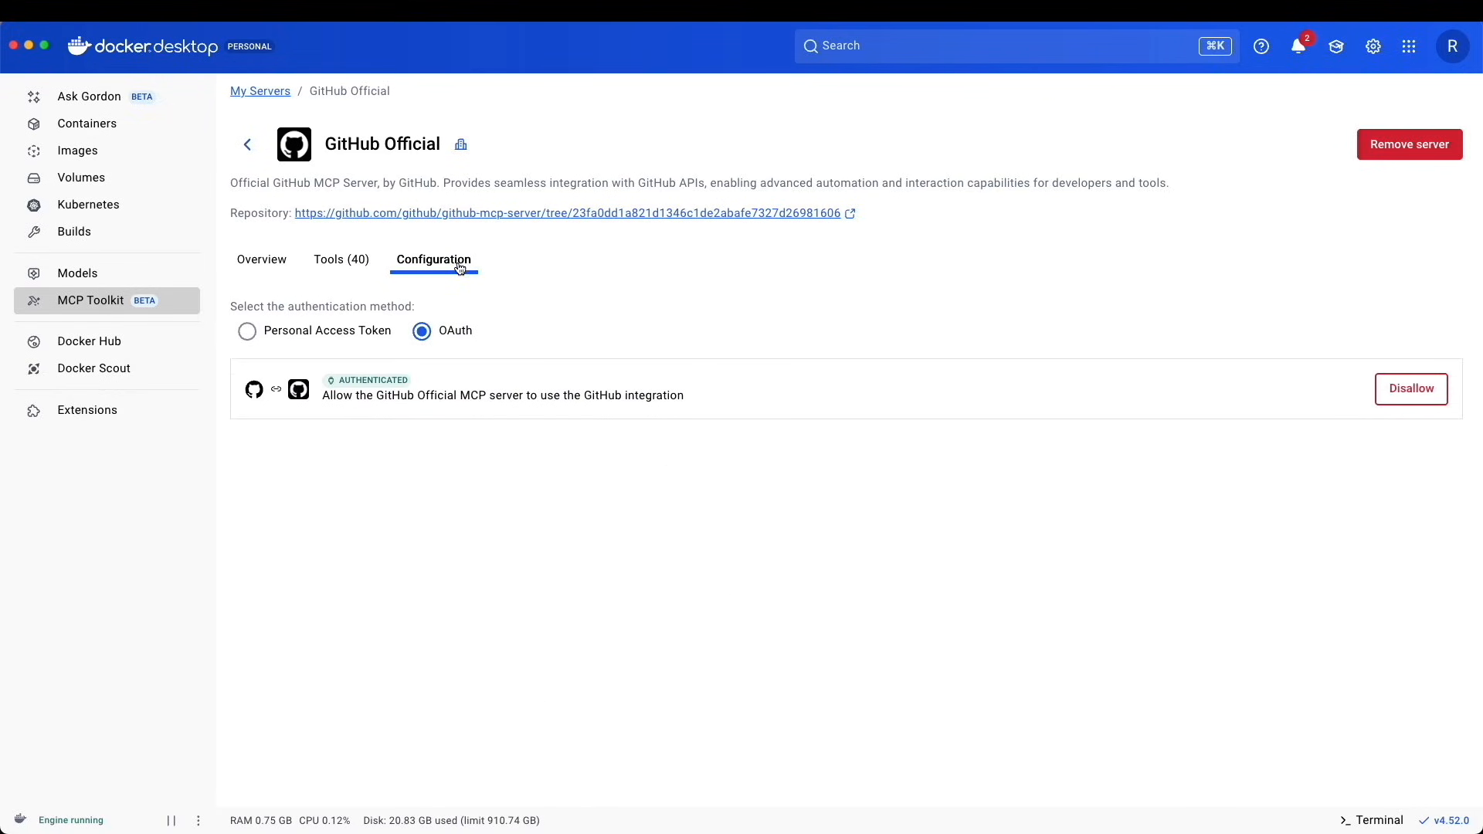
mouse_move(533, 418)
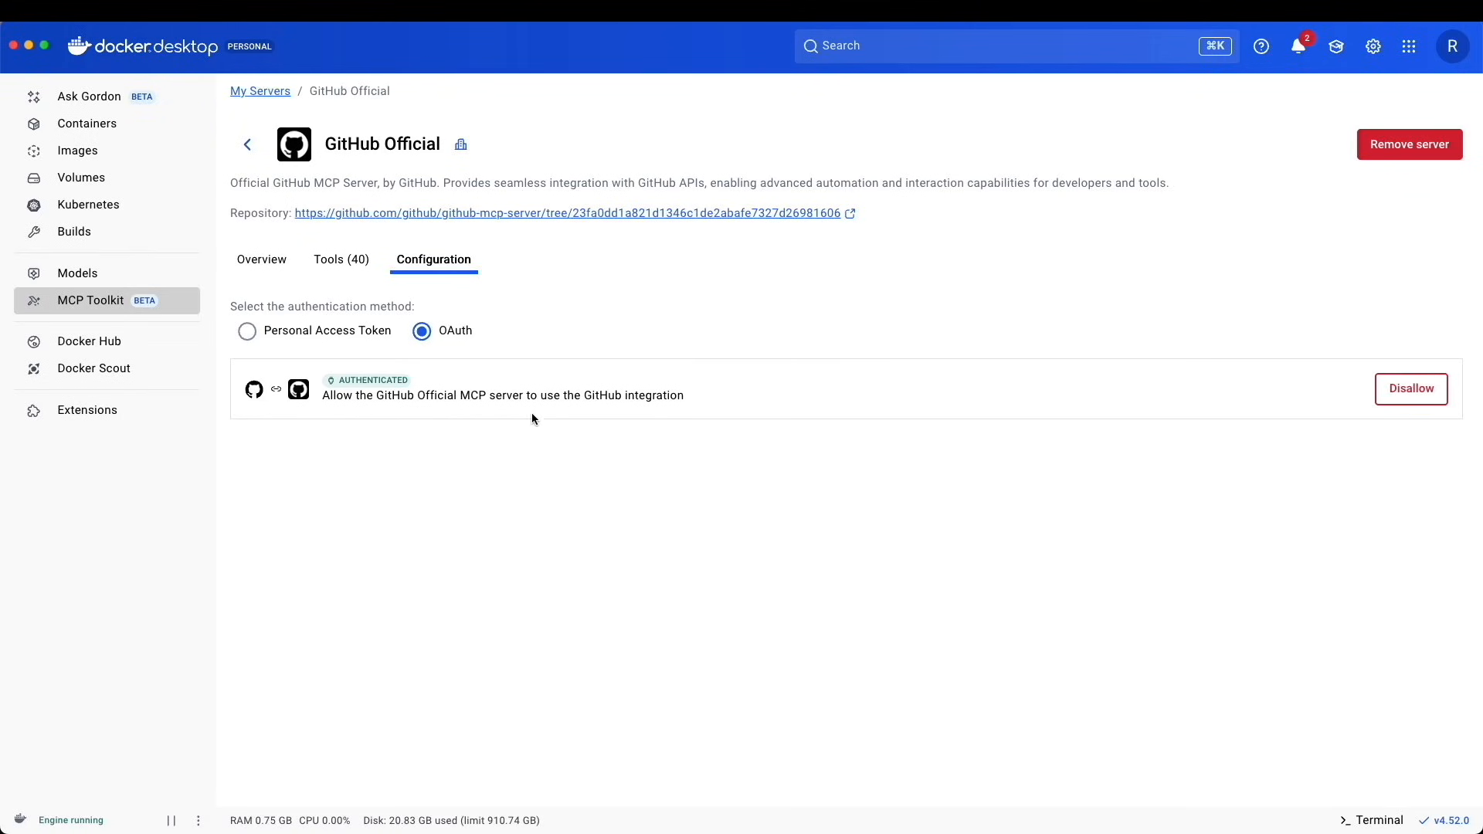
mouse_move(31, 65)
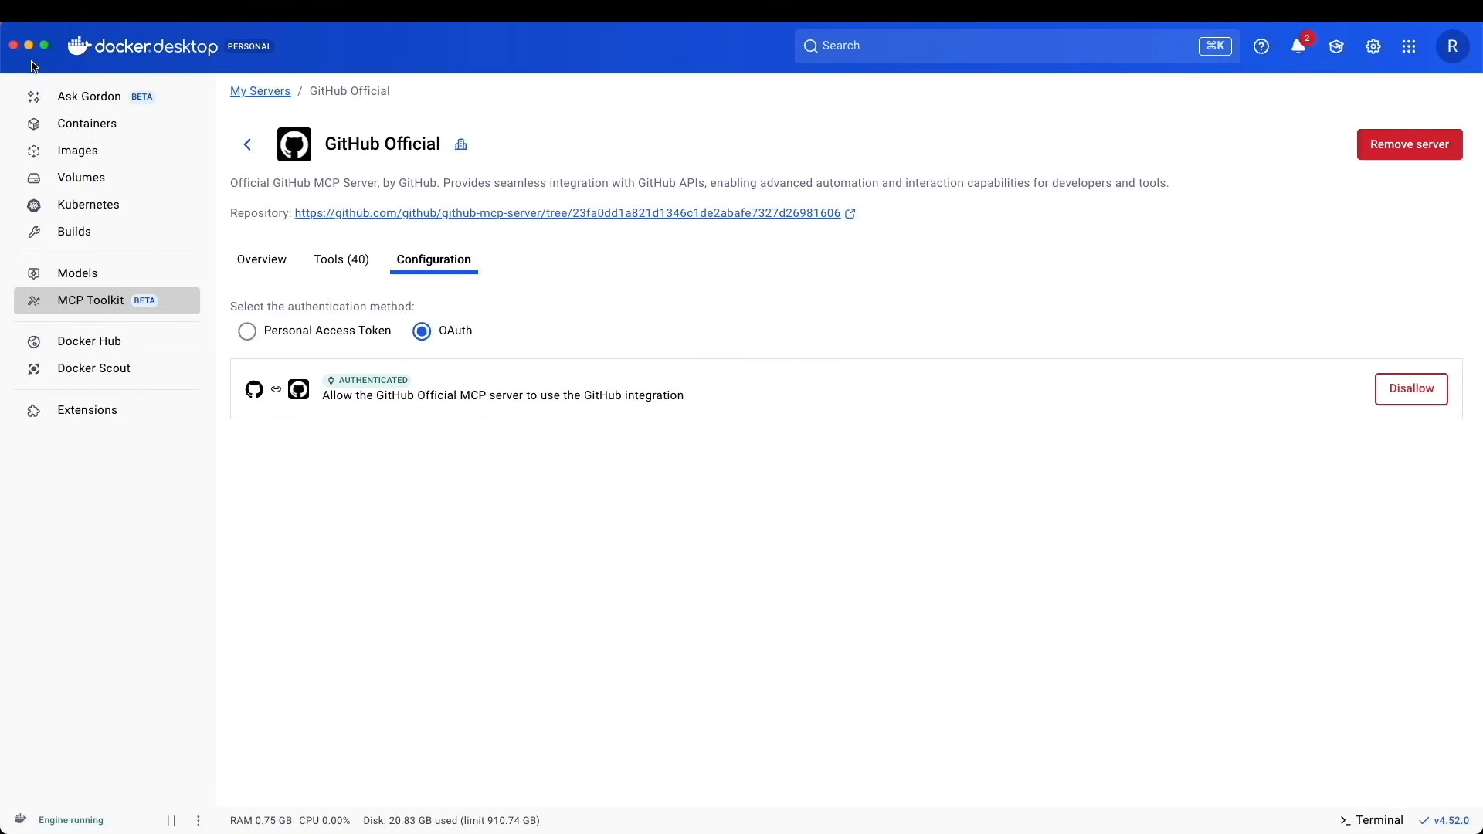
- Launch claude in Terminal and ask 'What is my github account name?'
click(1373, 820)
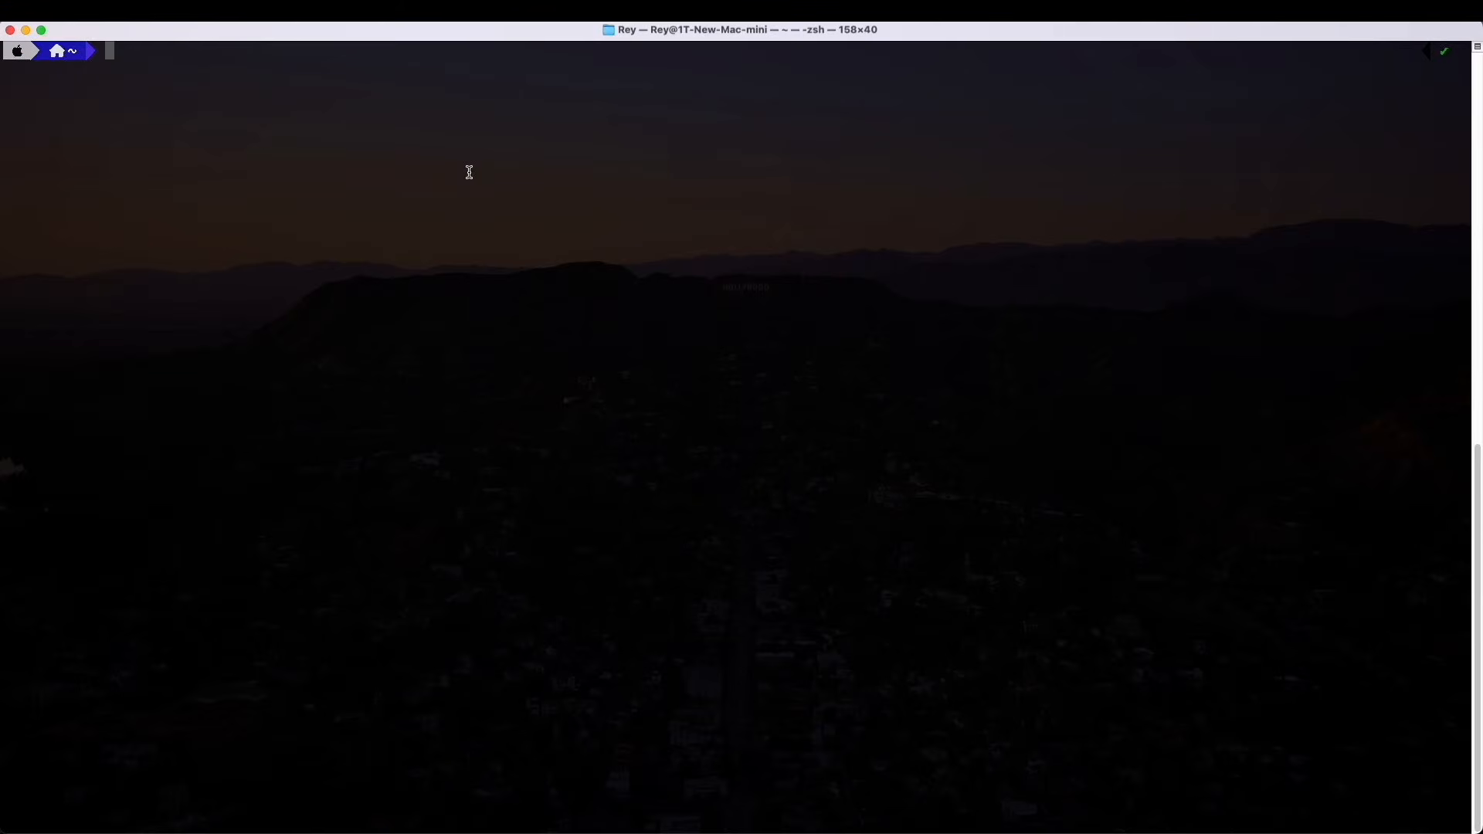
text(C)
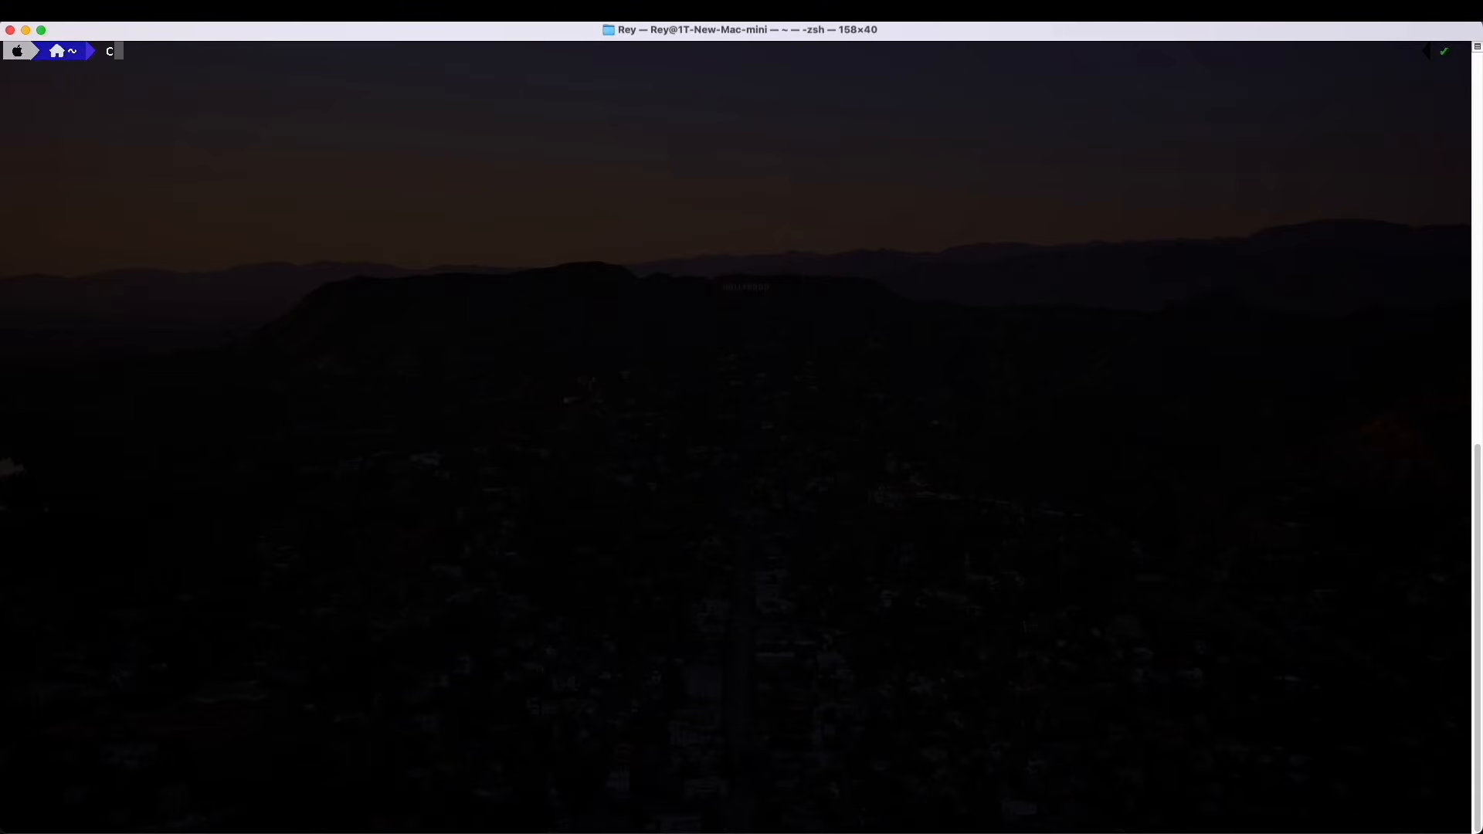
text(l)
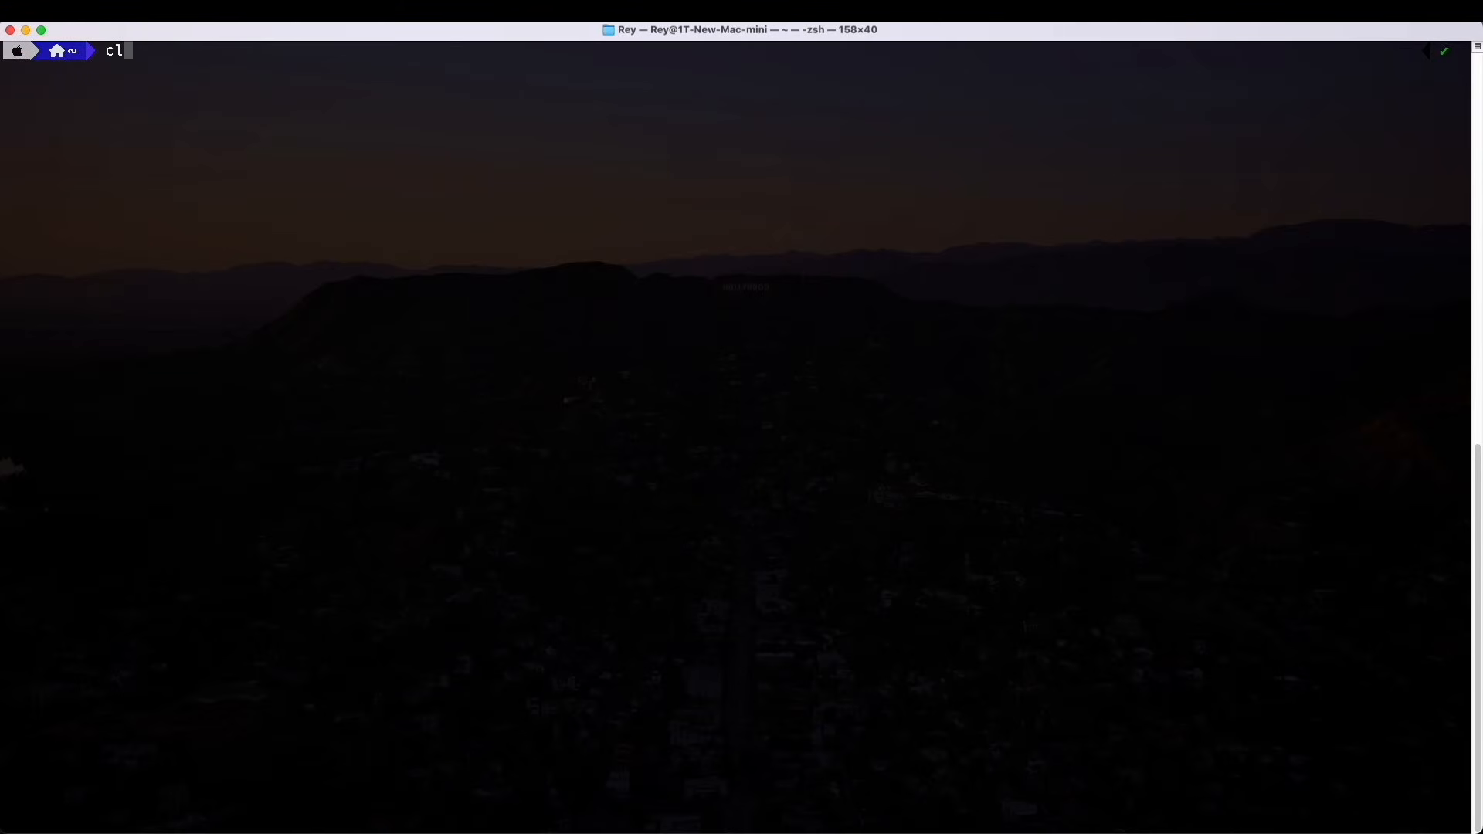
text(aude)
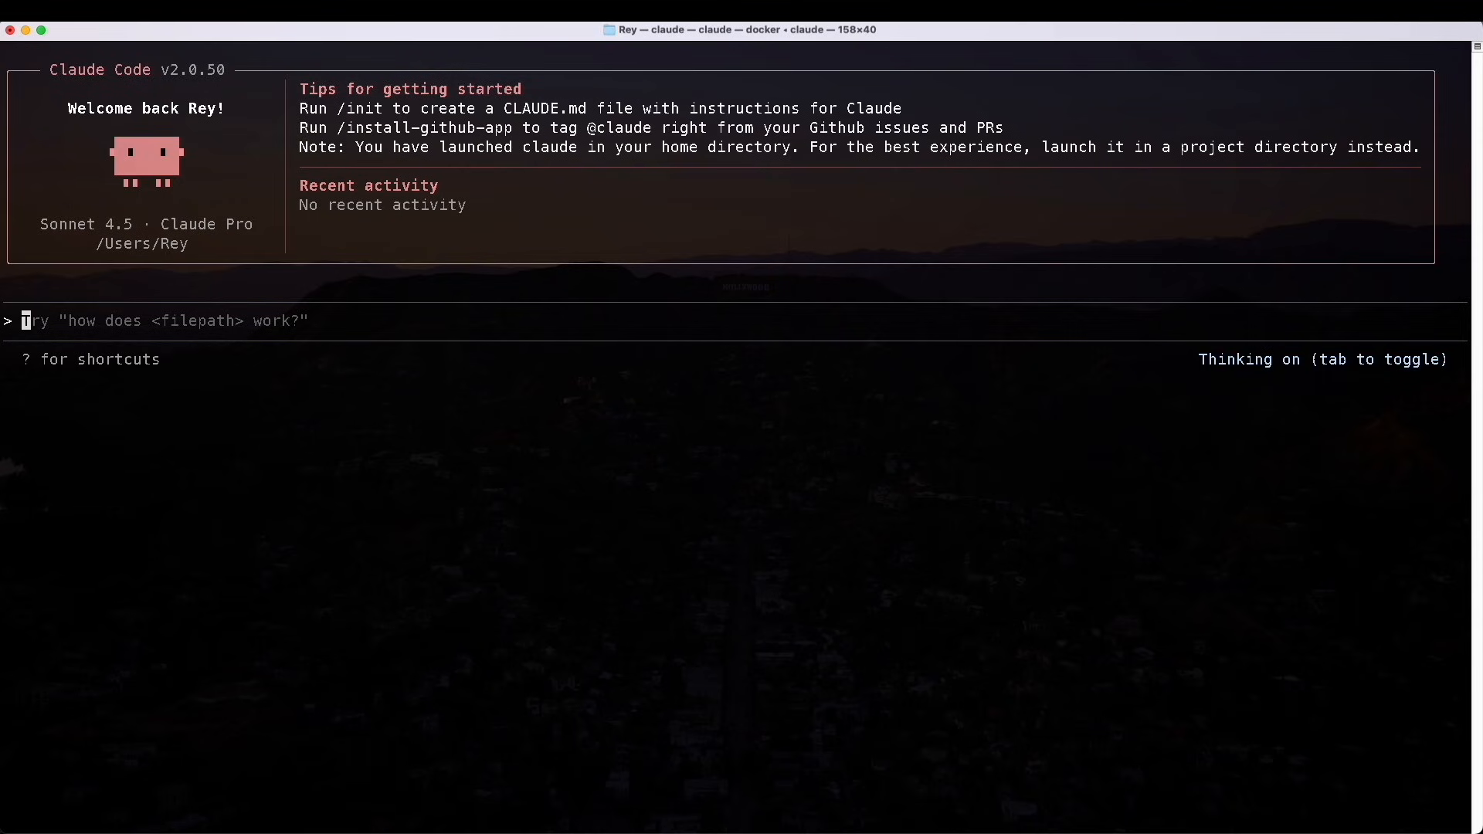
text(What is my github account name?)
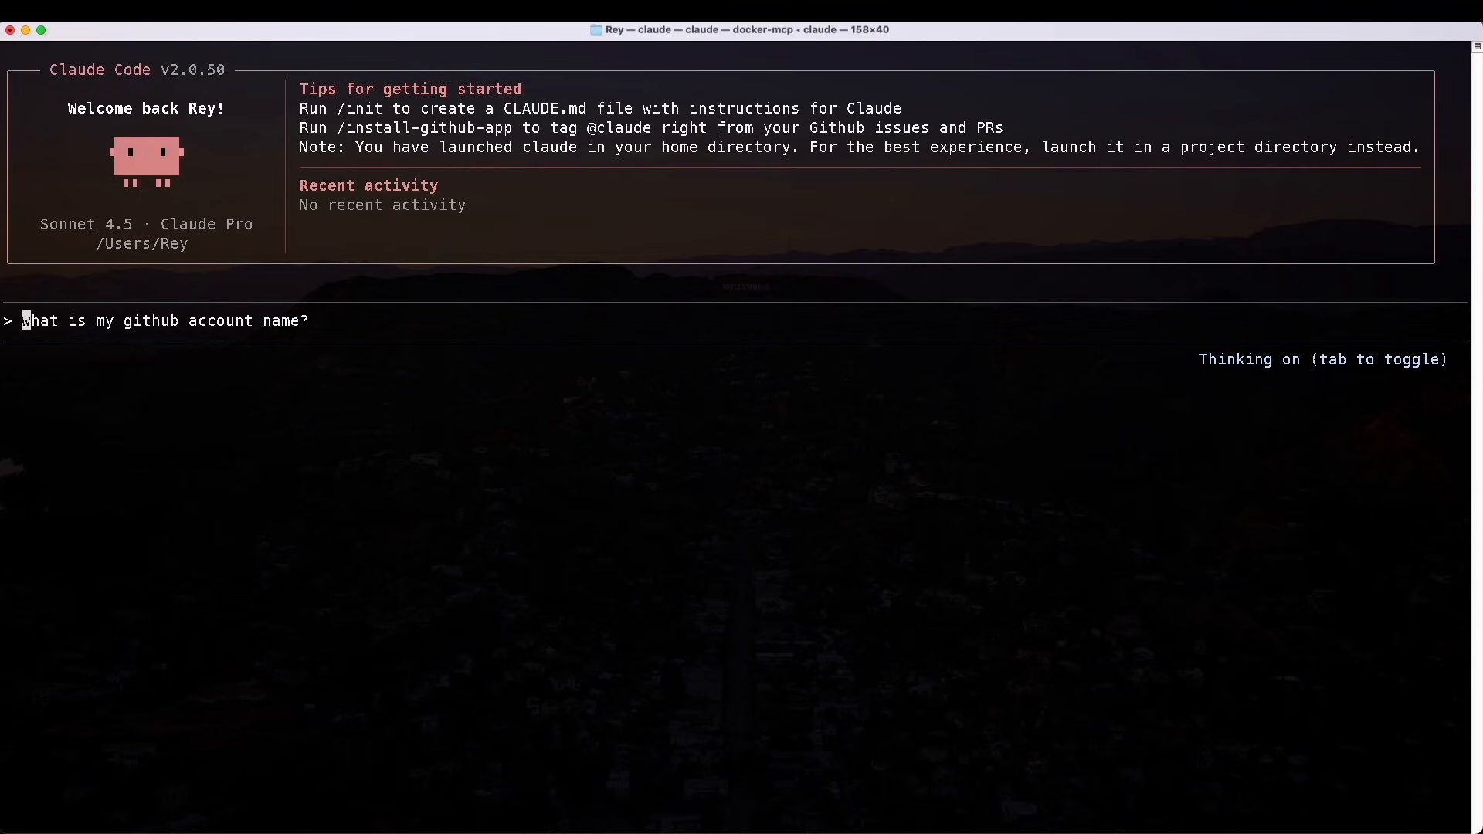
key(Return)
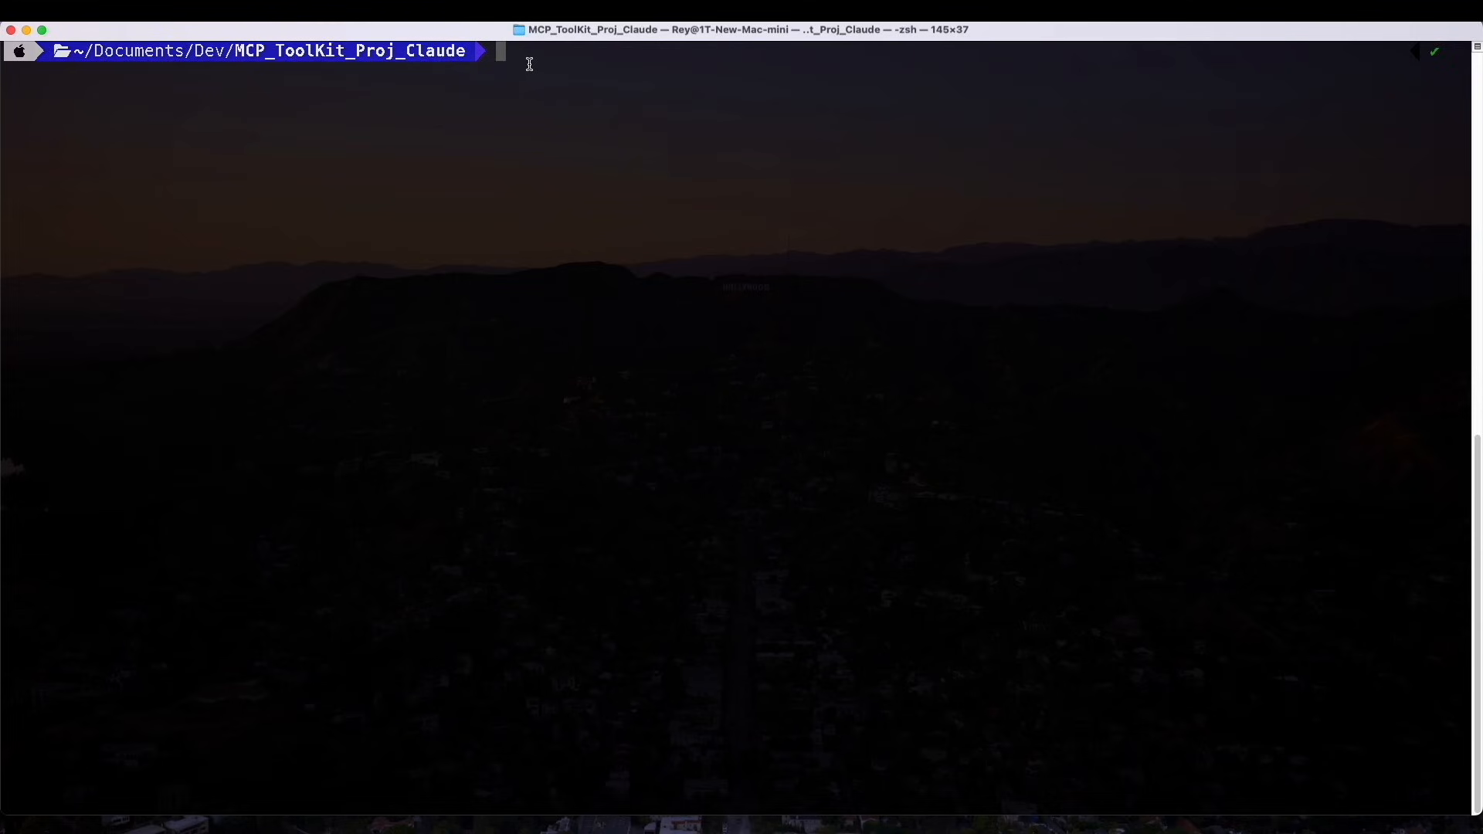
- Run pwd to show the shell's working directory in the project folder
text(pw)
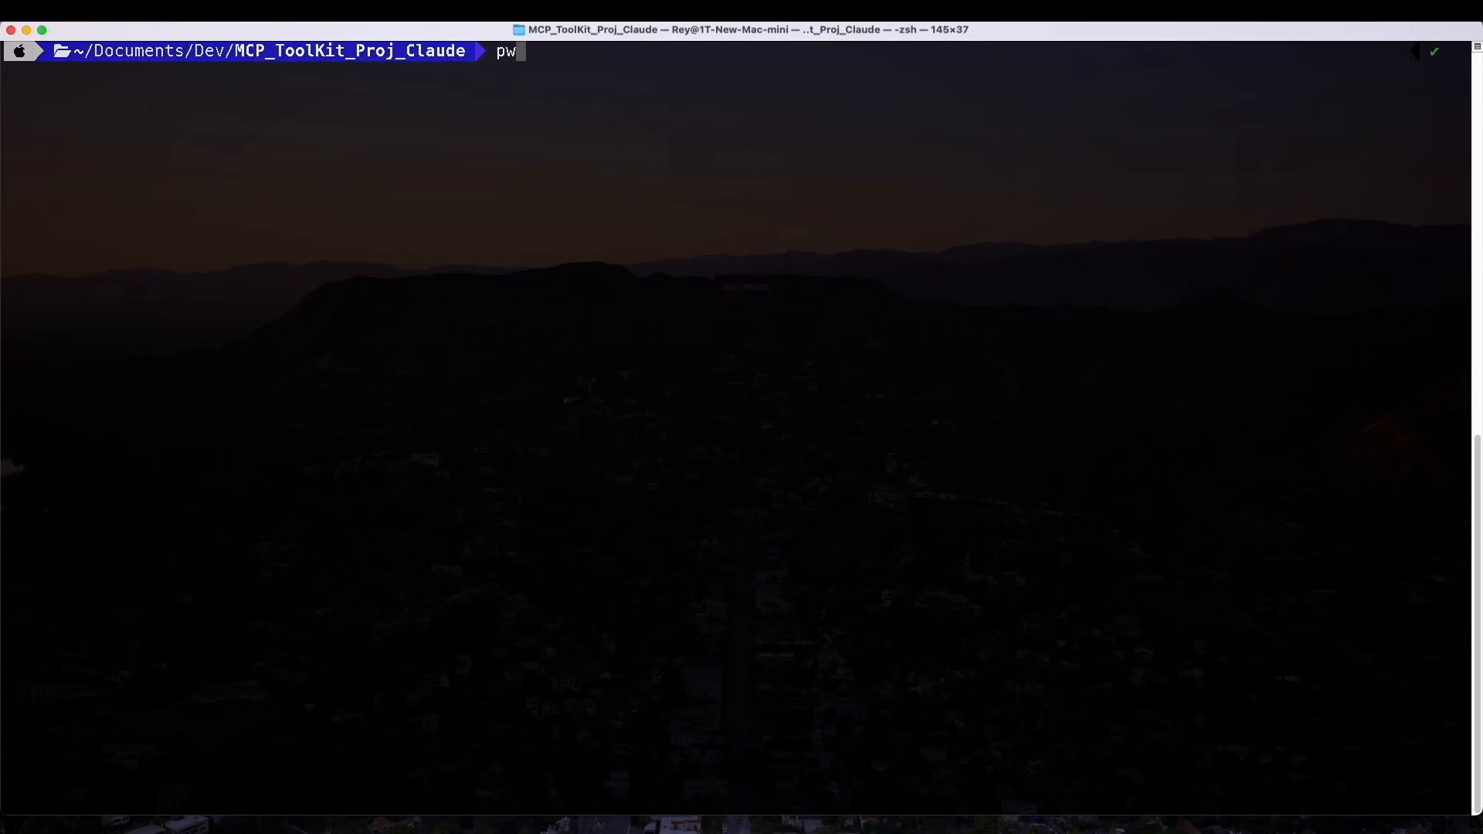
key(Return)
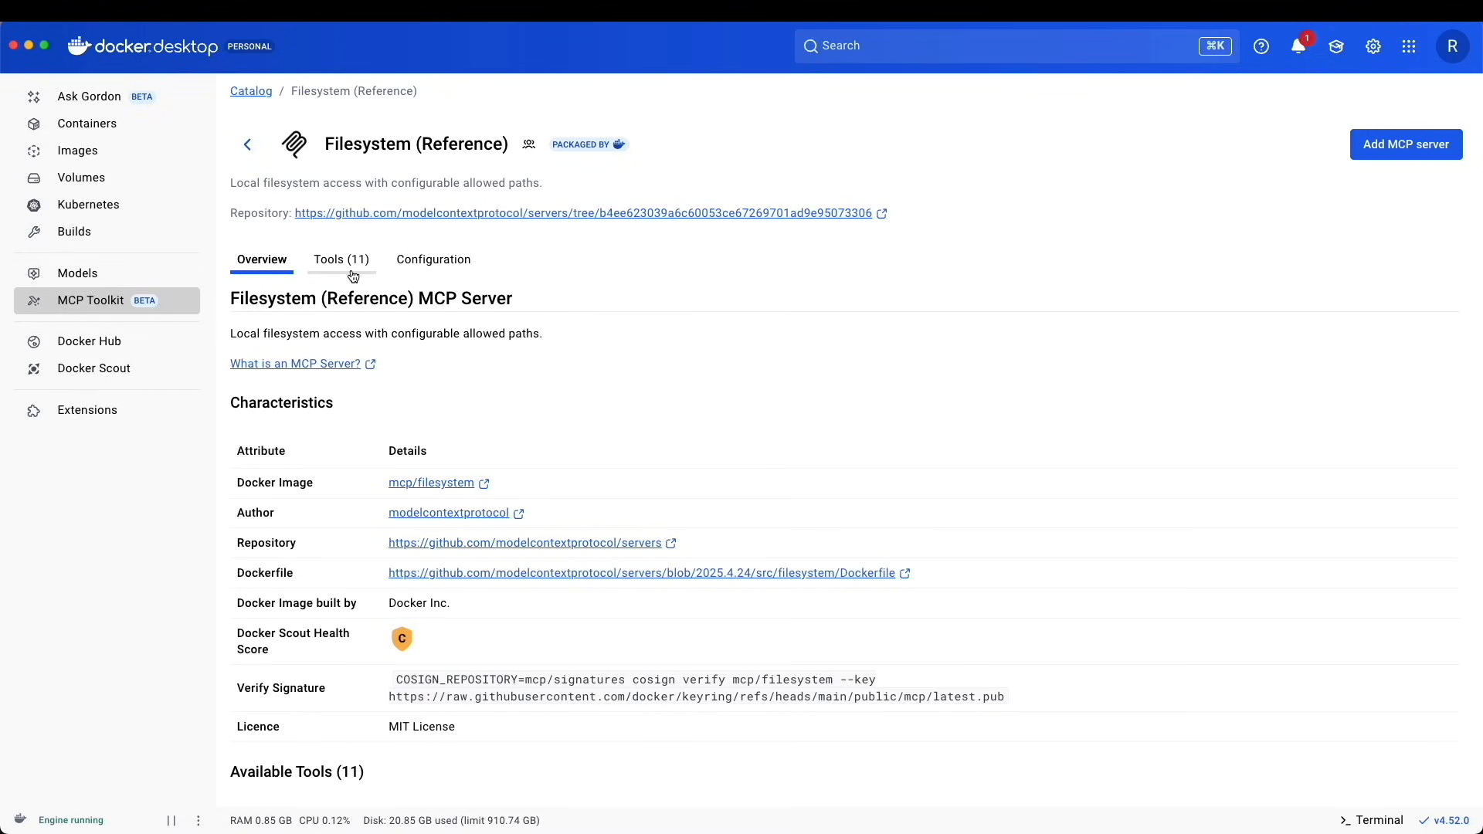
mouse_move(1005, 287)
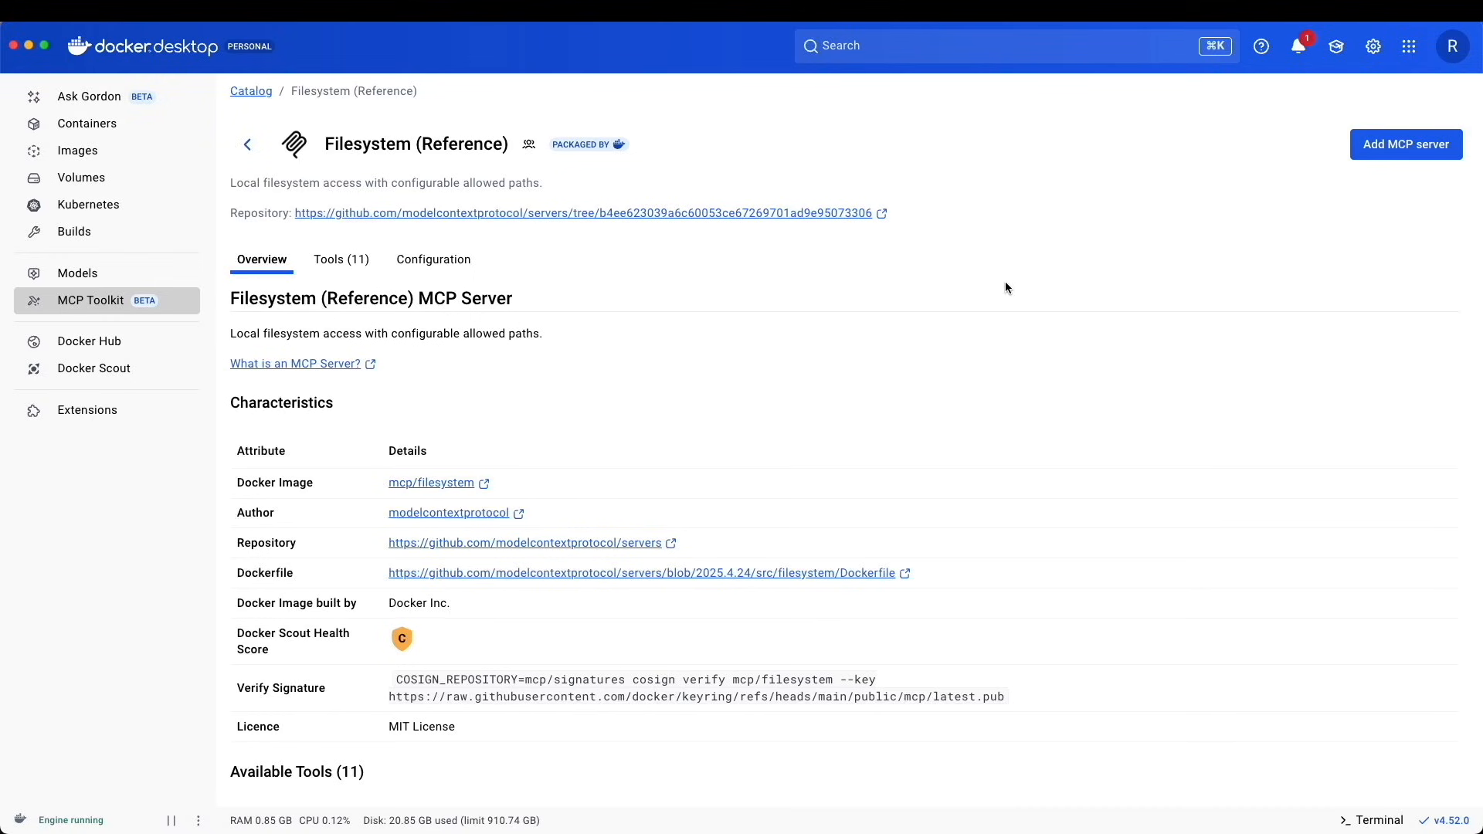
mouse_move(1405, 144)
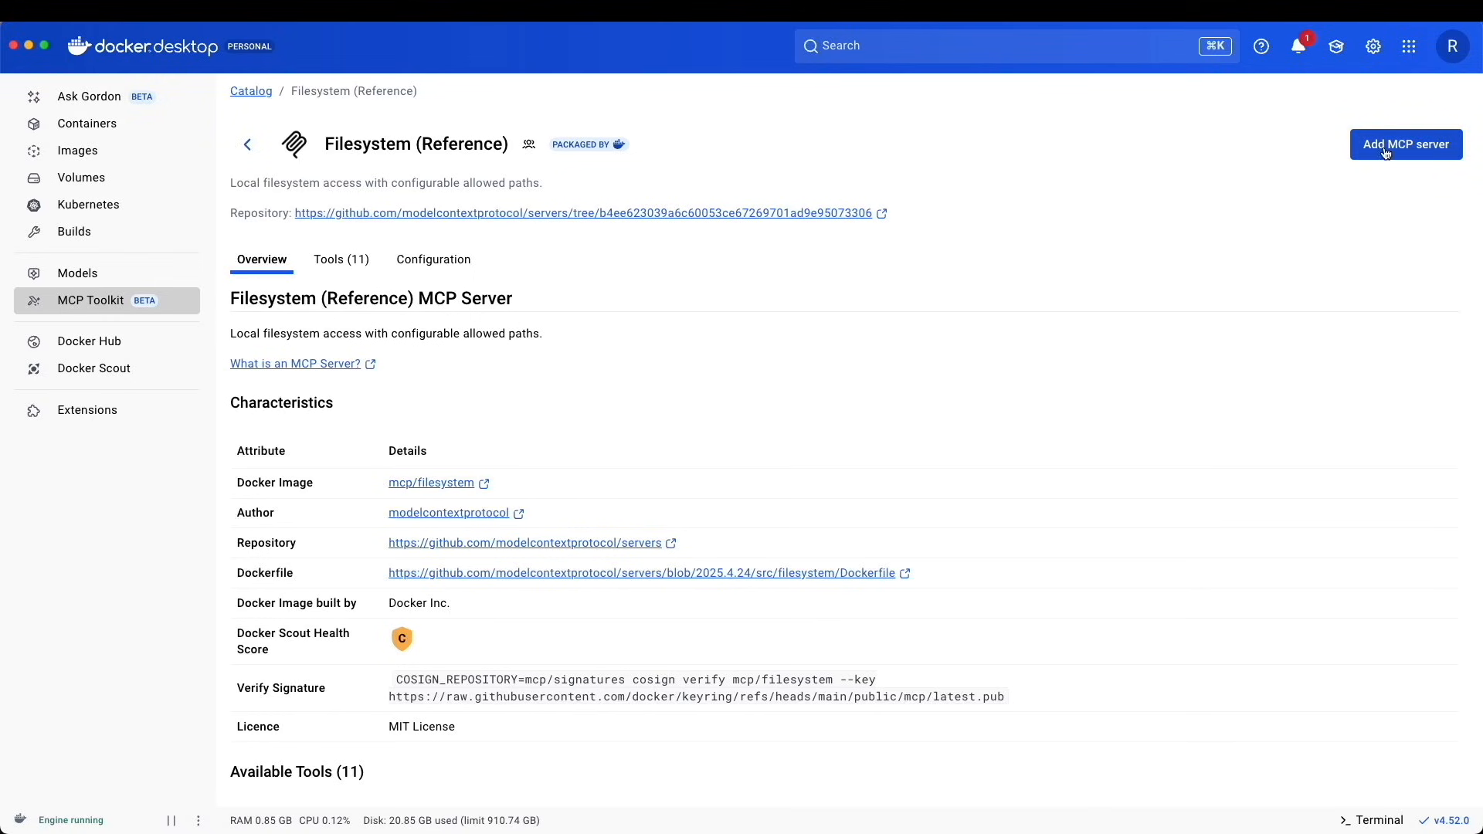
- Add the Filesystem (Reference) MCP server to my servers
click(1406, 144)
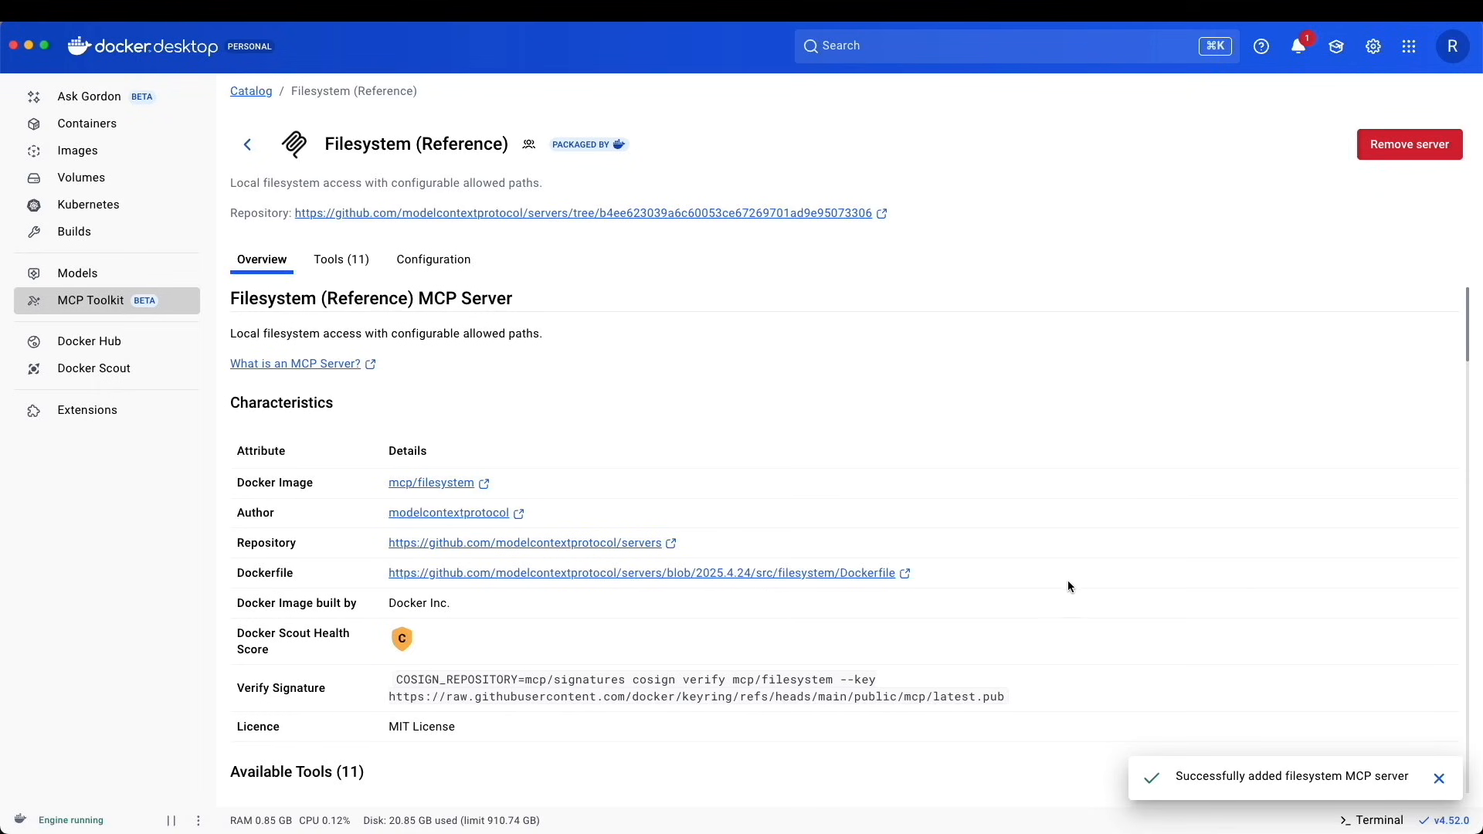
mouse_move(432, 260)
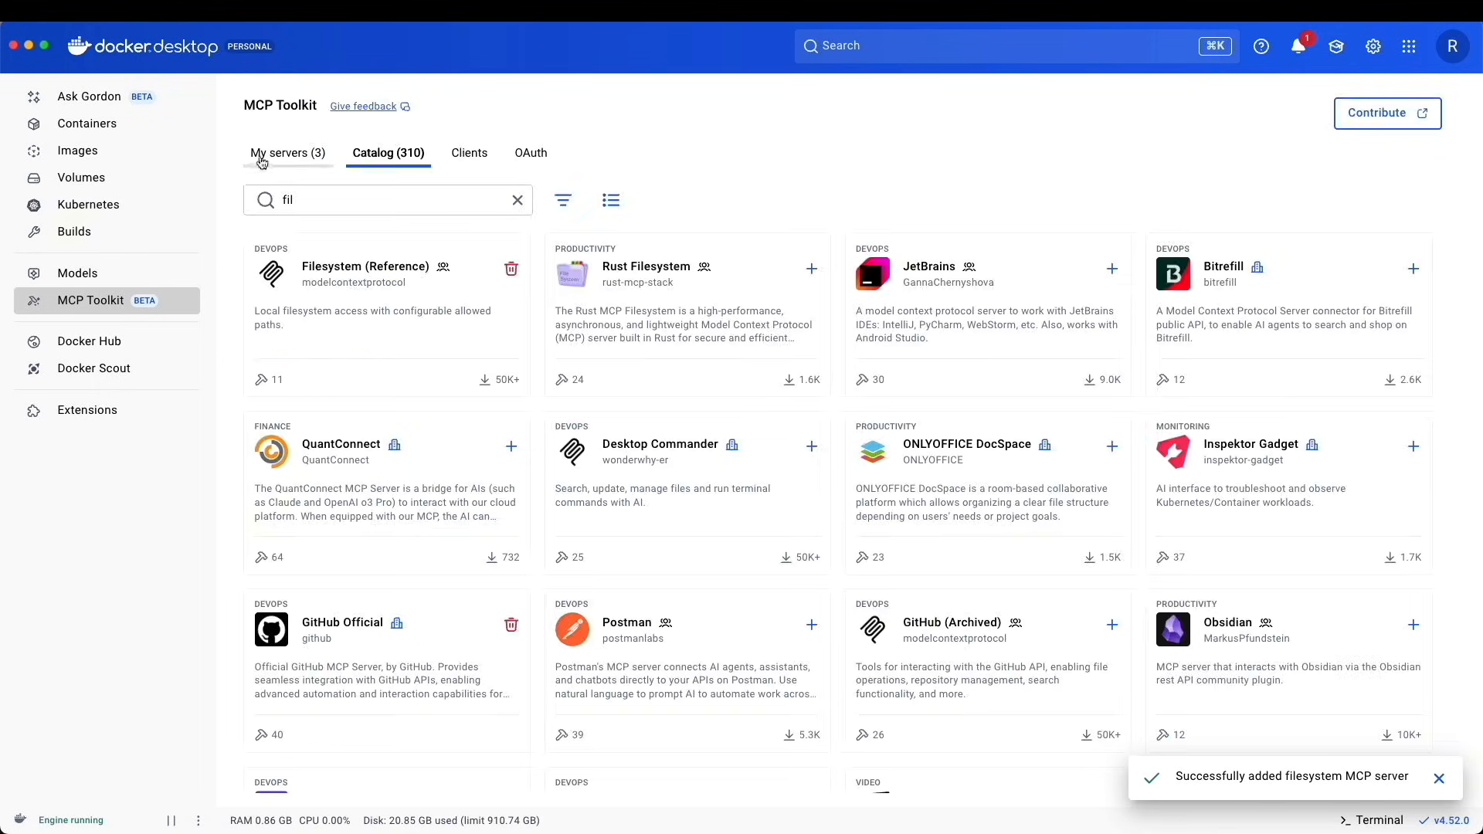
- Add /Users/Rey/Documents/Dev/MCP_ToolKit_Proj_Claude to the Filesystem server's filesystem.paths and save it
click(287, 153)
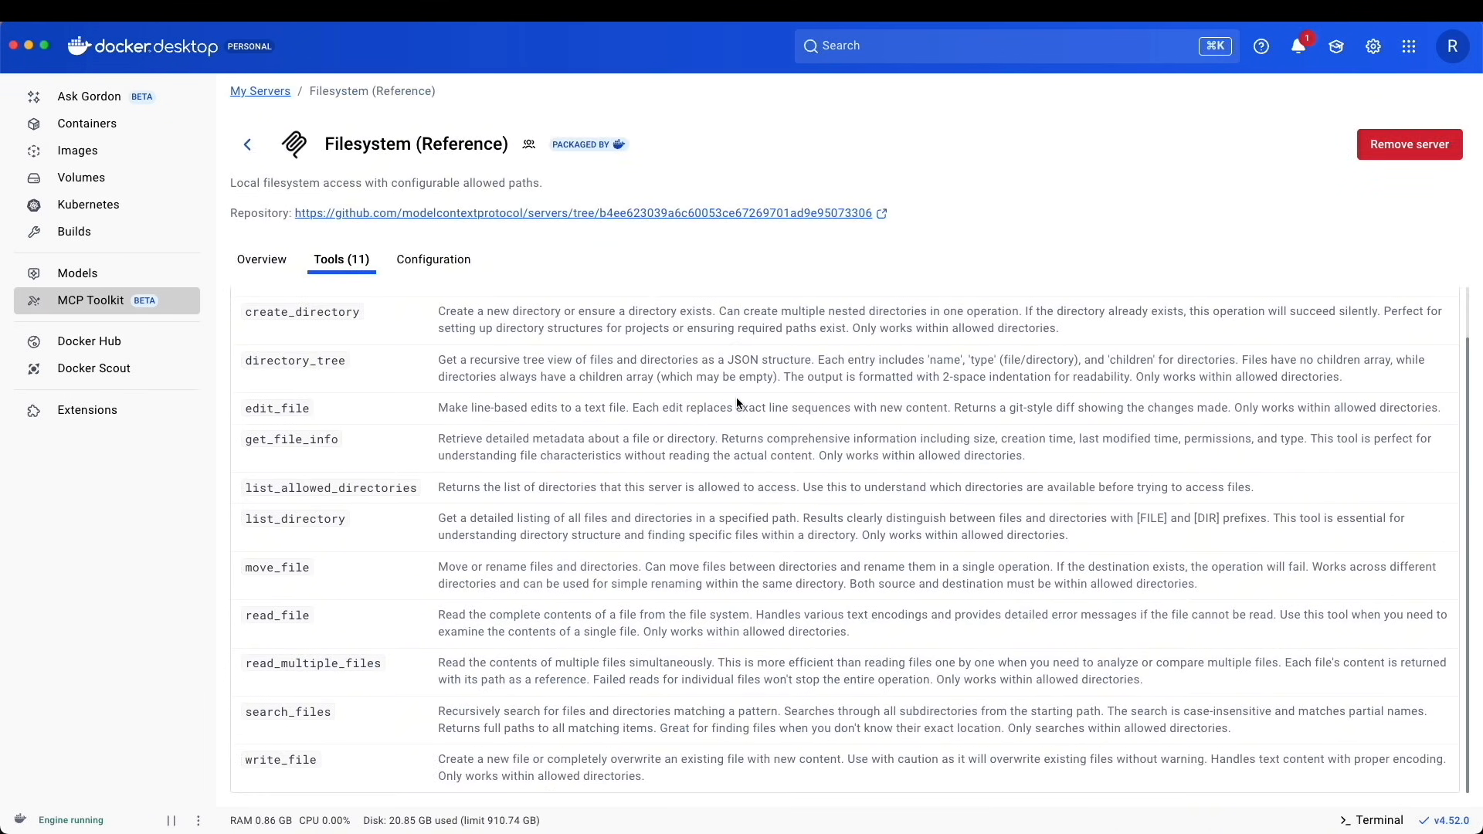
click(432, 259)
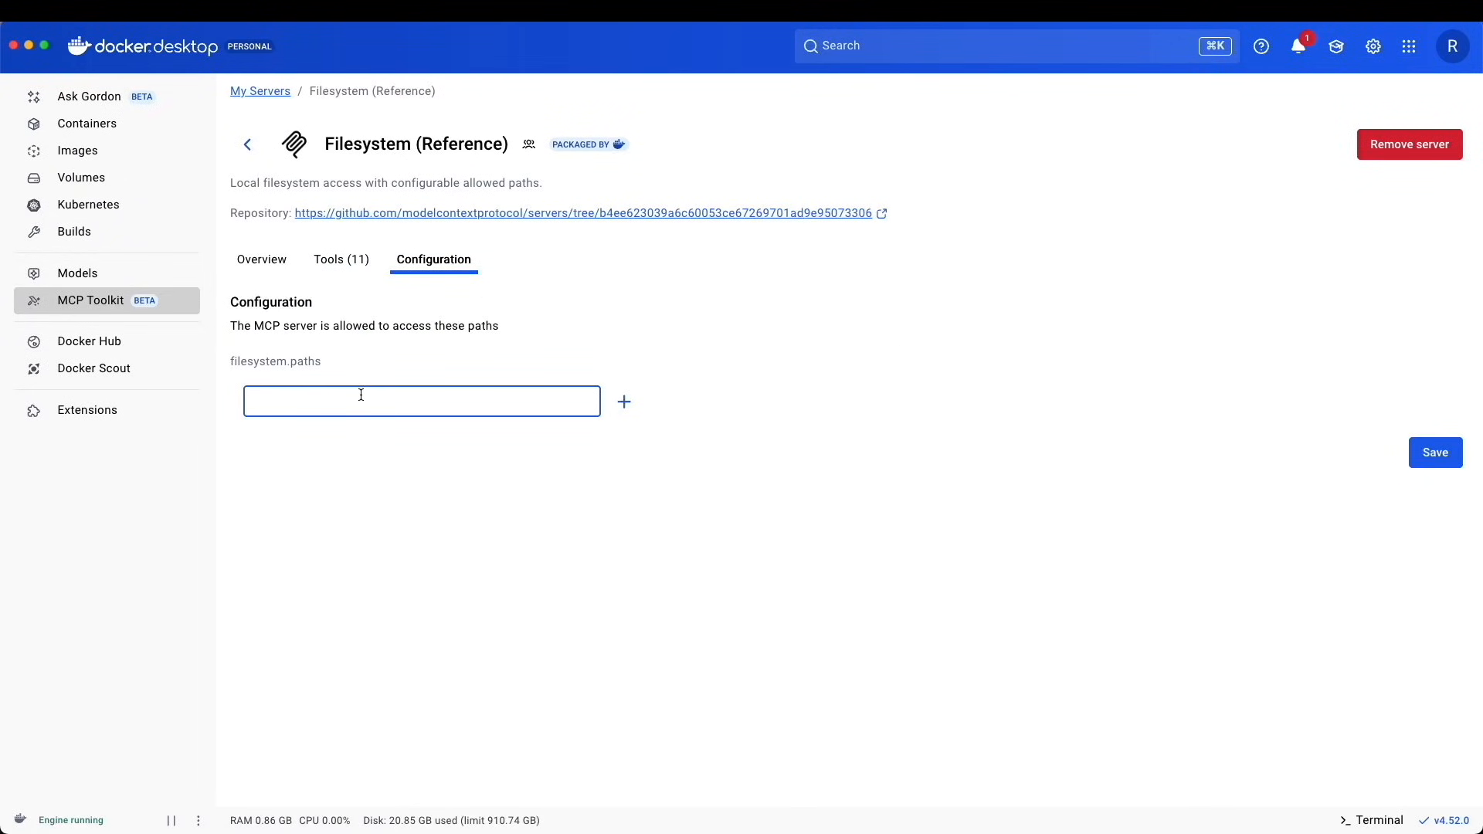
text(/Users/Rey/Documents/Dev/MCP_ToolKit_Proj_Claude)
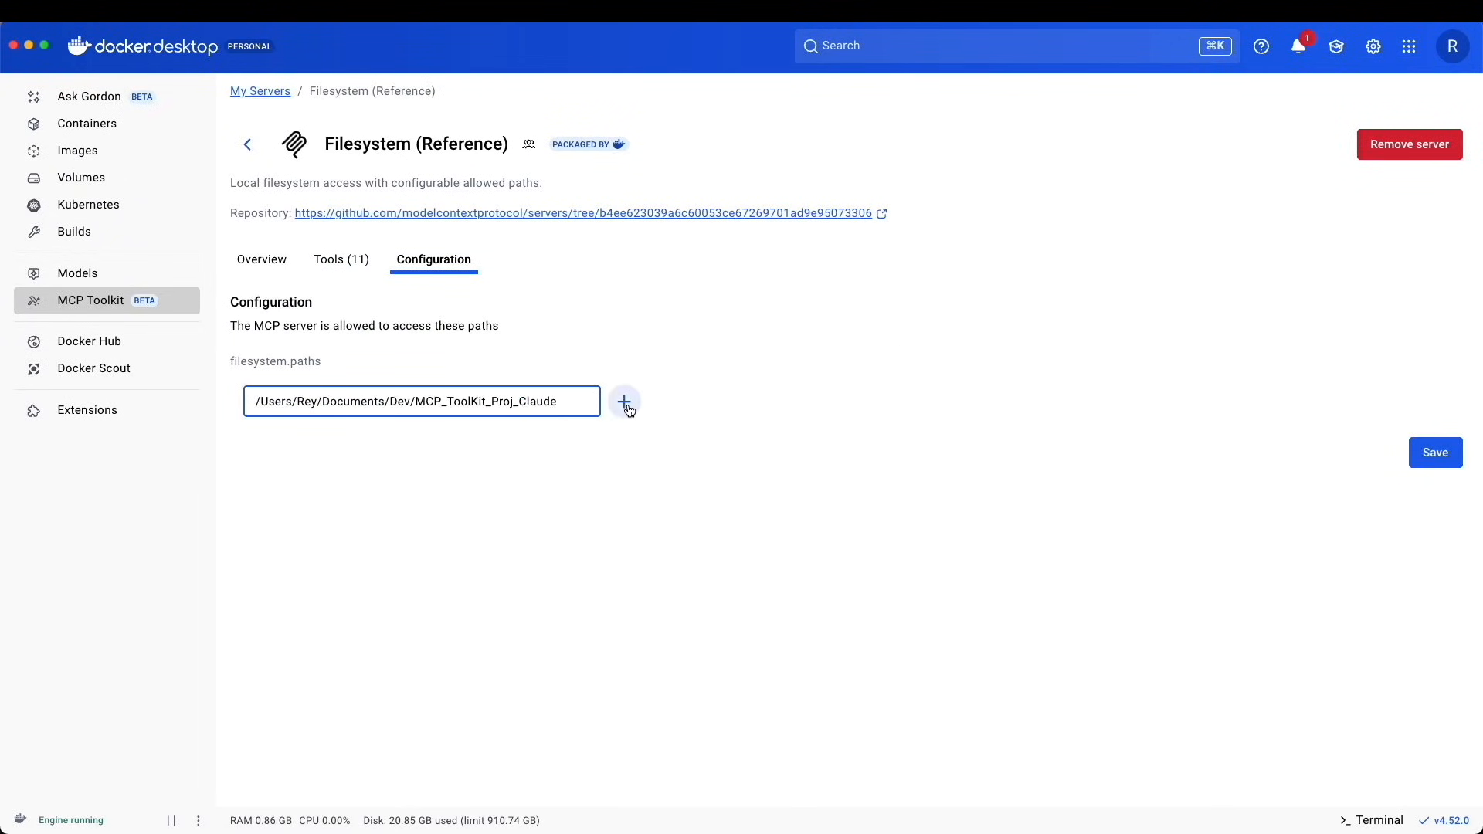
click(624, 402)
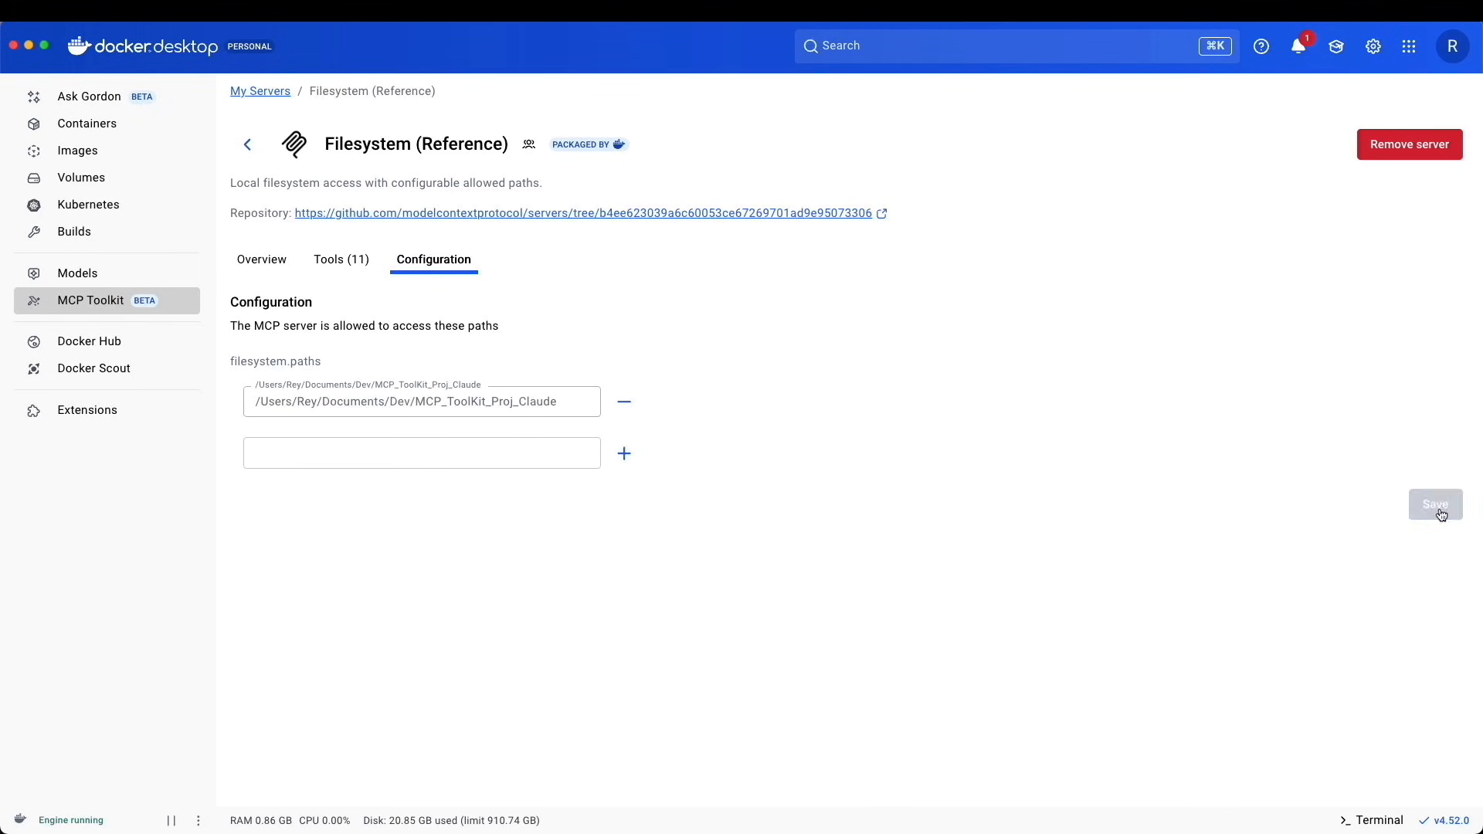
click(339, 260)
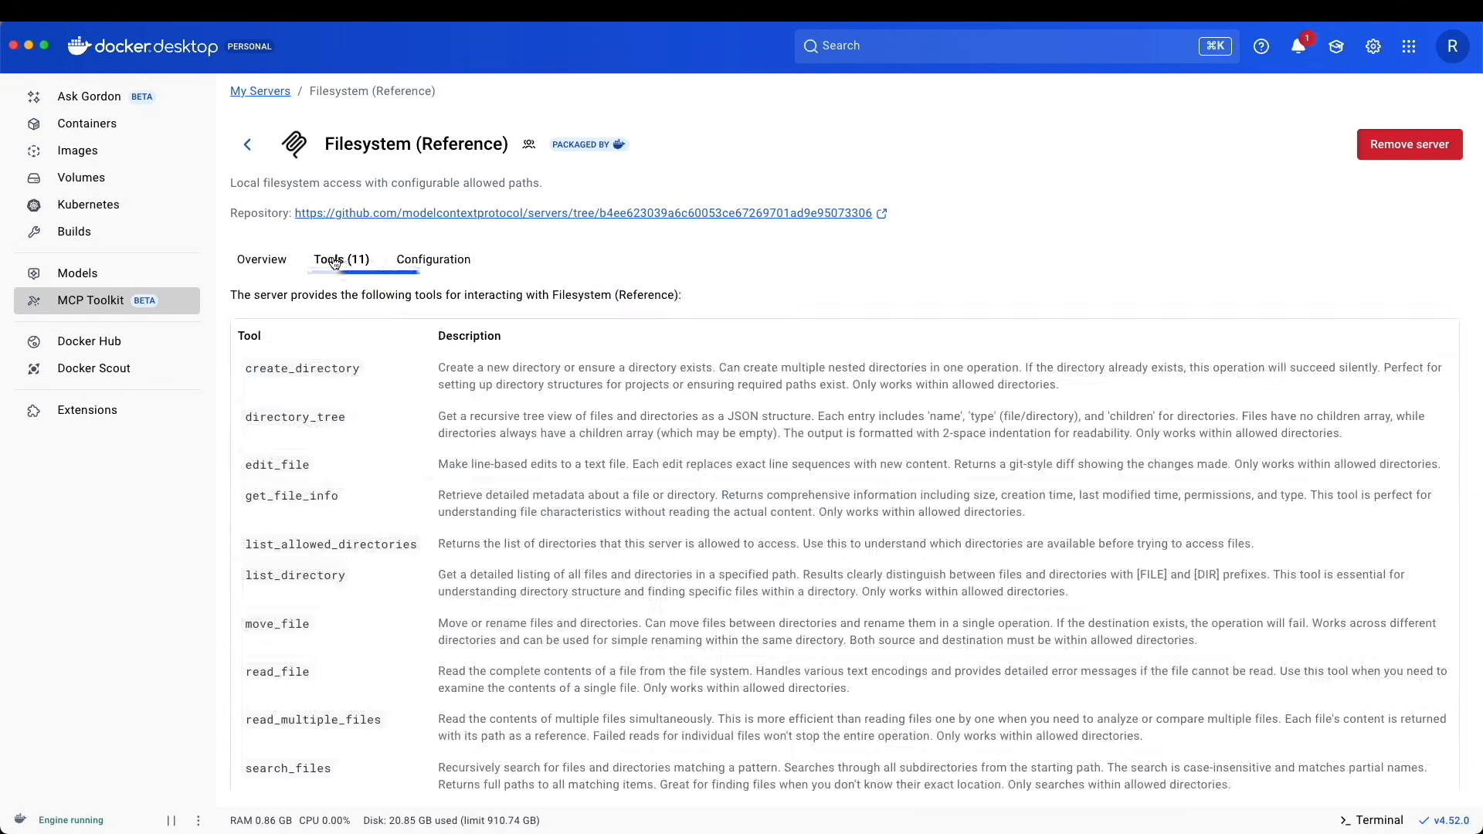
click(432, 260)
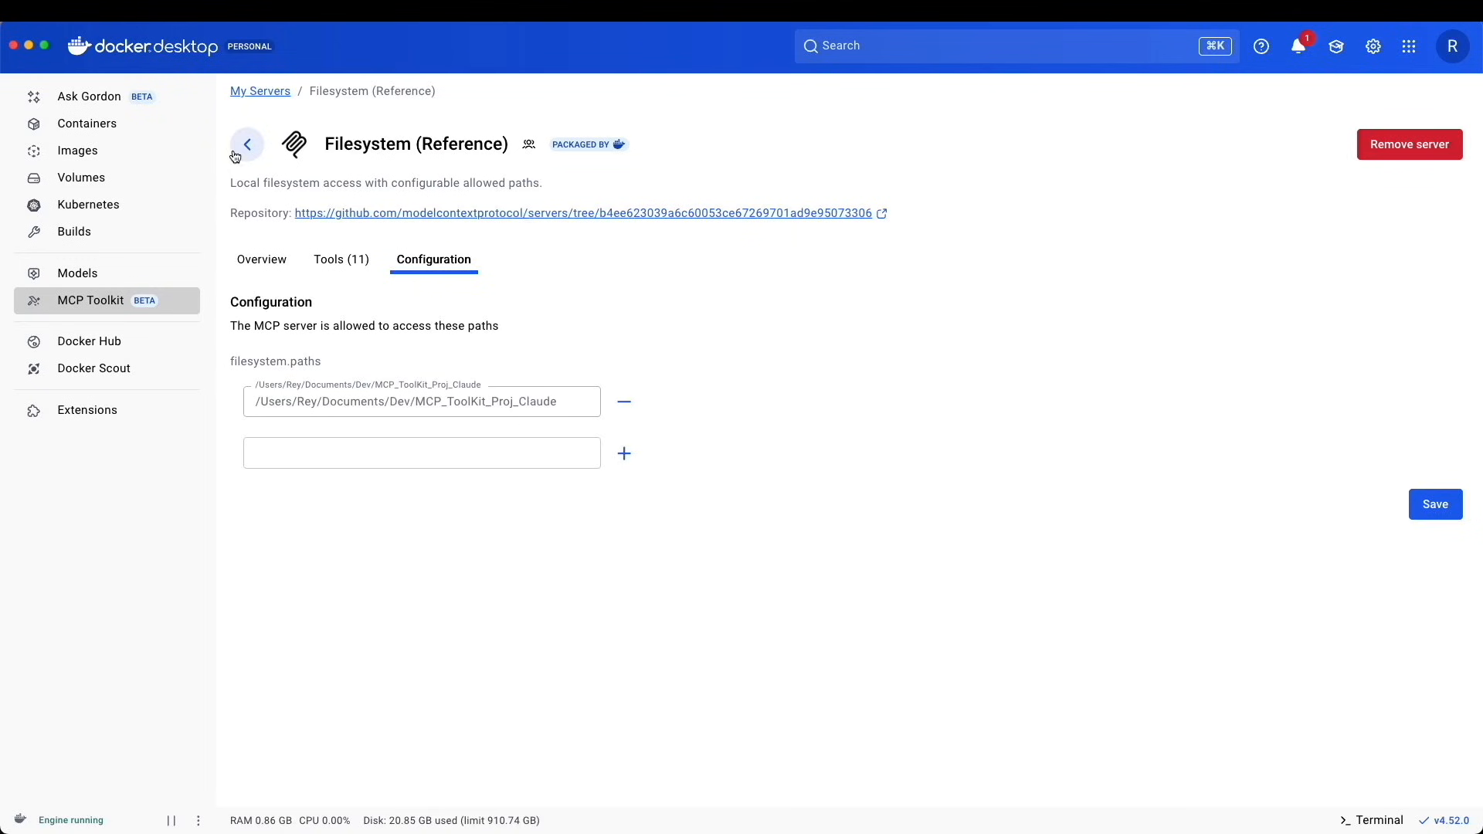
mouse_move(389, 64)
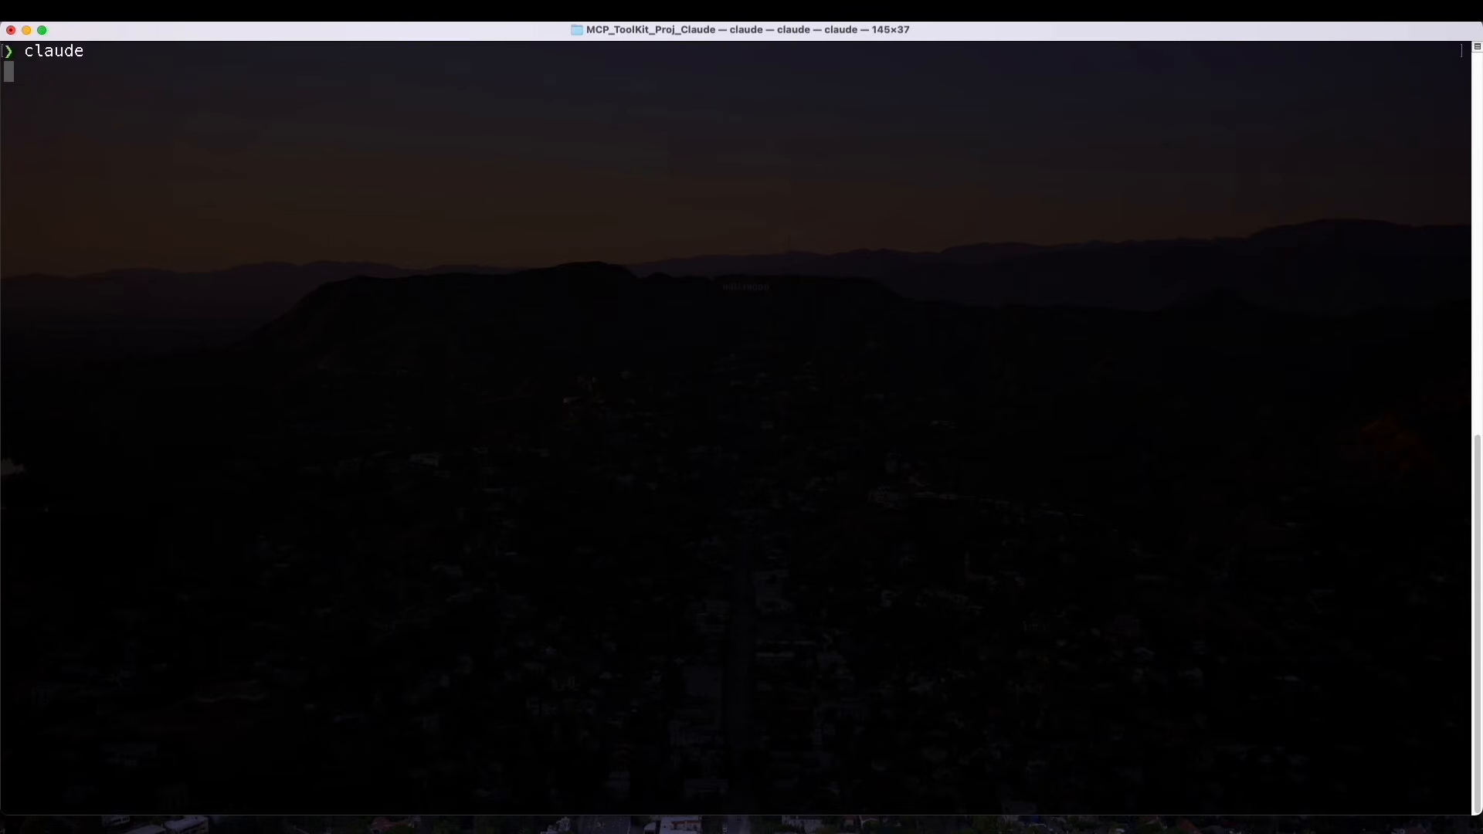
- Start Claude Code in the project folder and ask it to 'list allowed directories'
key(Return)
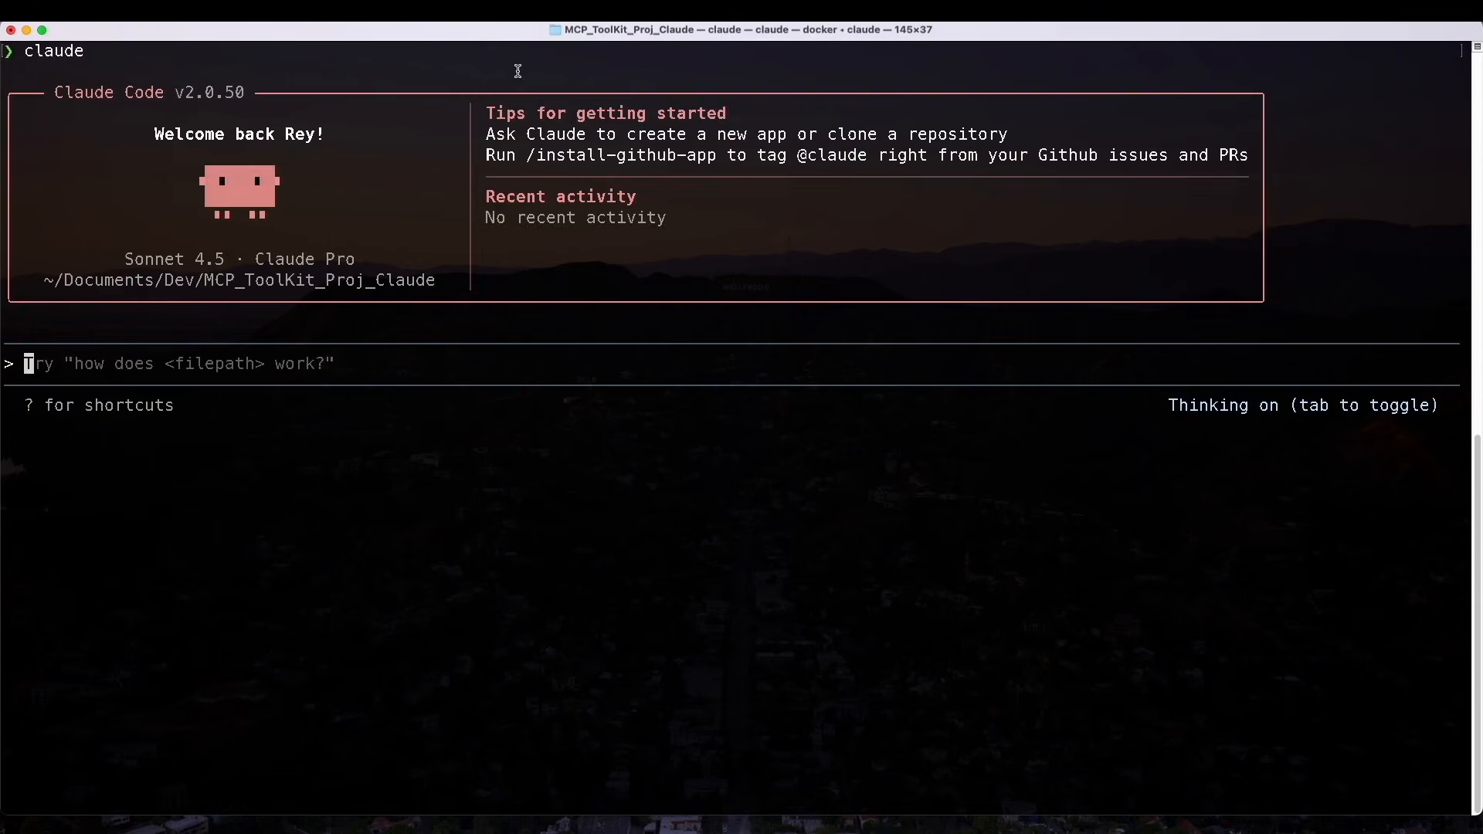
text(list)
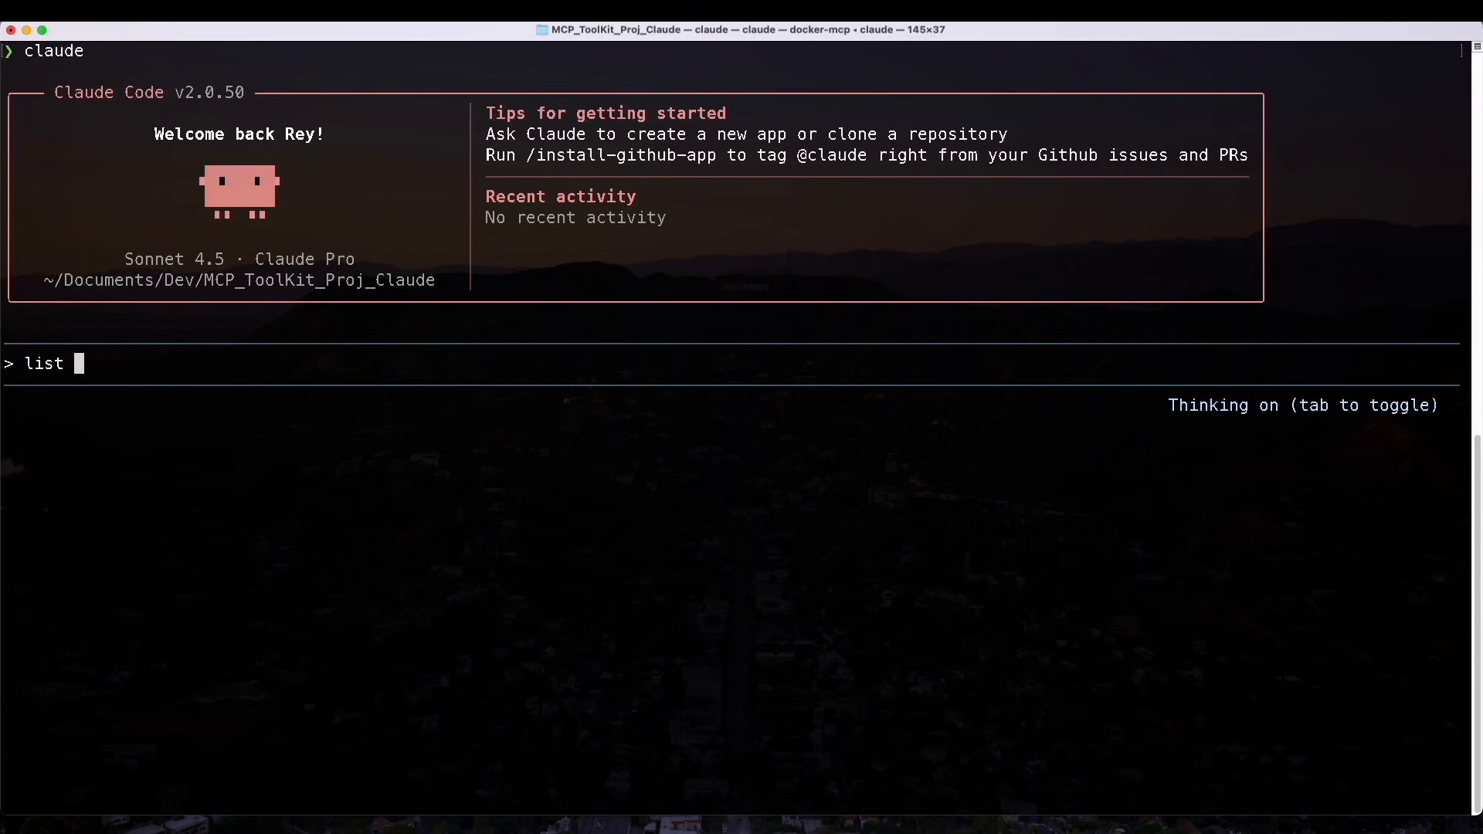
text(allowed)
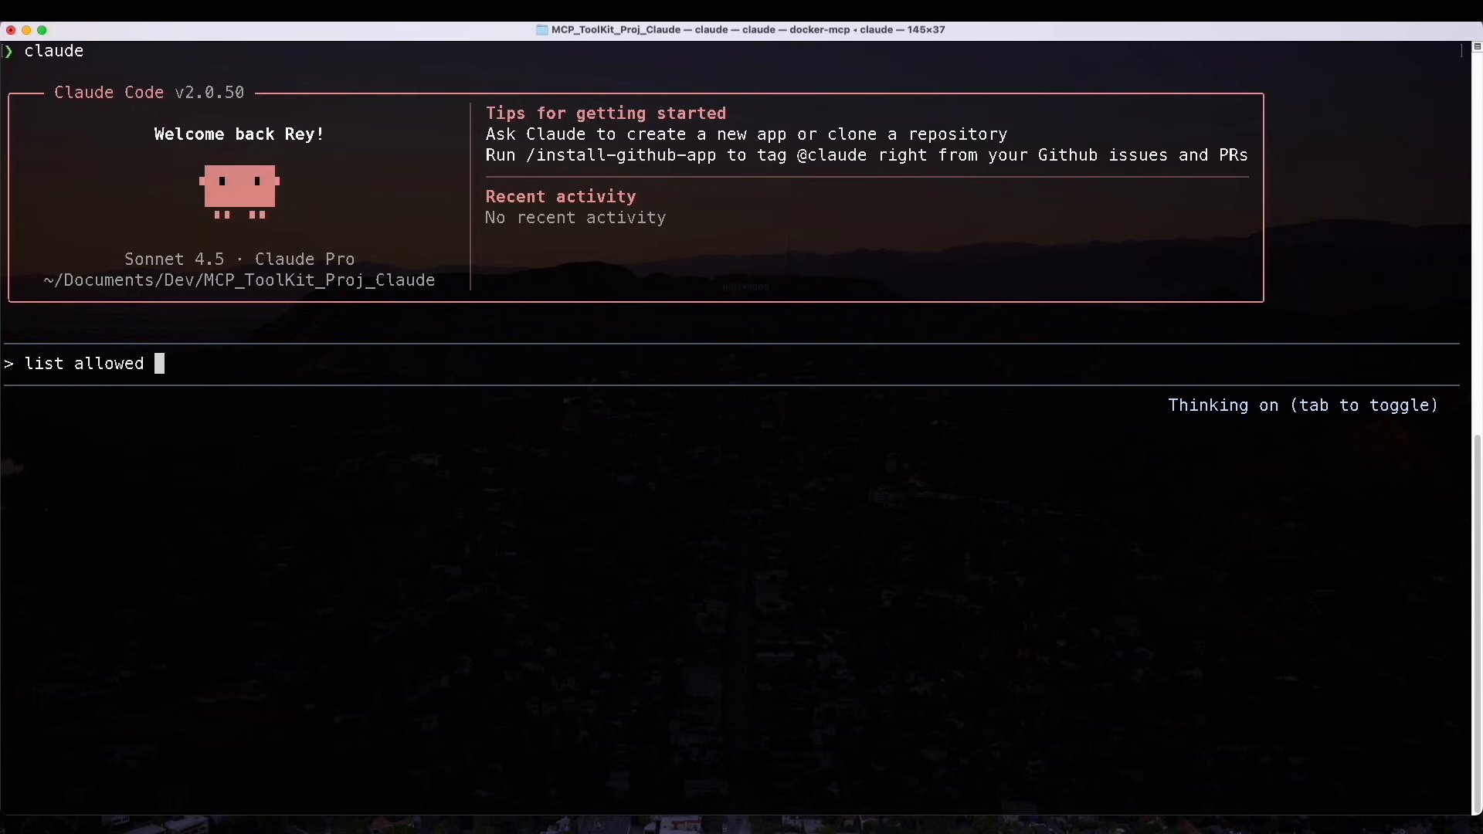
text(dire)
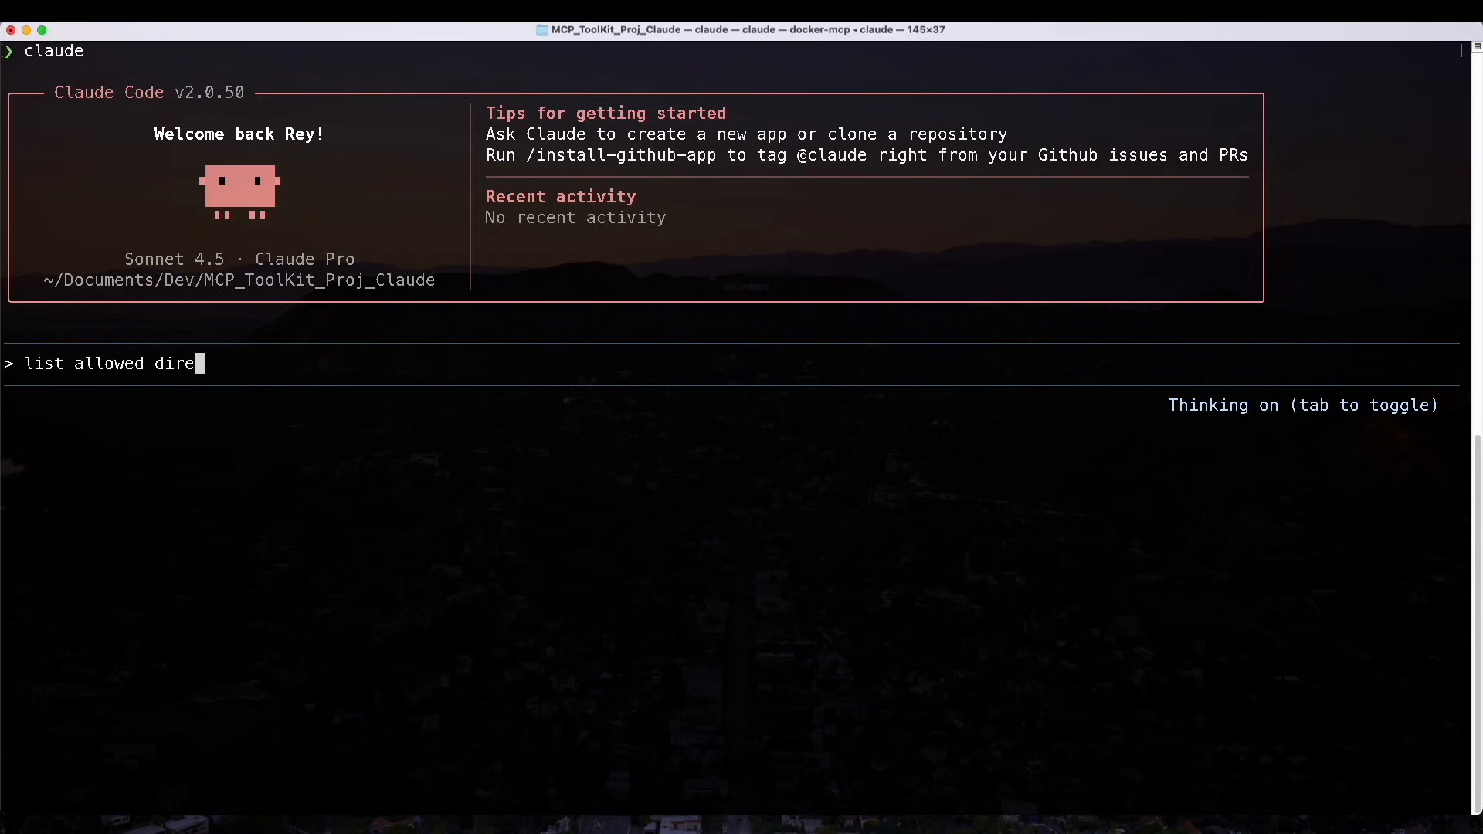
key(Return)
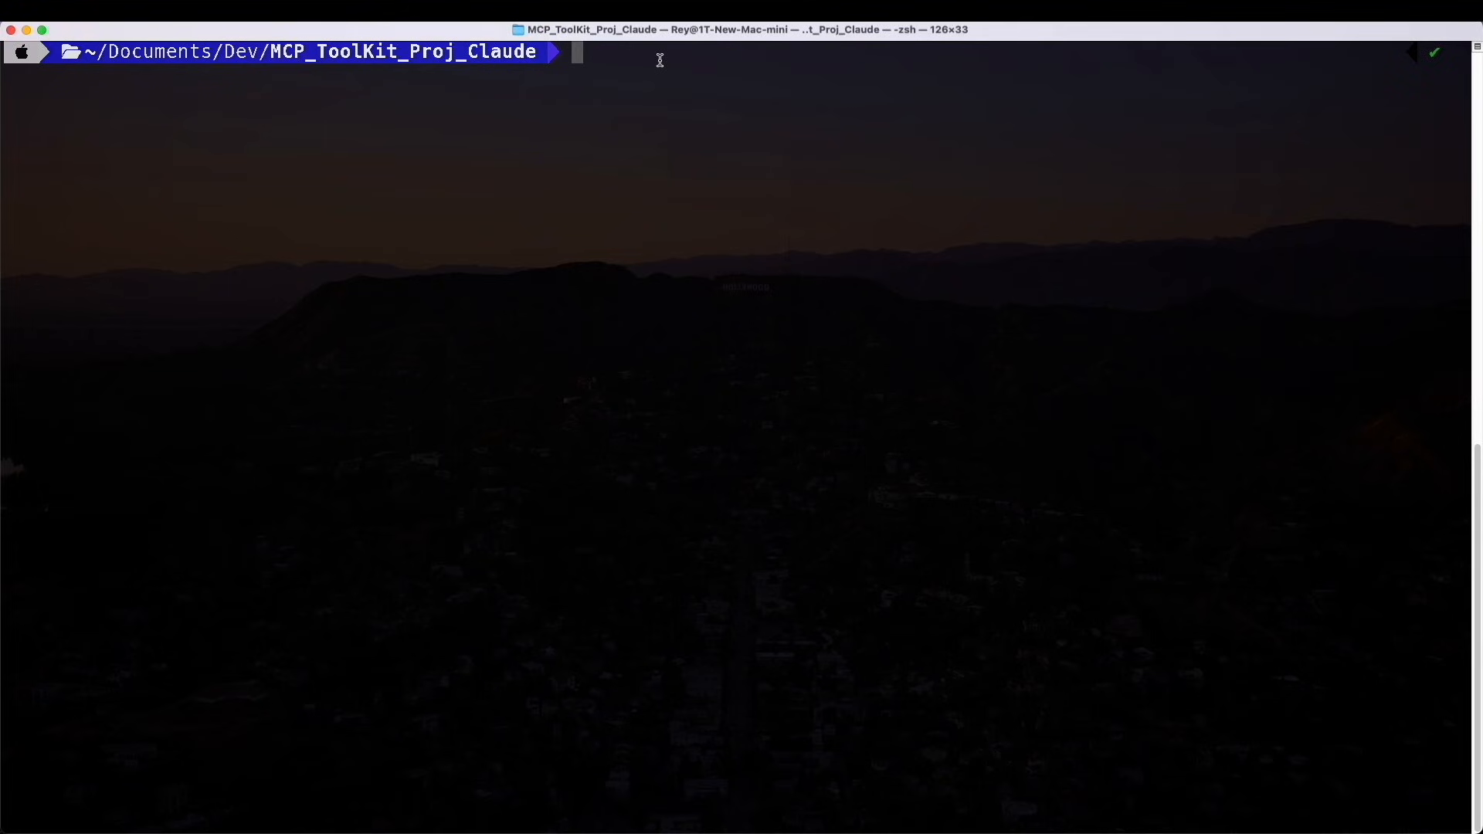
text(git clone https://github.com/ajeetraina/catalog-service-node)
text(cd)
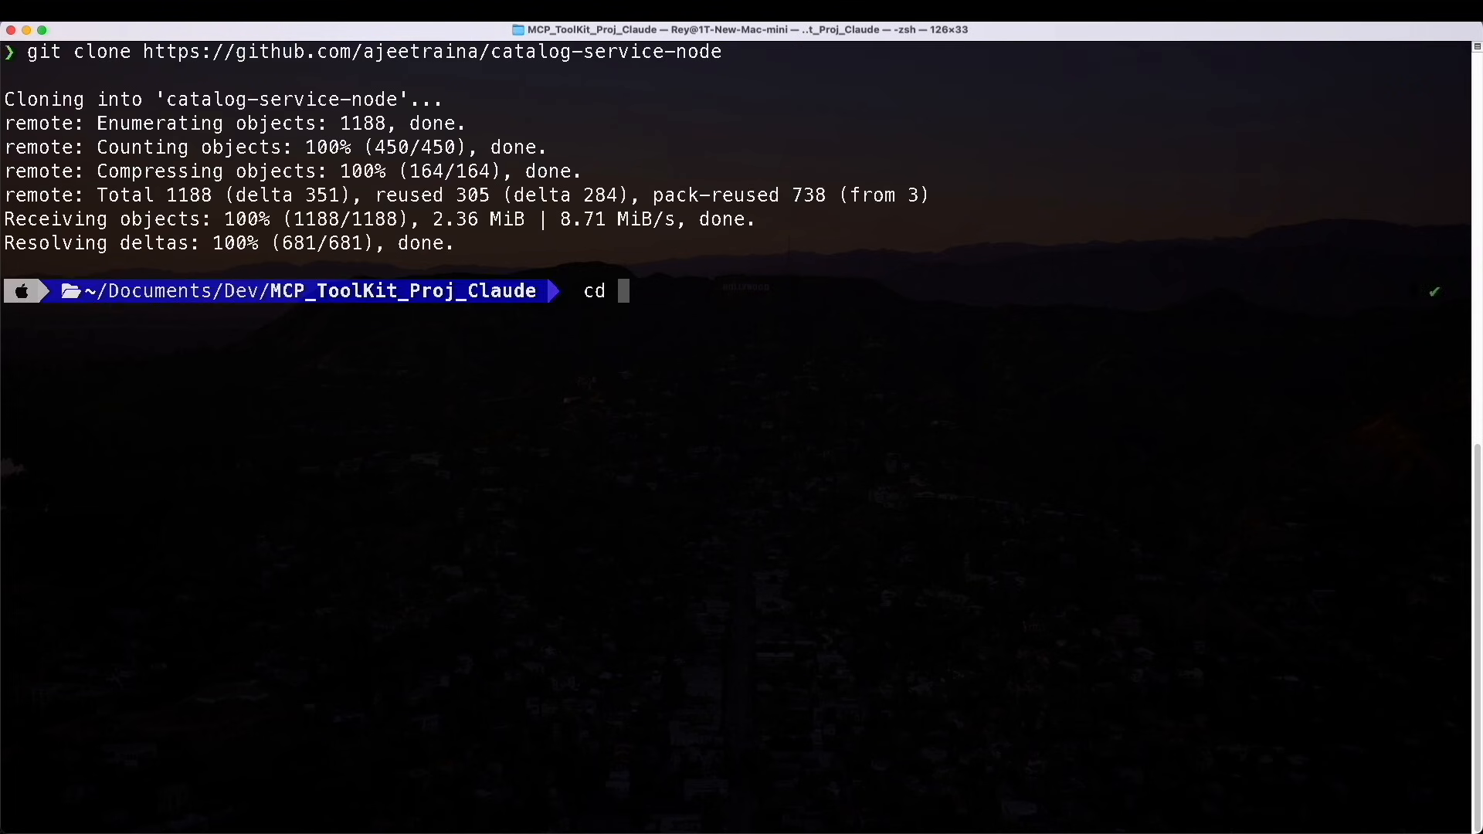
text(cat)
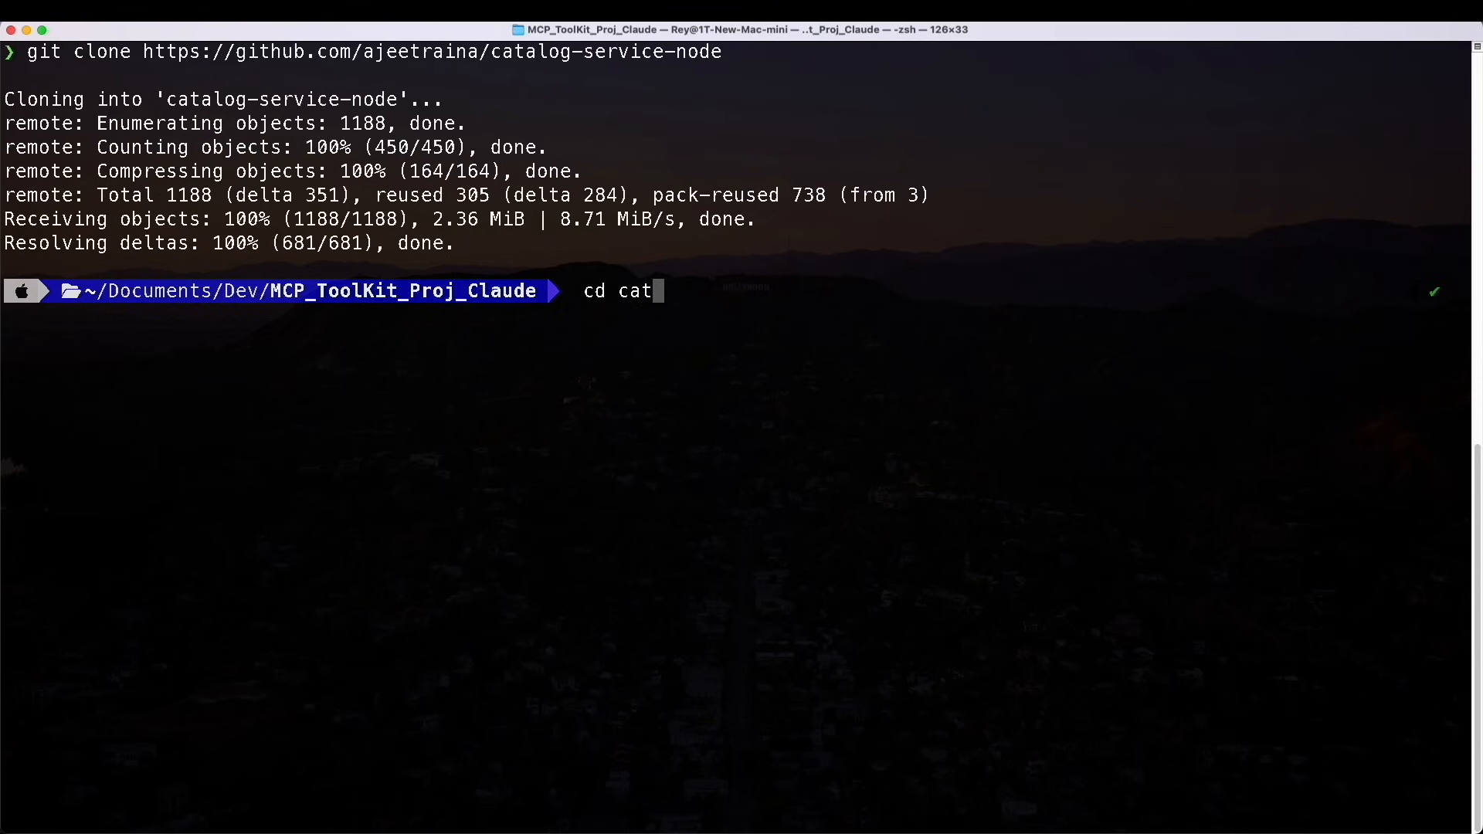
key(Return)
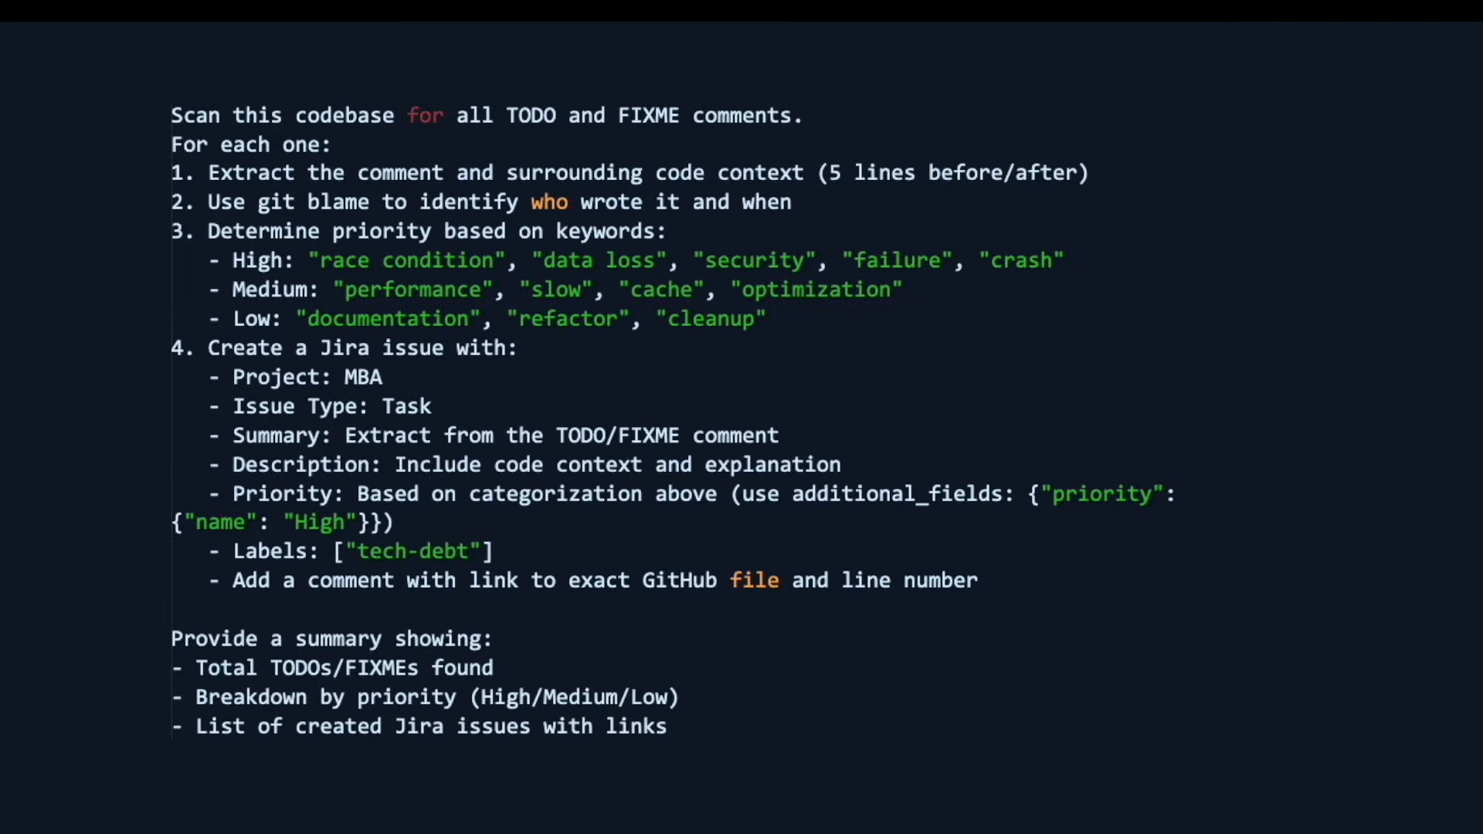
click(667, 230)
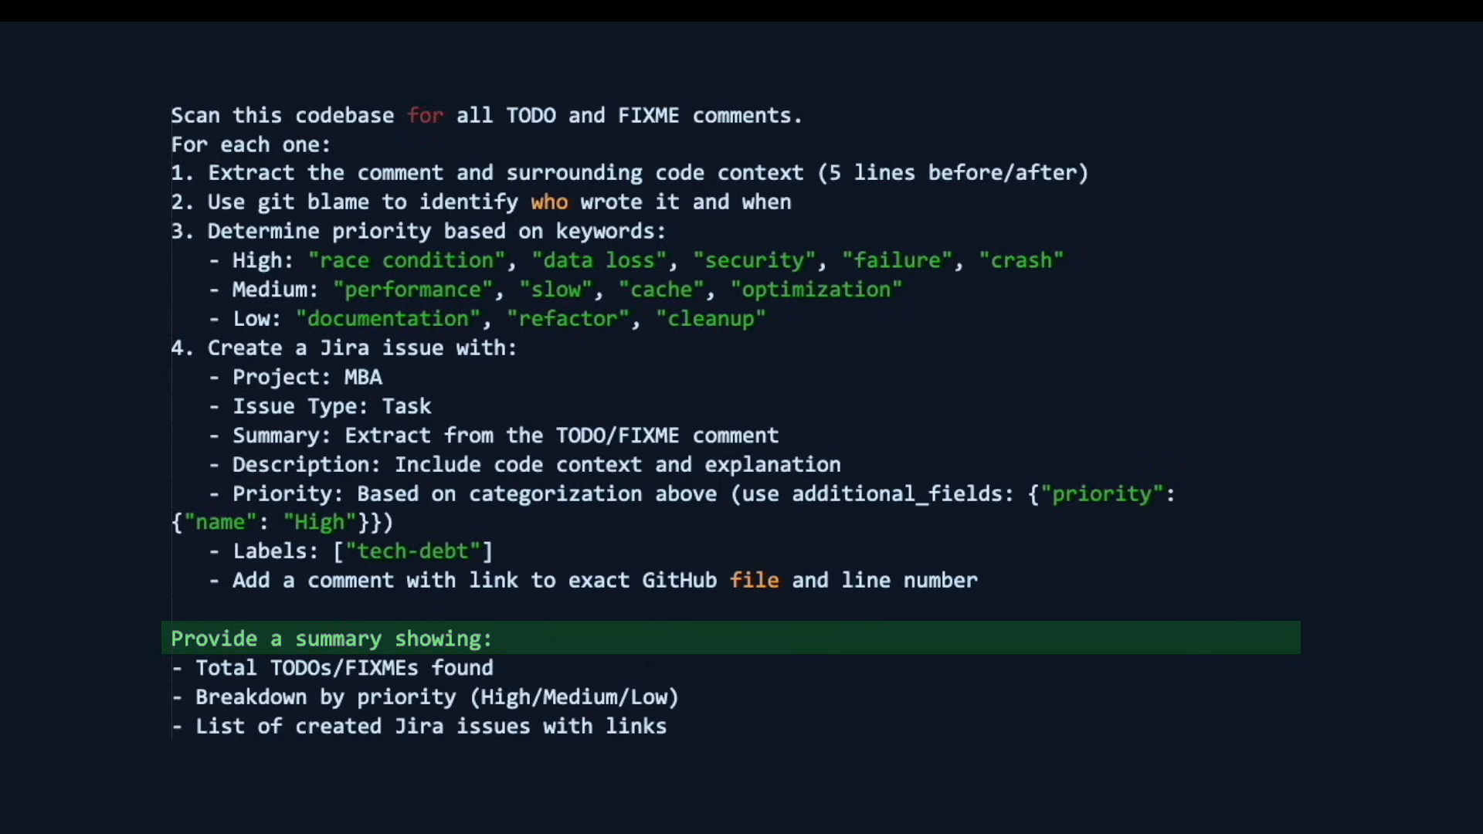
click(667, 230)
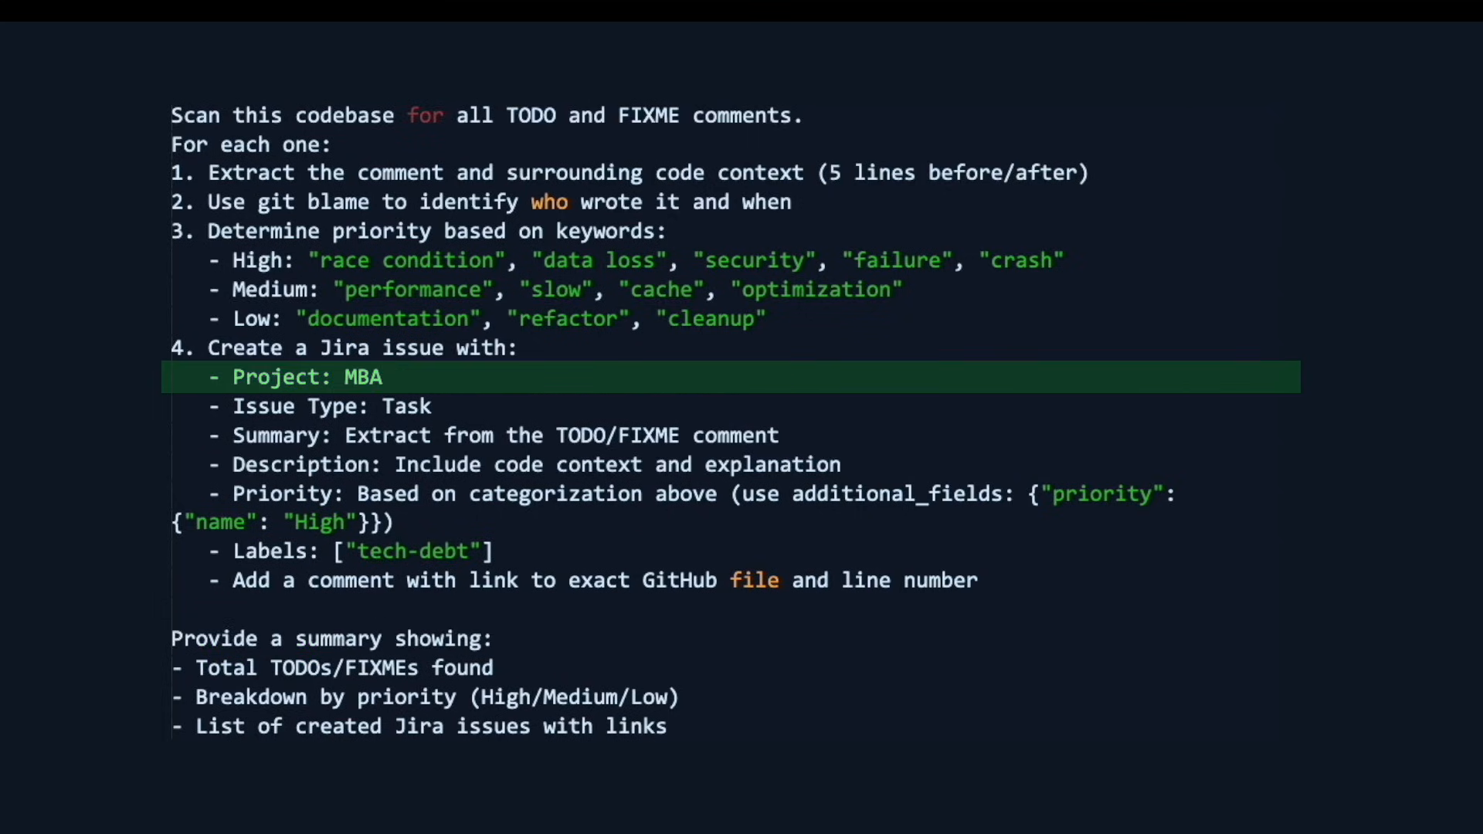
click(667, 230)
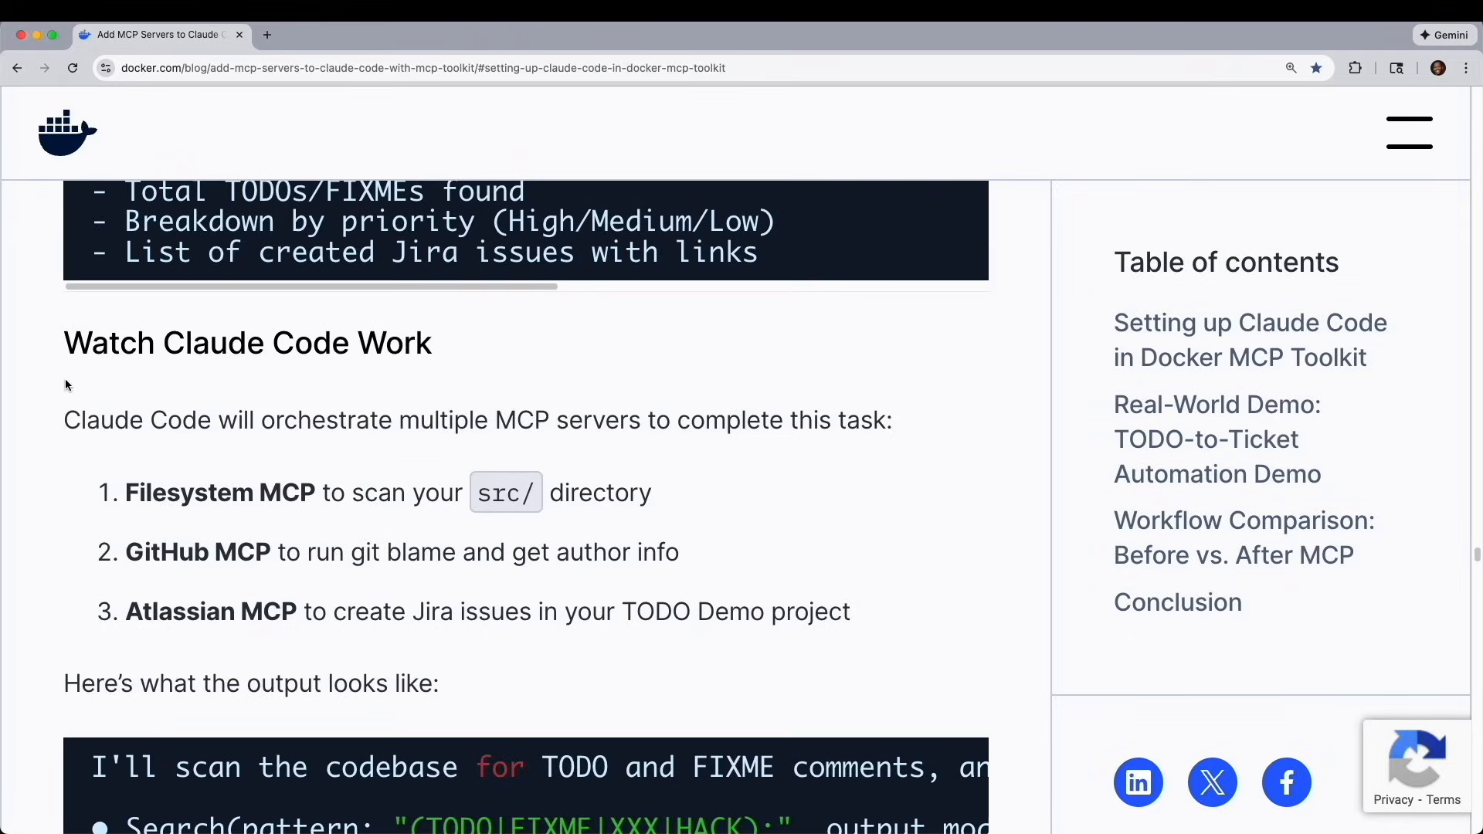
- Scroll the Docker blog post to the 'Watch Claude Code Work' heading and its MCP server list
scroll(down, 3)
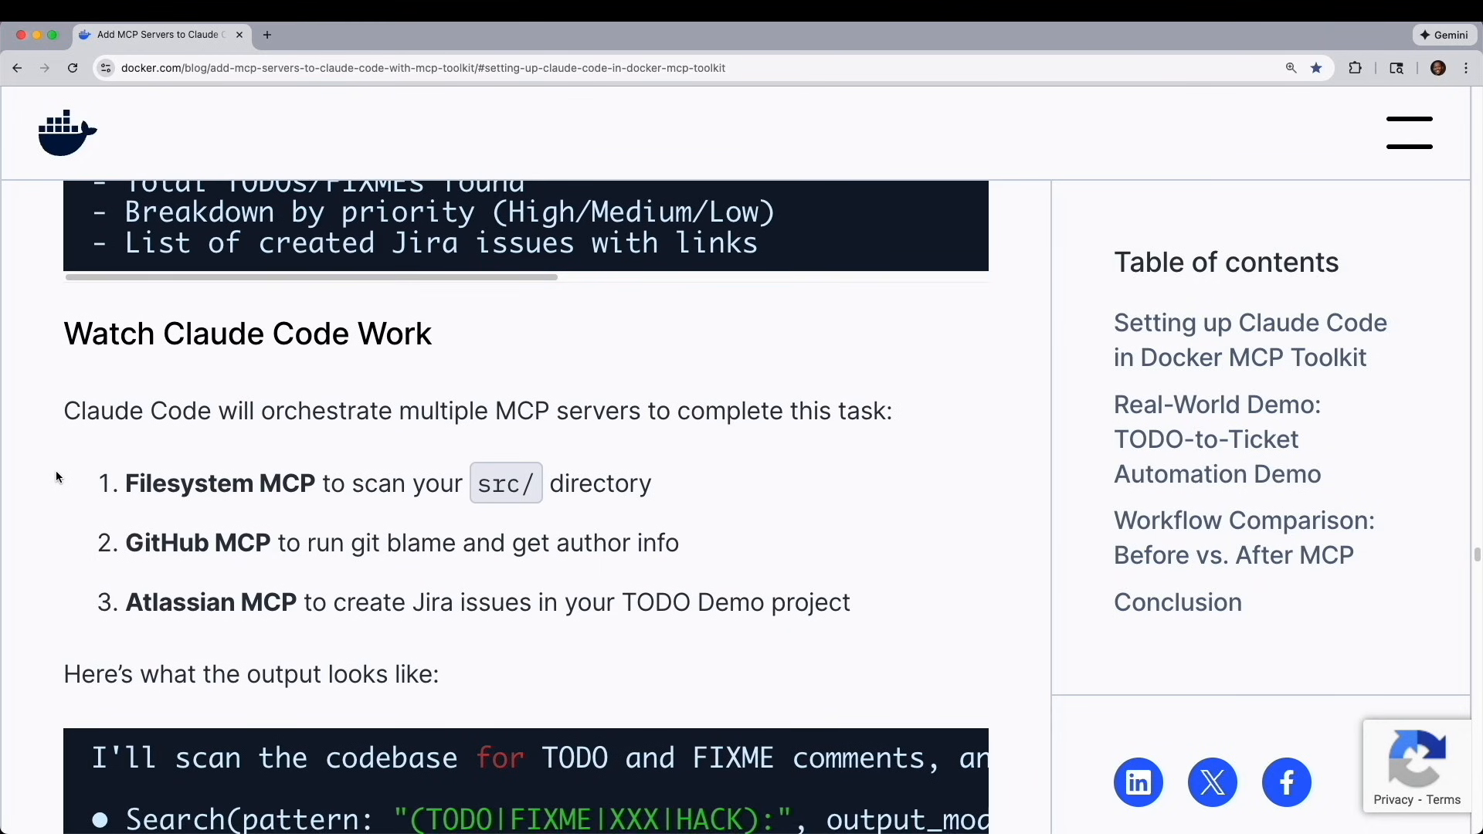
scroll(down, 3)
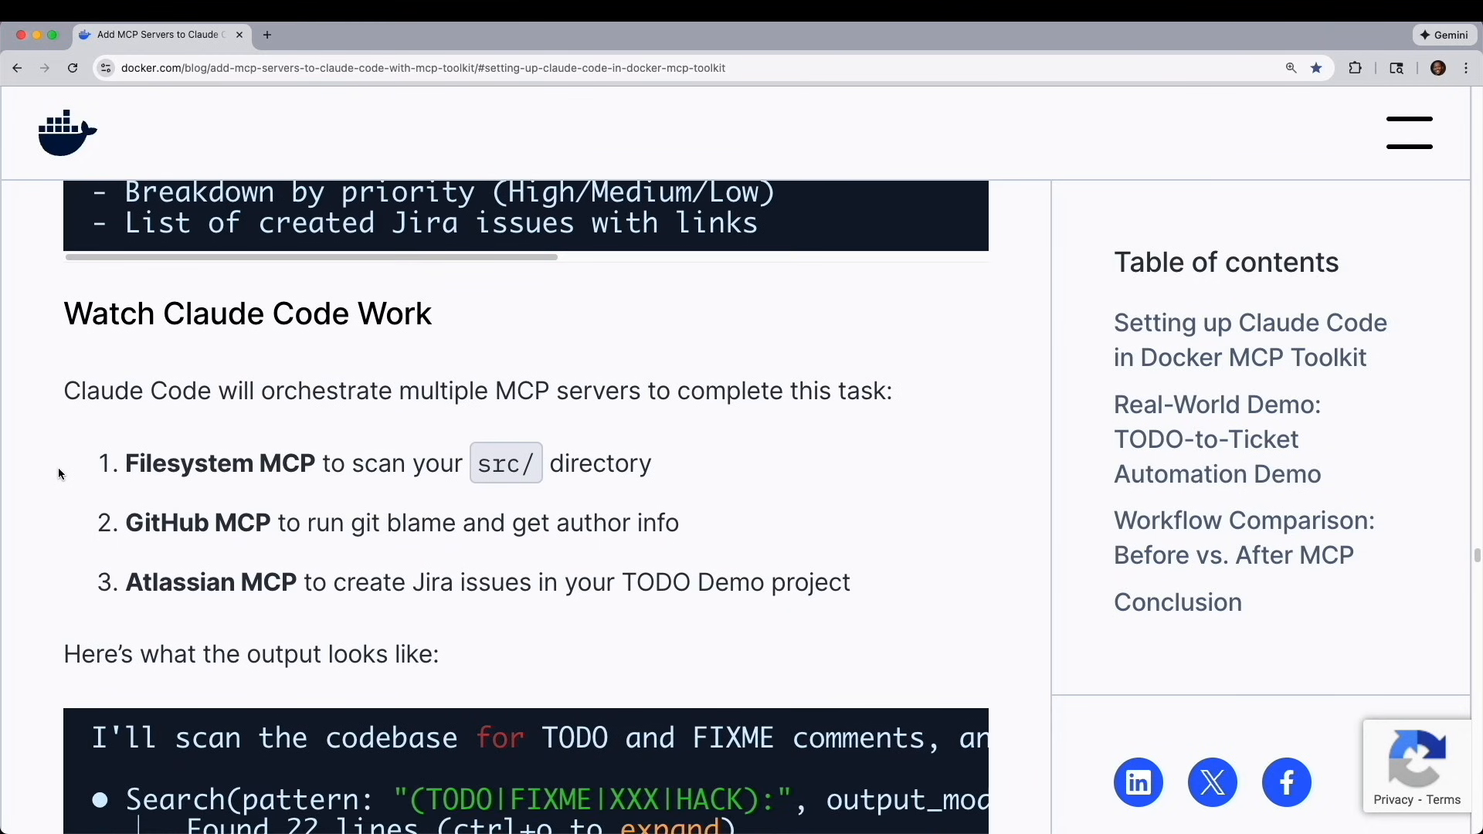
scroll(down, 3)
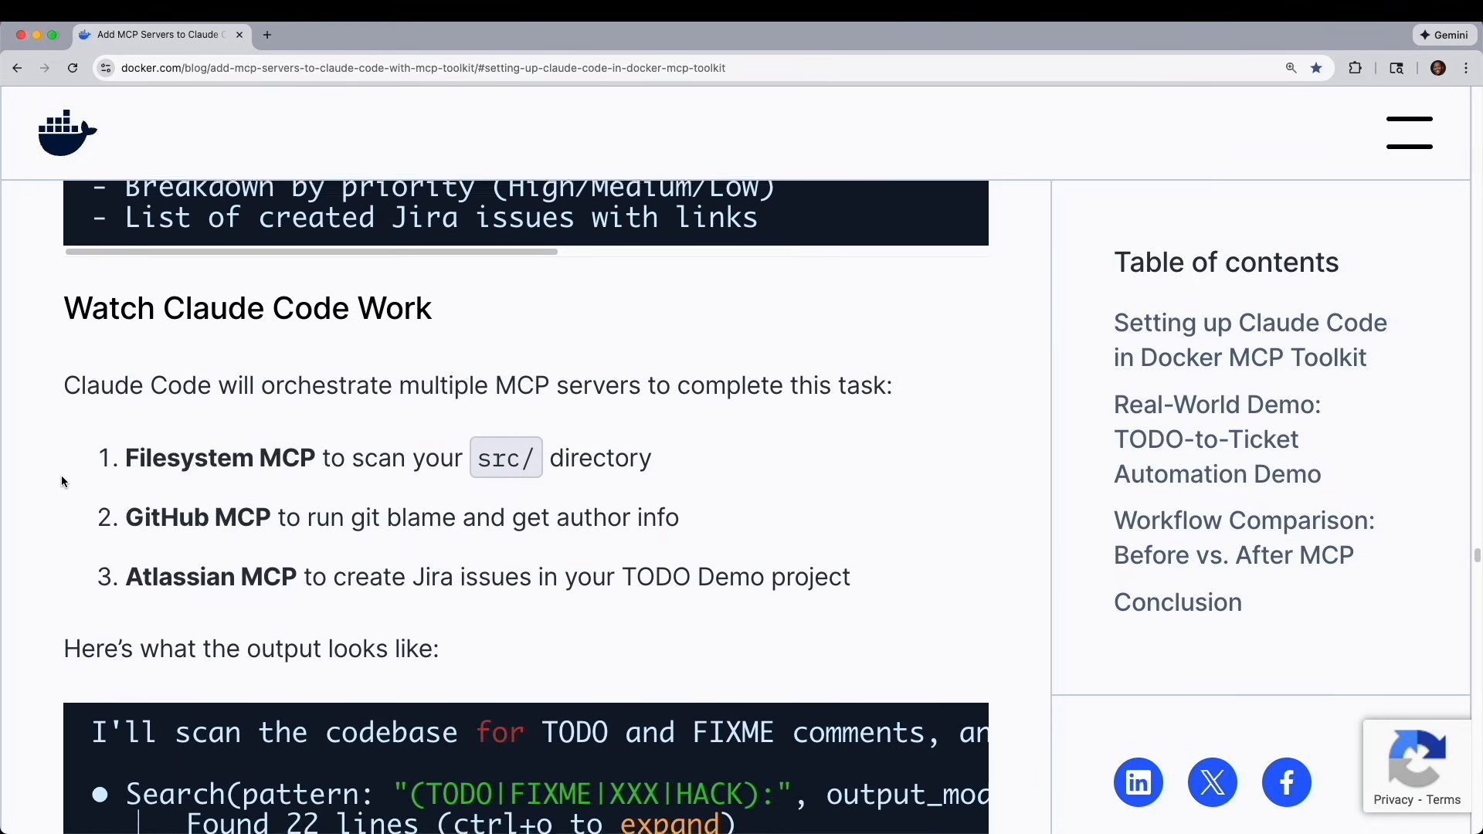
scroll(down, 3)
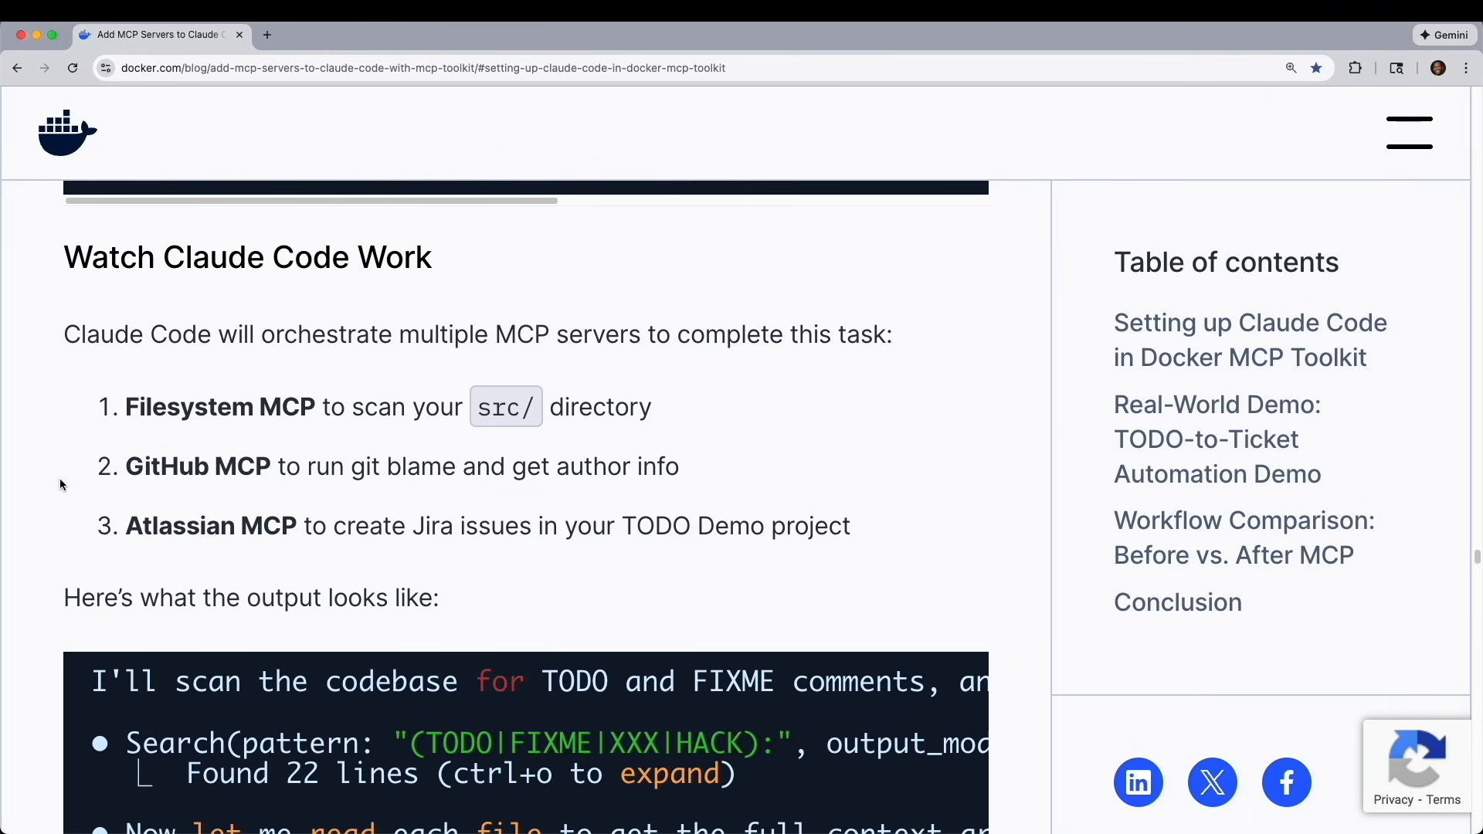
scroll(up, 3)
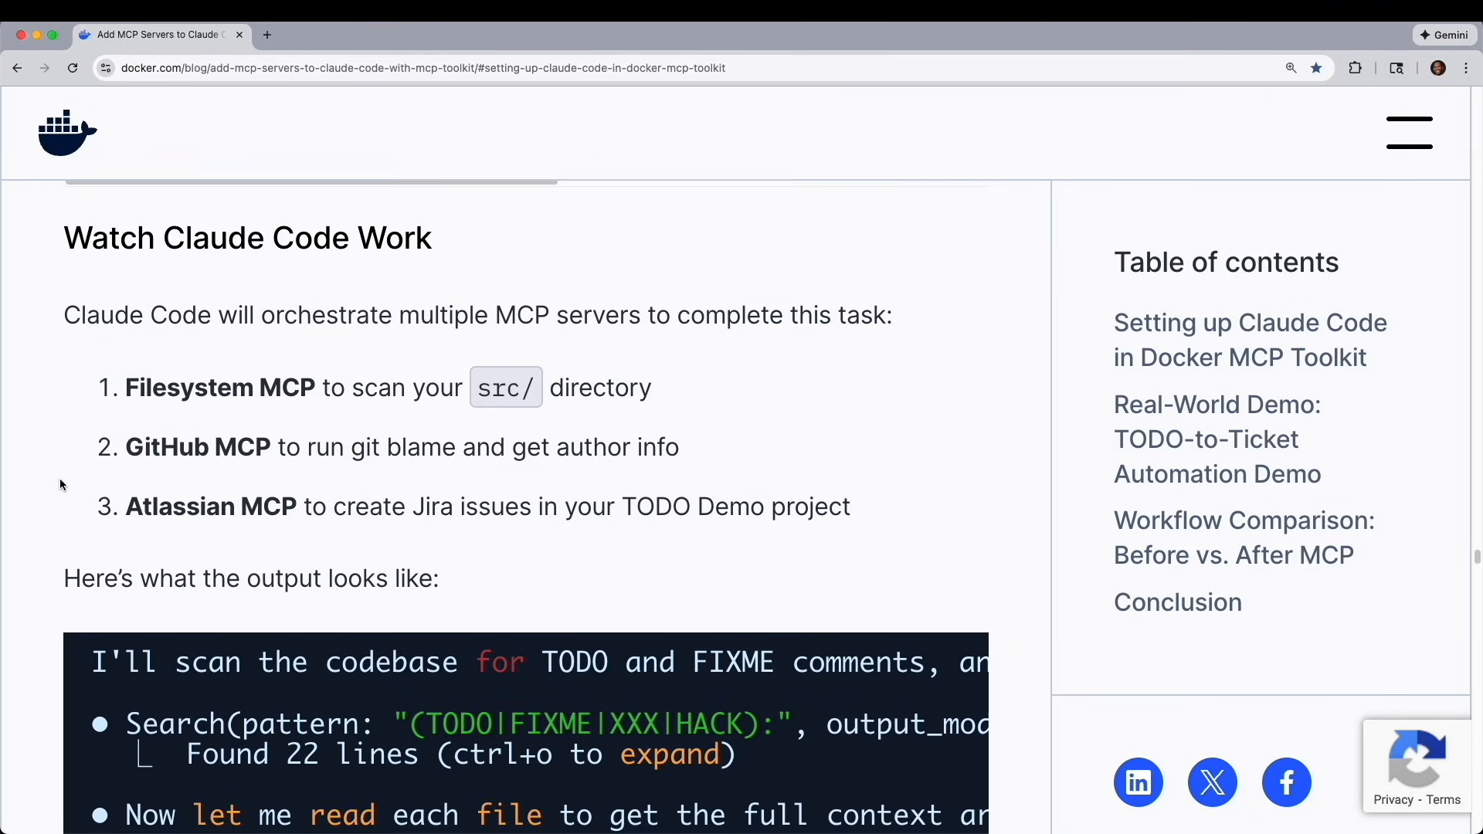
scroll(up, 3)
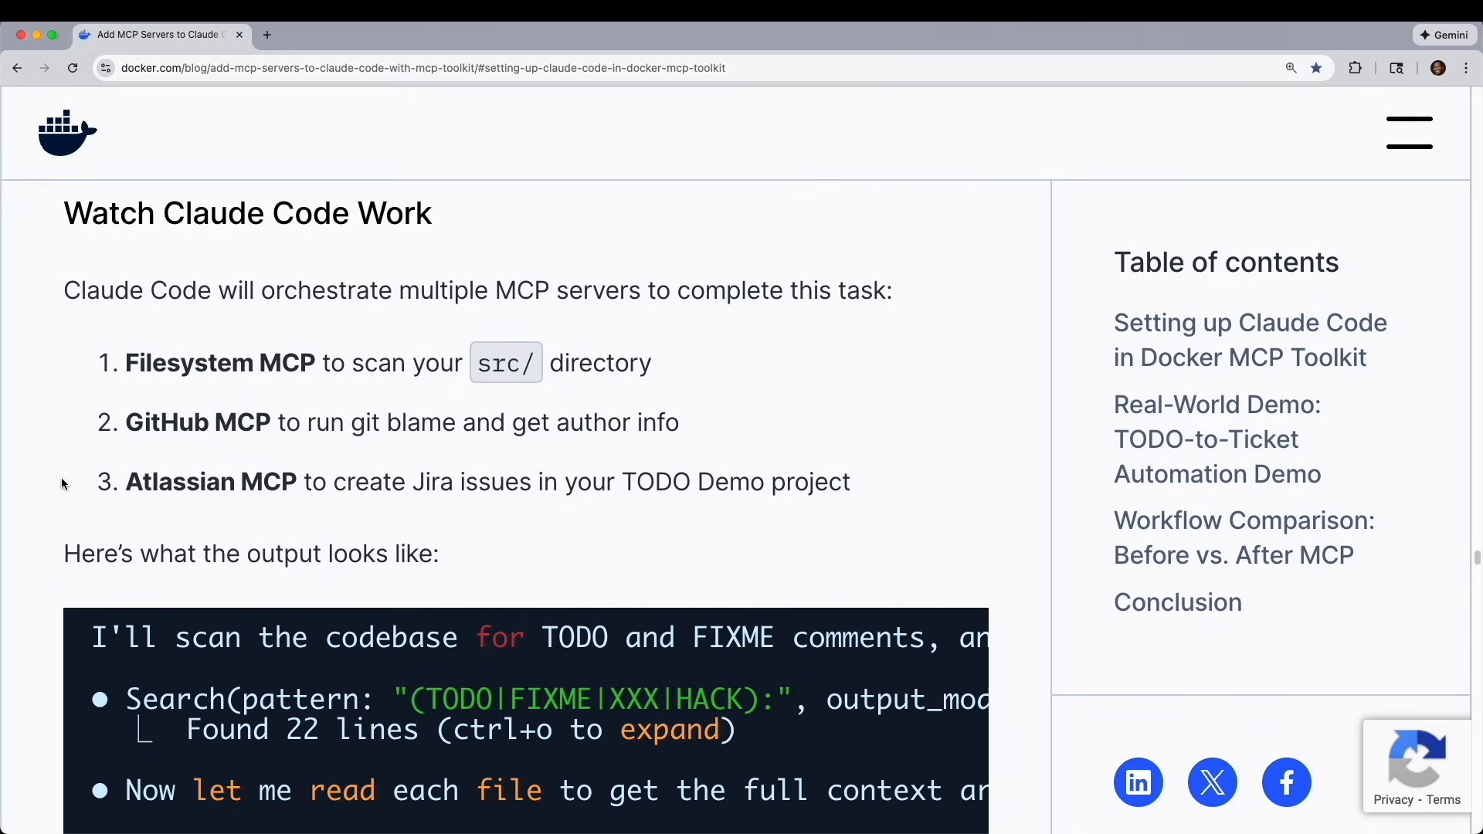
scroll(down, 3)
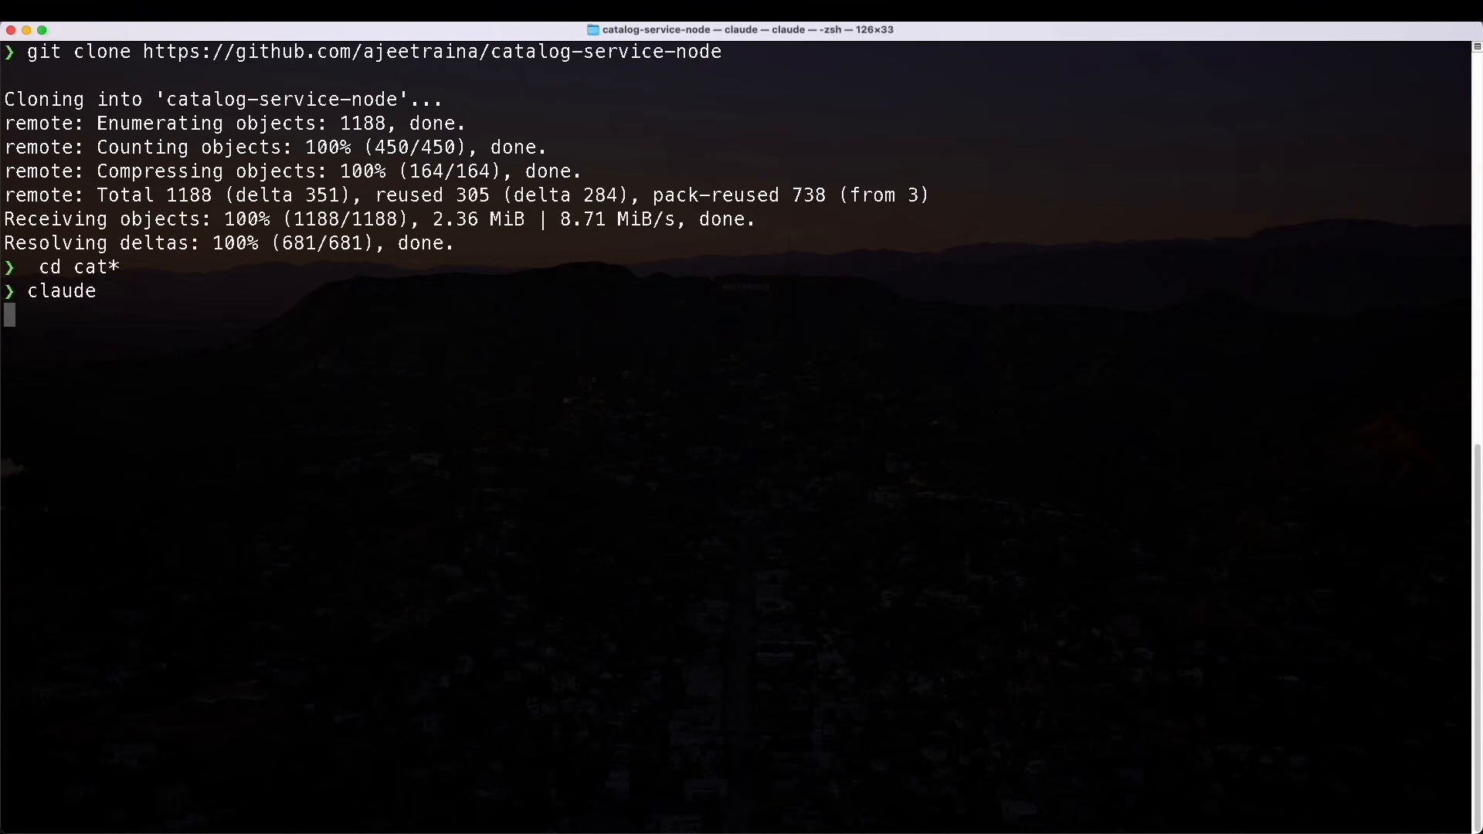
- Launch Claude Code in catalog-service-node and let it search TODO|FIXME, read service files and run git blame
key(Return)
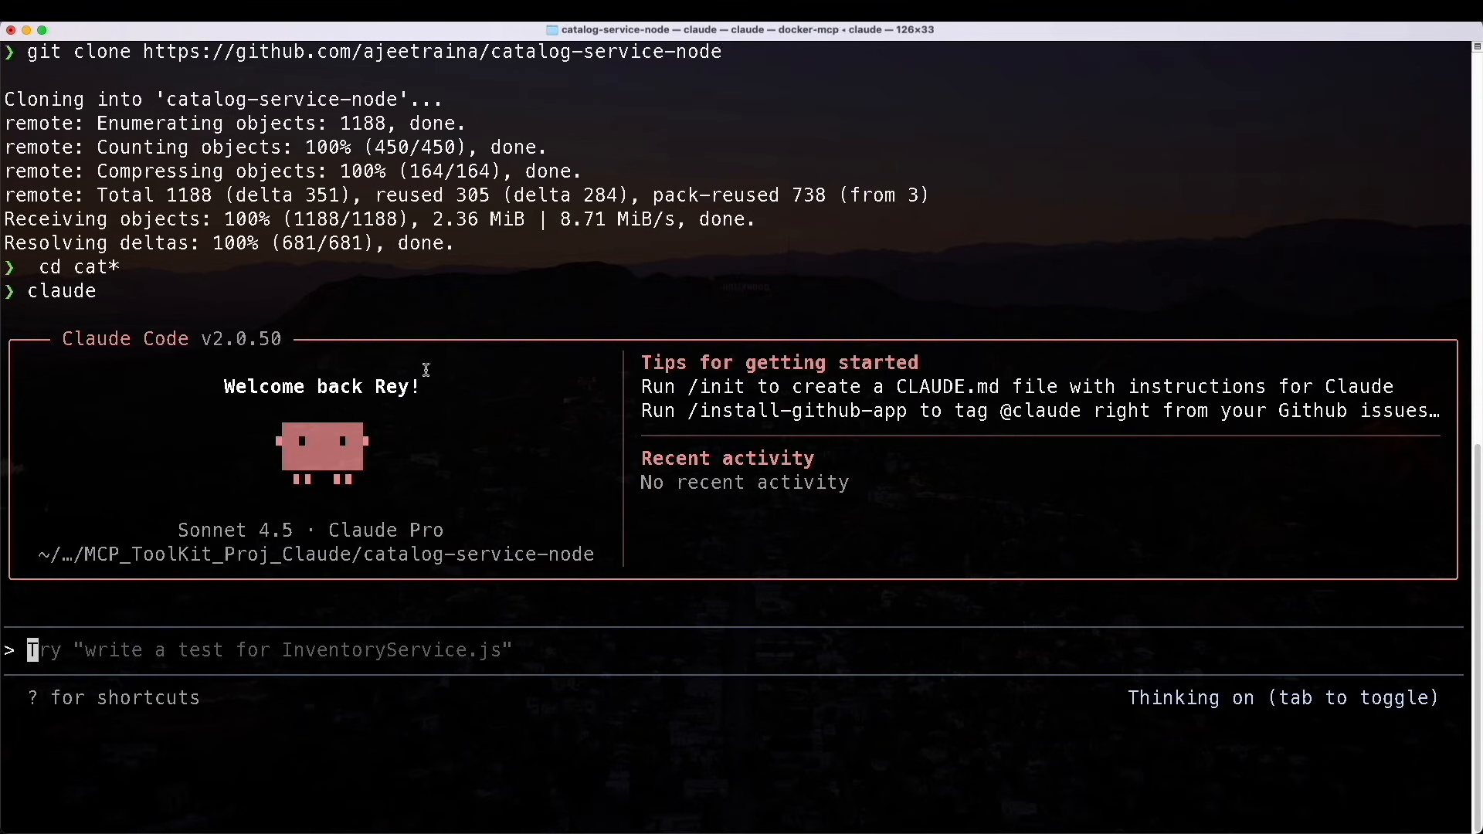
mouse_move(294, 570)
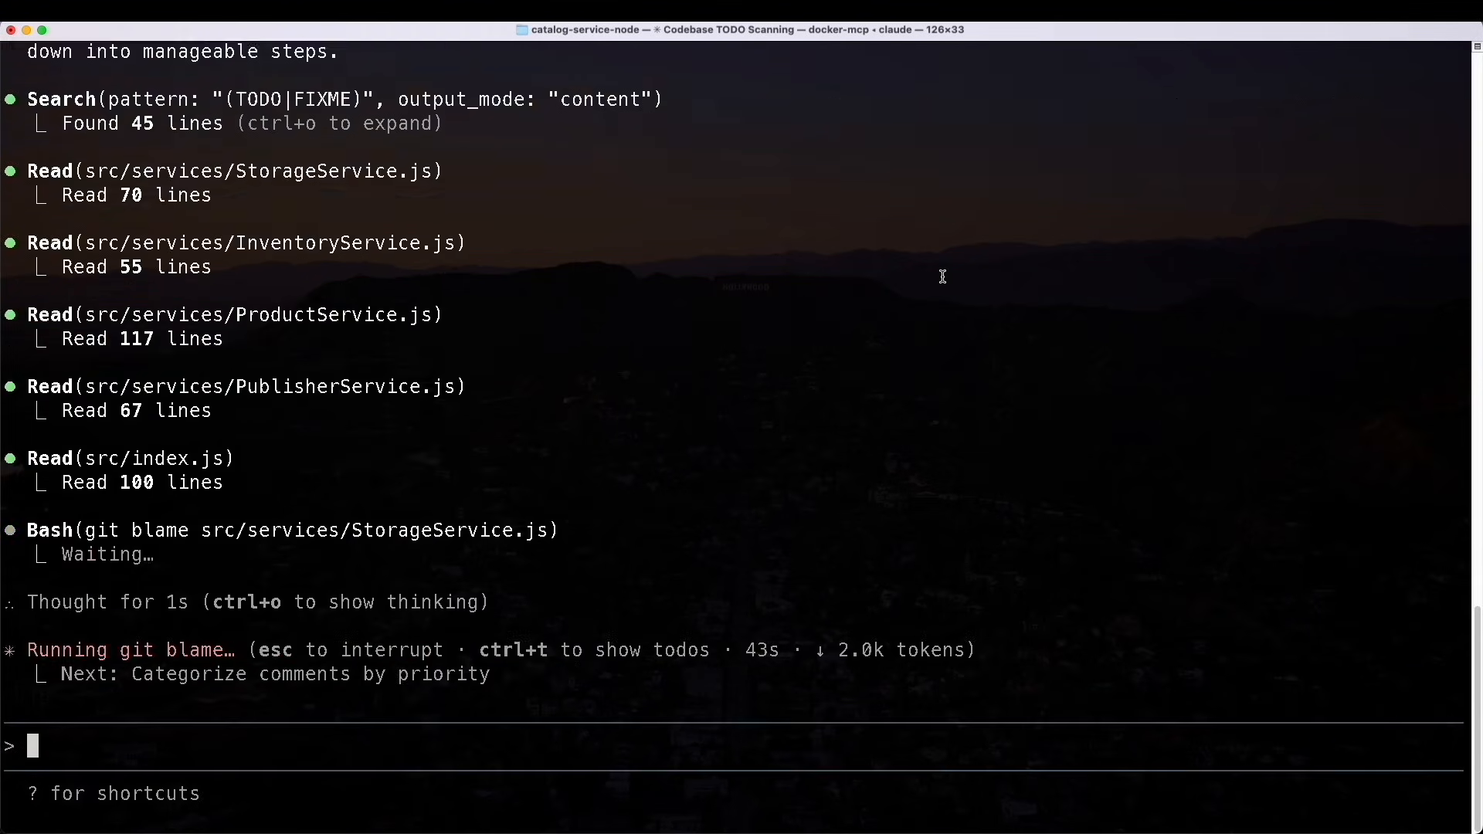
scroll(down, 3)
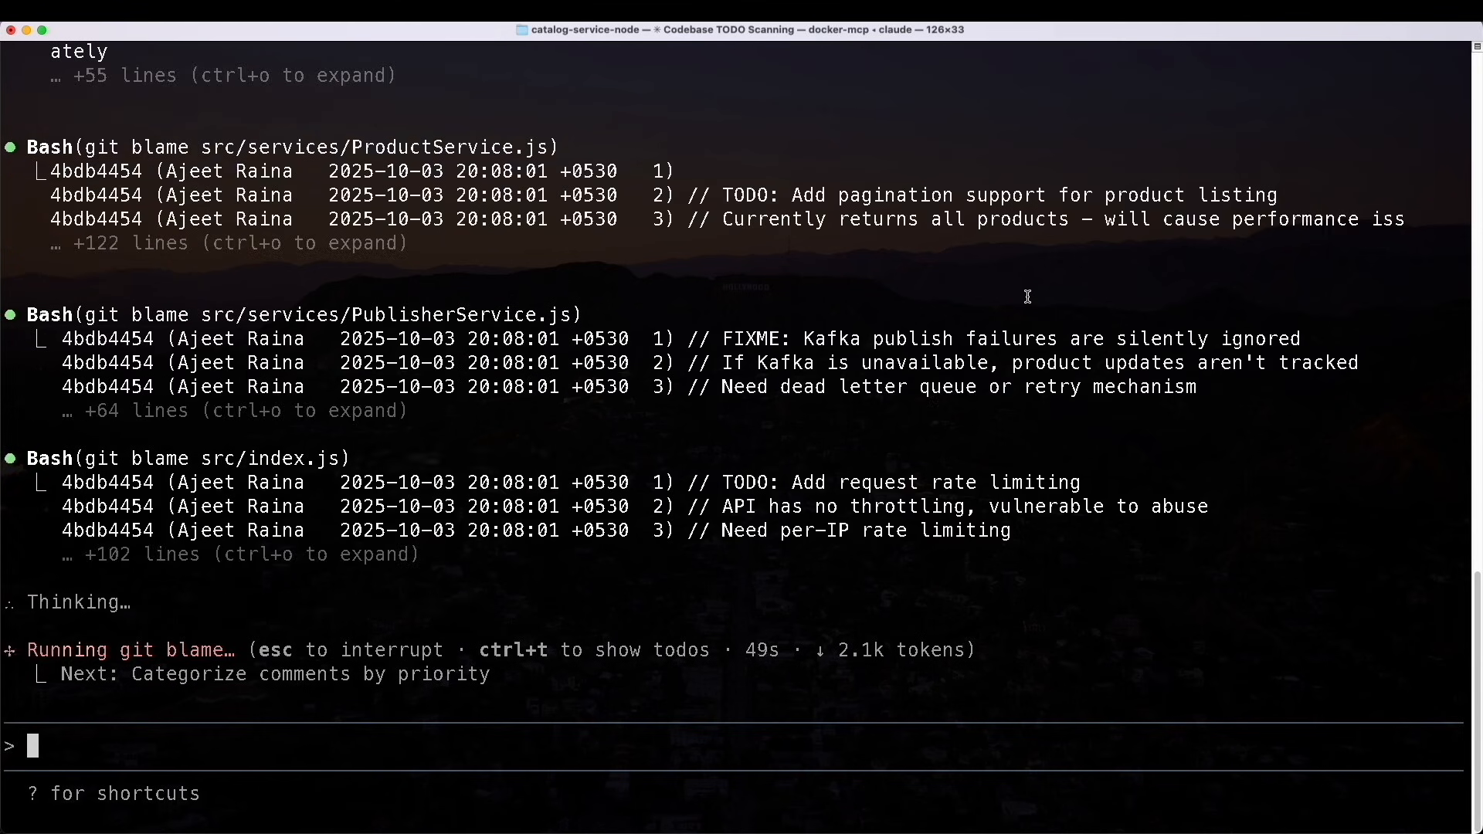
mouse_move(1073, 346)
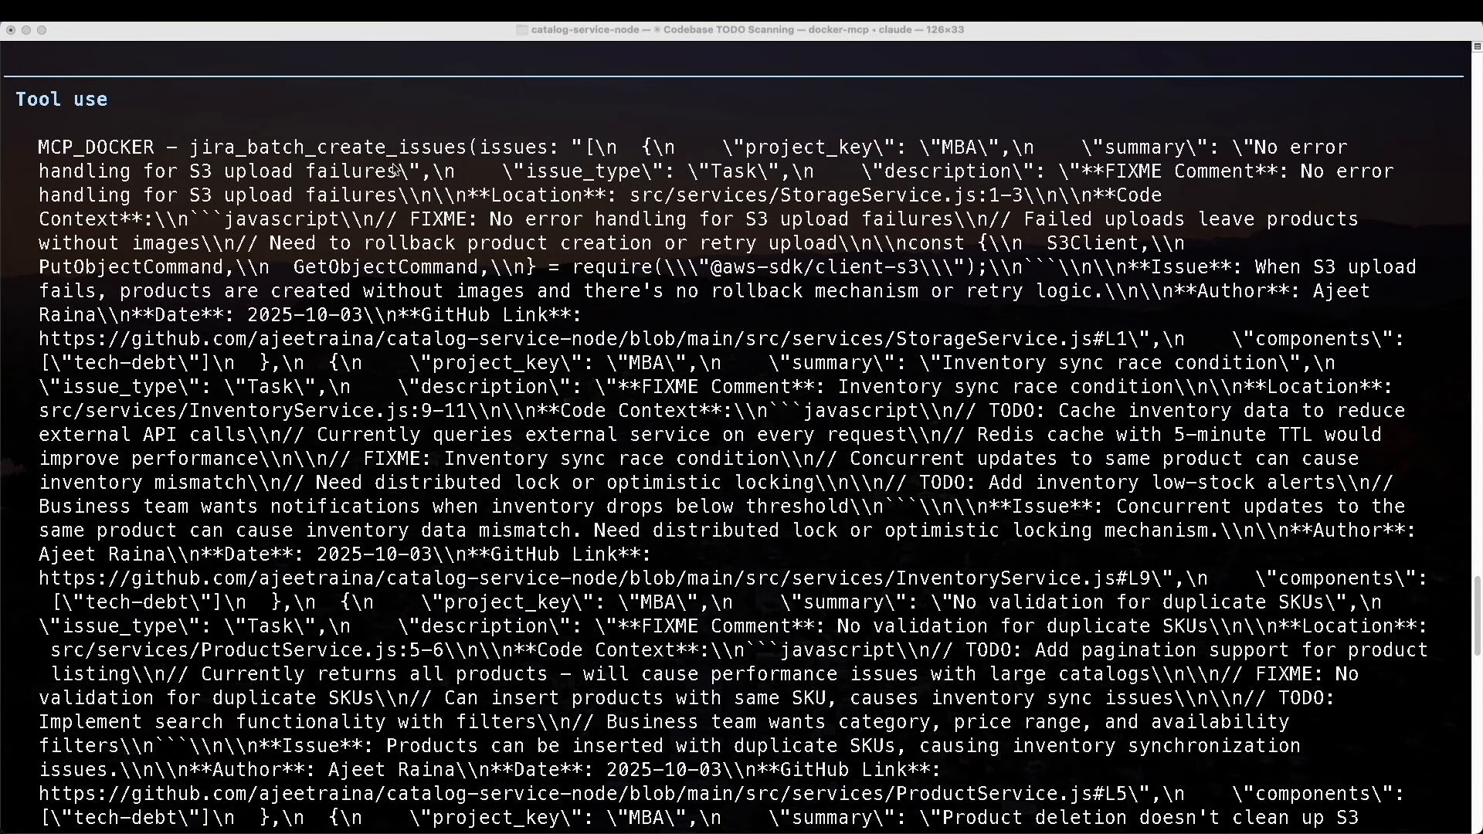
mouse_move(723, 212)
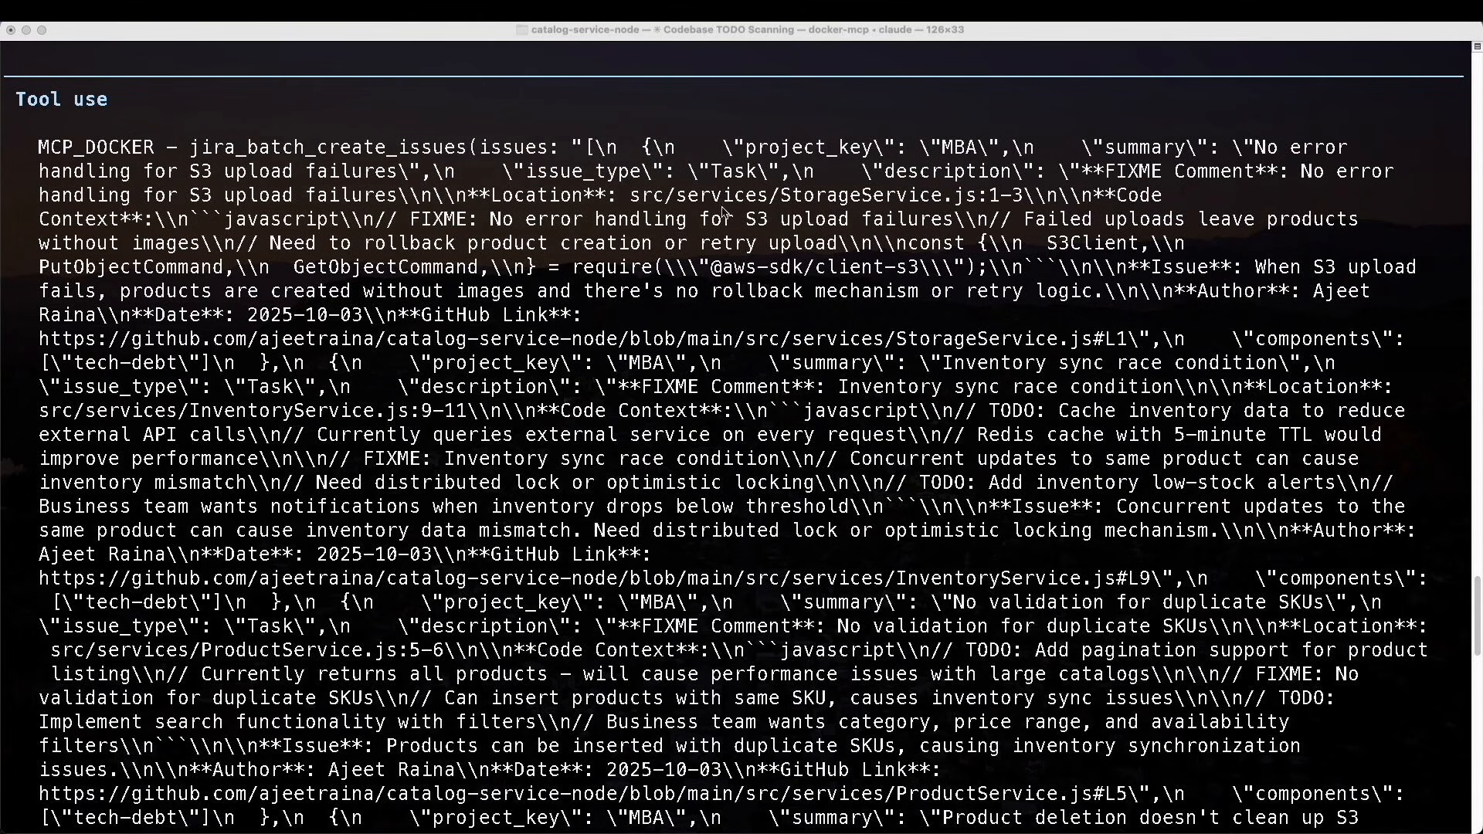
- Let jira_batch_create_issues create the 19 MBA issues and approve jira_update_issue setting priority High
scroll(down, 3)
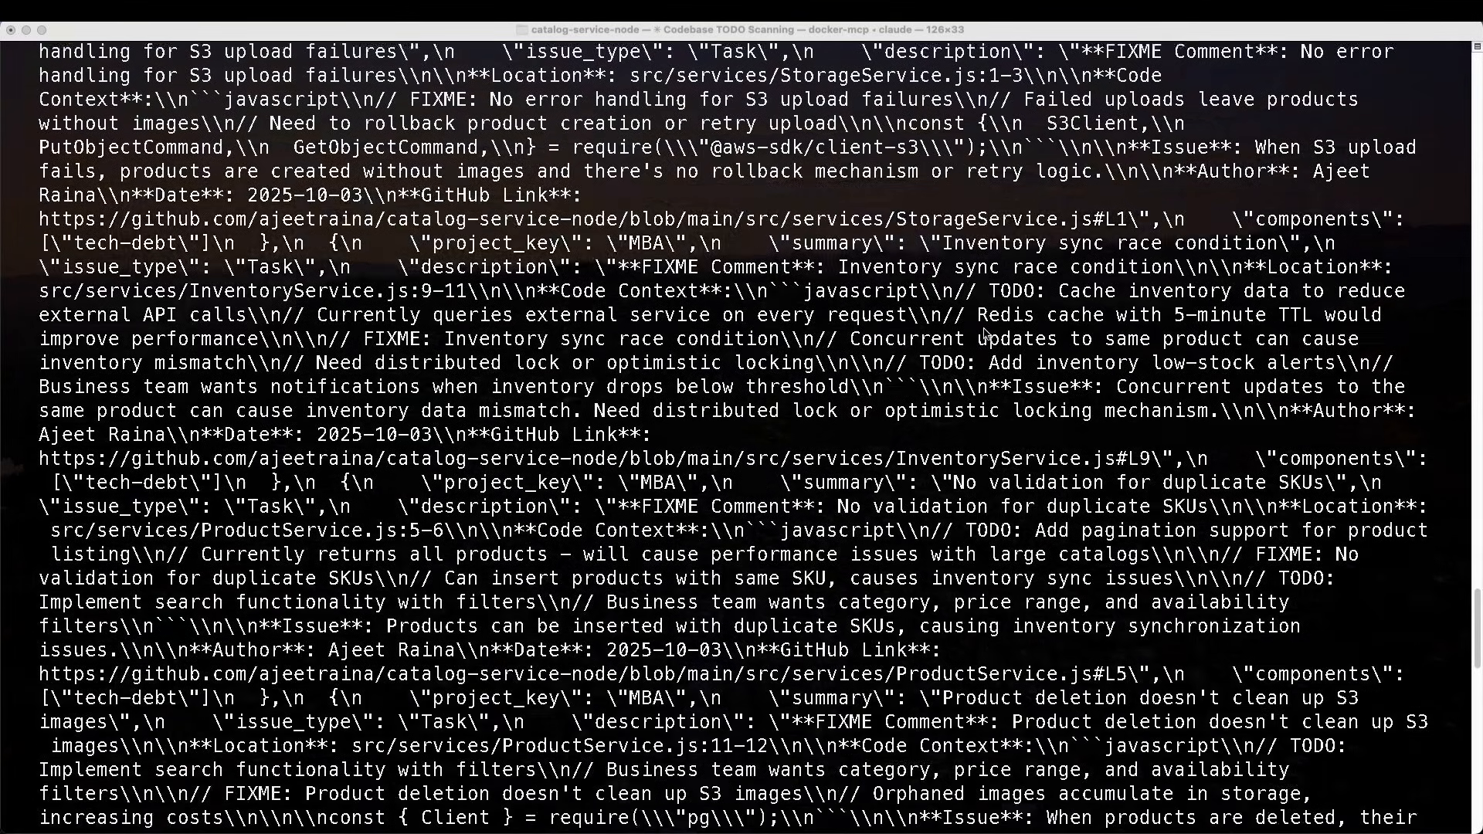
scroll(down, 3)
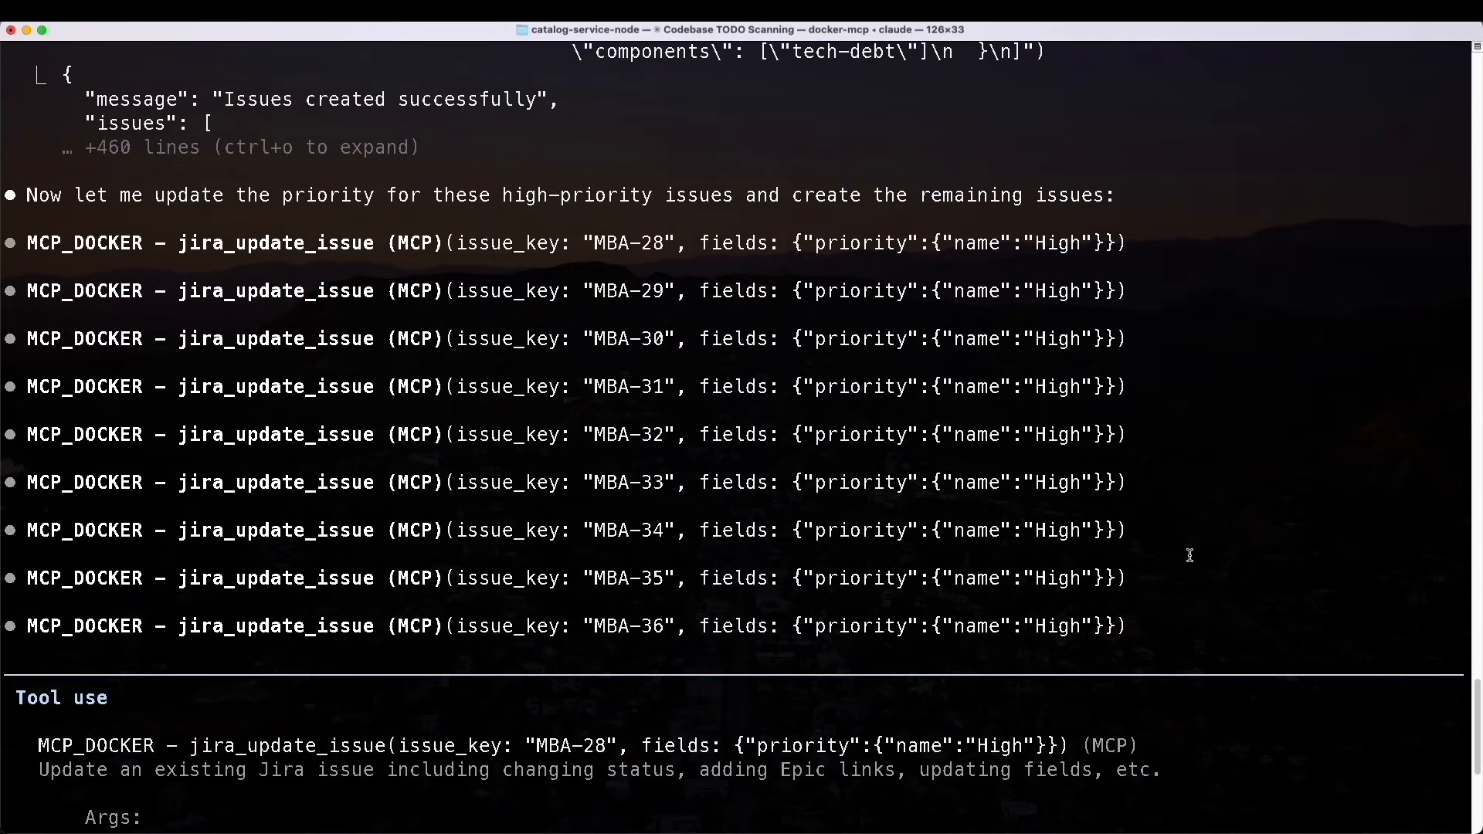
scroll(down, 3)
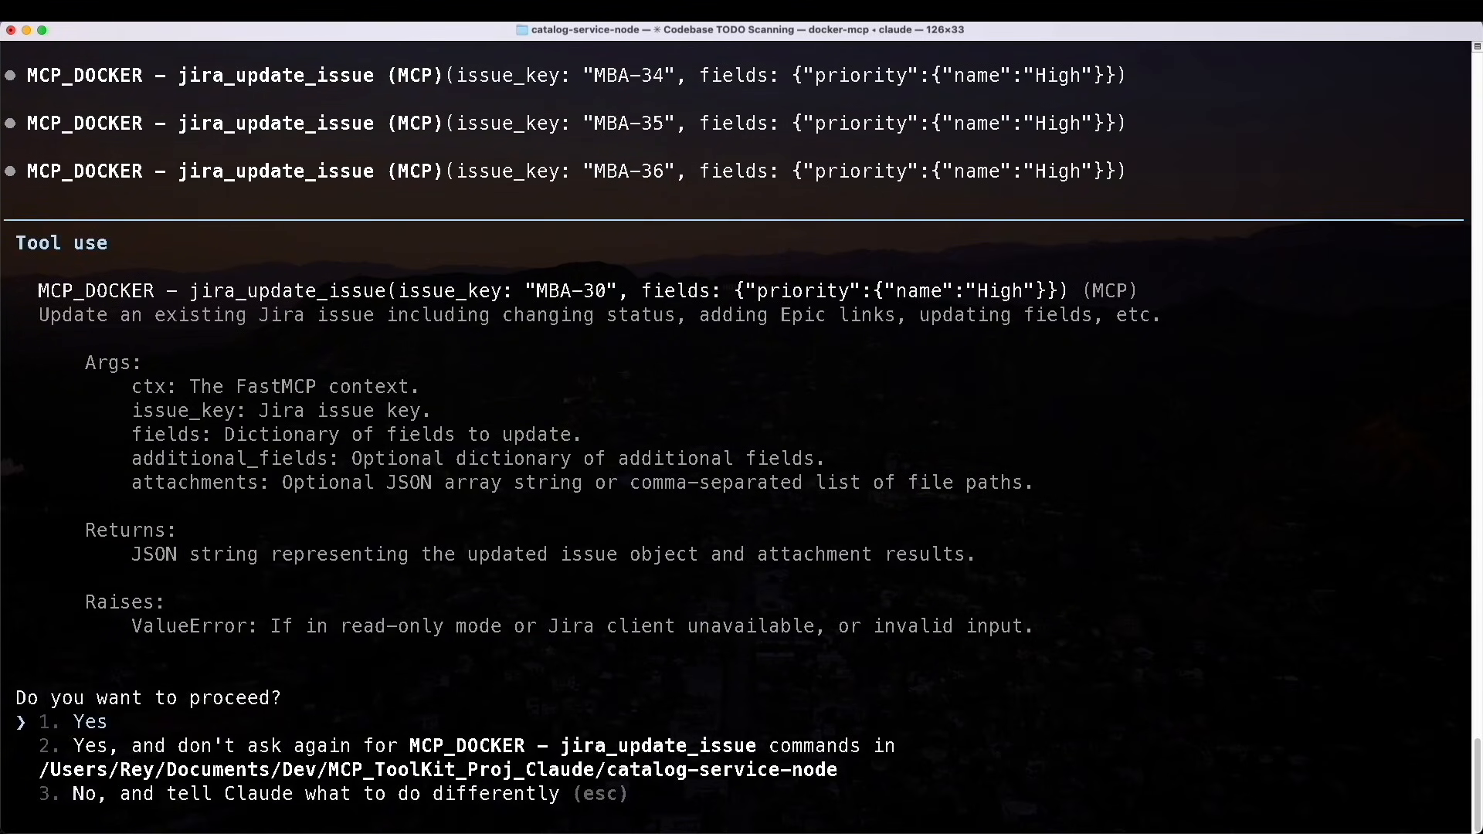
key(down)
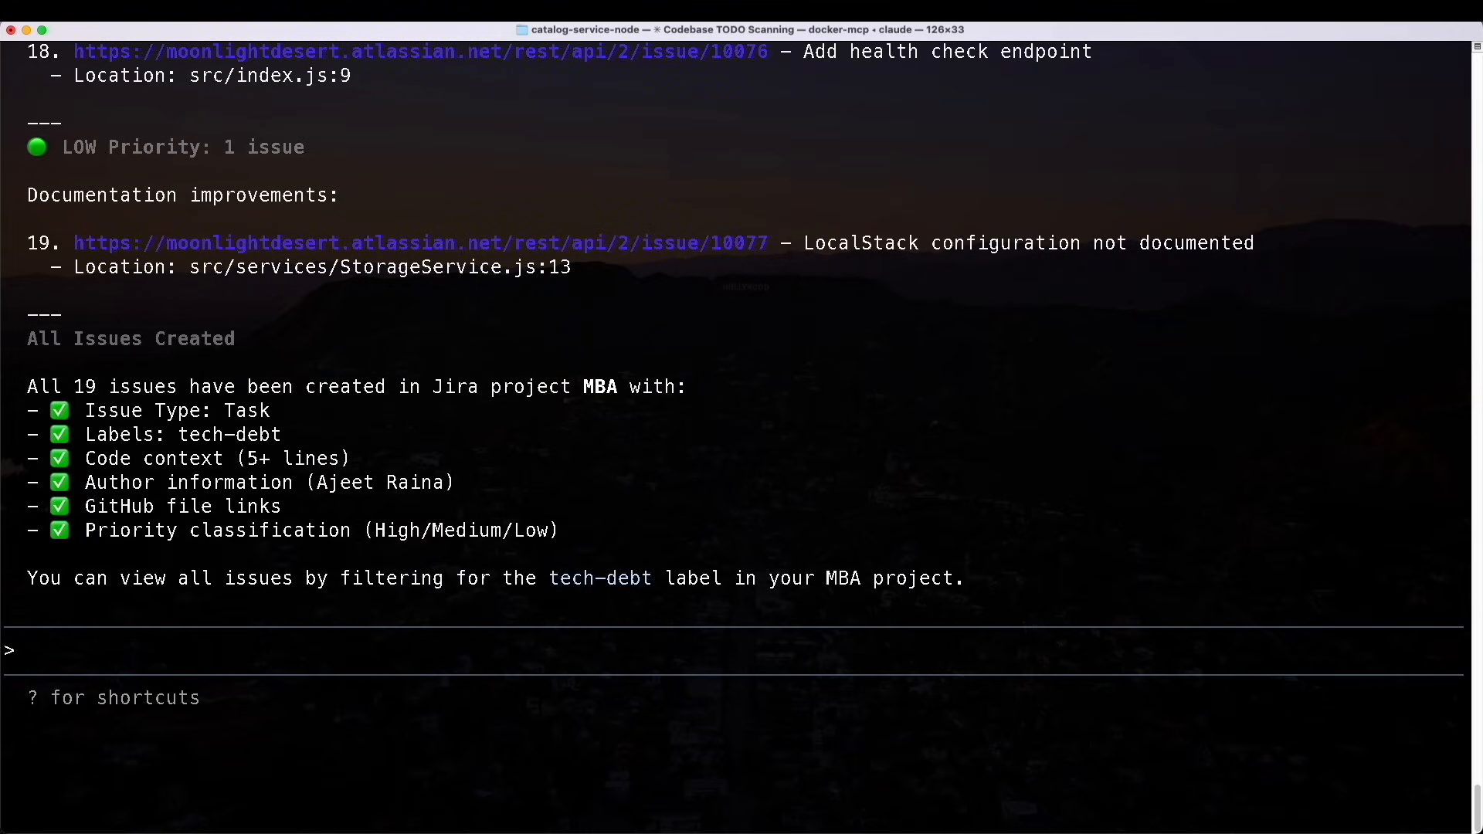
scroll(up, 3)
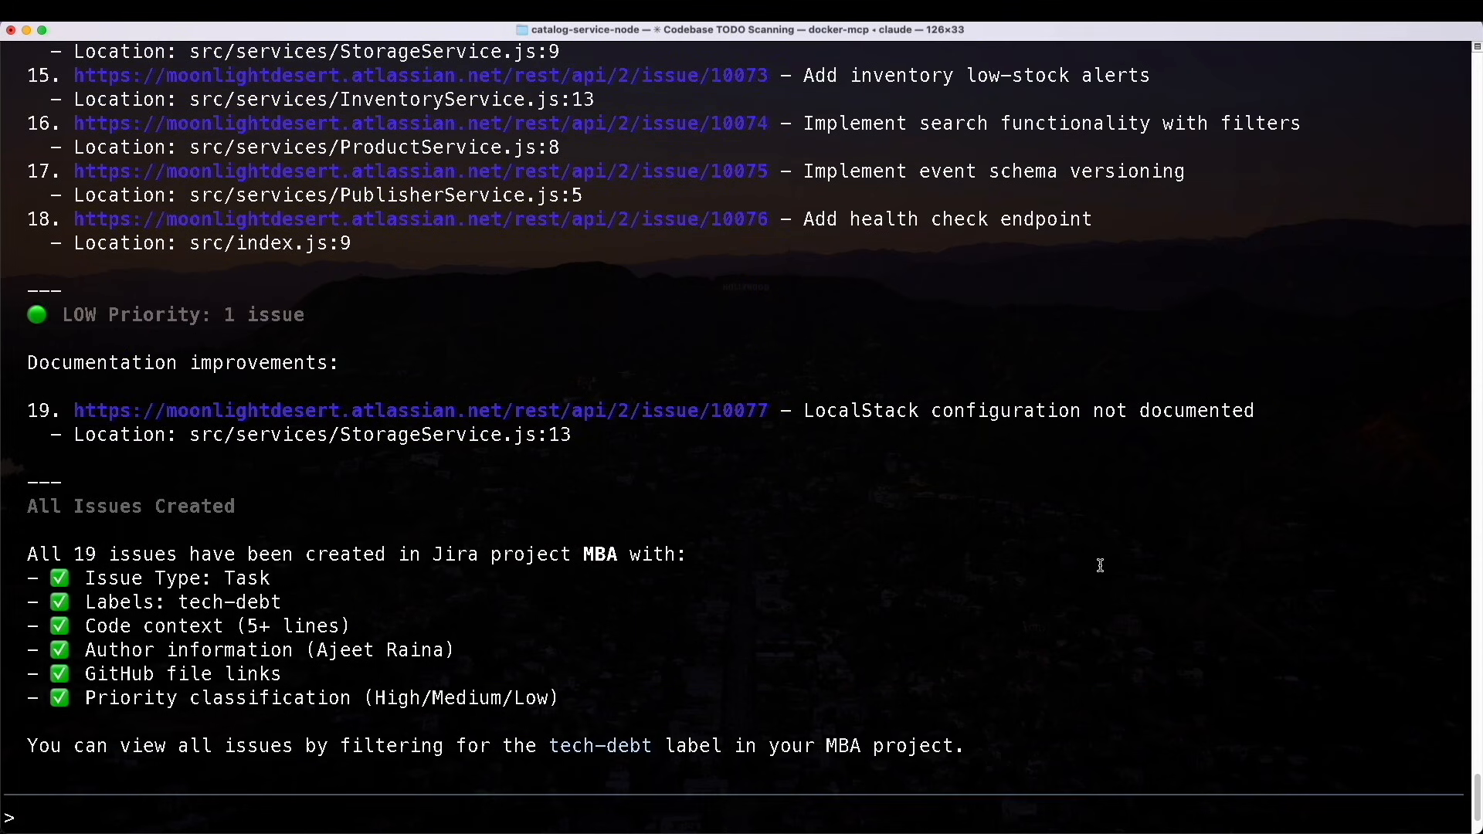
scroll(up, 3)
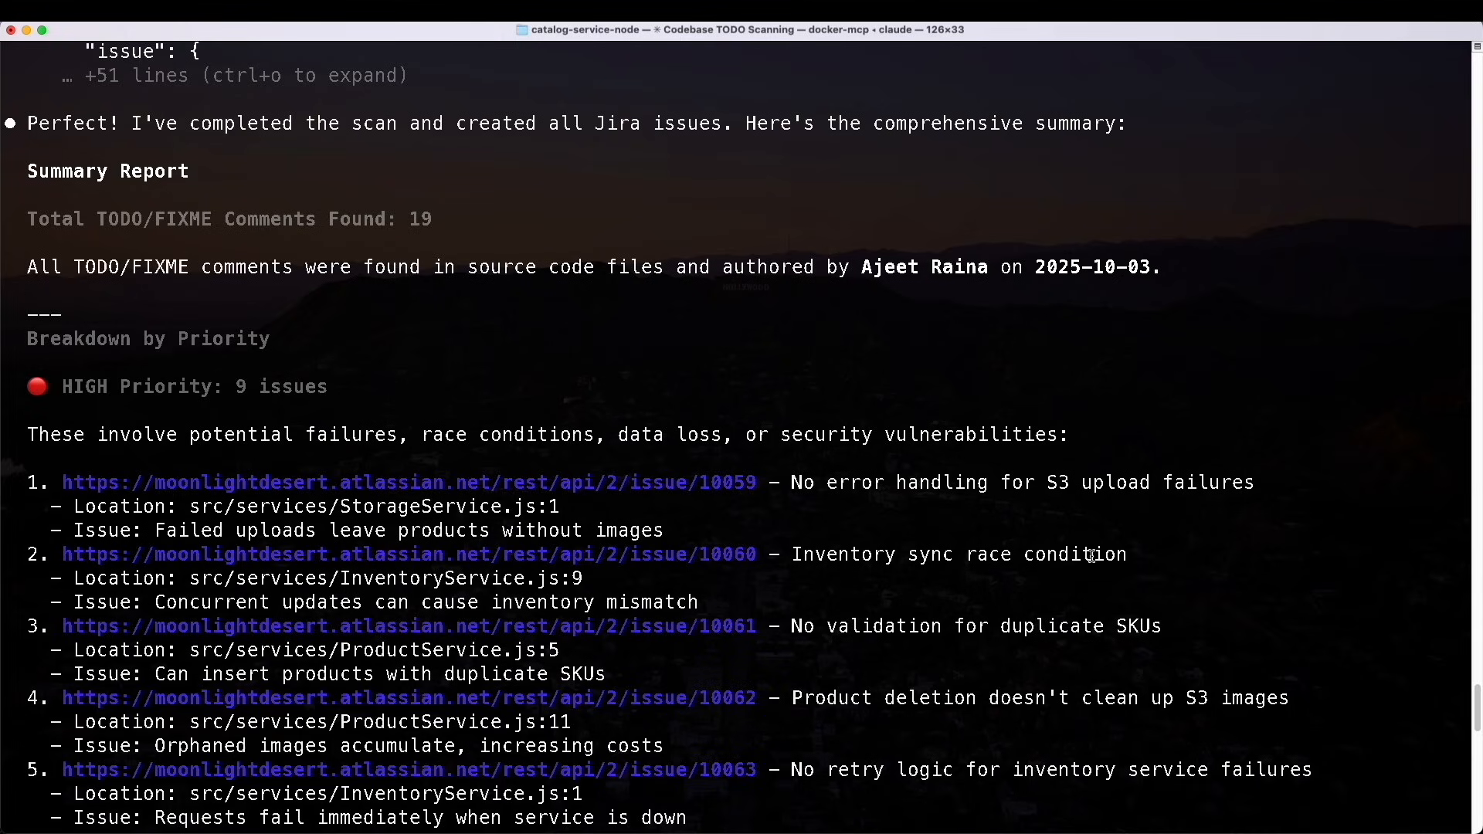
mouse_move(1070, 517)
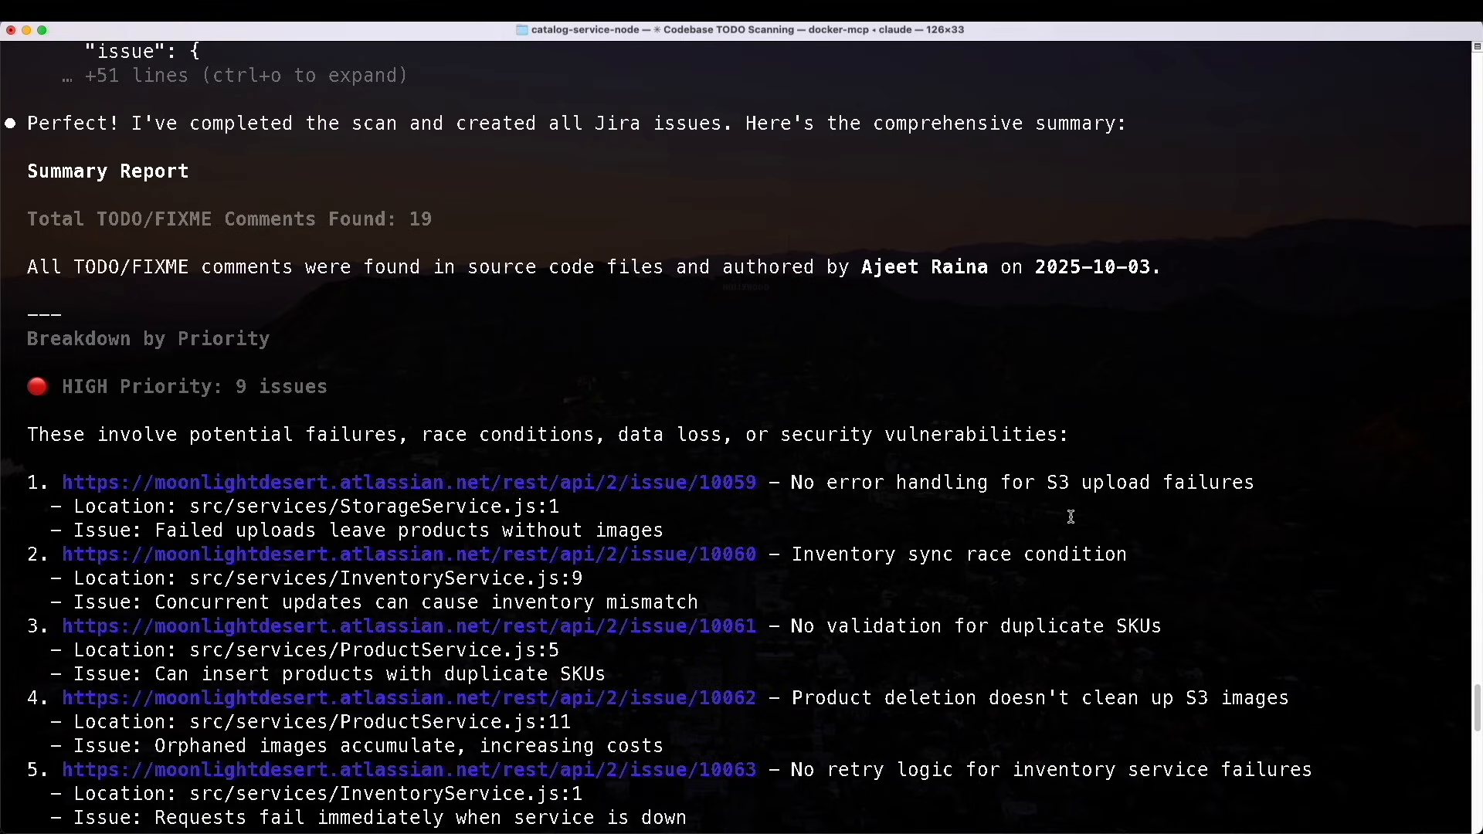
mouse_move(946, 423)
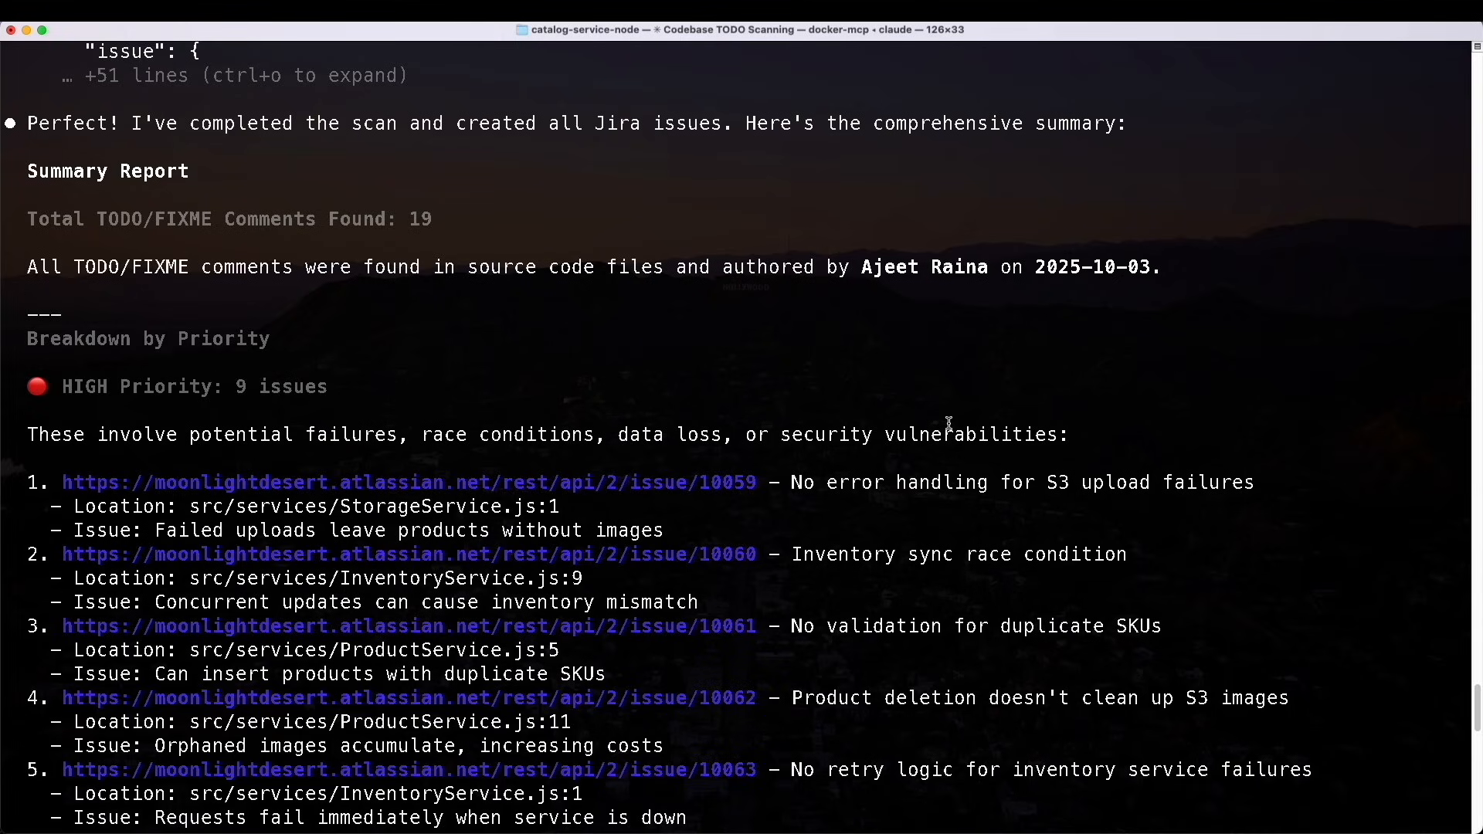
scroll(down, 3)
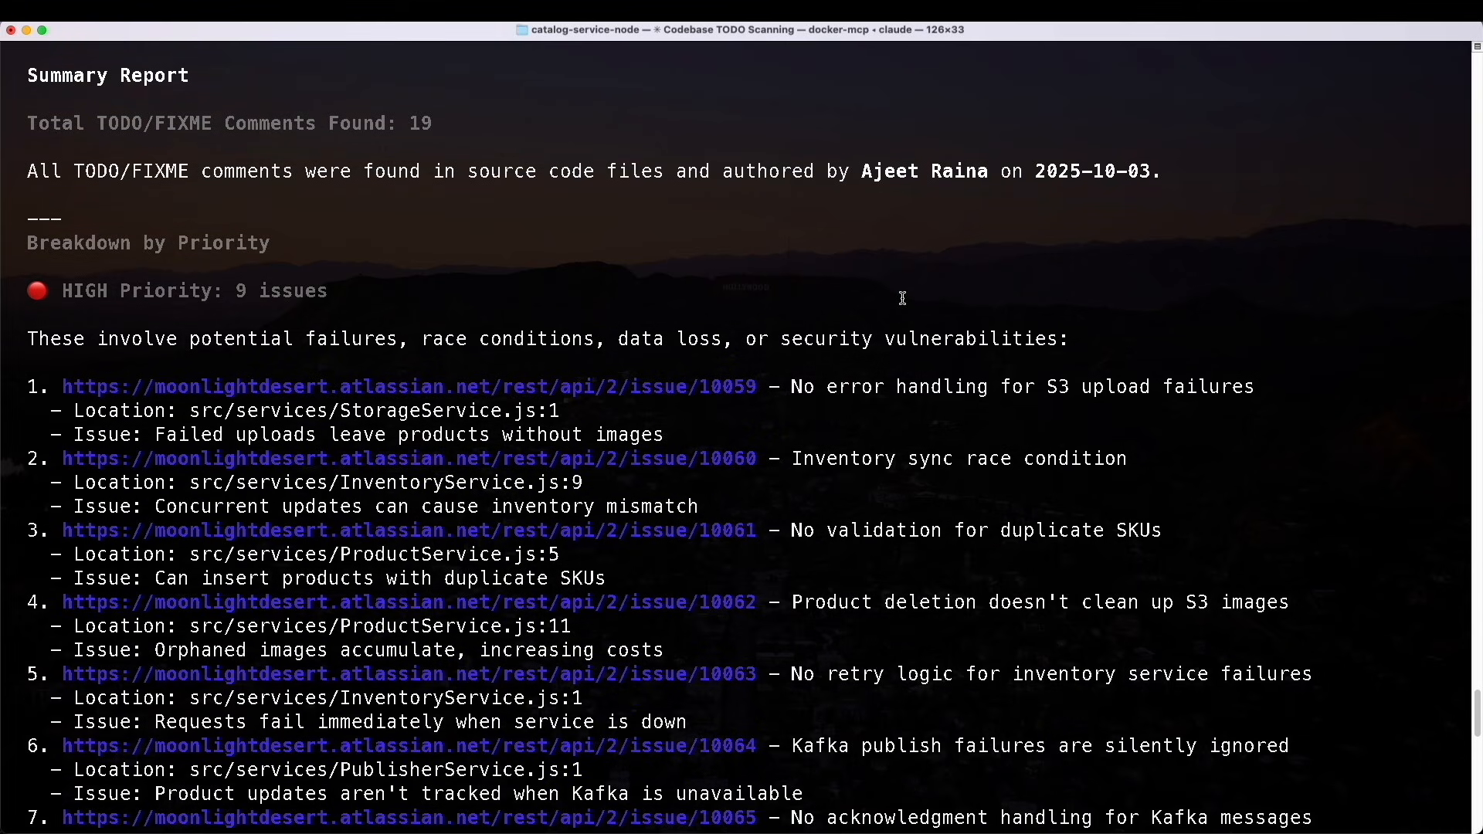
scroll(up, 3)
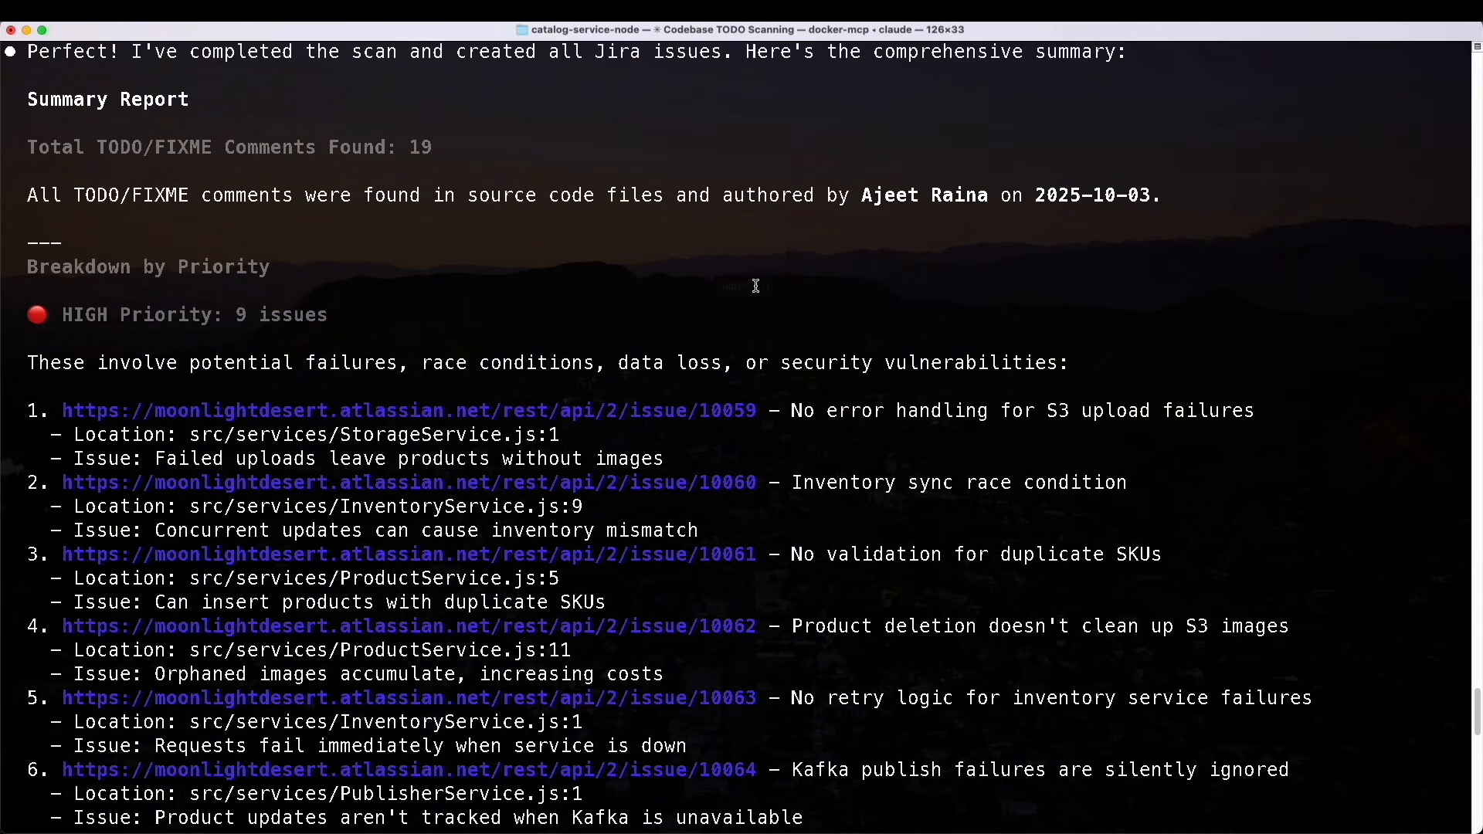
scroll(down, 3)
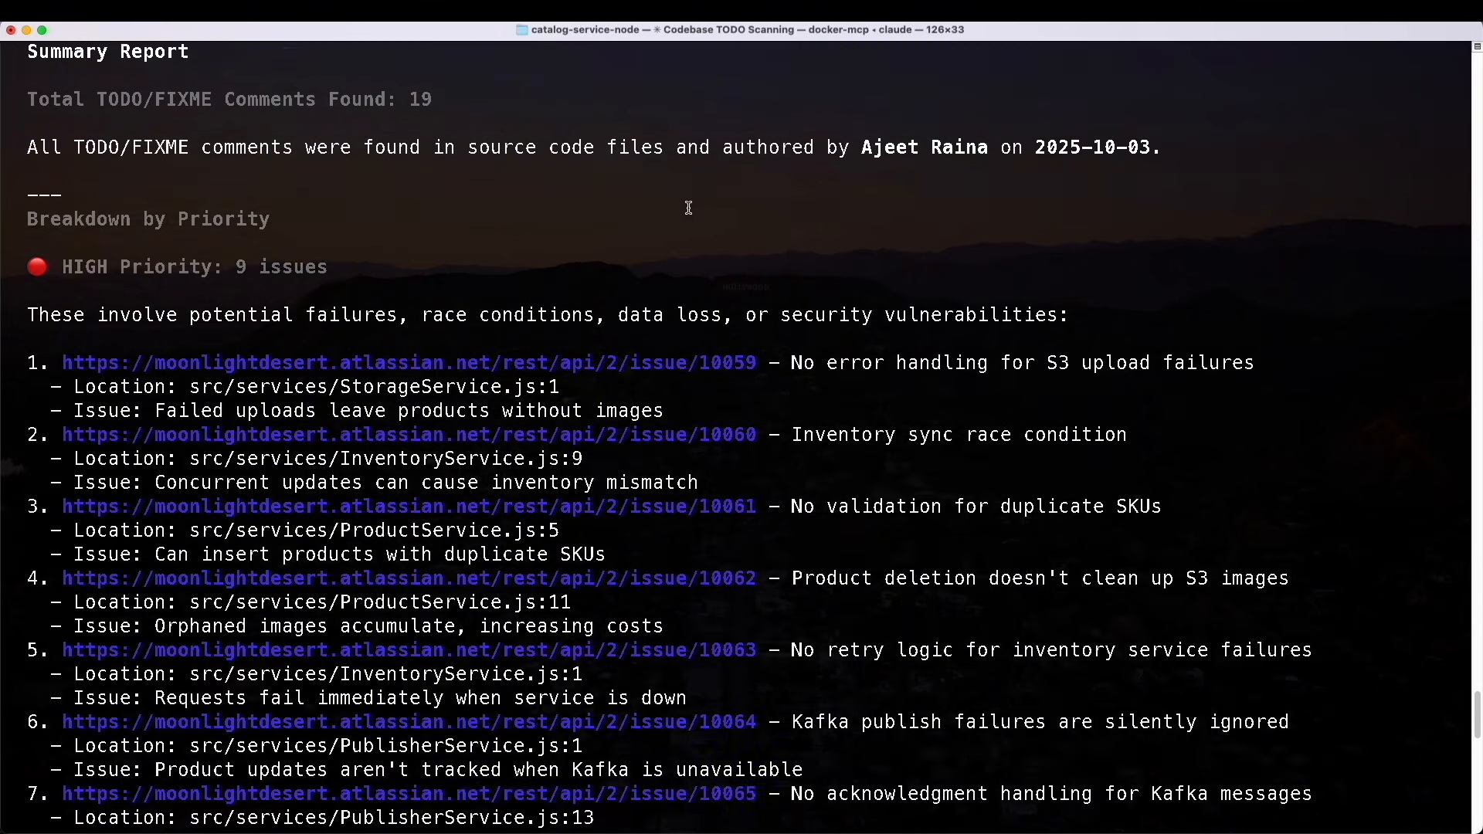
scroll(down, 3)
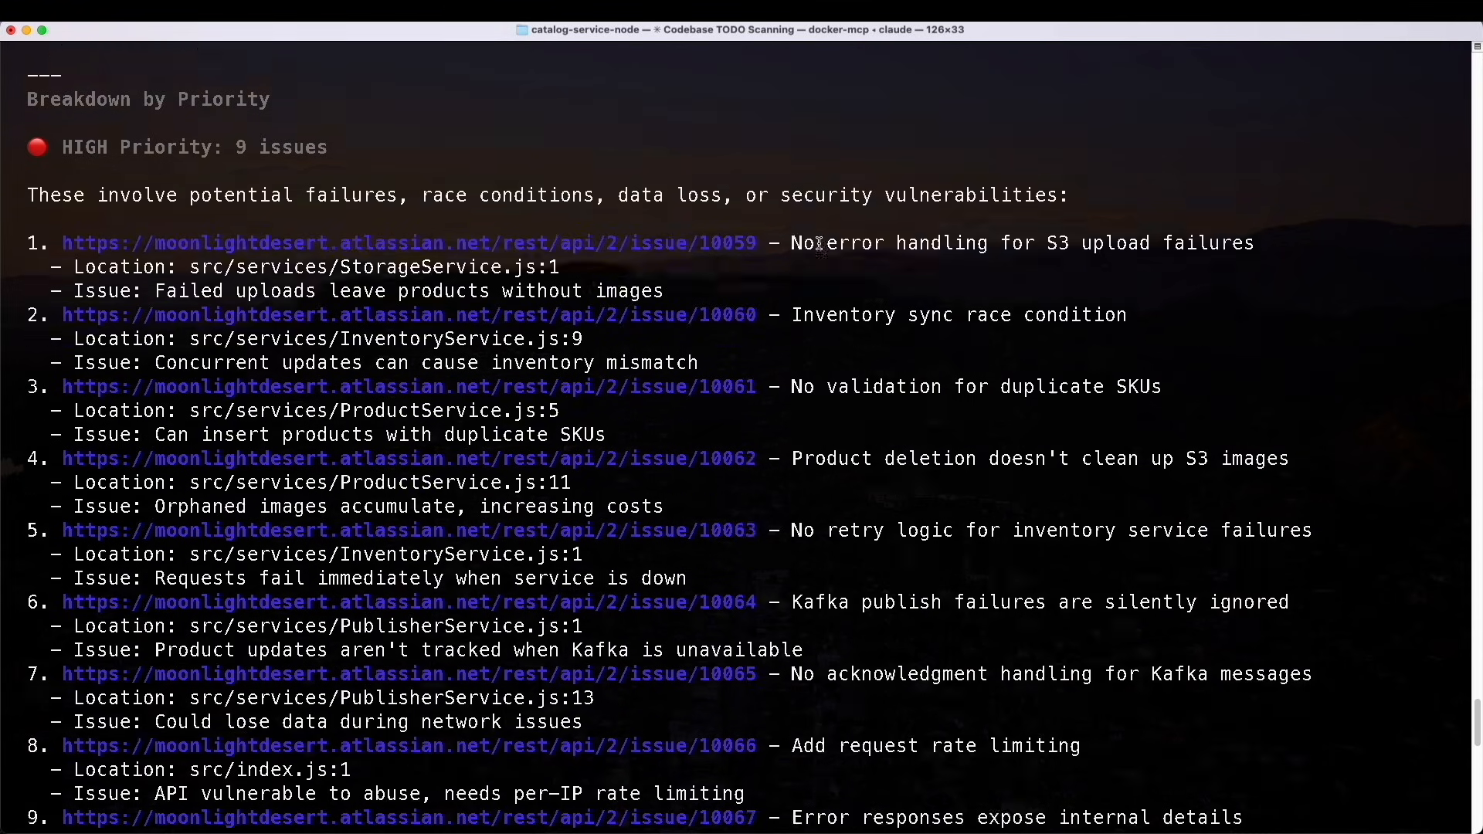
scroll(down, 3)
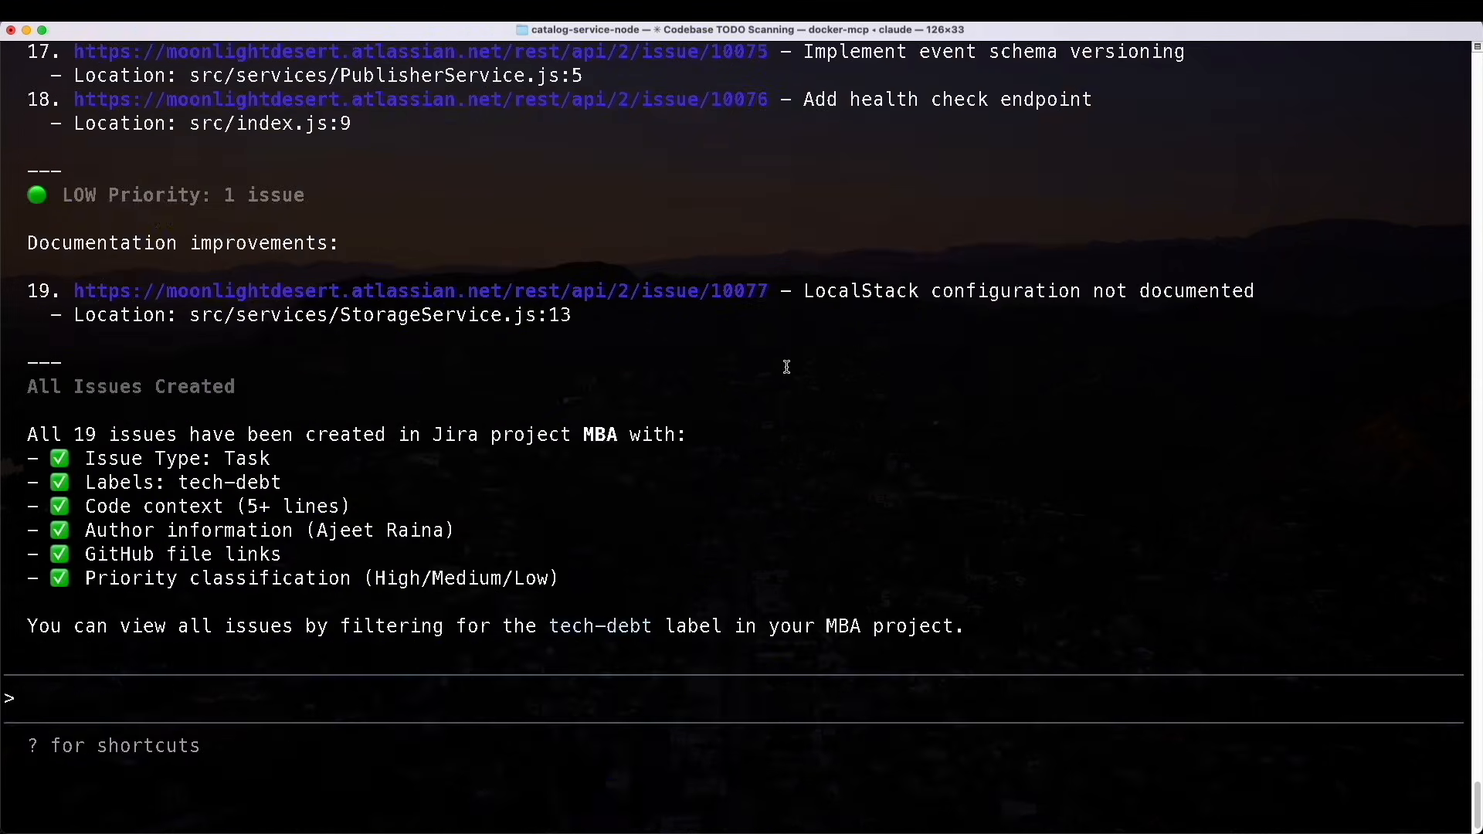
scroll(down, 3)
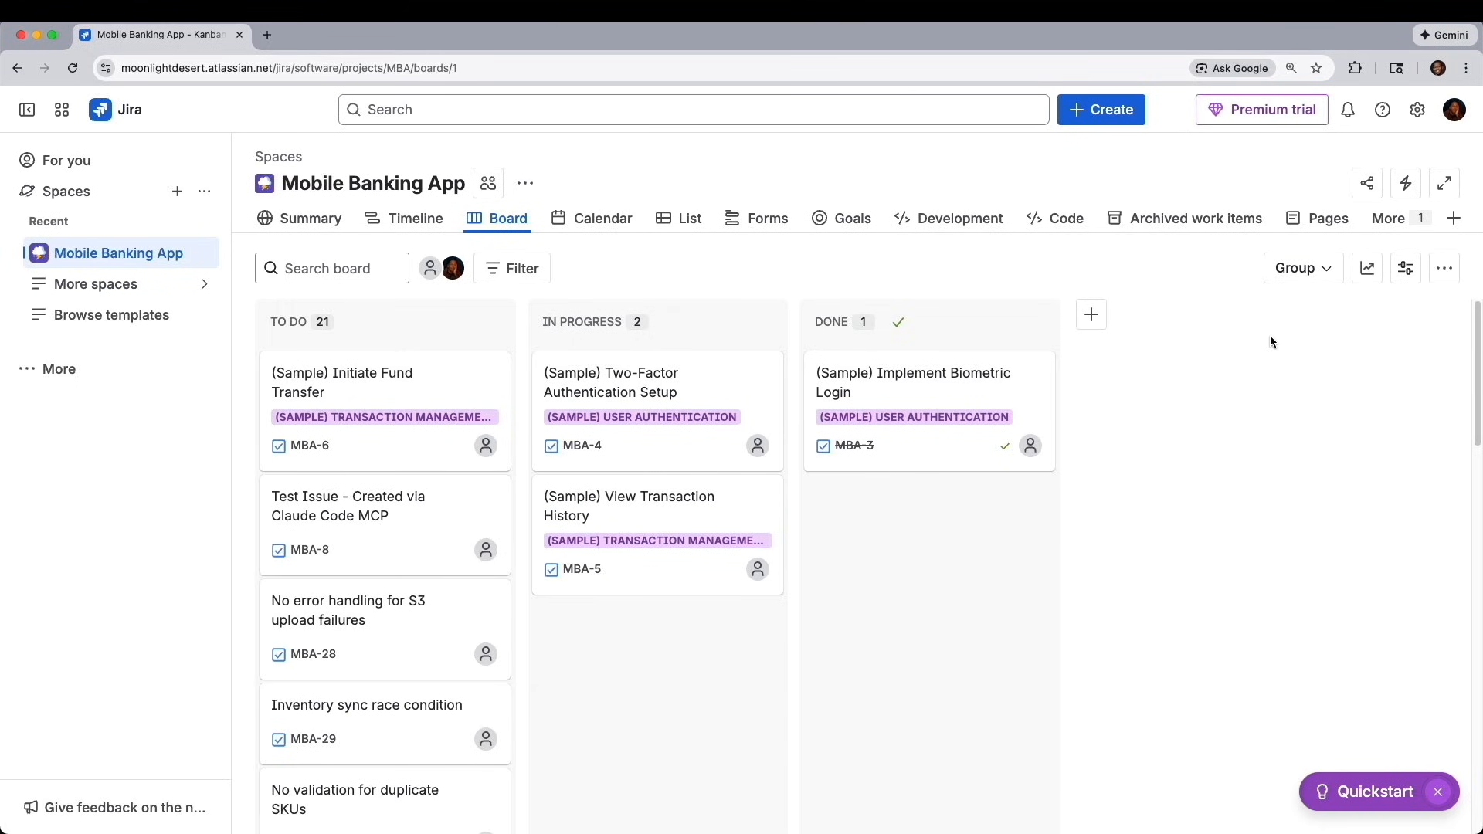
- Scroll the MBA board's TO DO column and open MBA-39, Add pagination support for product listing
scroll(down, 3)
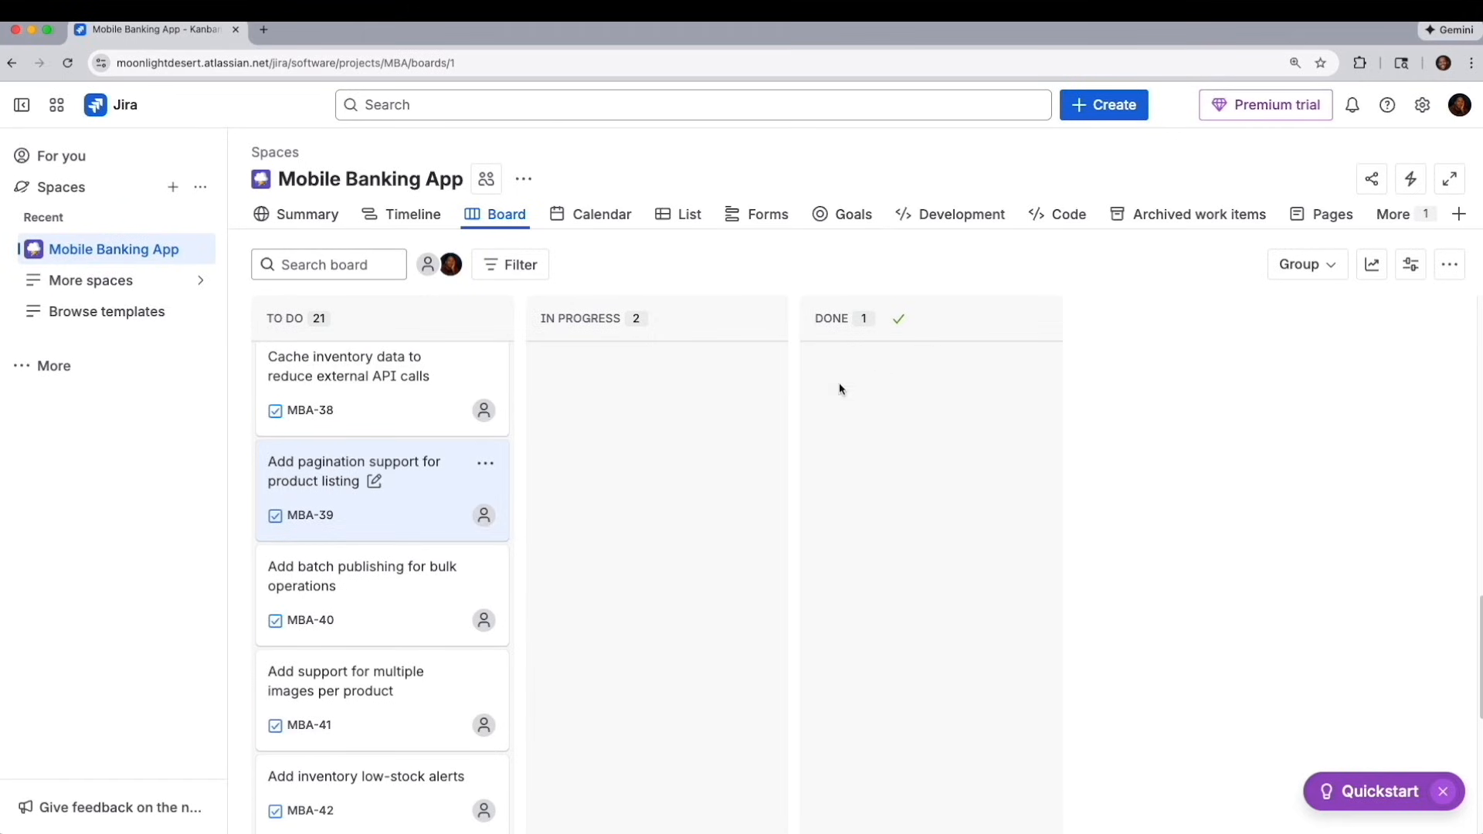
click(360, 471)
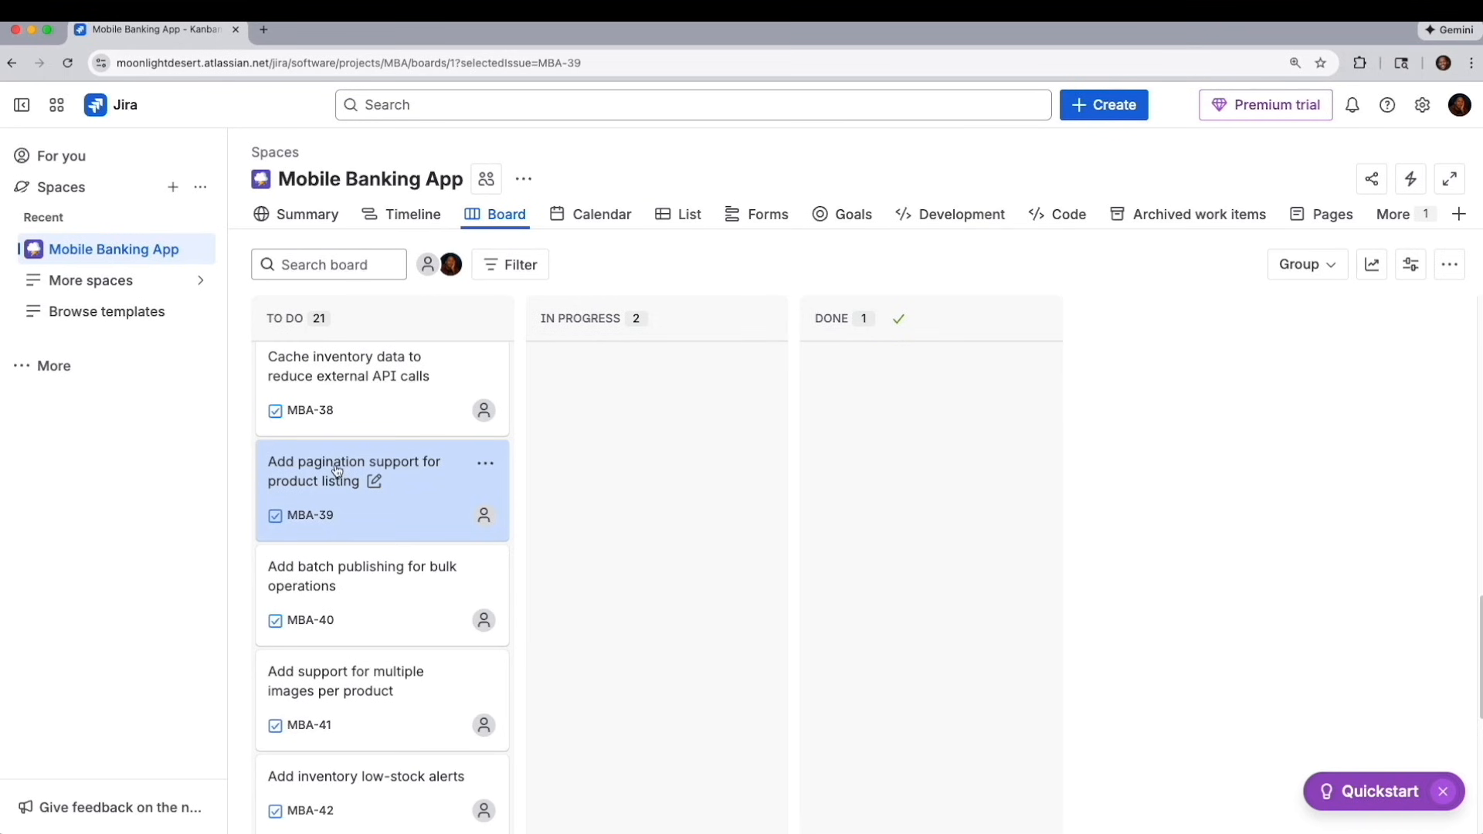
click(352, 471)
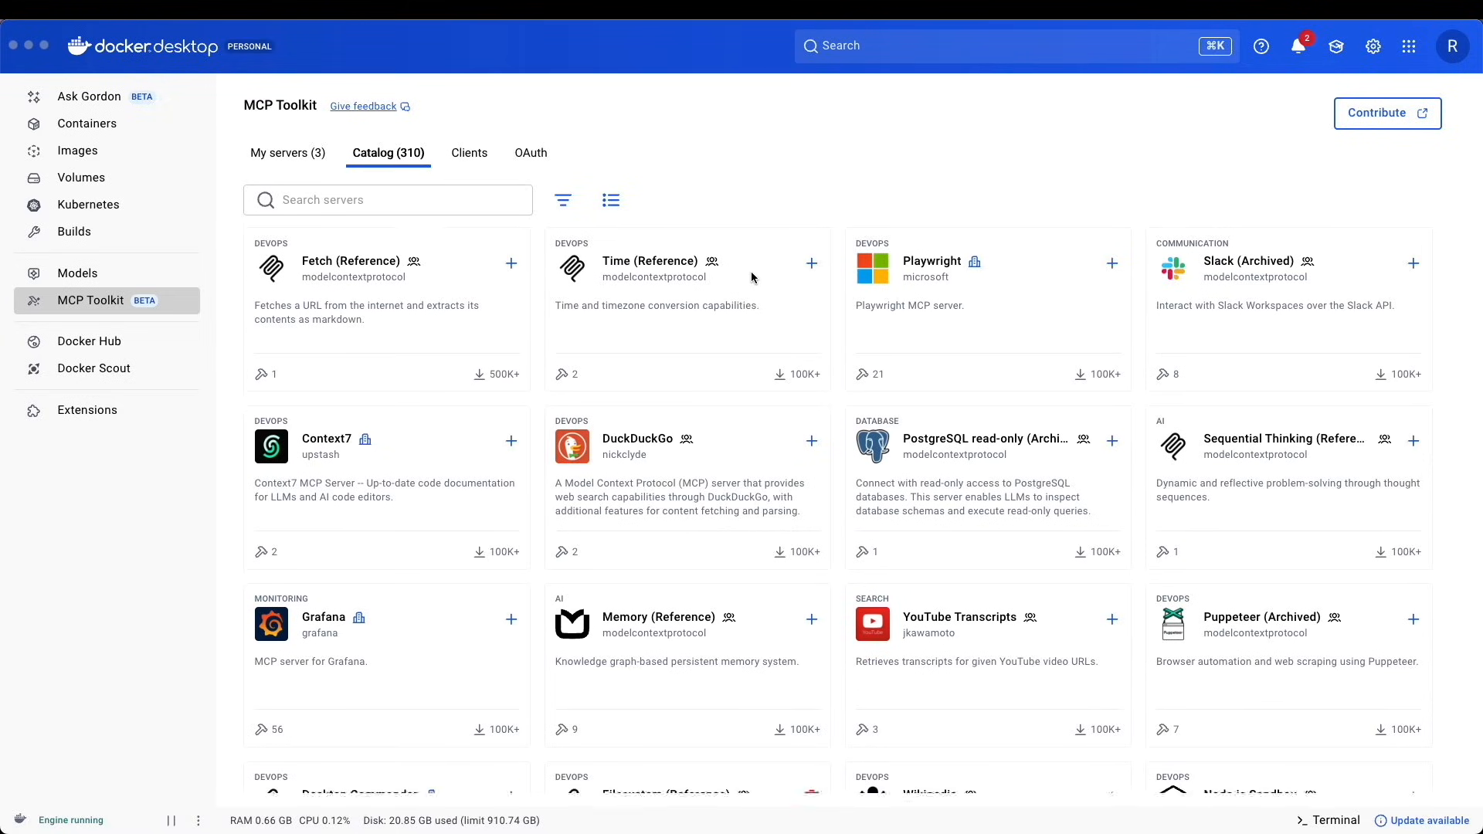
scroll(down, 3)
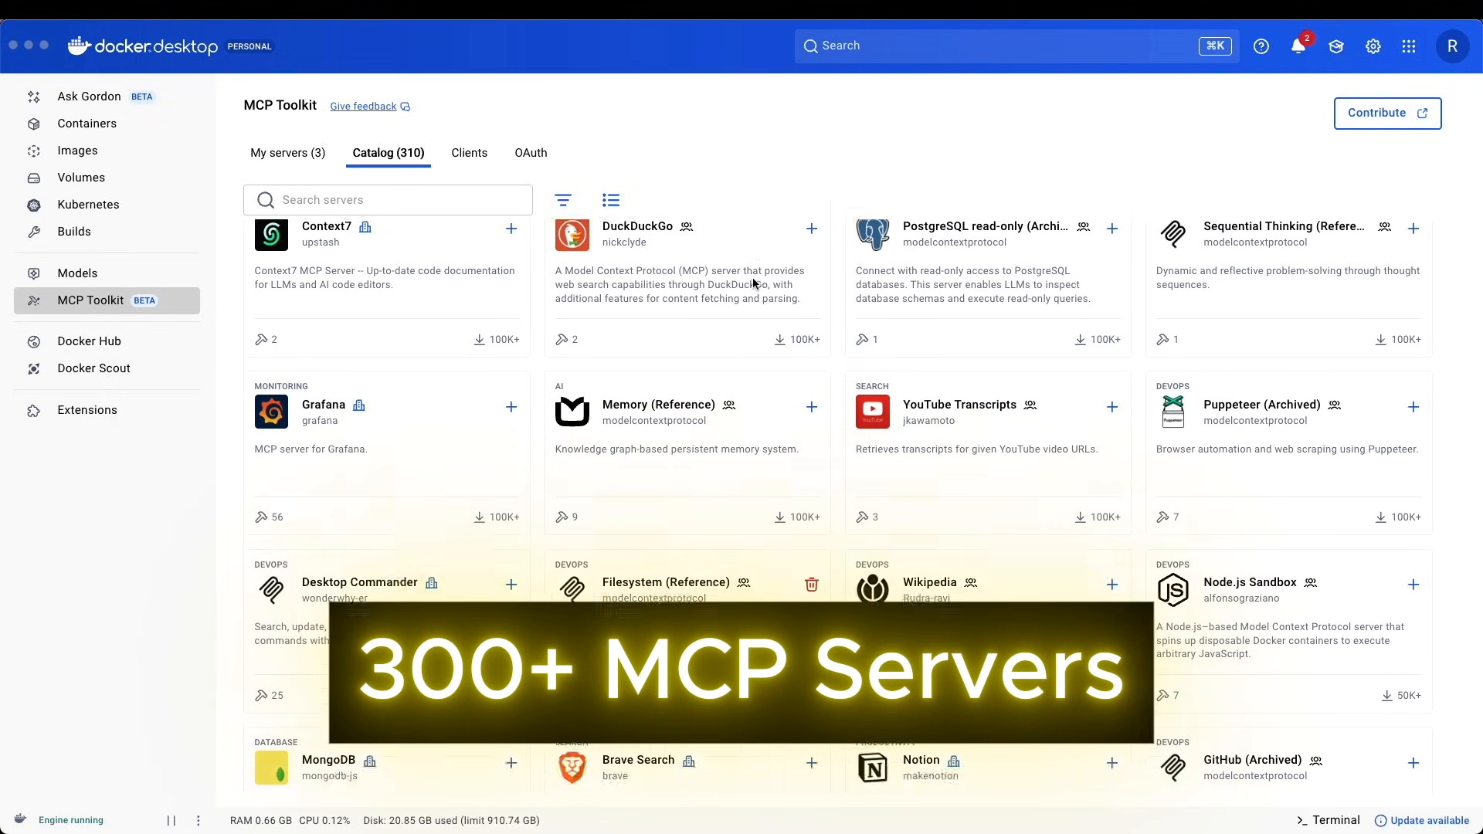
scroll(down, 3)
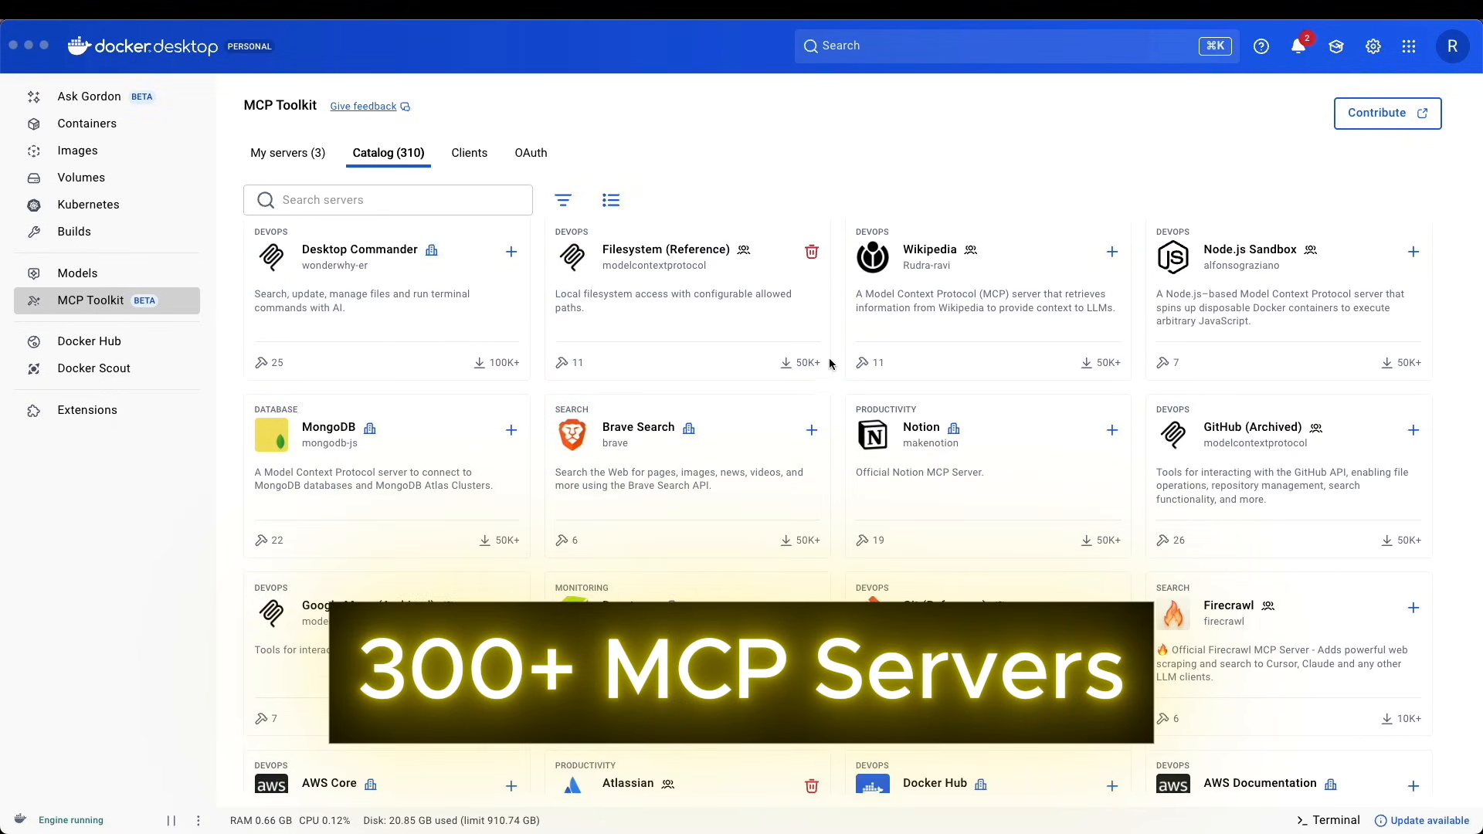
scroll(down, 3)
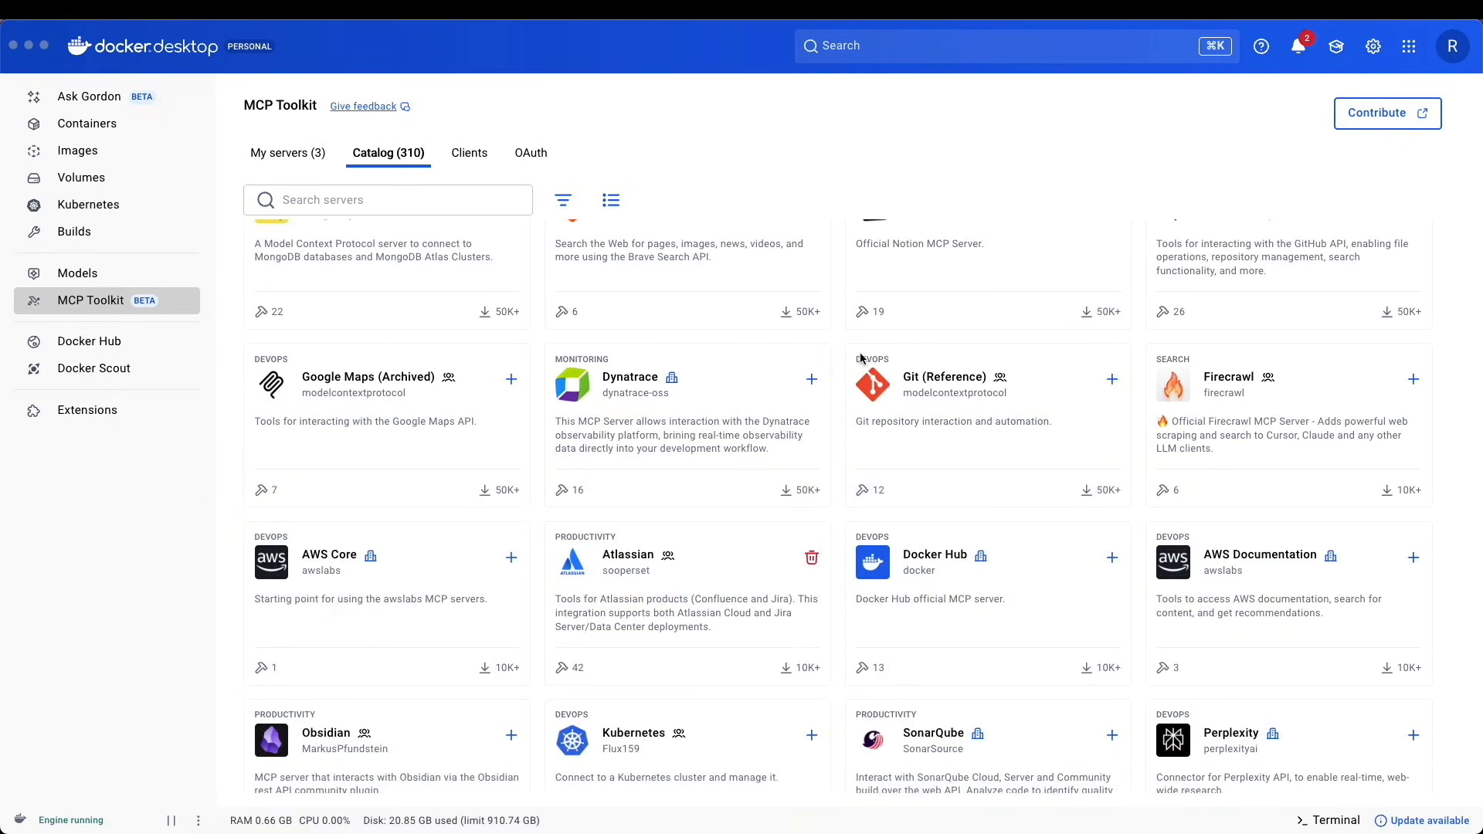